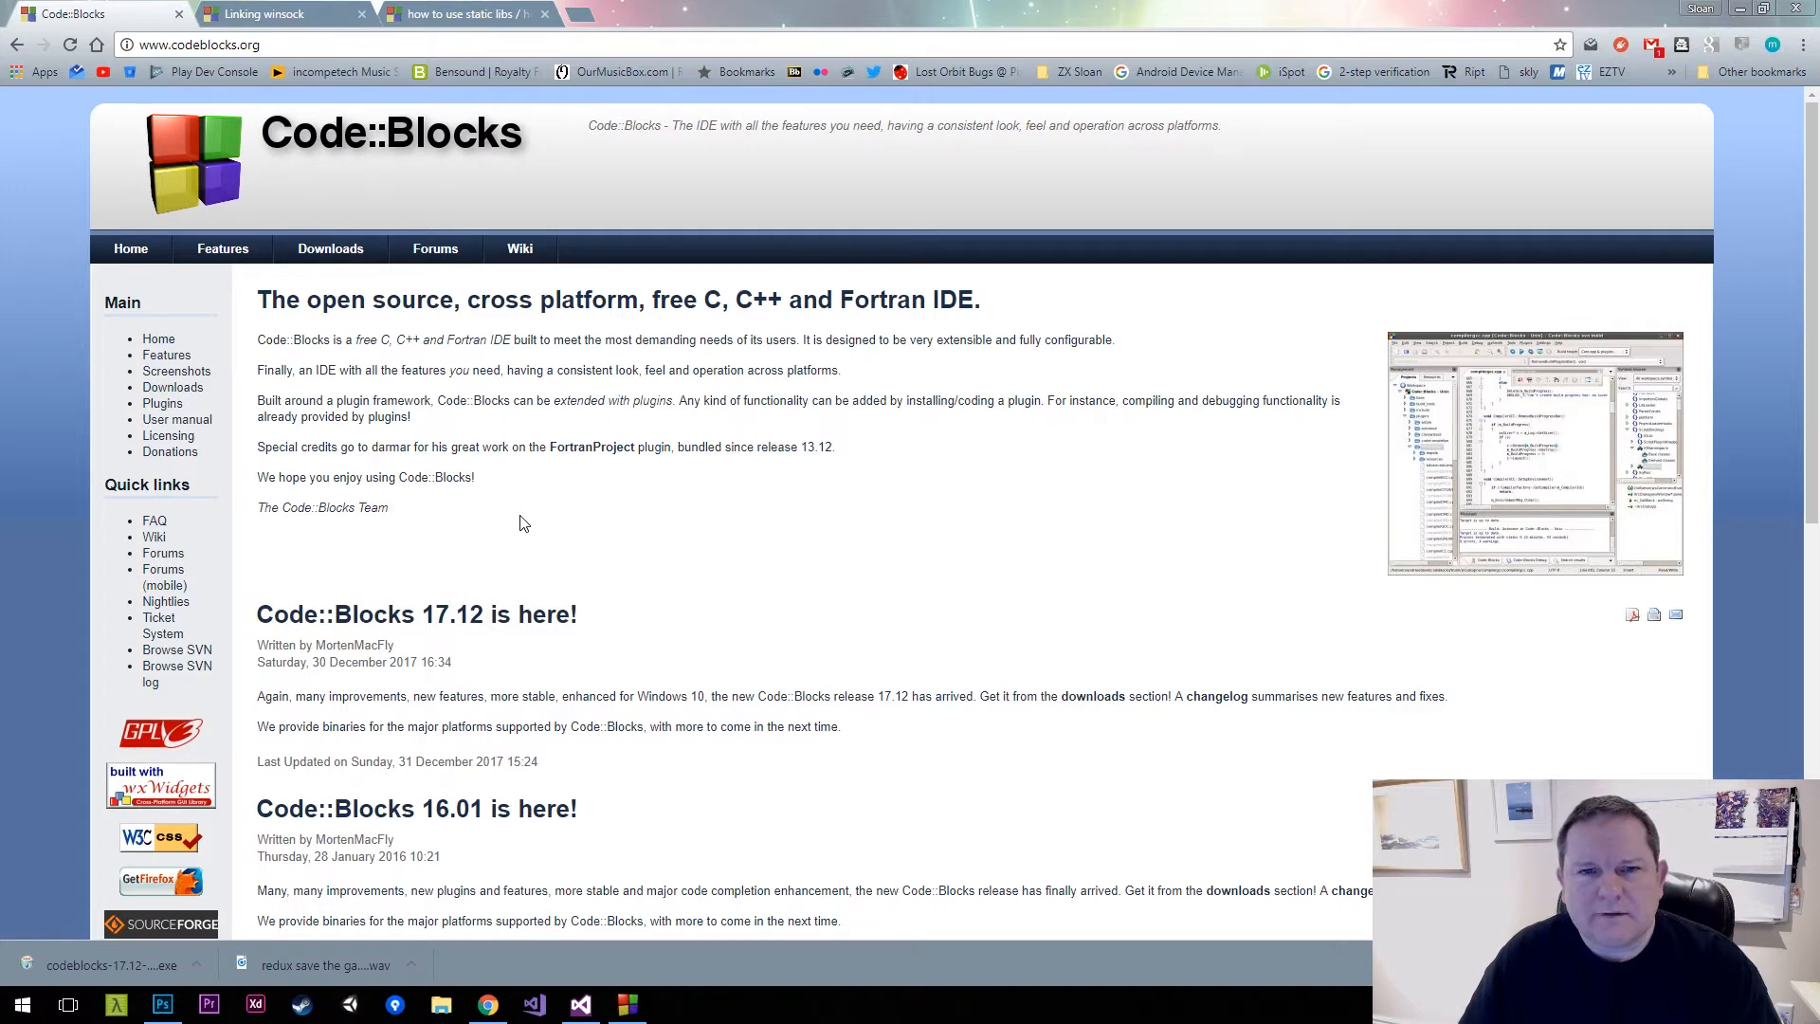
pyautogui.moveTo(210, 390)
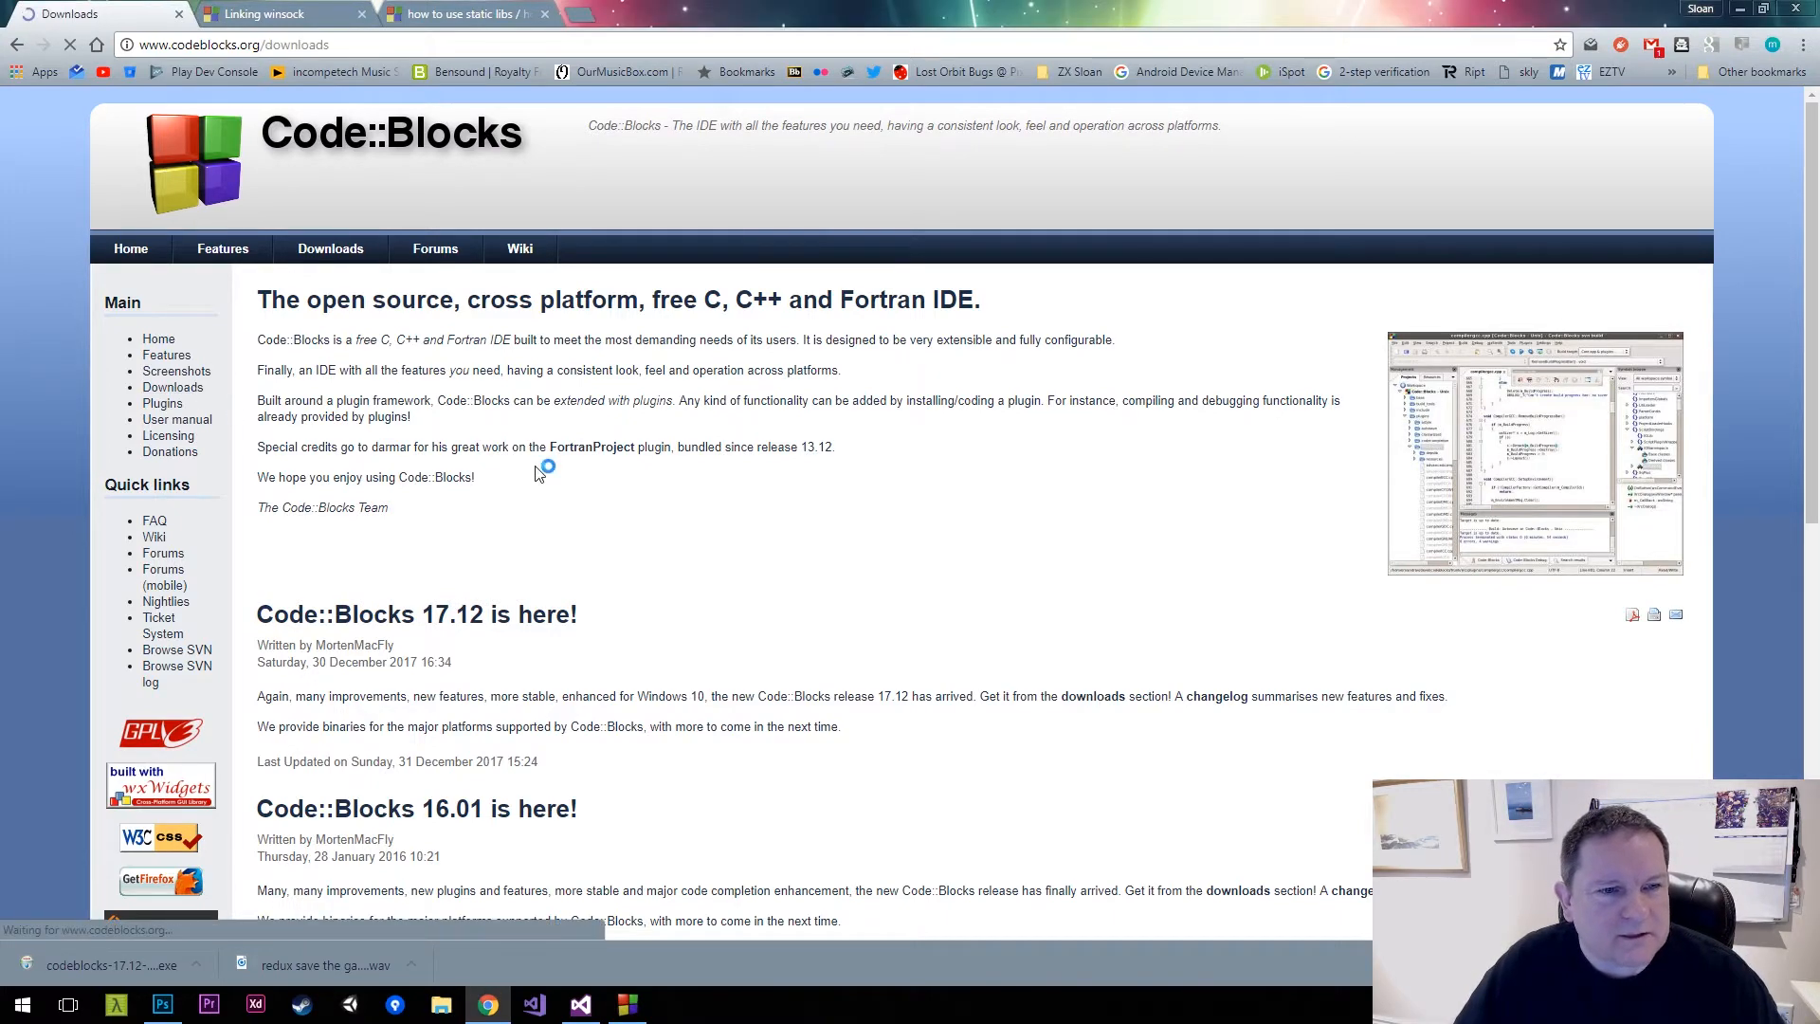
# Download codeblocks-17.12mingw-setup.exe from SourceForge via codeblocks.org's binary release page
pyautogui.click(330, 248)
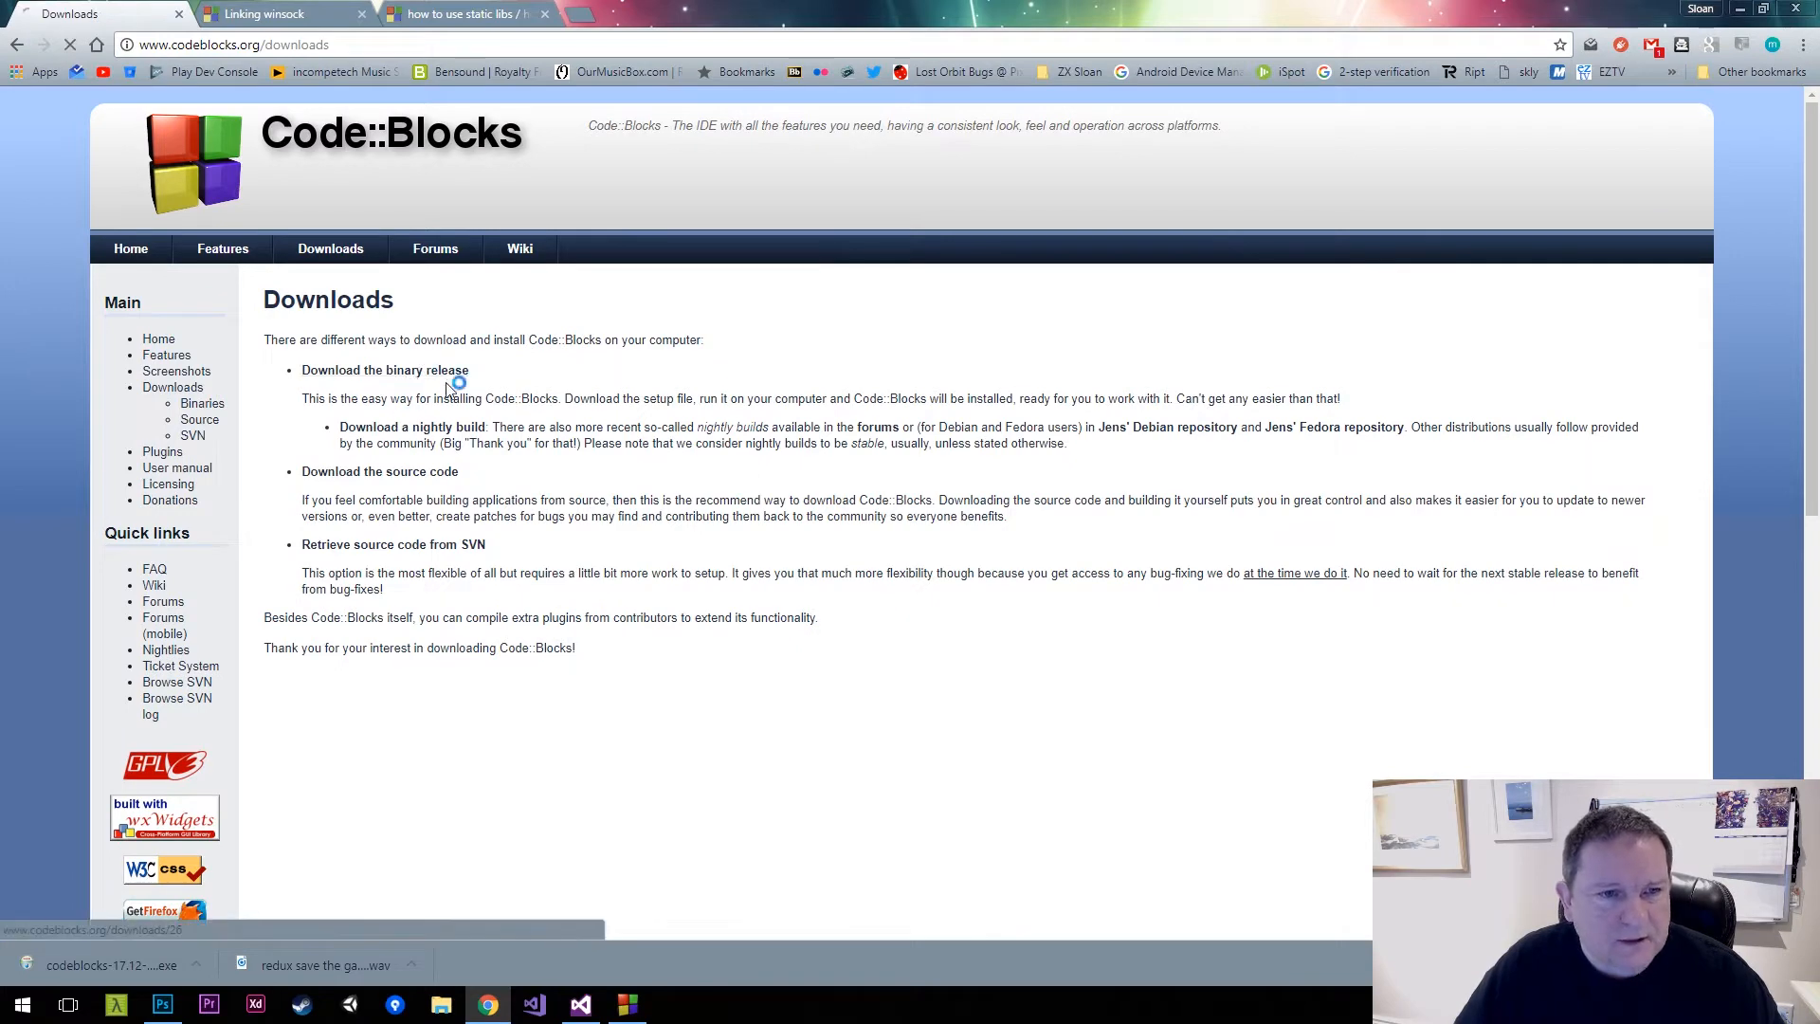
pyautogui.click(385, 370)
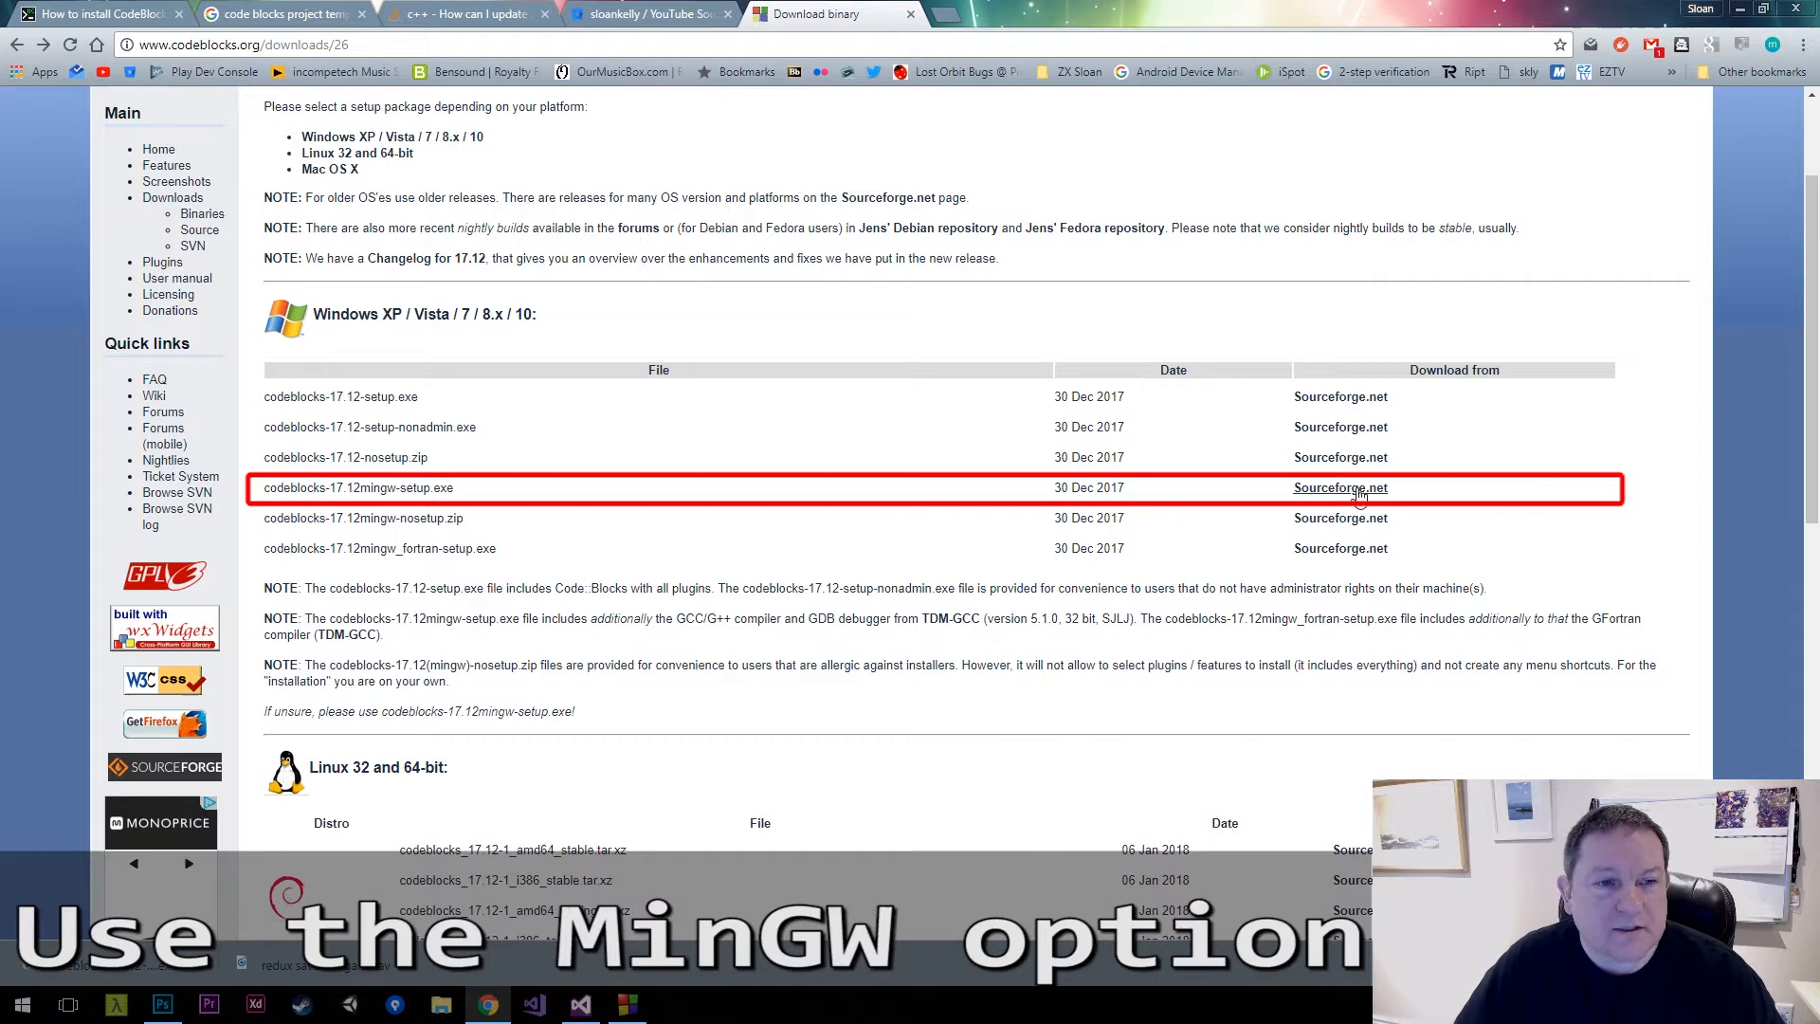
pyautogui.moveTo(1356, 493)
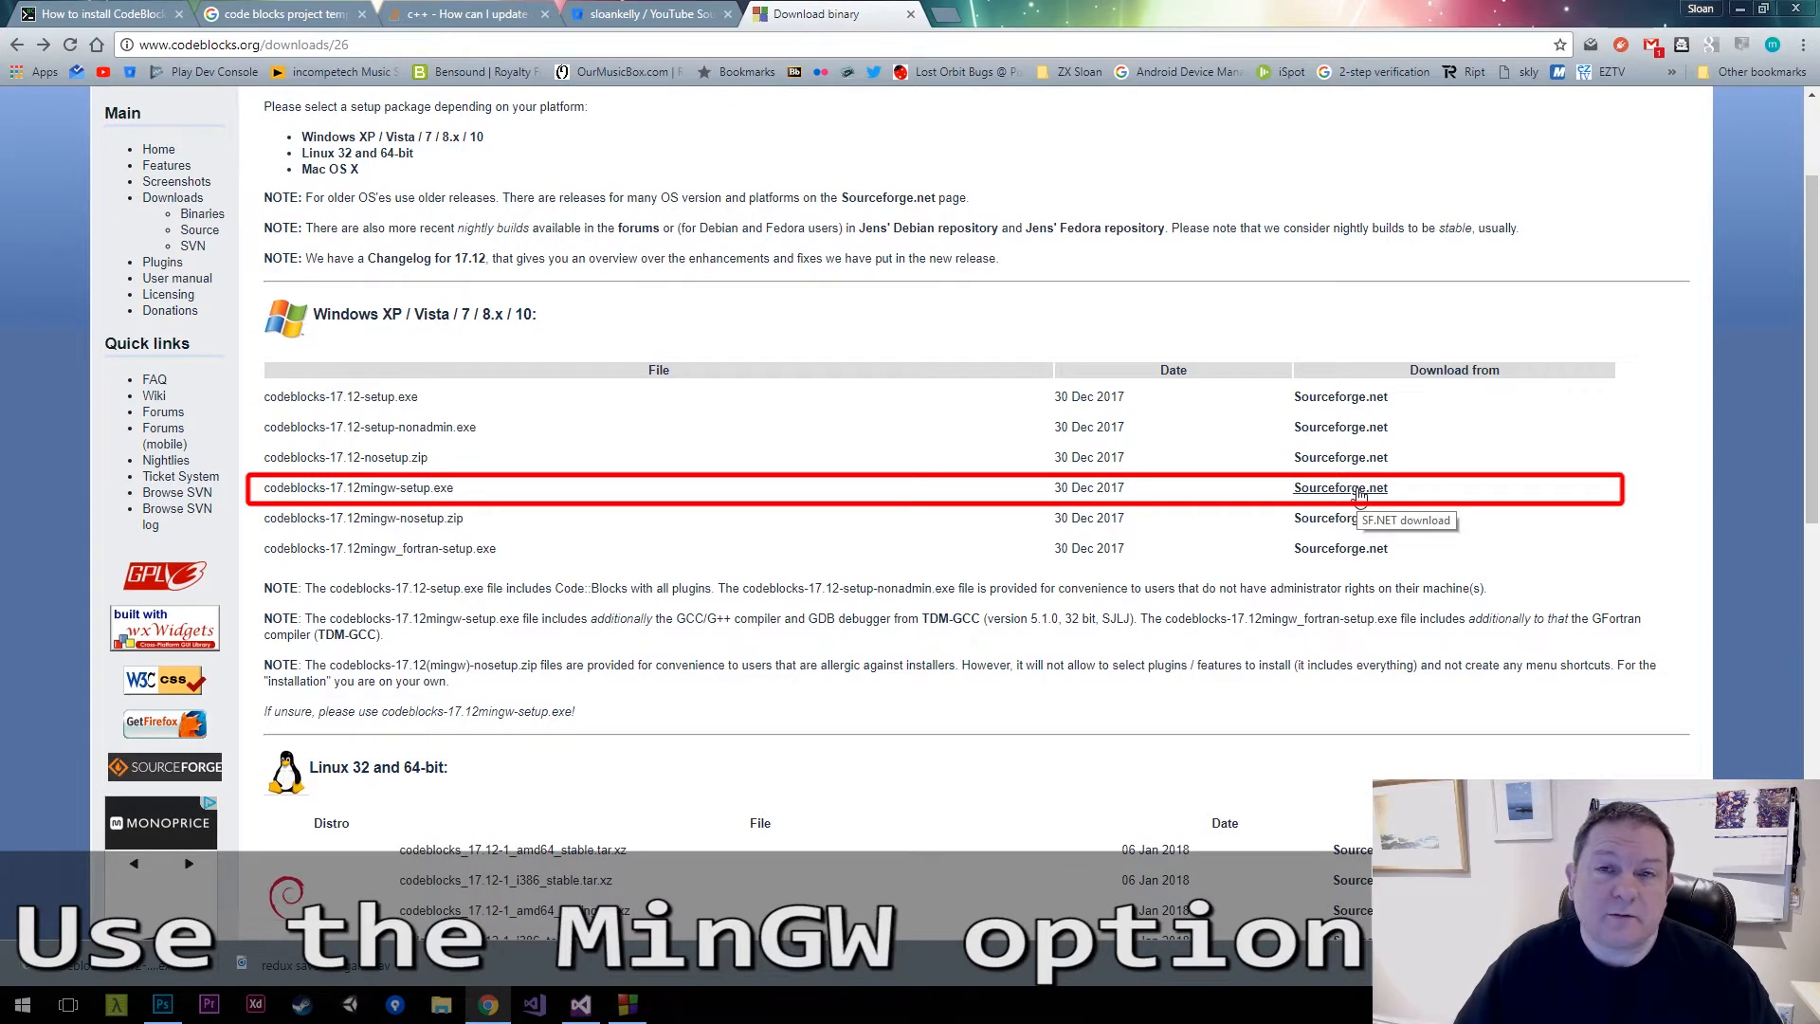
pyautogui.click(1340, 487)
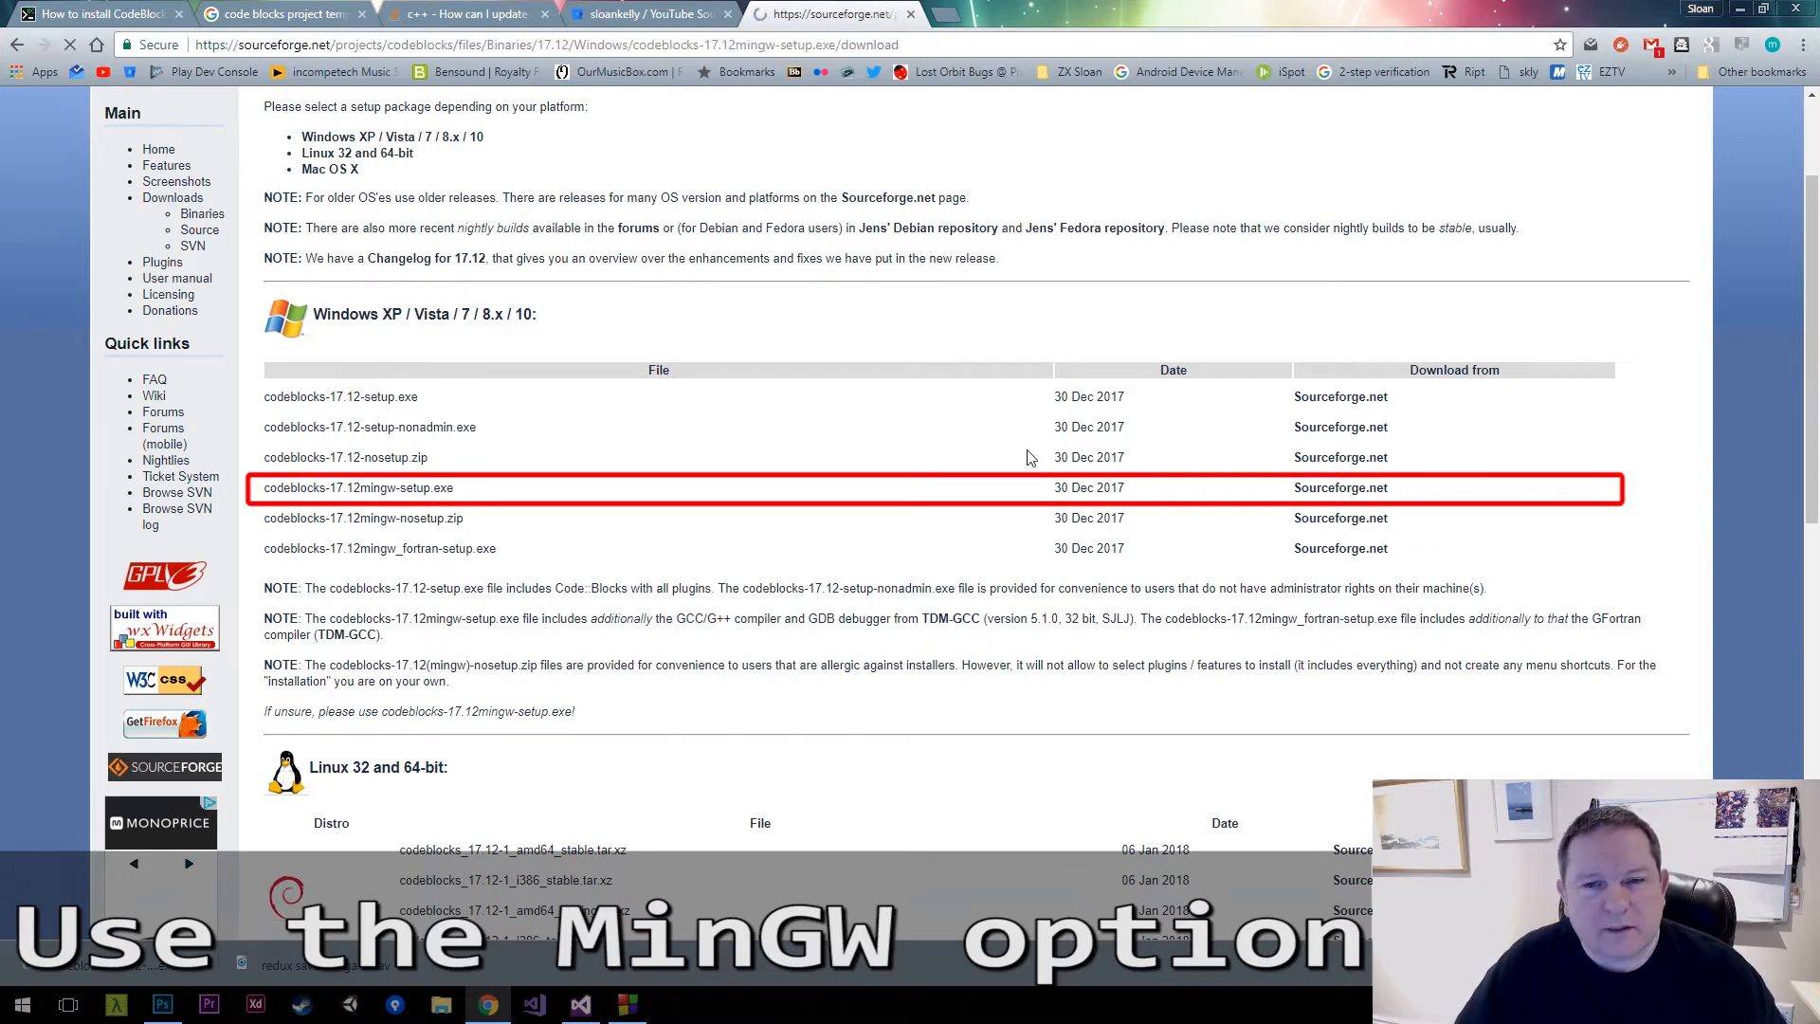
pyautogui.click(343, 487)
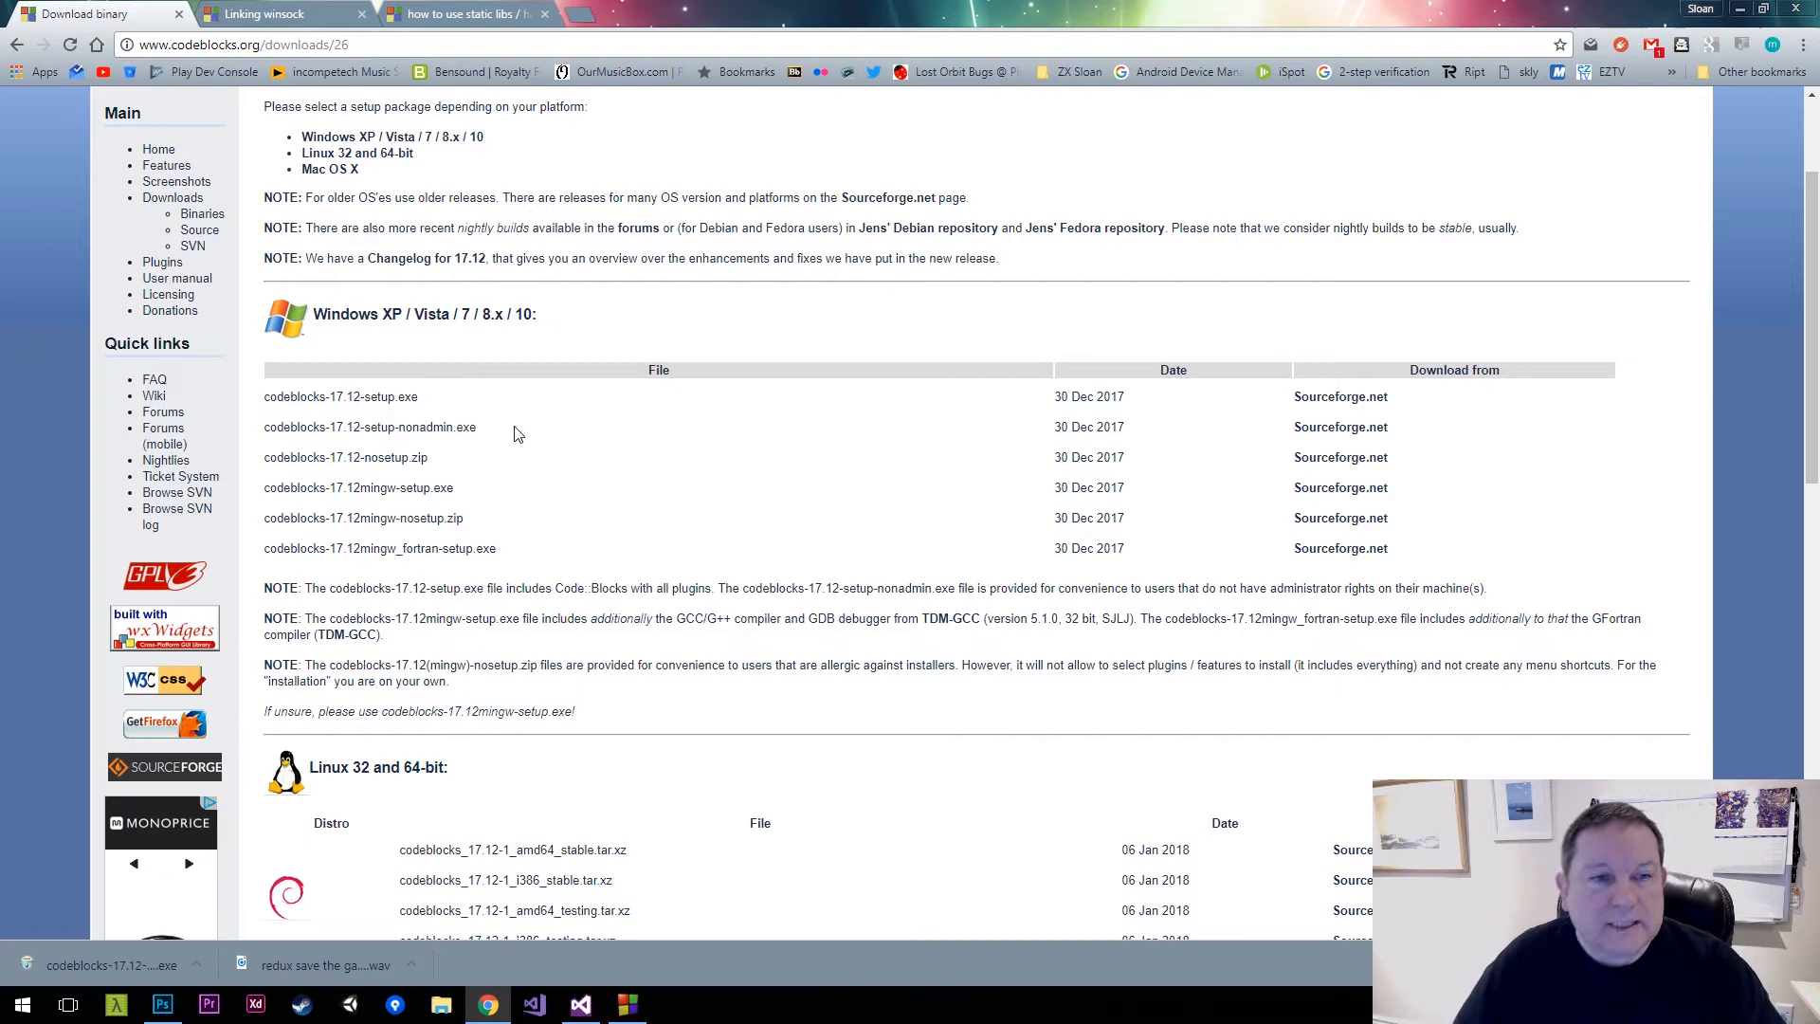
pyautogui.moveTo(531, 476)
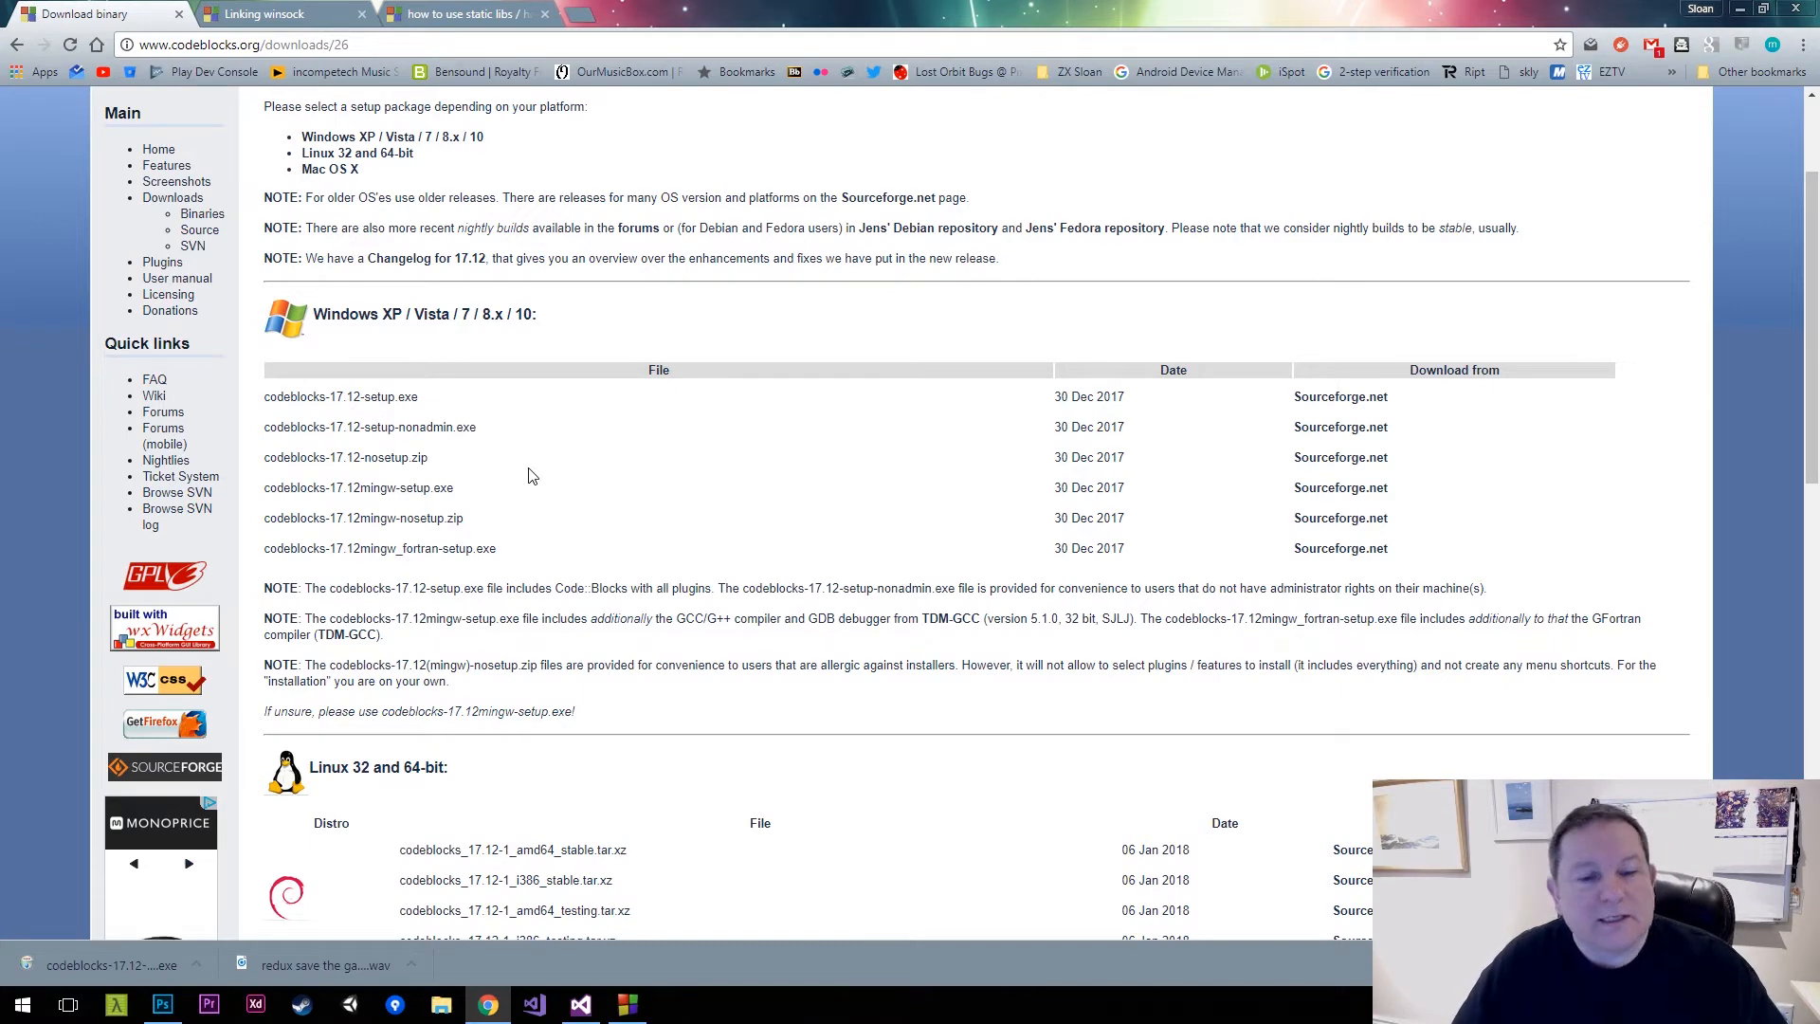
pyautogui.click(625, 1001)
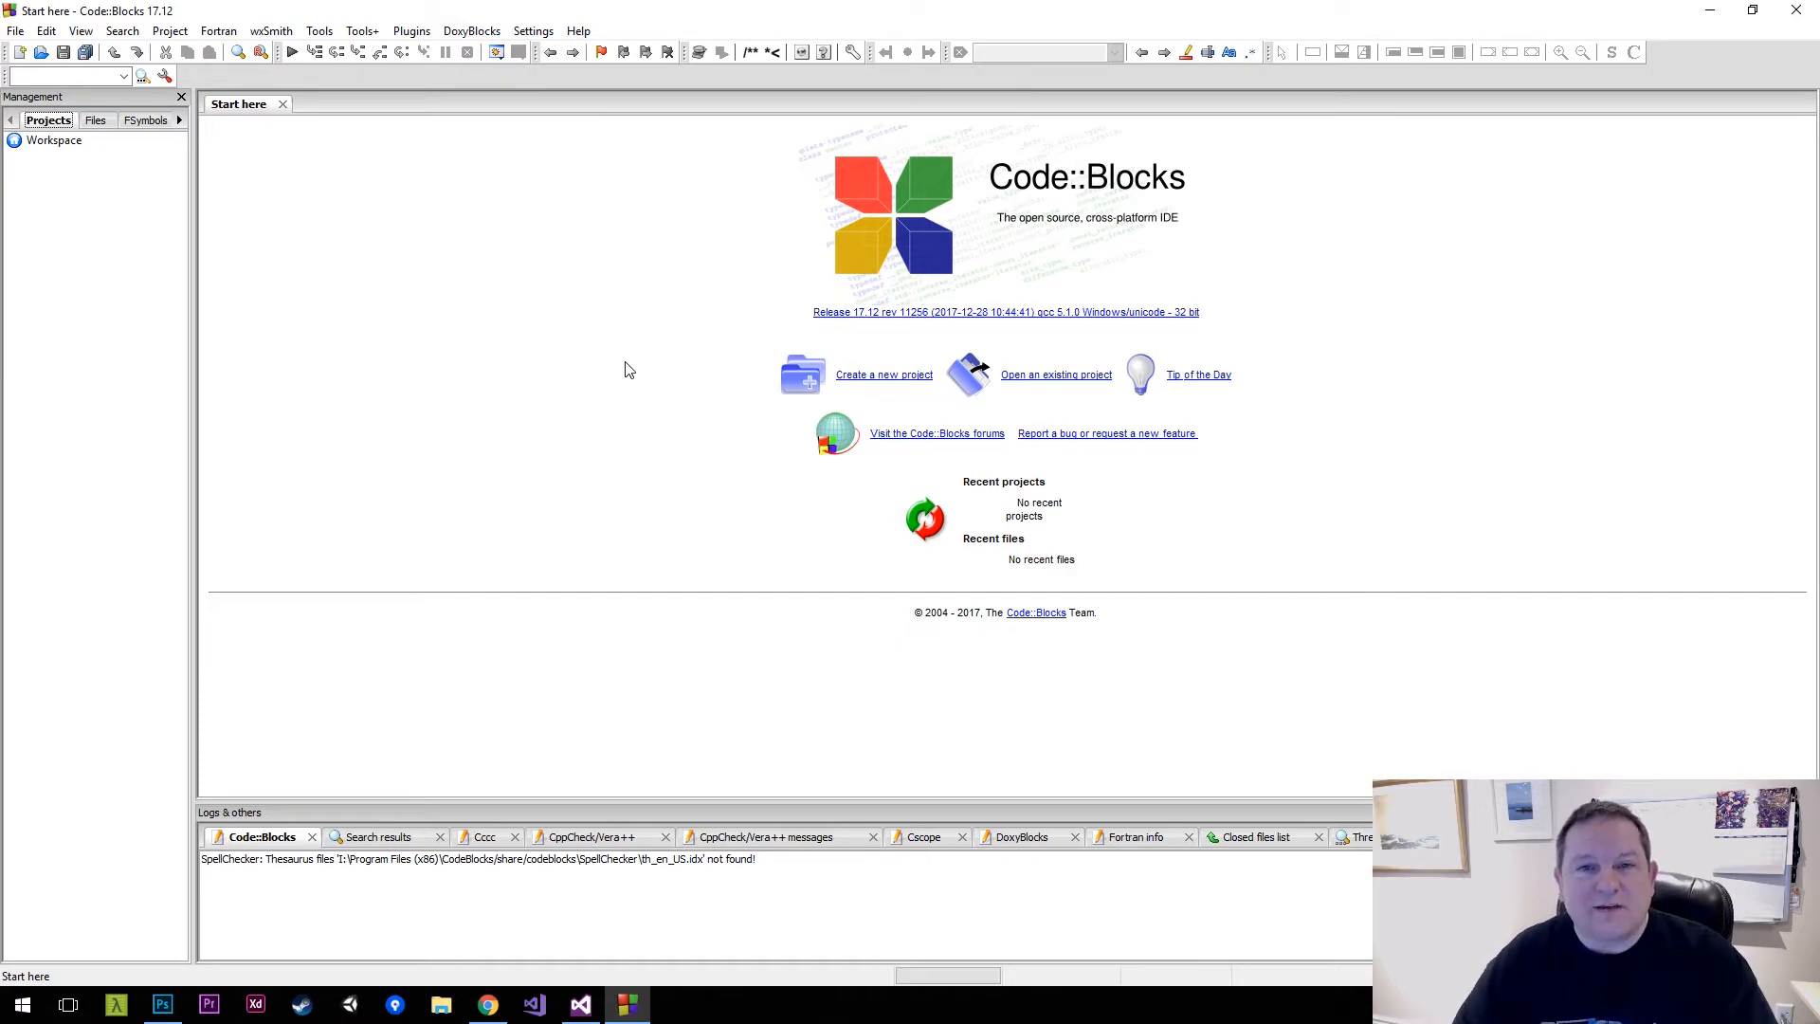
# Switch to Visual Studio and scroll through BarebonesServer's main.cpp
pyautogui.click(581, 1004)
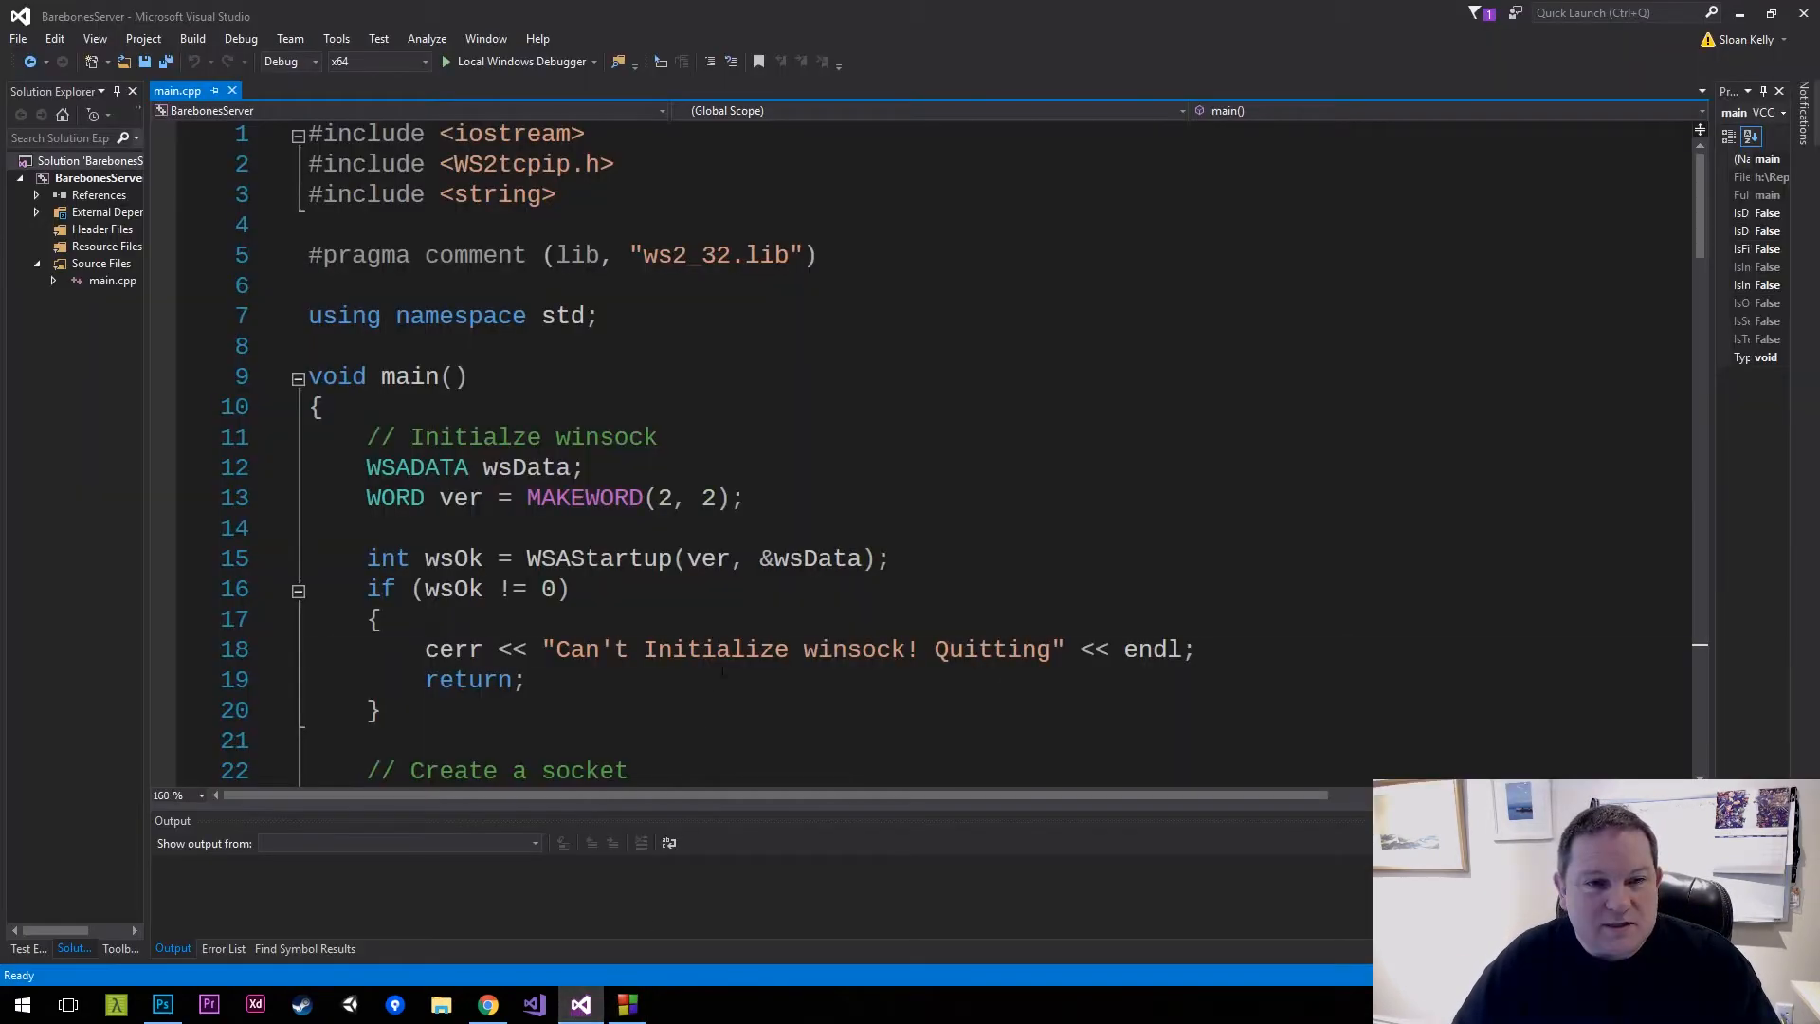
pyautogui.scroll(-3)
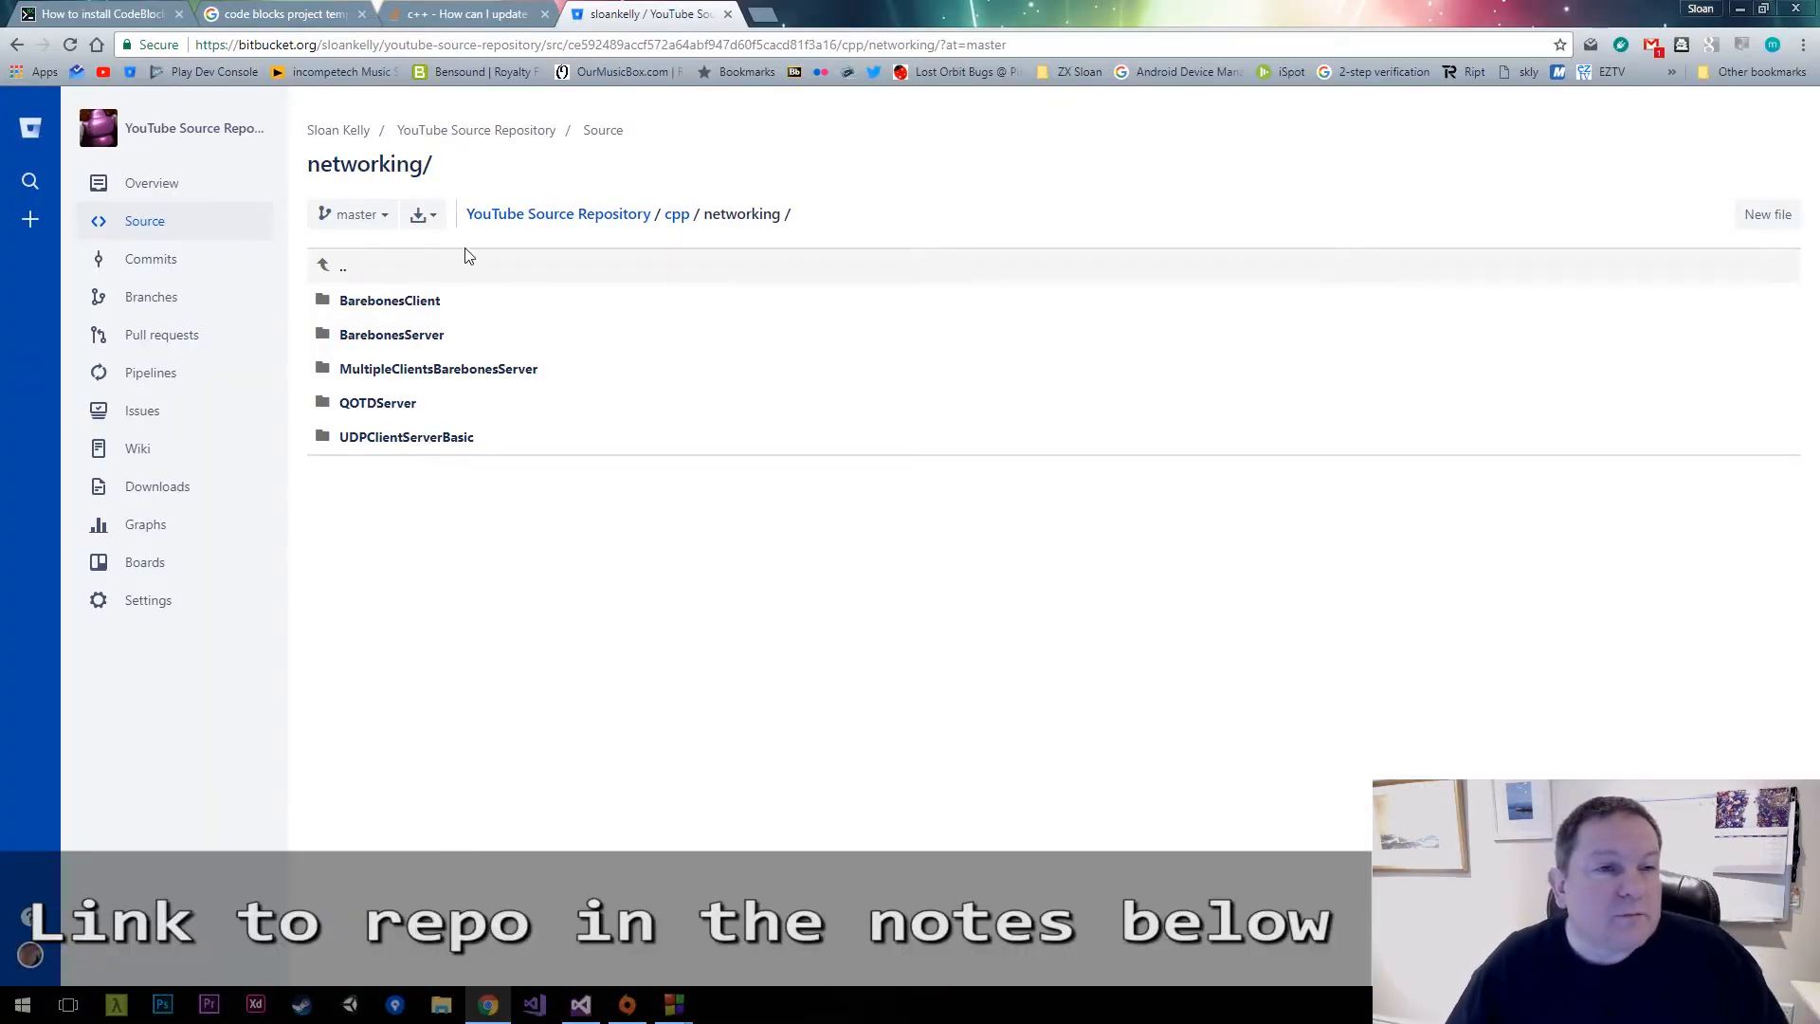
# Open the BarebonesServer folder under cpp/networking in the Bitbucket repository
pyautogui.click(391, 334)
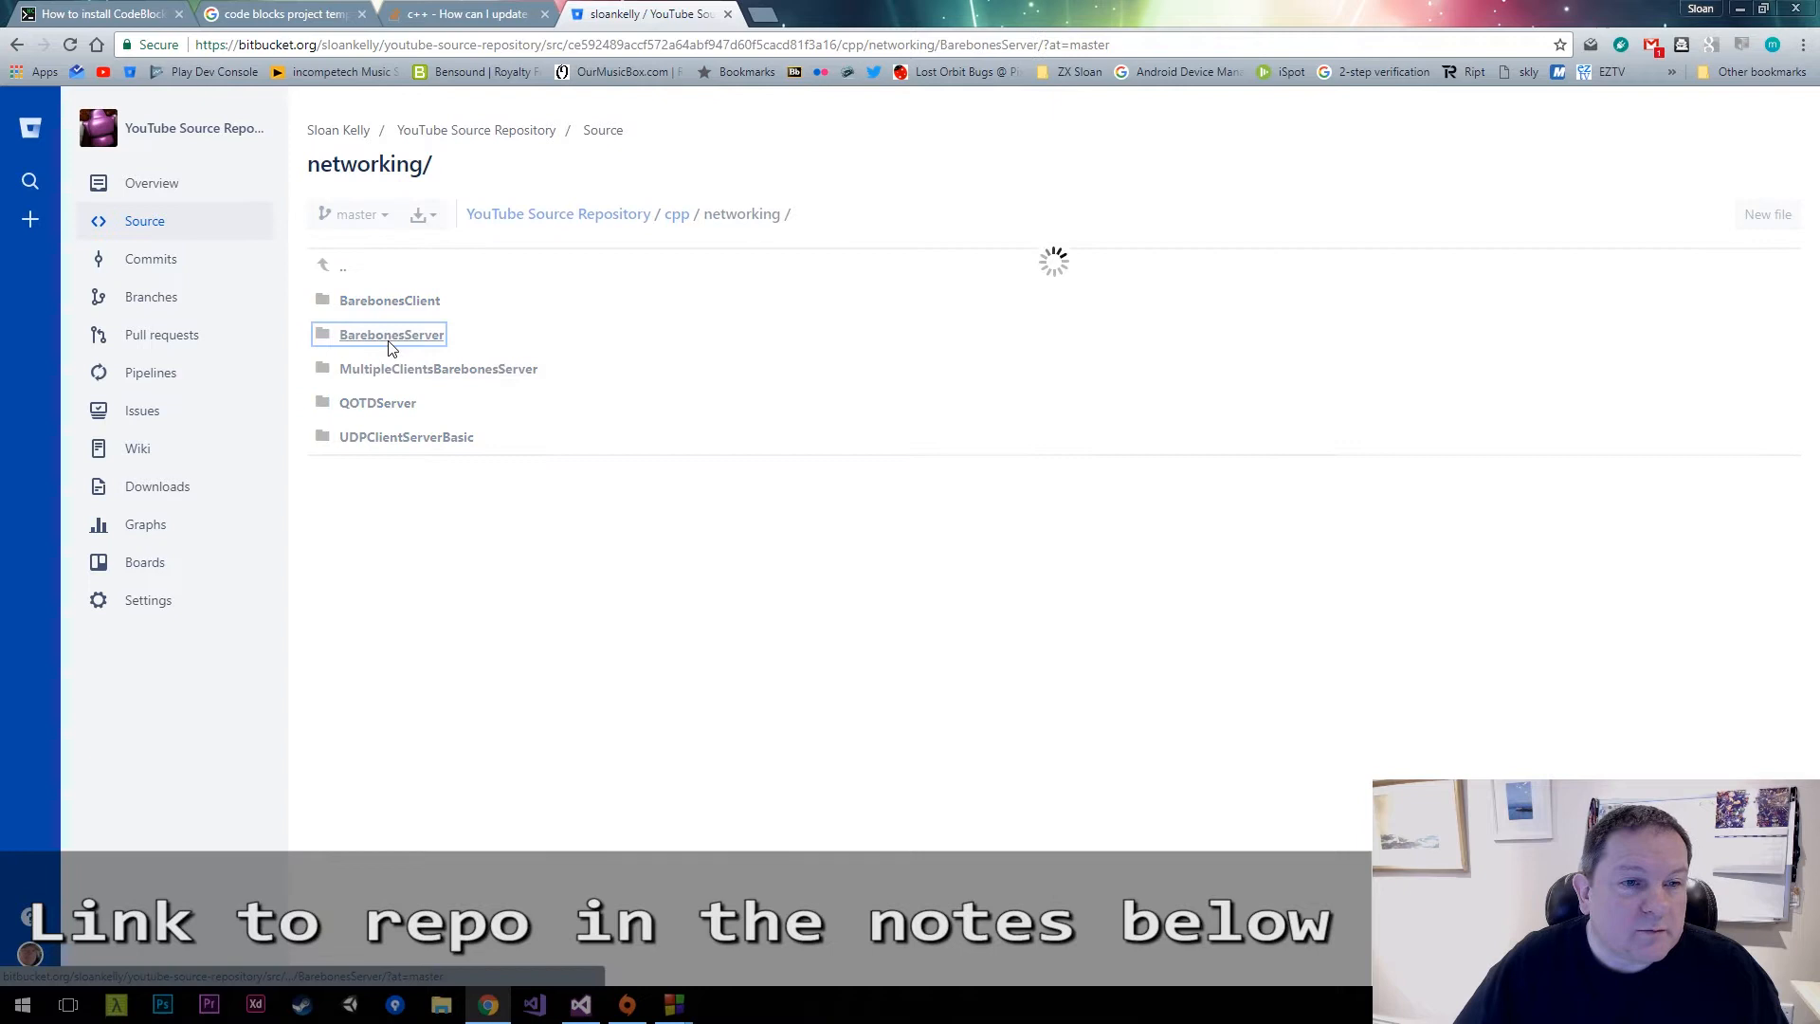
pyautogui.click(392, 334)
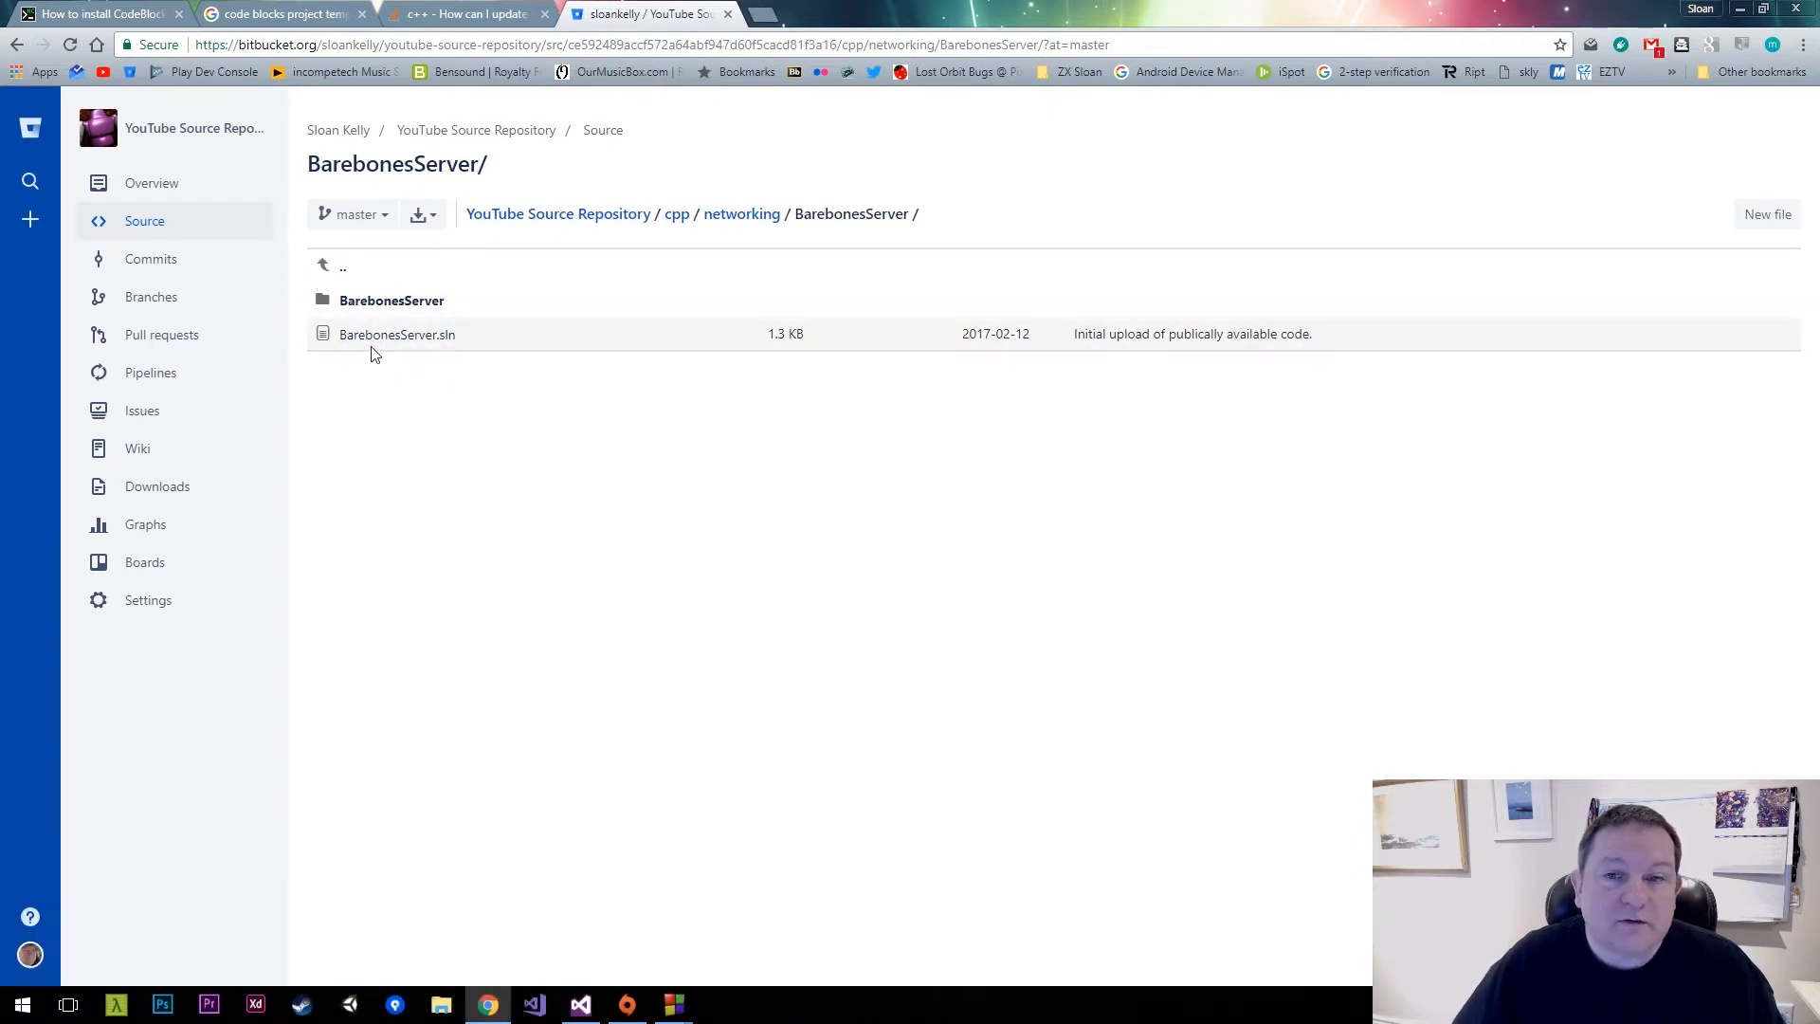
pyautogui.moveTo(467, 338)
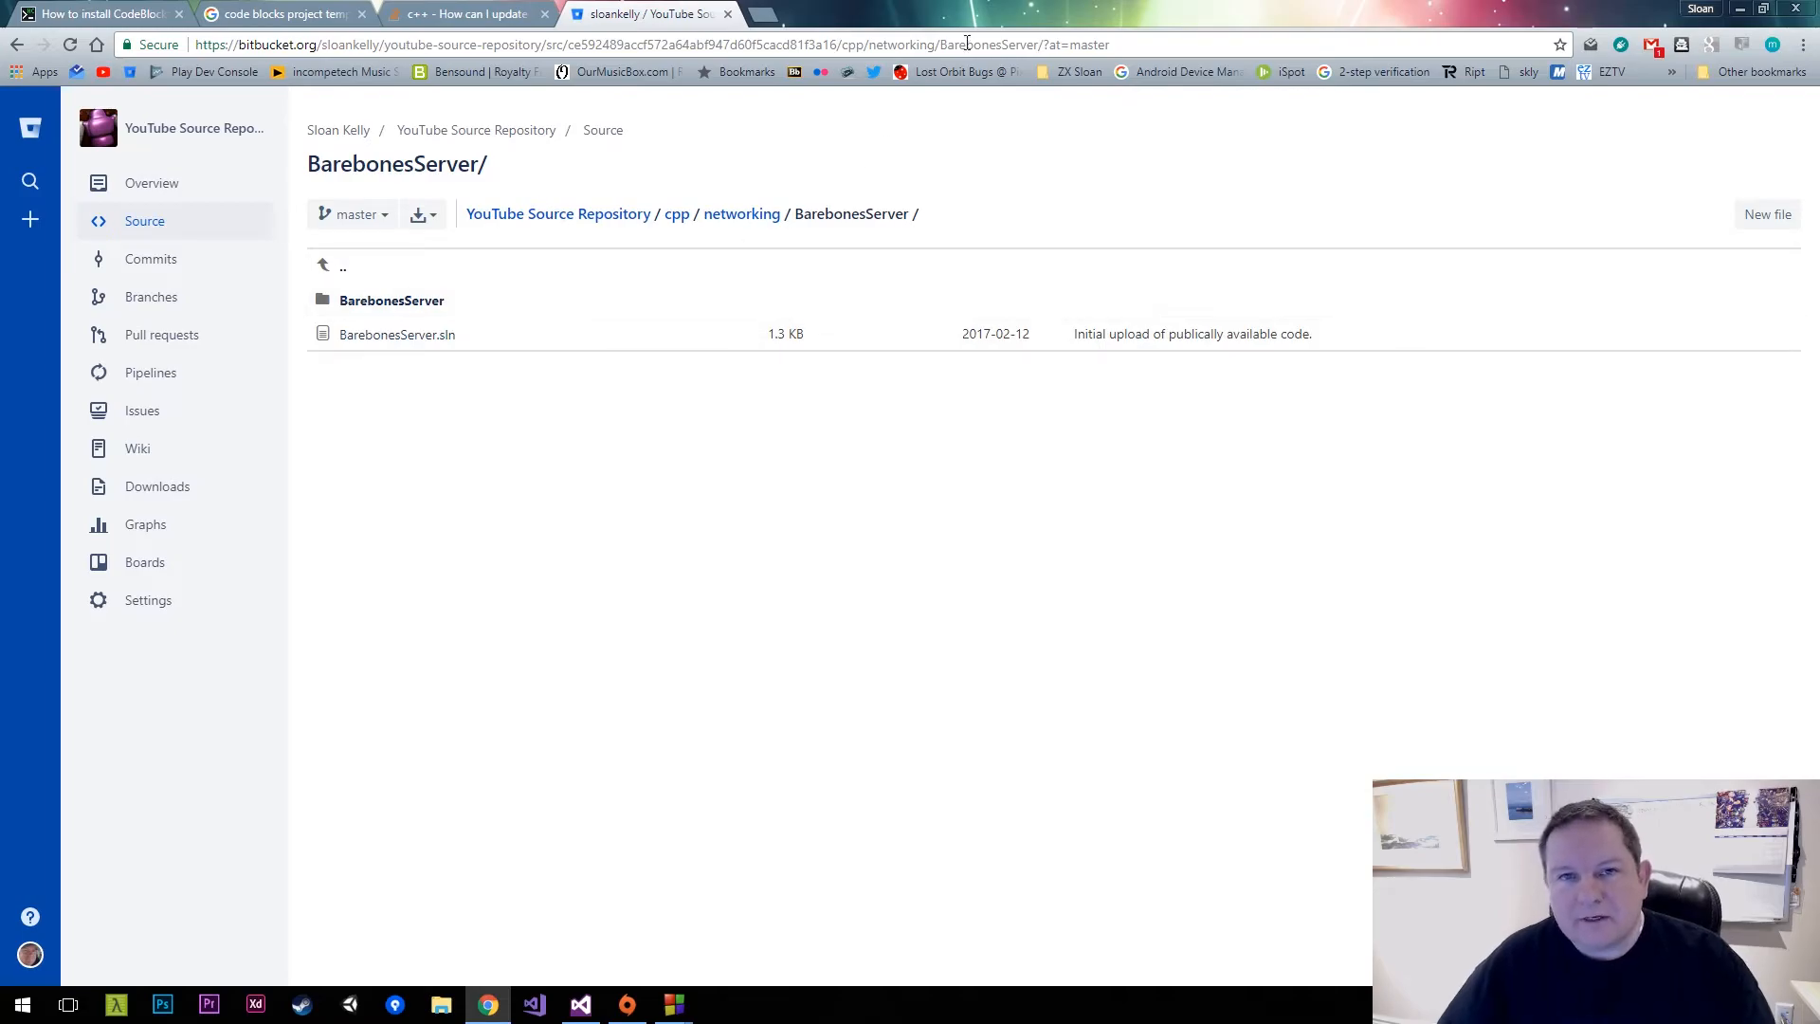
pyautogui.click(580, 1004)
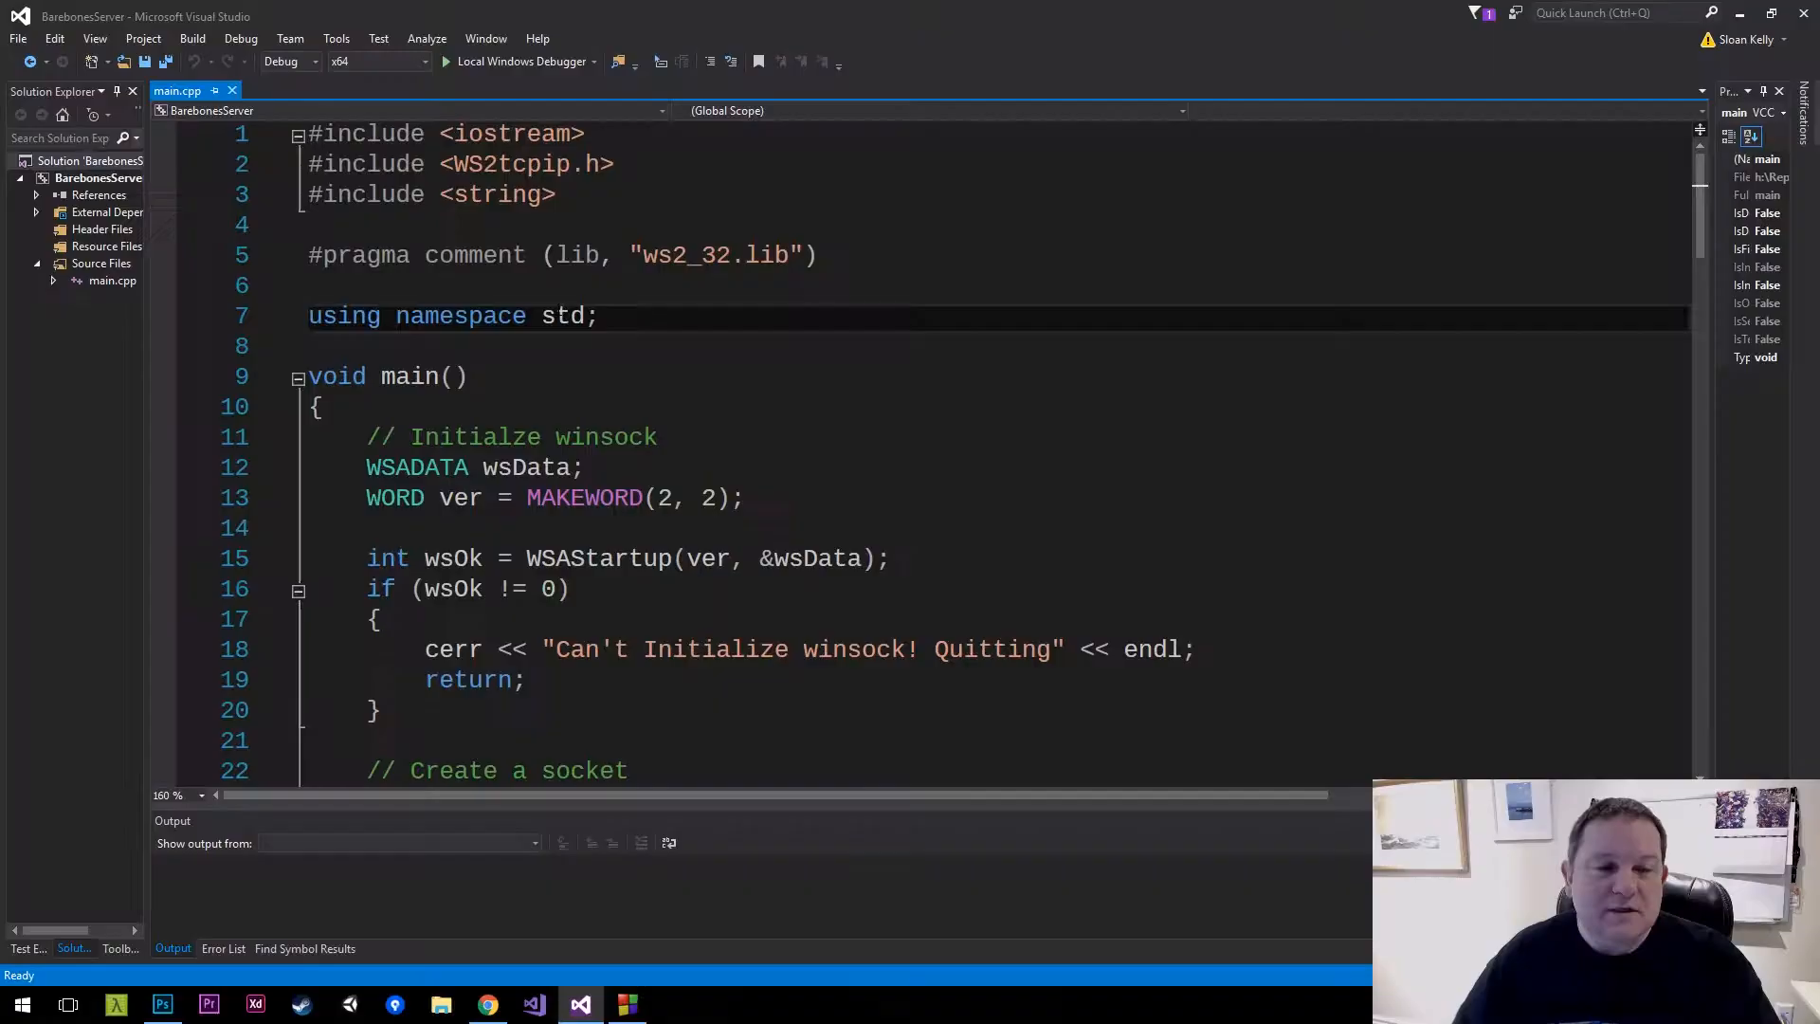
pyautogui.doubleClick(562, 316)
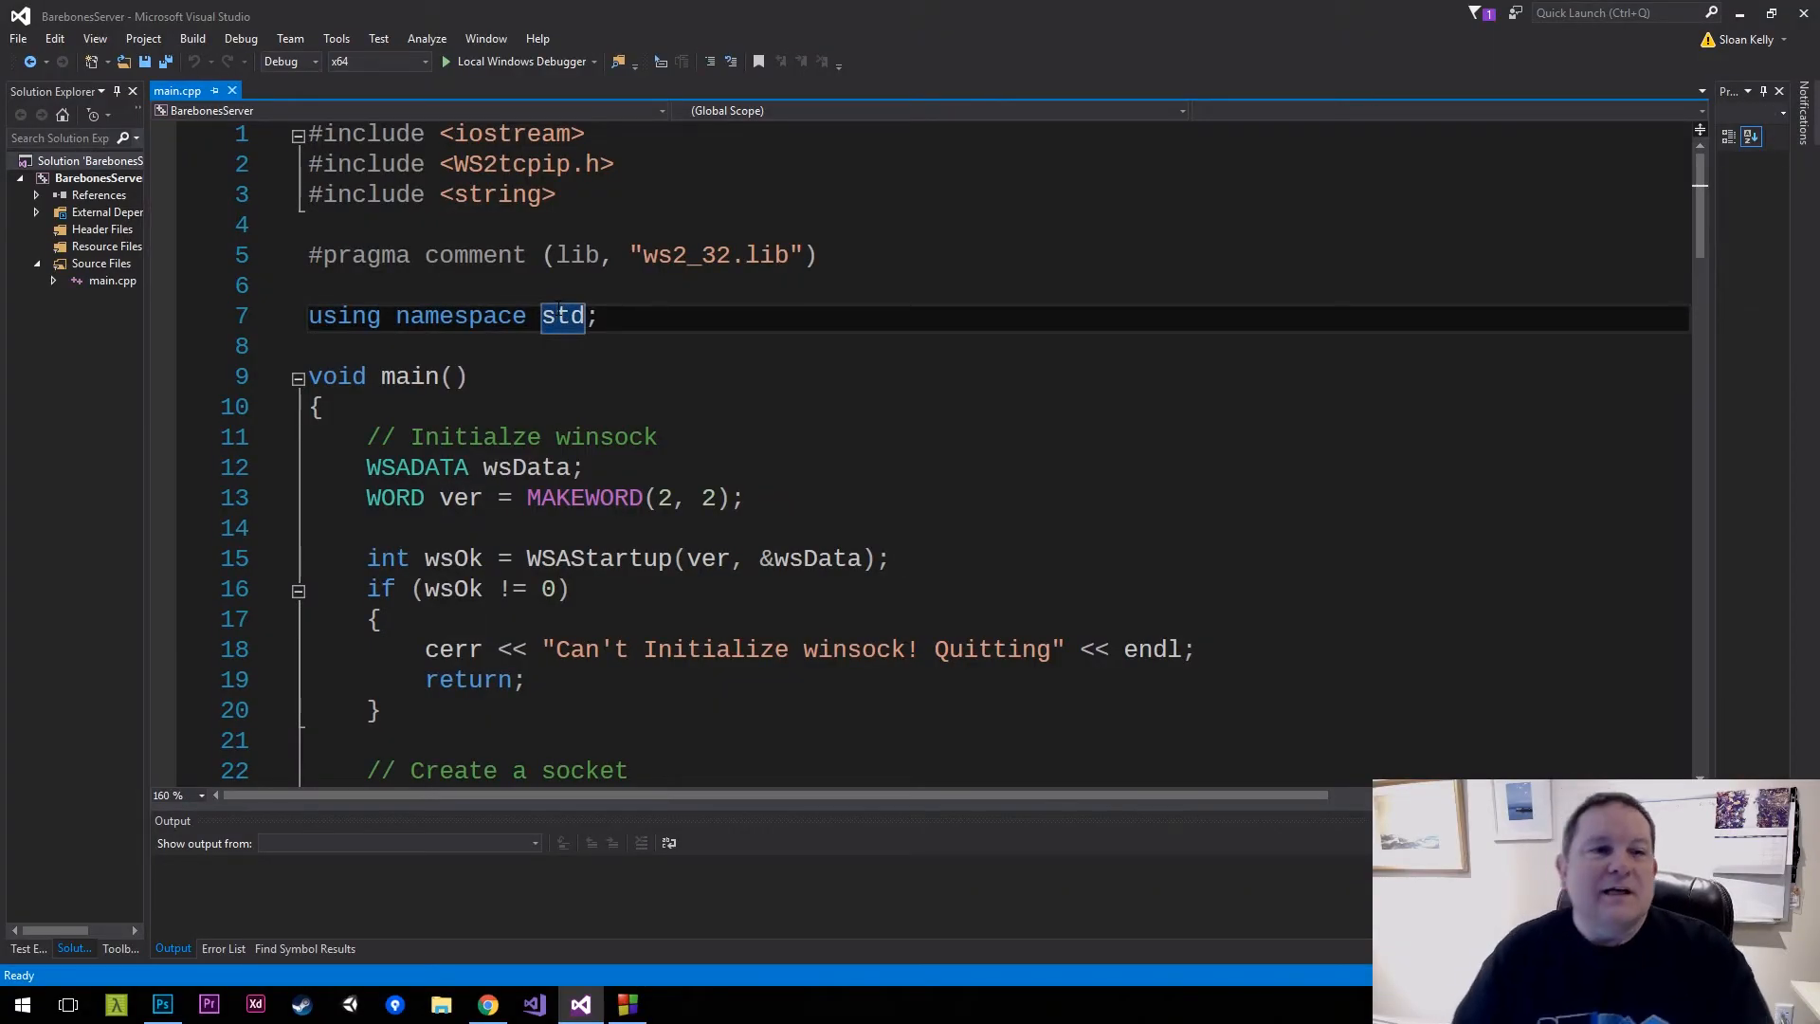
pyautogui.moveTo(159, 275)
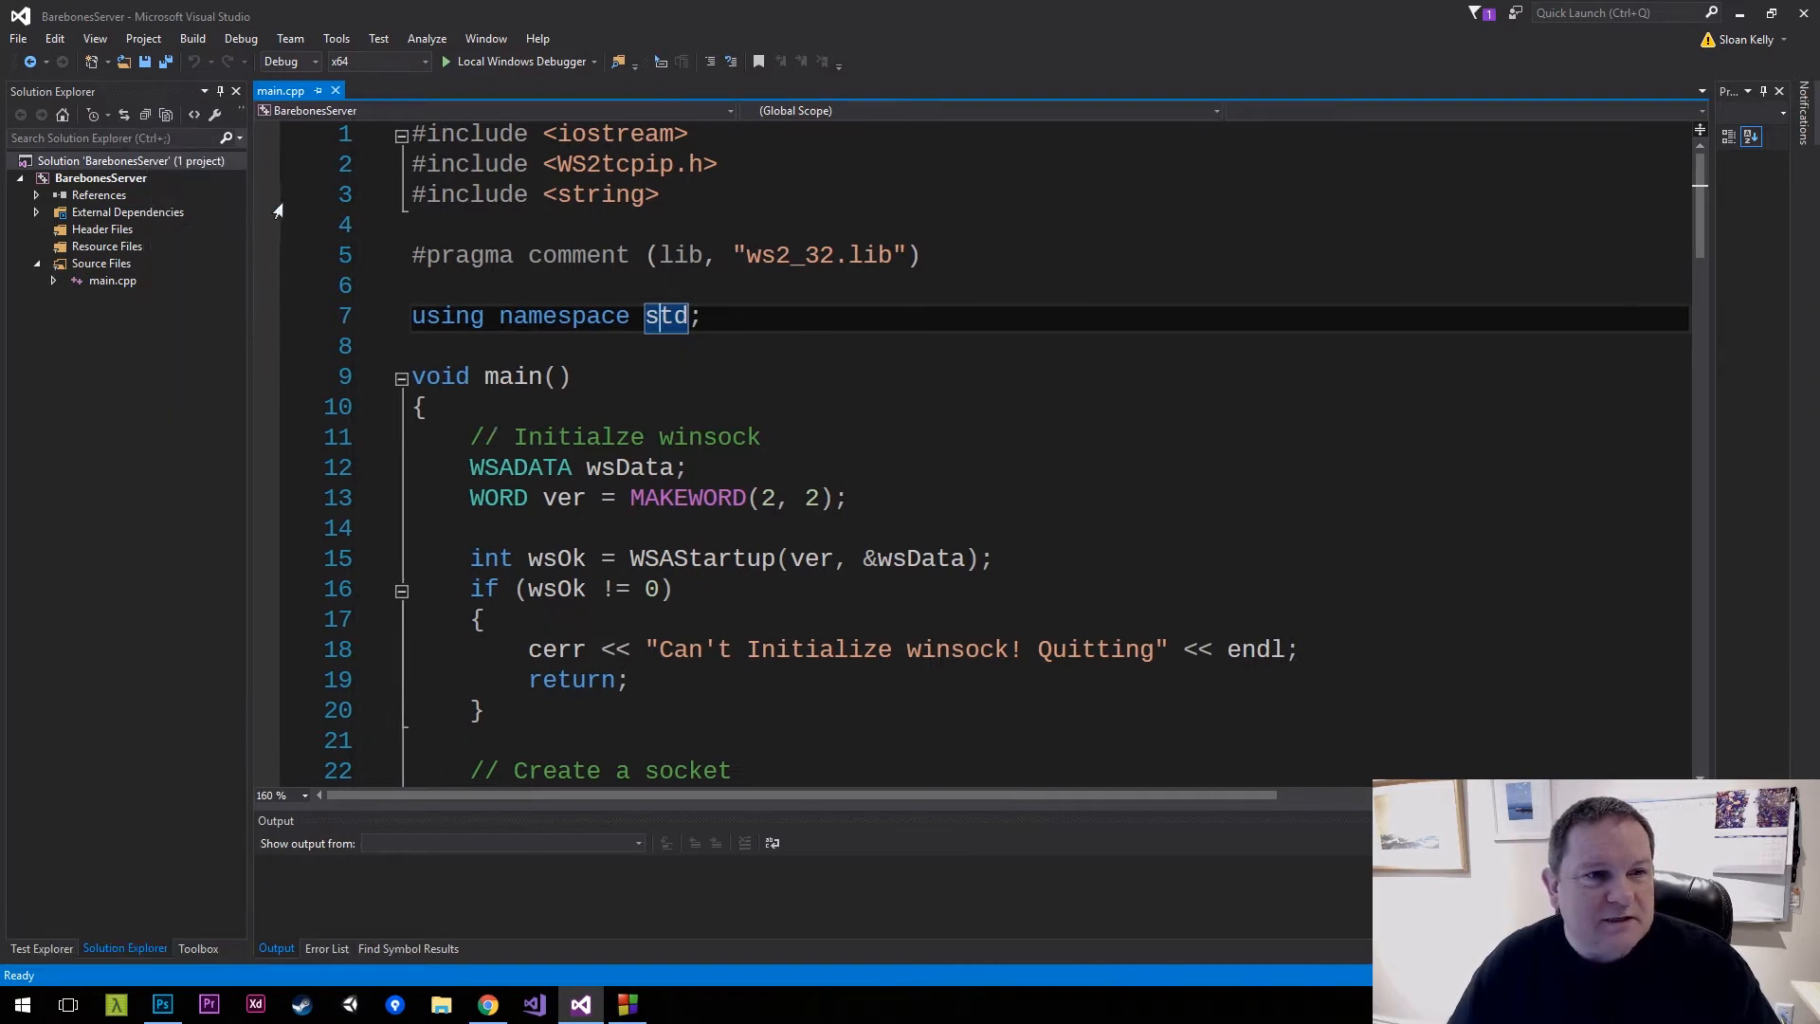
pyautogui.moveTo(135, 283)
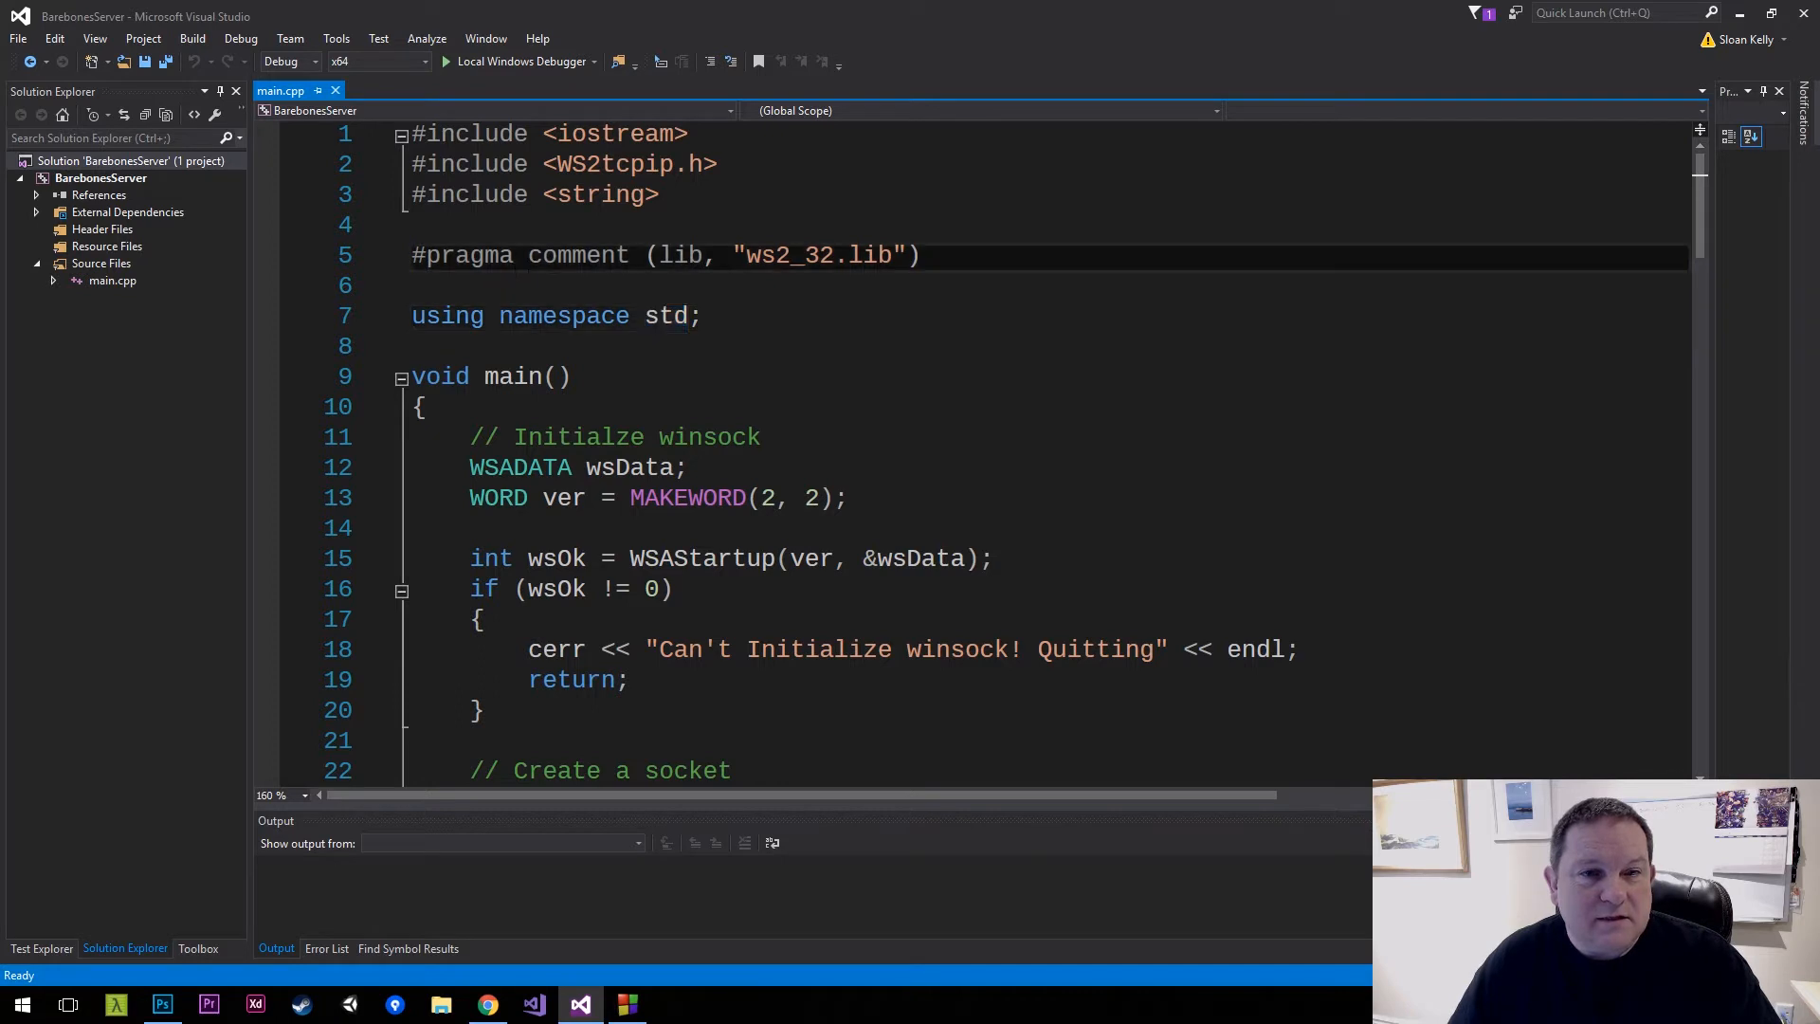
pyautogui.click(588, 255)
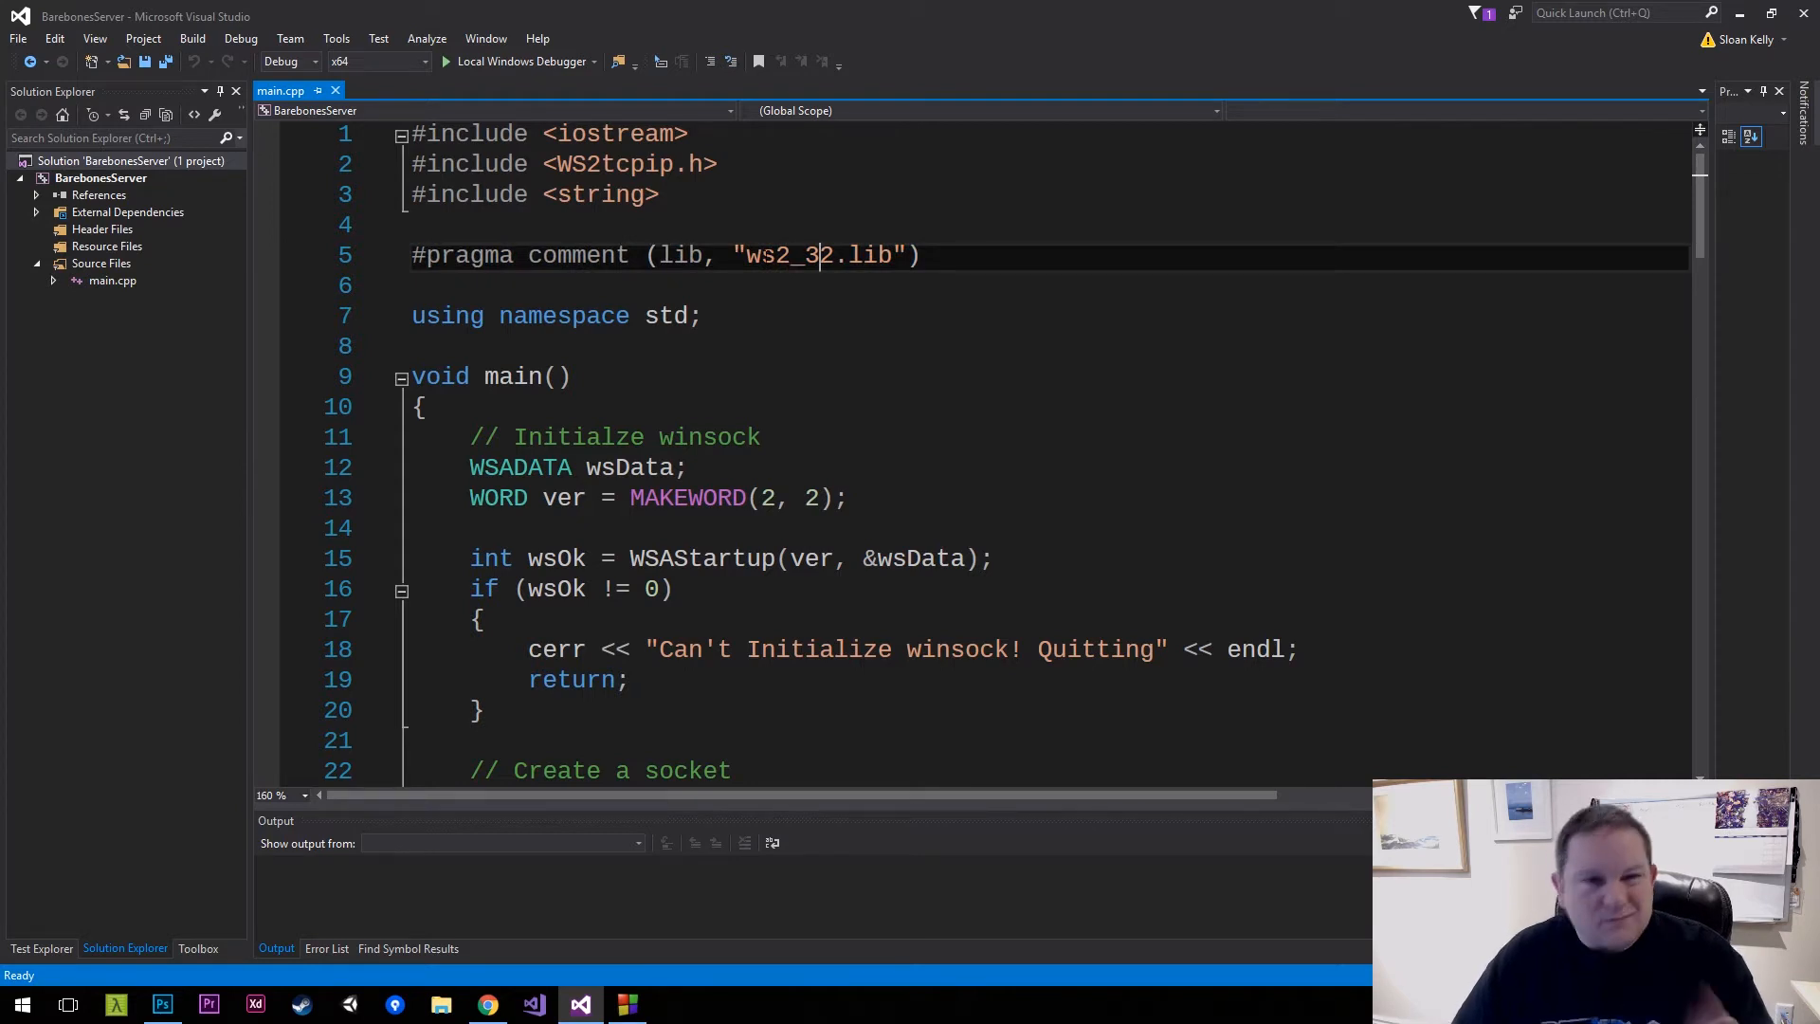
pyautogui.click(100, 177)
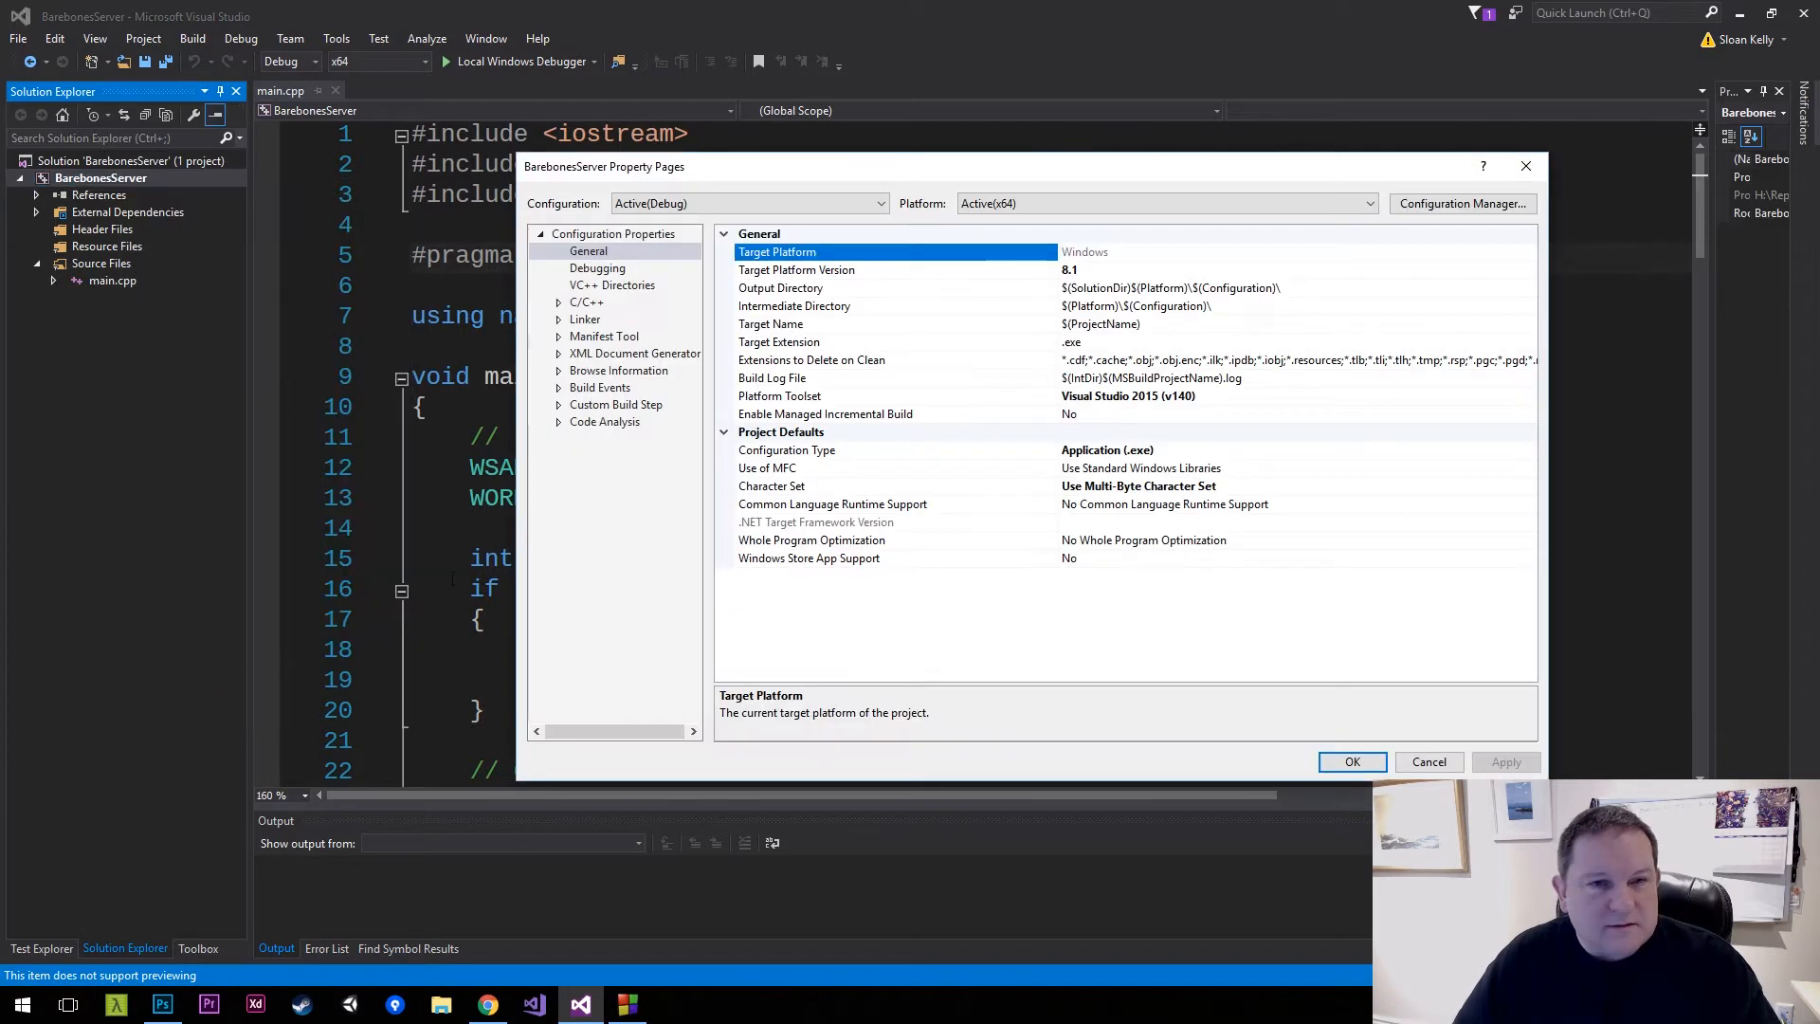
pyautogui.moveTo(559, 337)
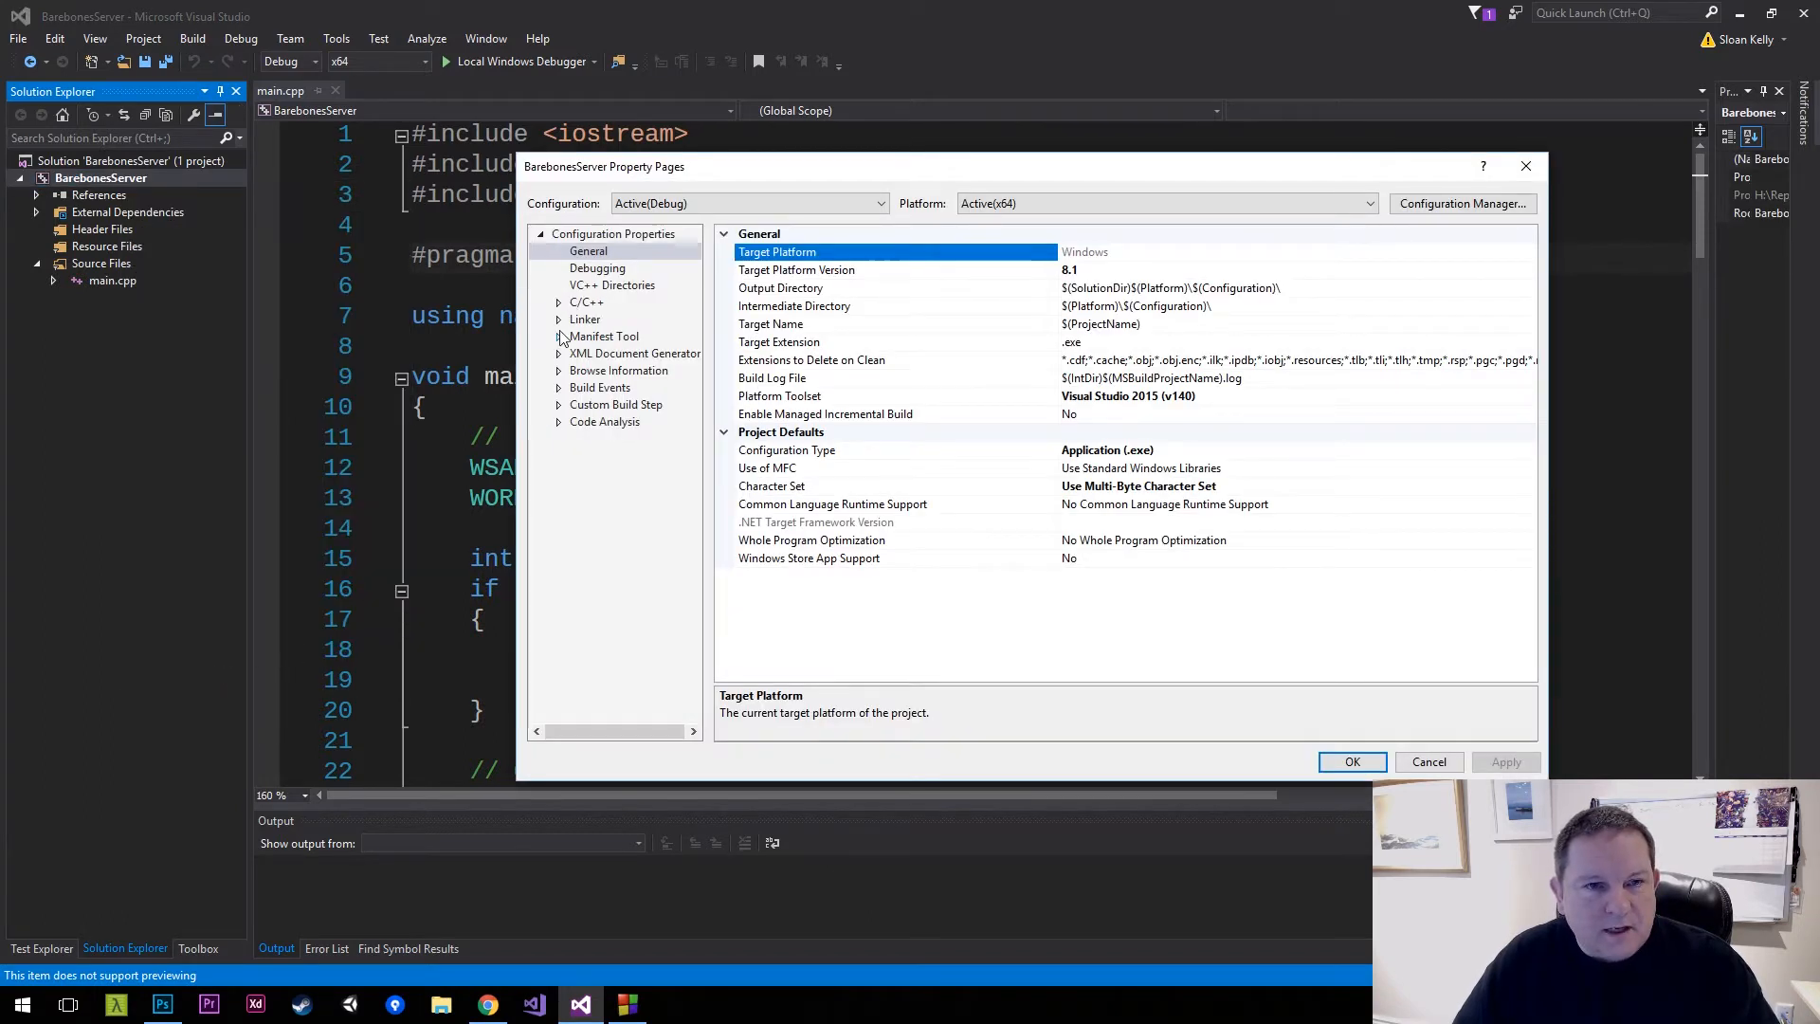
# Enter ws2_32.lib in Linker > Input > Additional Dependencies and close Property Pages with OK
pyautogui.click(558, 302)
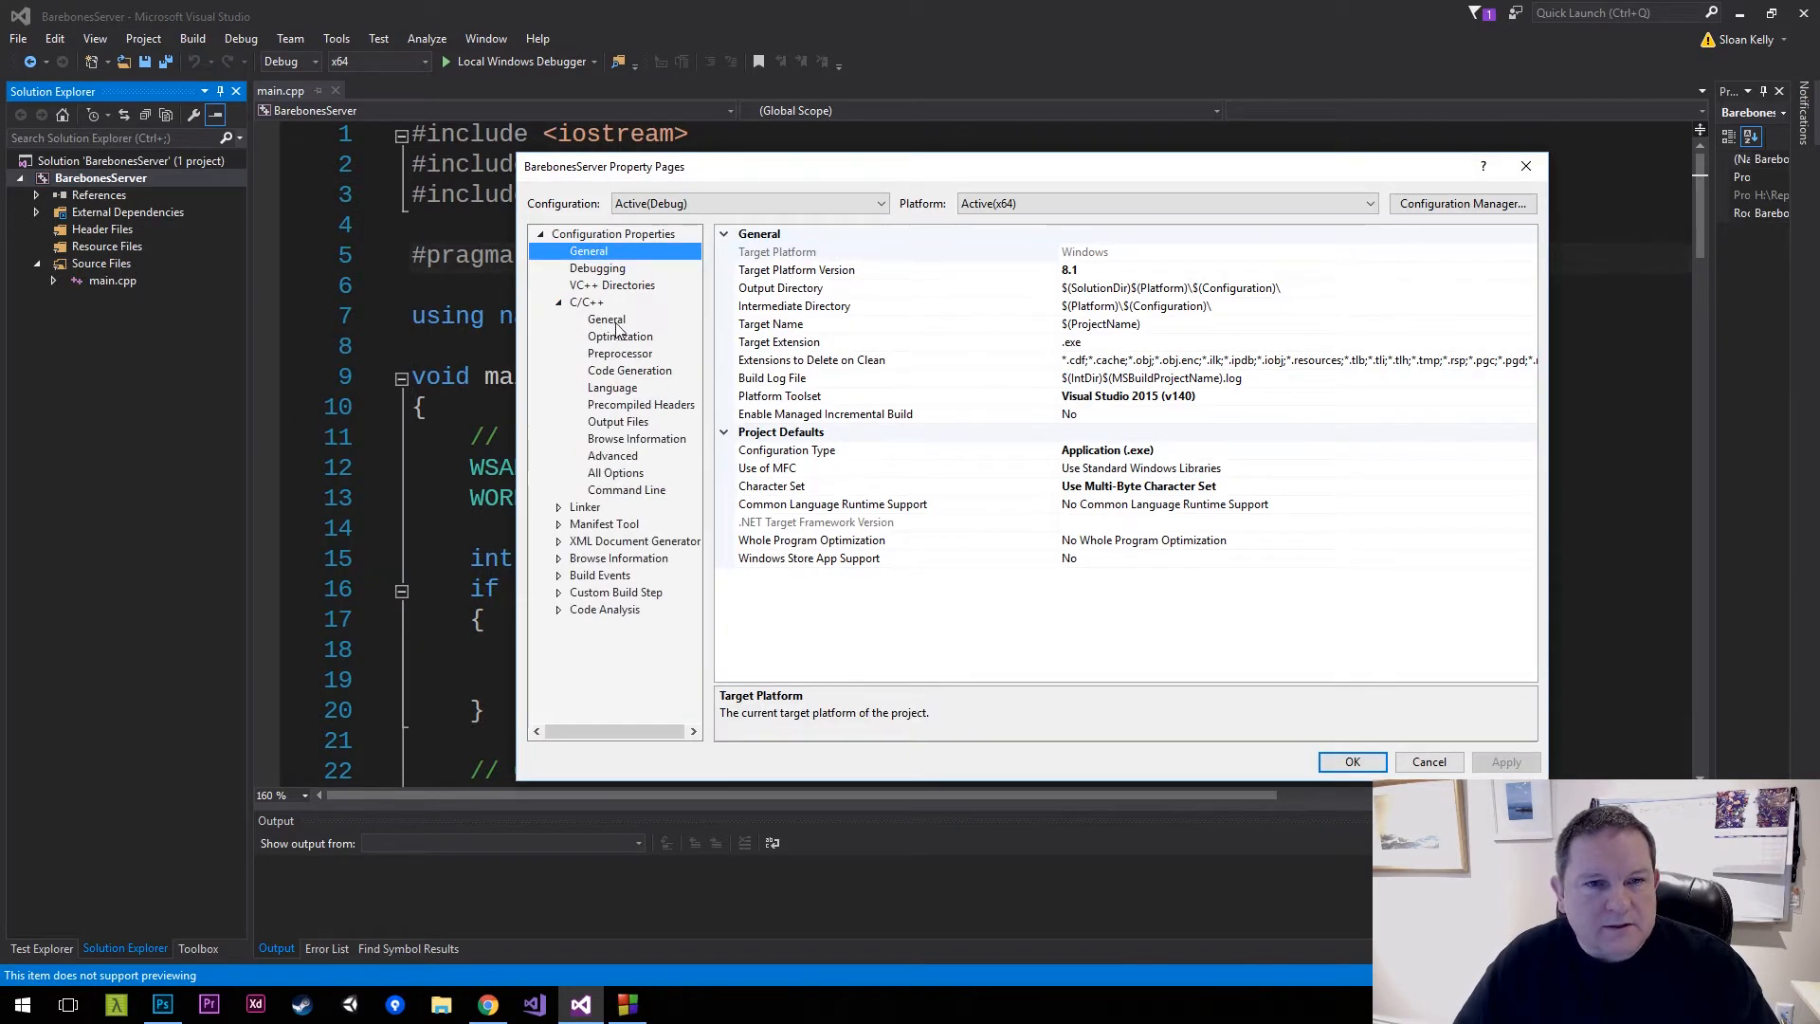
pyautogui.click(606, 319)
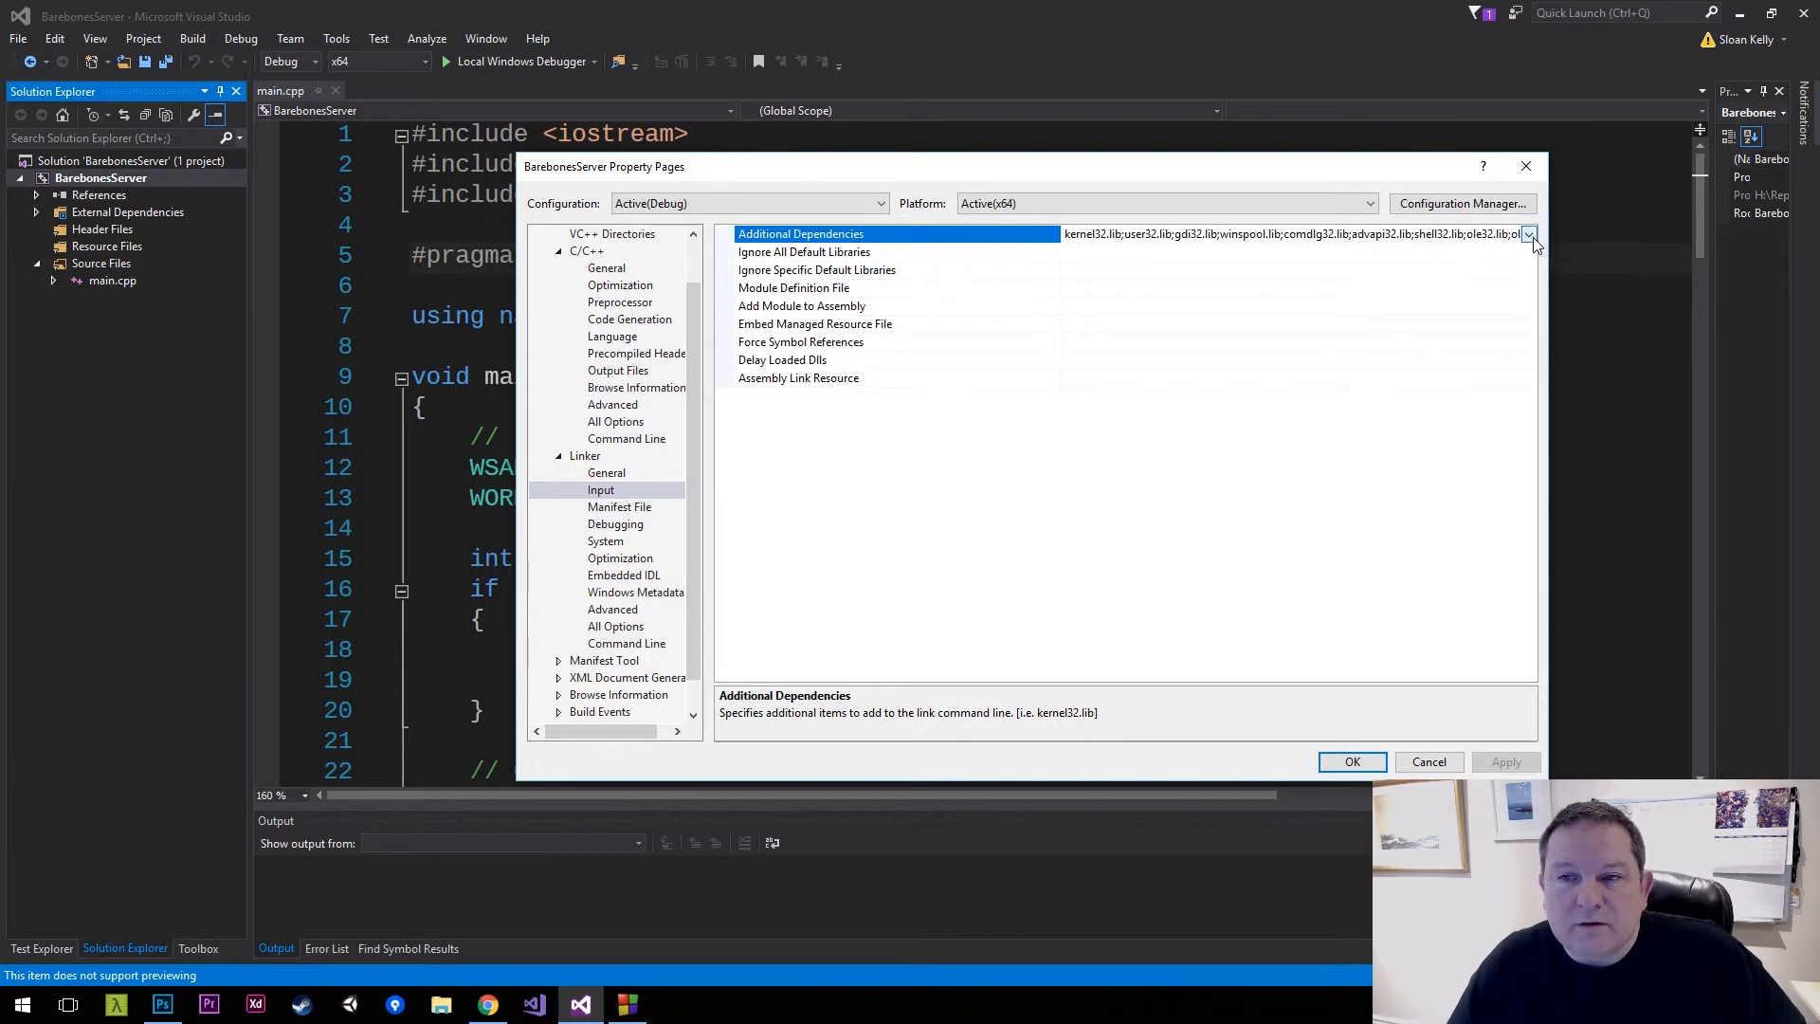
pyautogui.click(1532, 234)
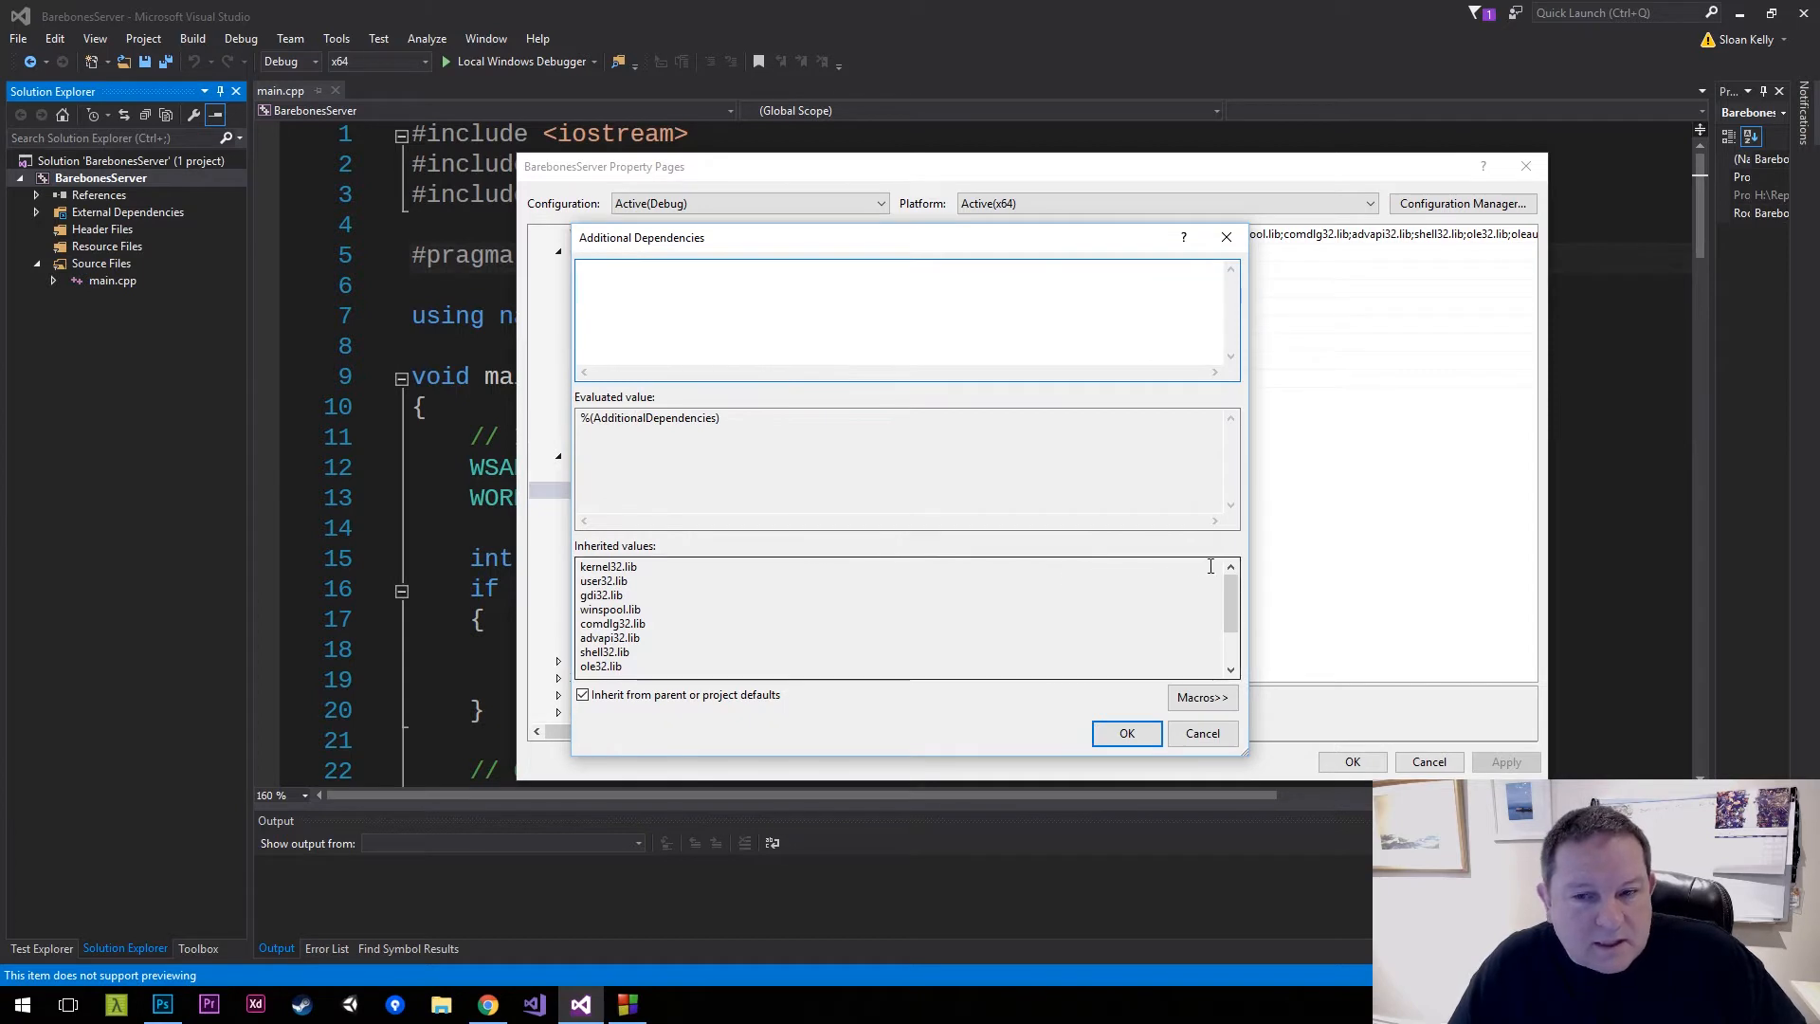
pyautogui.scroll(-3)
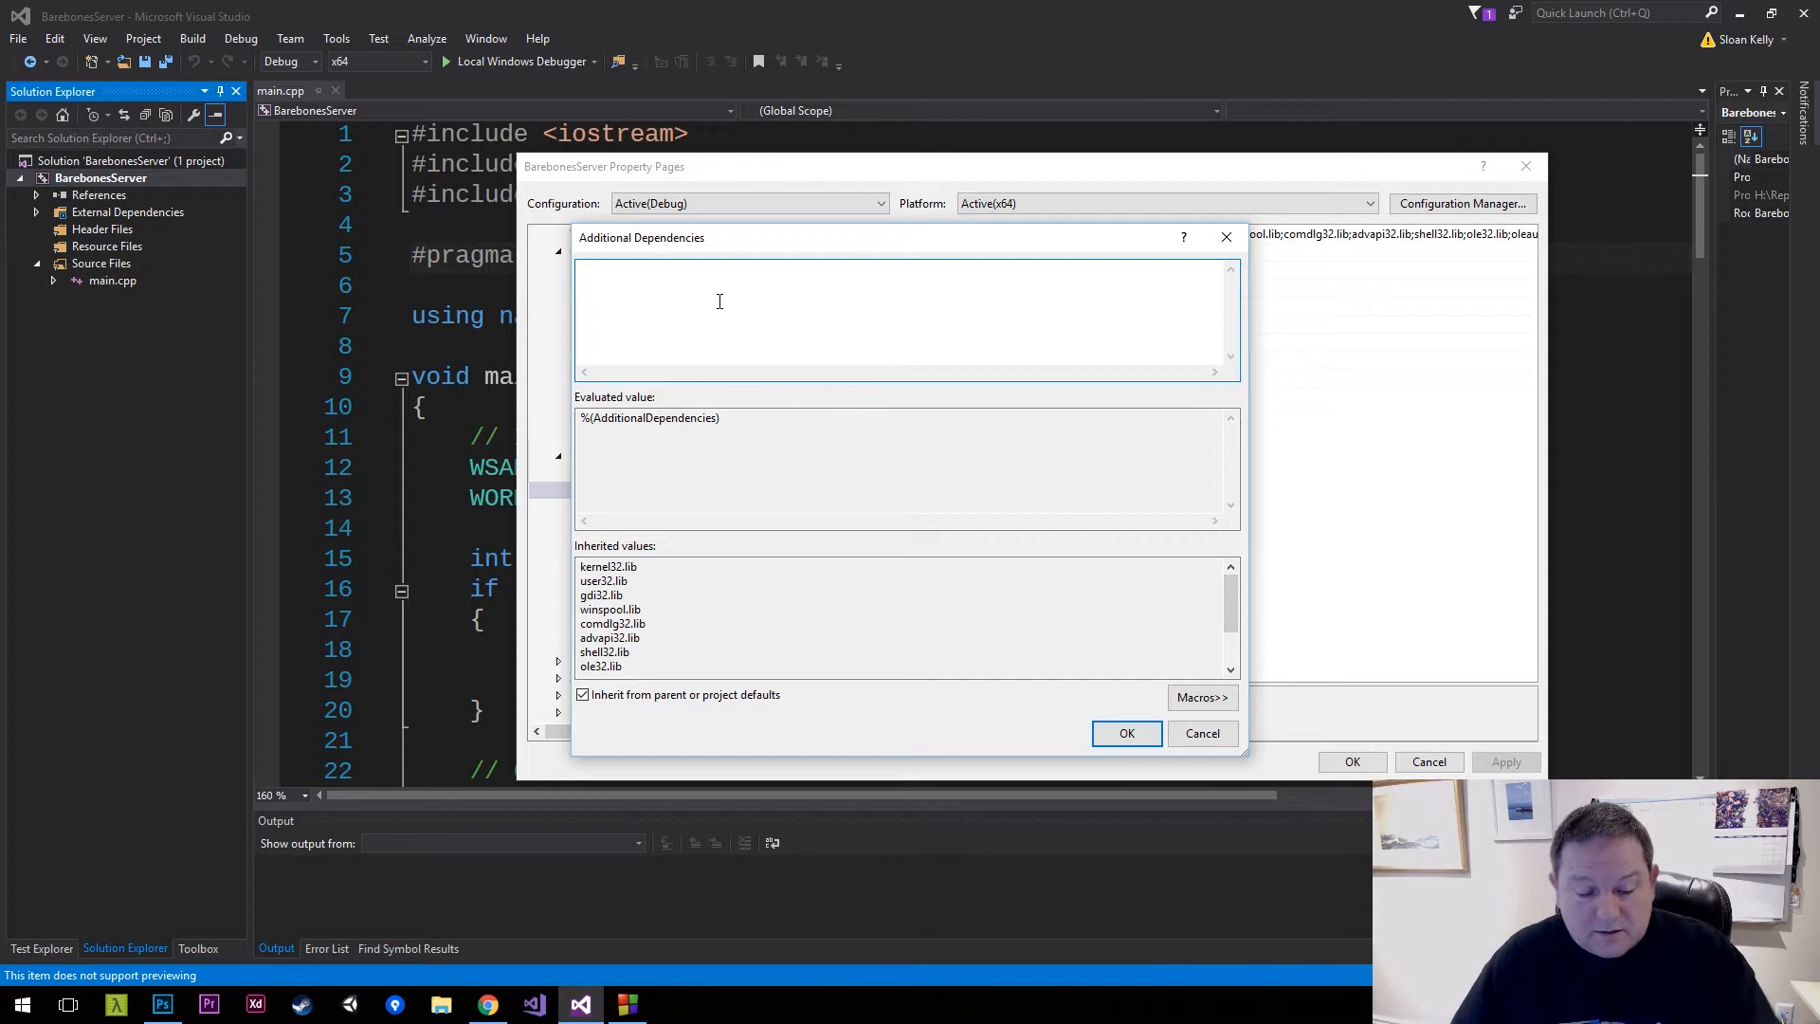
pyautogui.write('ws2_32.l')
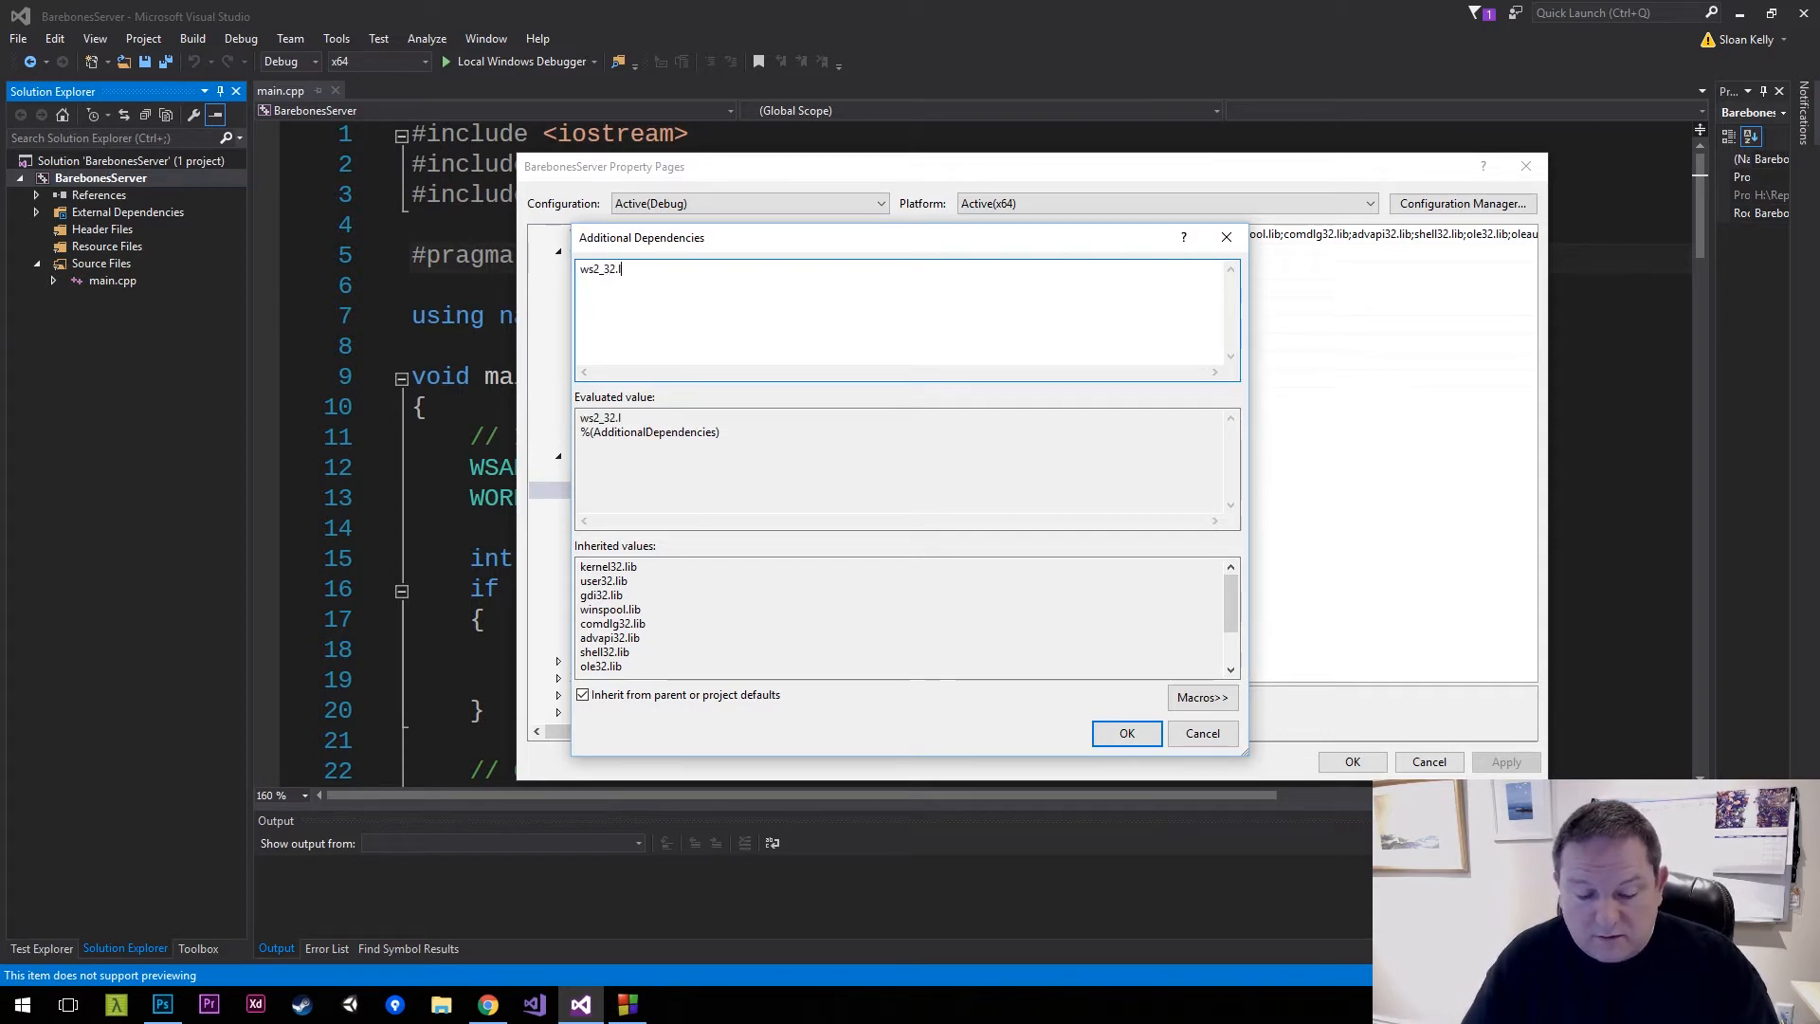
pyautogui.write('ib')
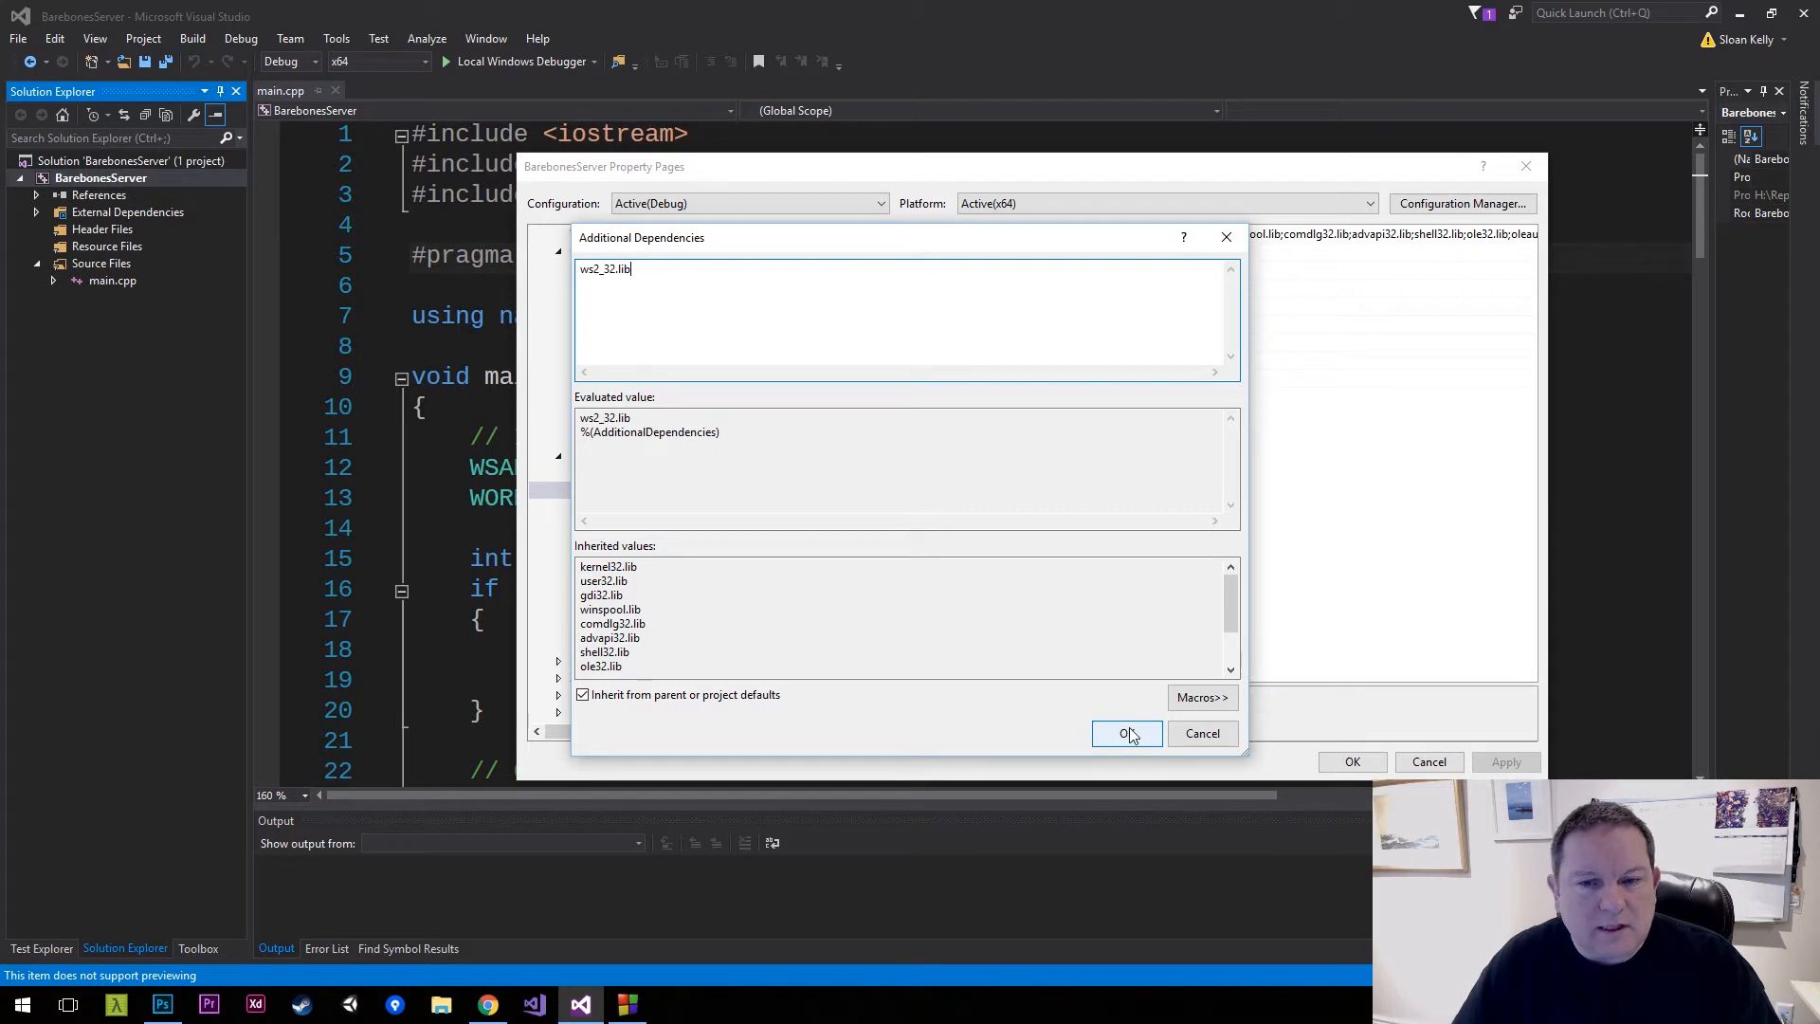
pyautogui.click(1126, 734)
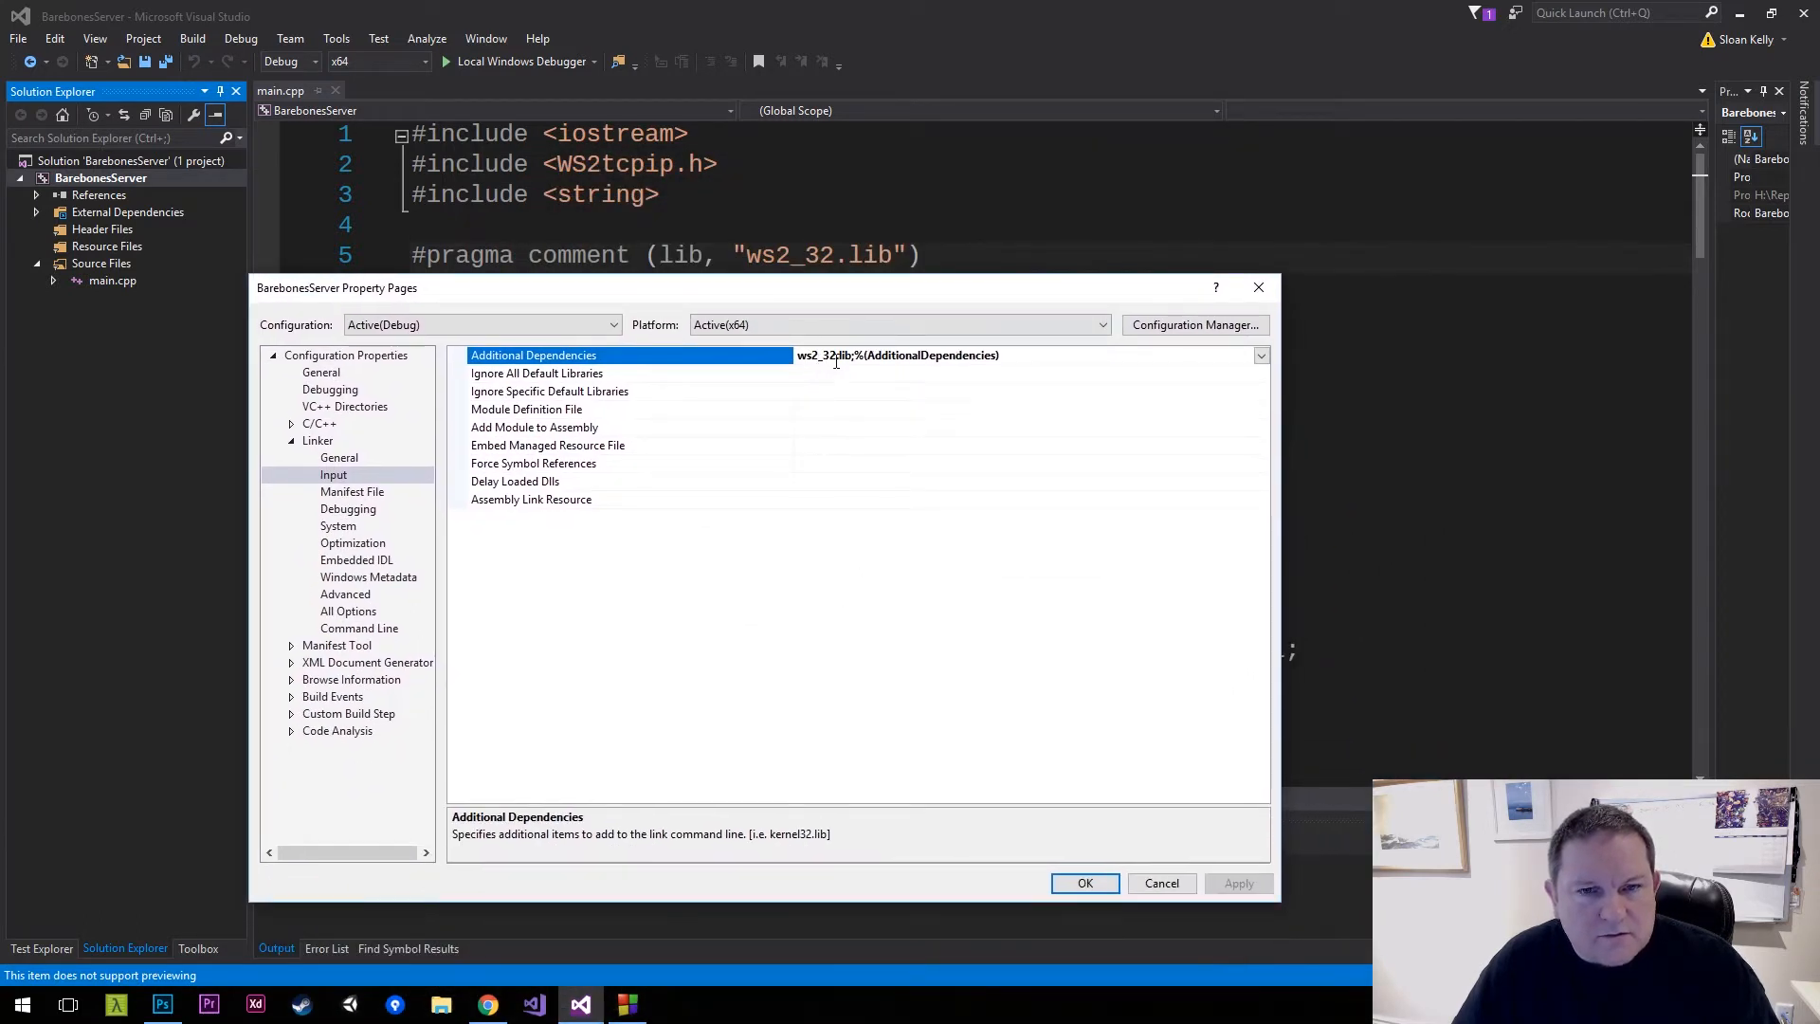
pyautogui.click(1085, 883)
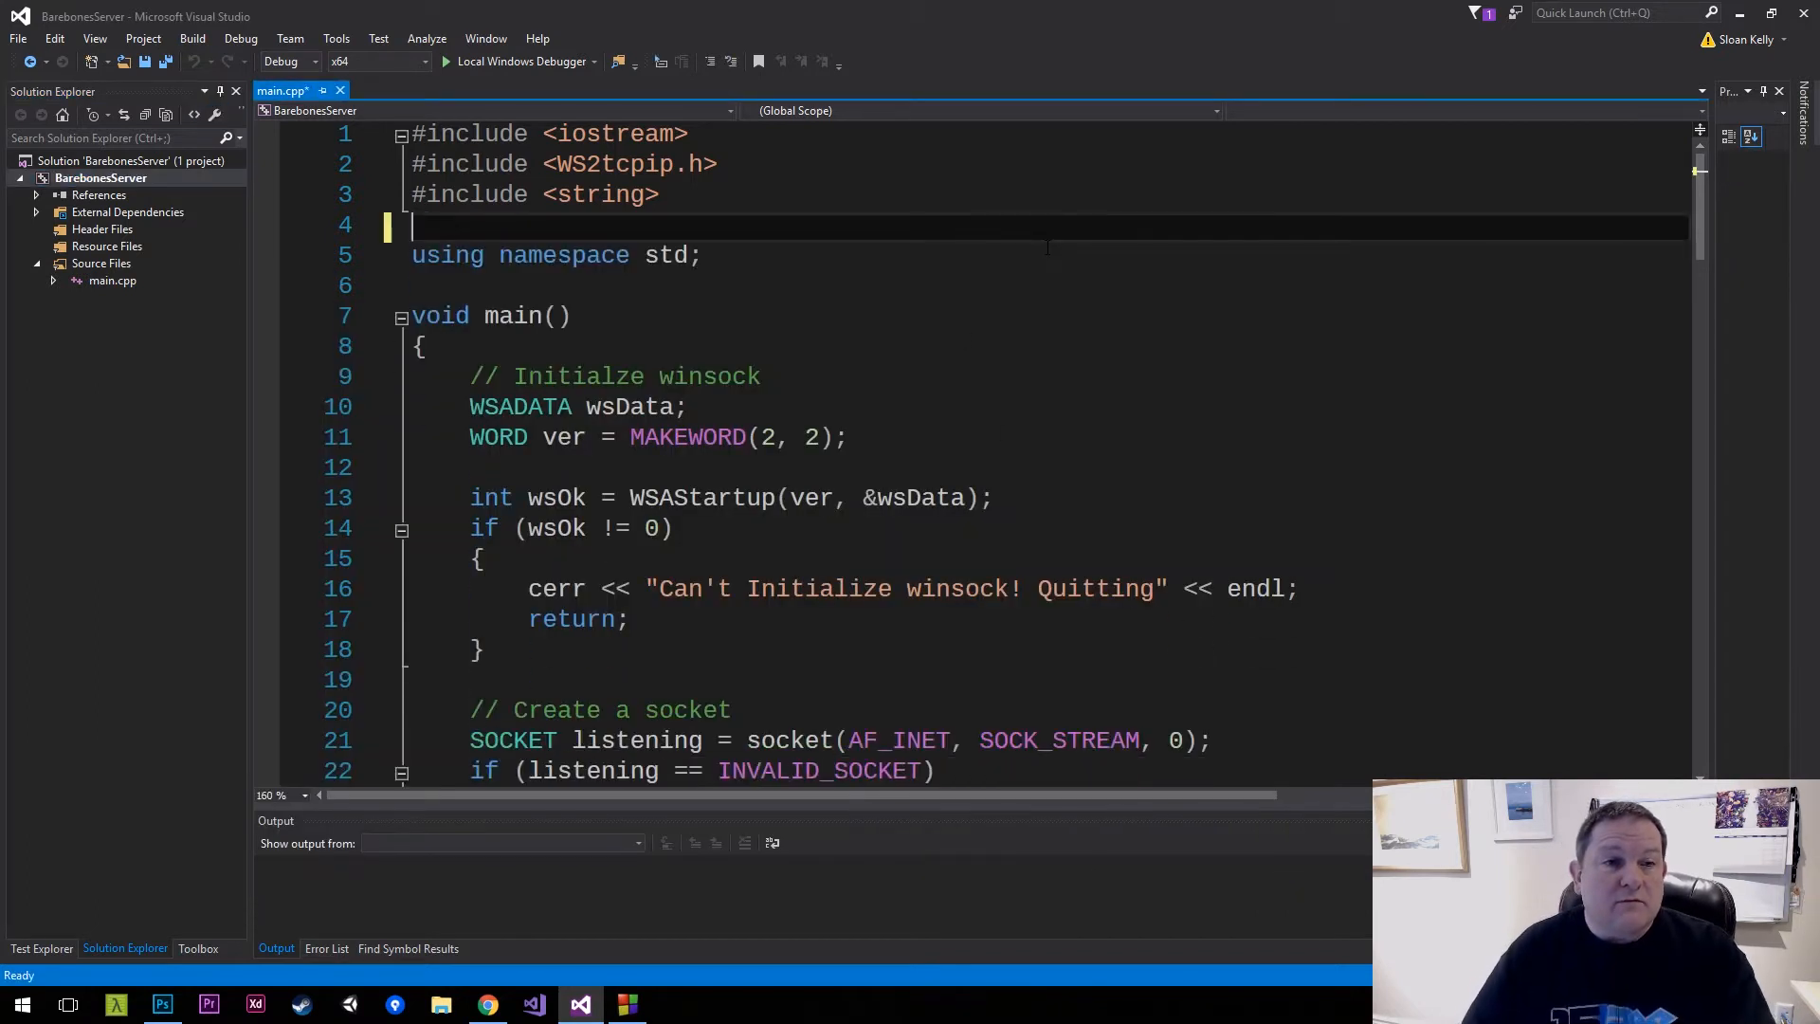
# Save main.cpp without the #pragma comment(lib, "ws2_32.lib") line
pyautogui.press('ctrl+s')
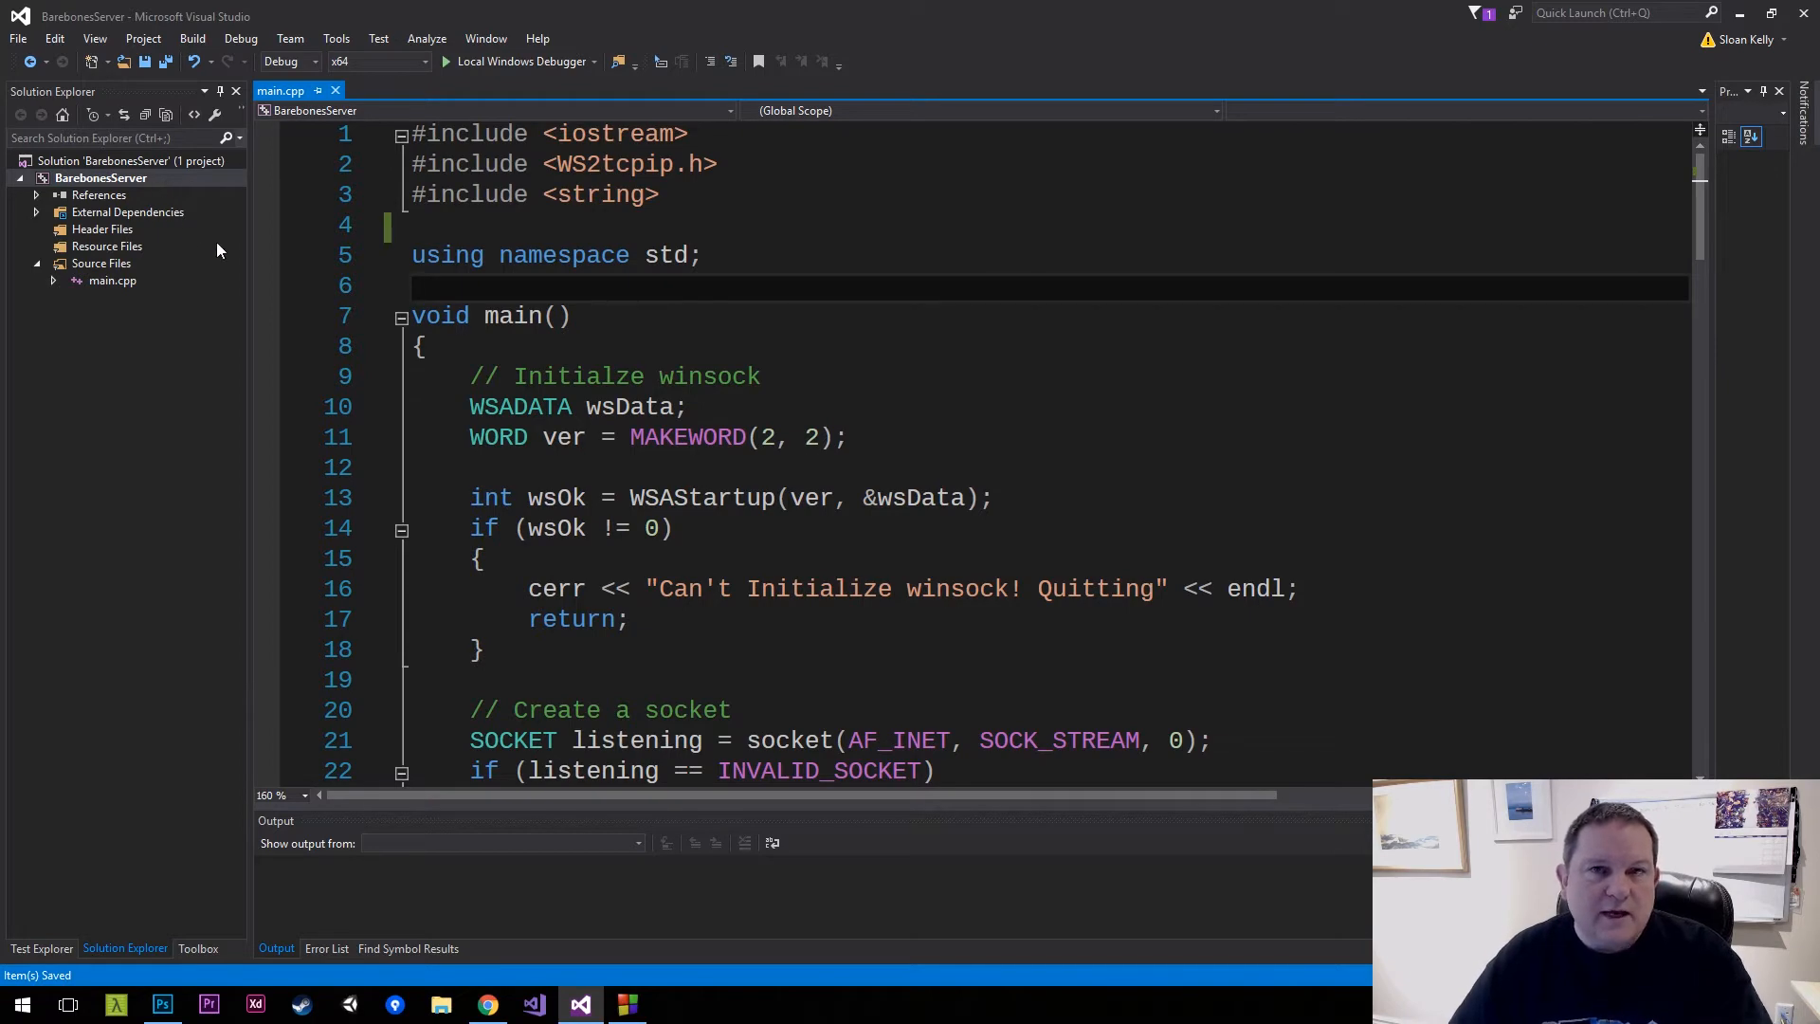
pyautogui.scroll(-3)
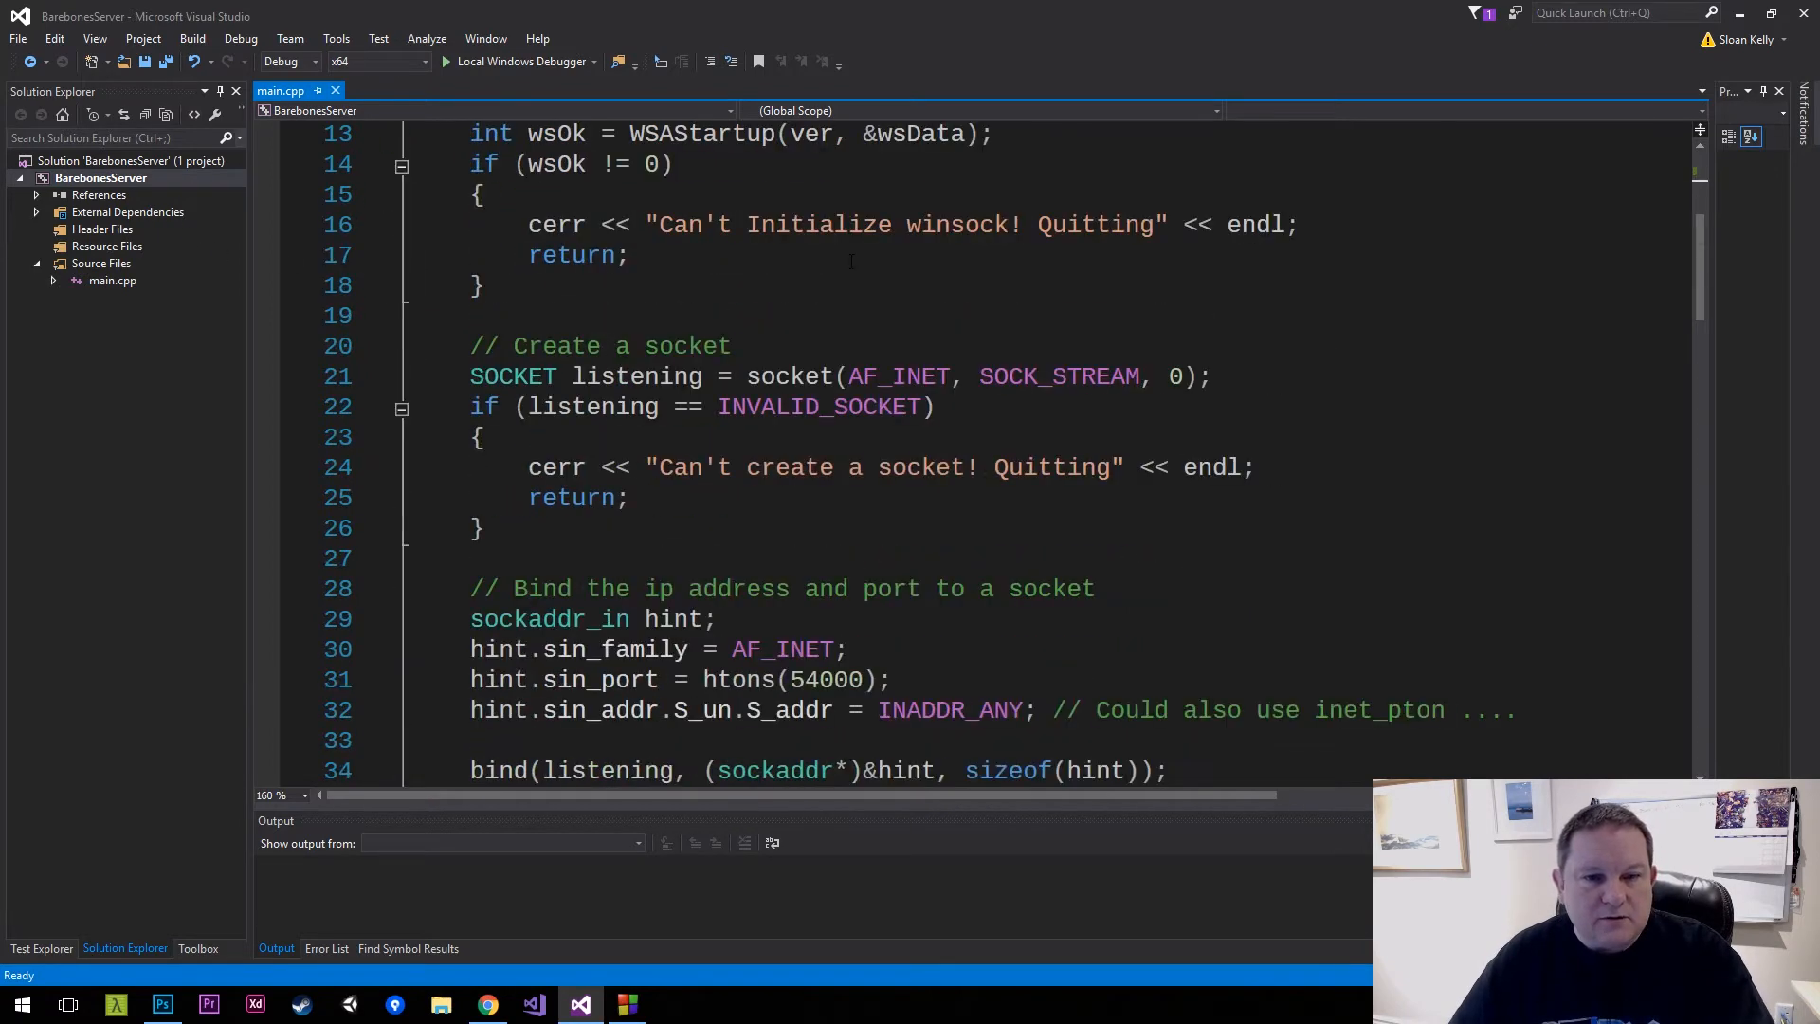
pyautogui.scroll(-3)
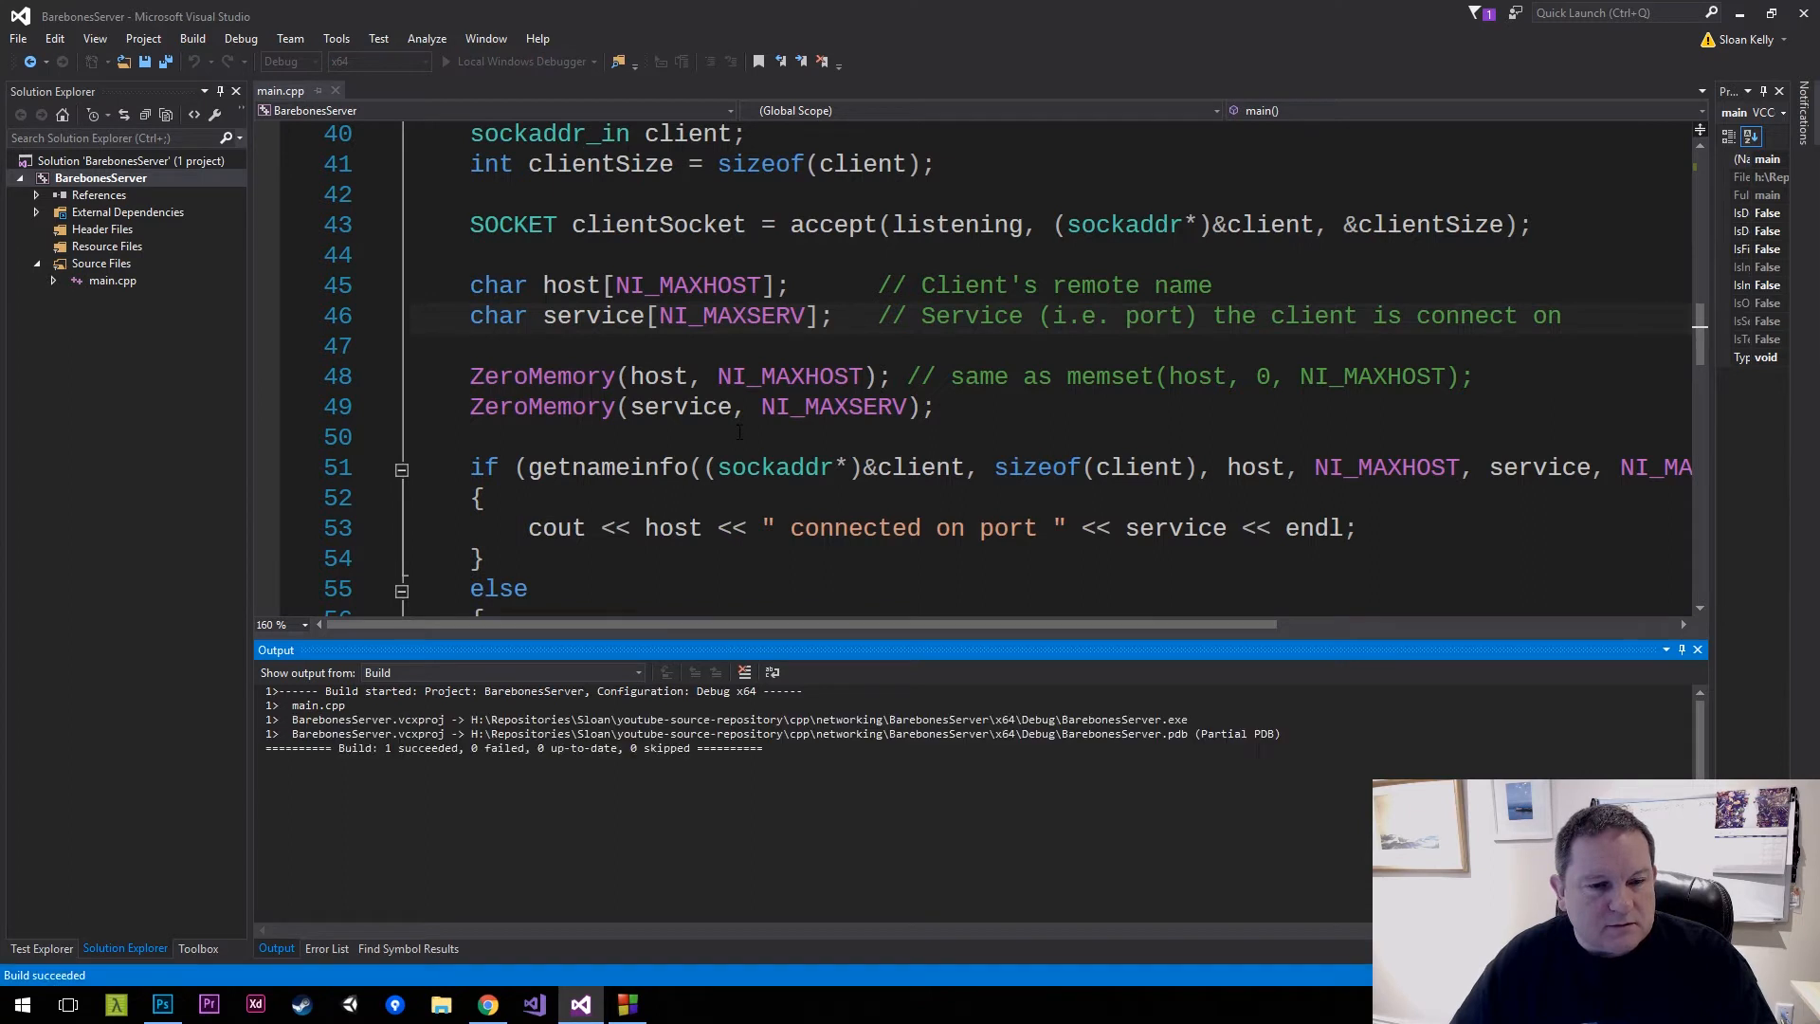
# Run BarebonesServer, send Hello! from a Raw PuTTY session, then close PuTTY
pyautogui.doubleClick(832, 406)
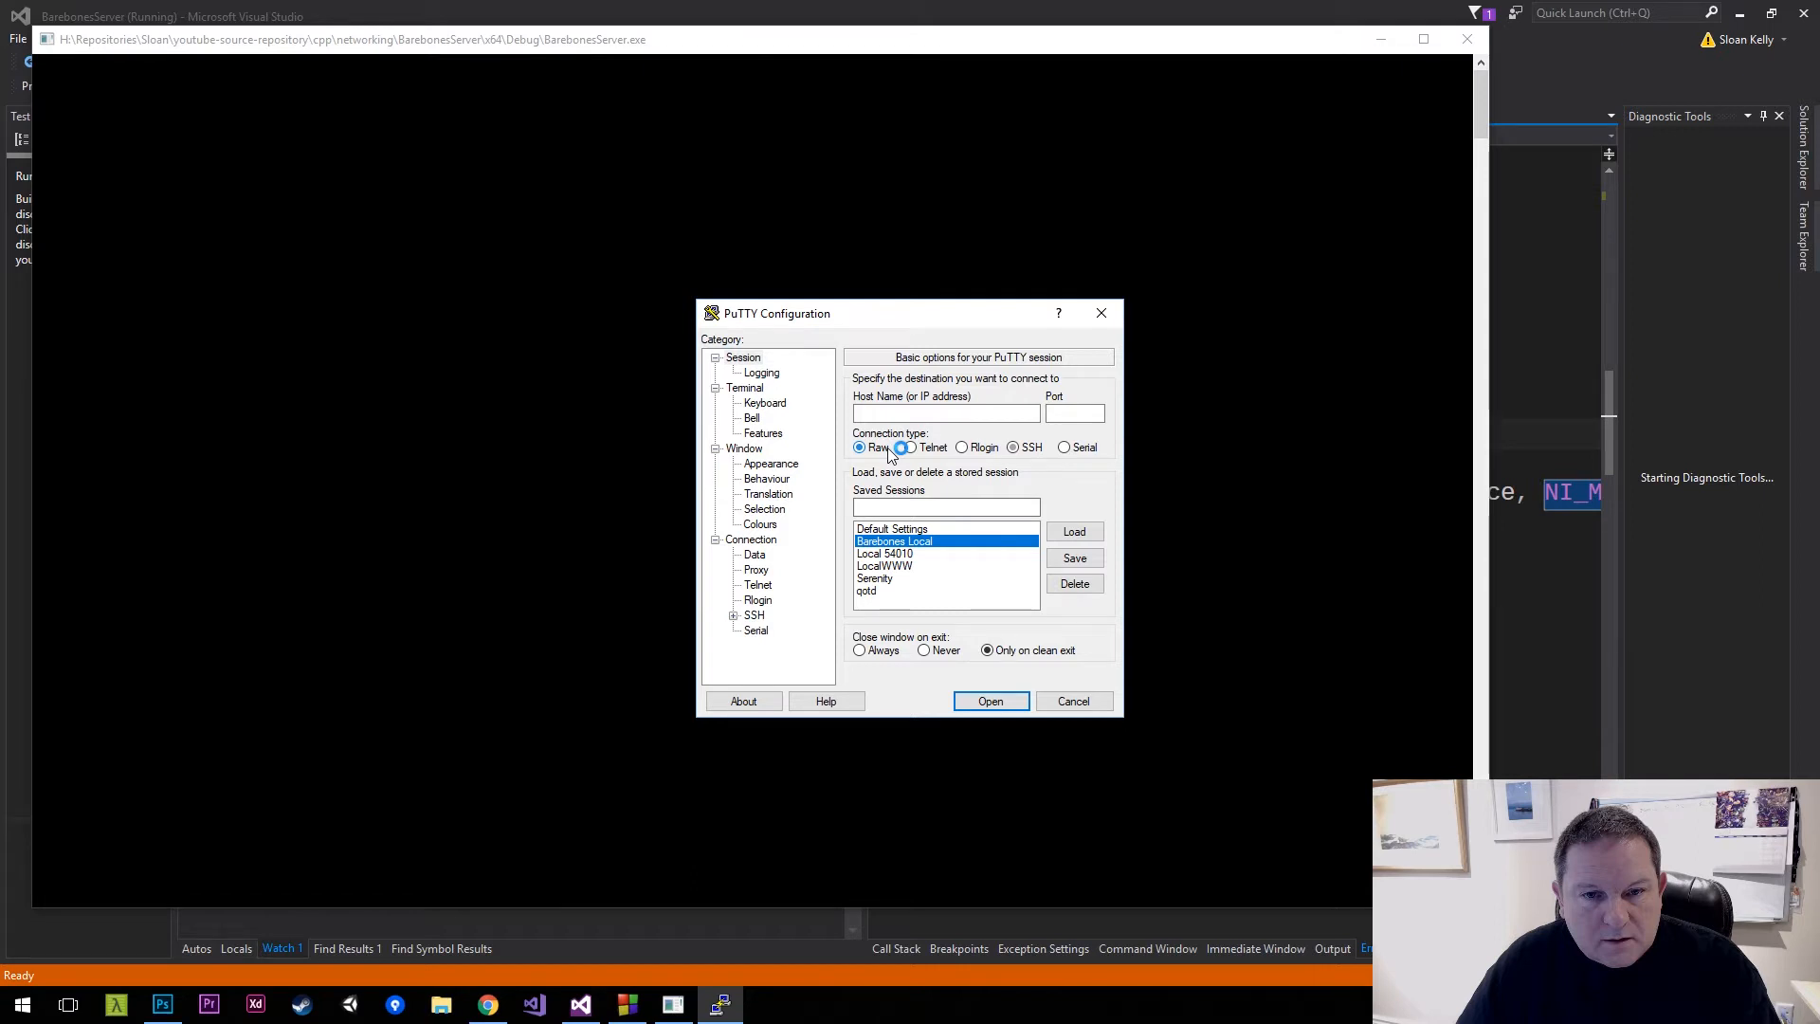
pyautogui.click(991, 701)
pyautogui.write('Hello!')
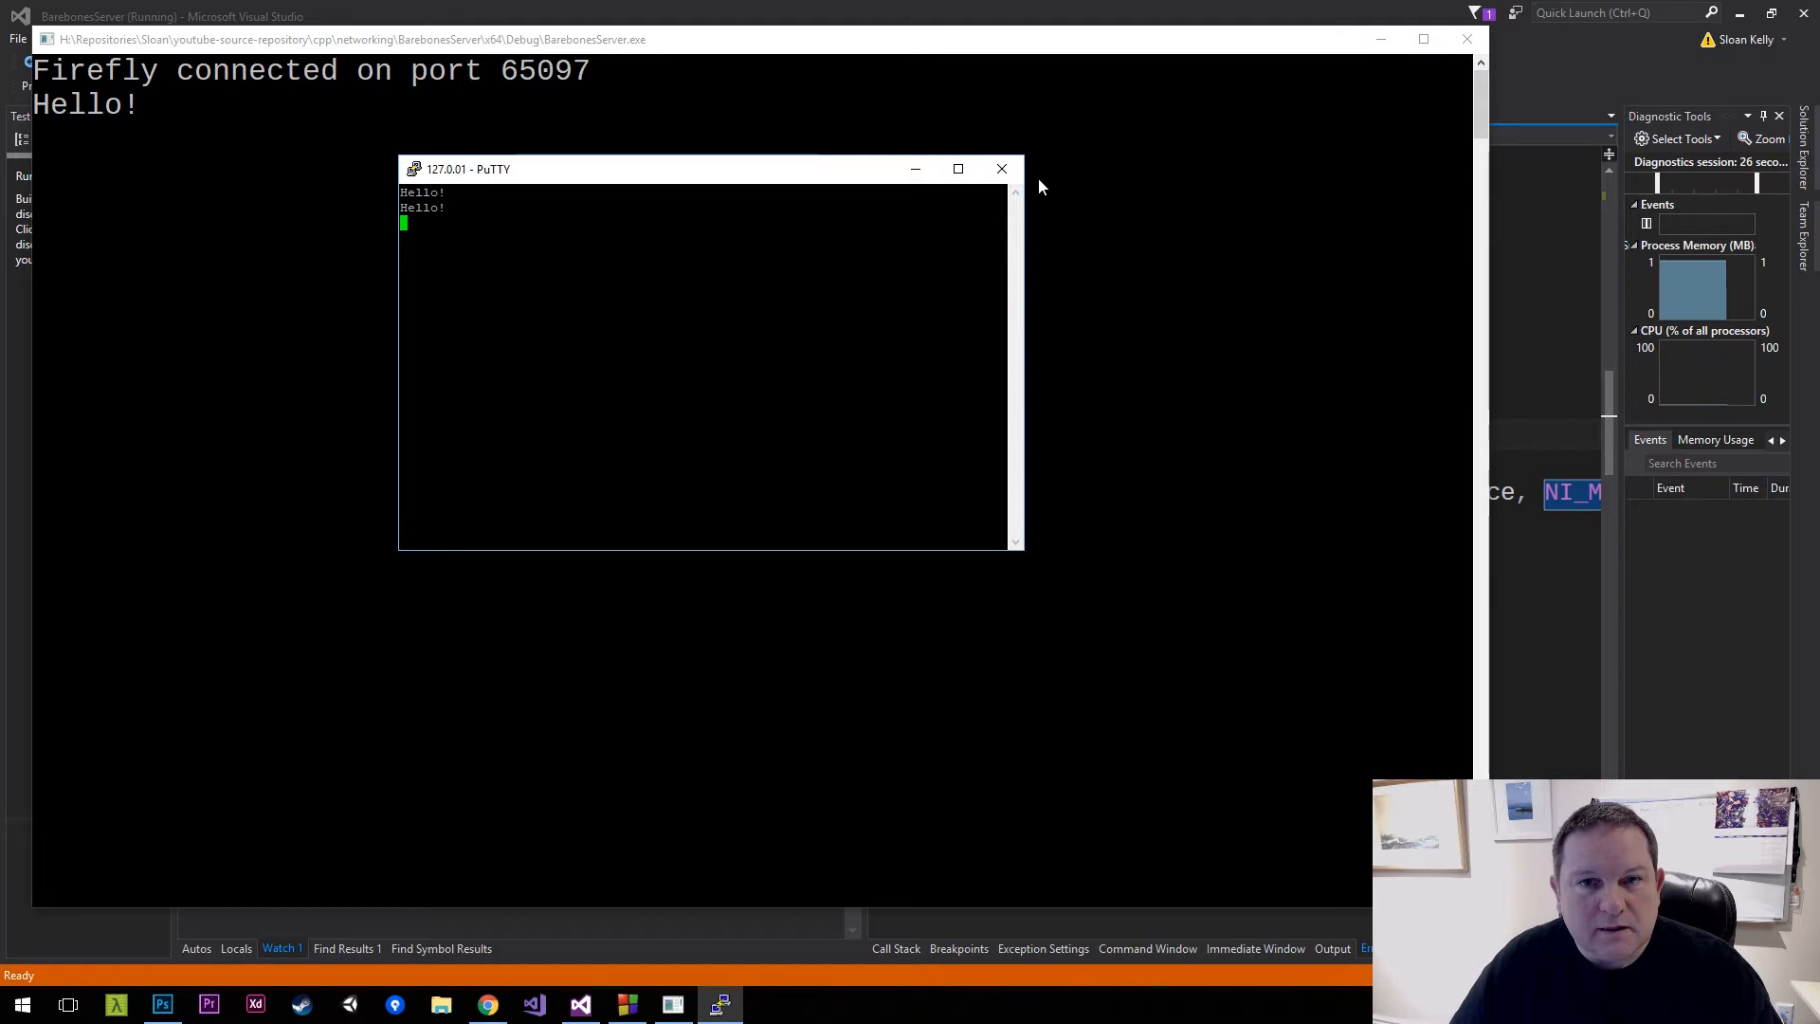
pyautogui.click(1002, 169)
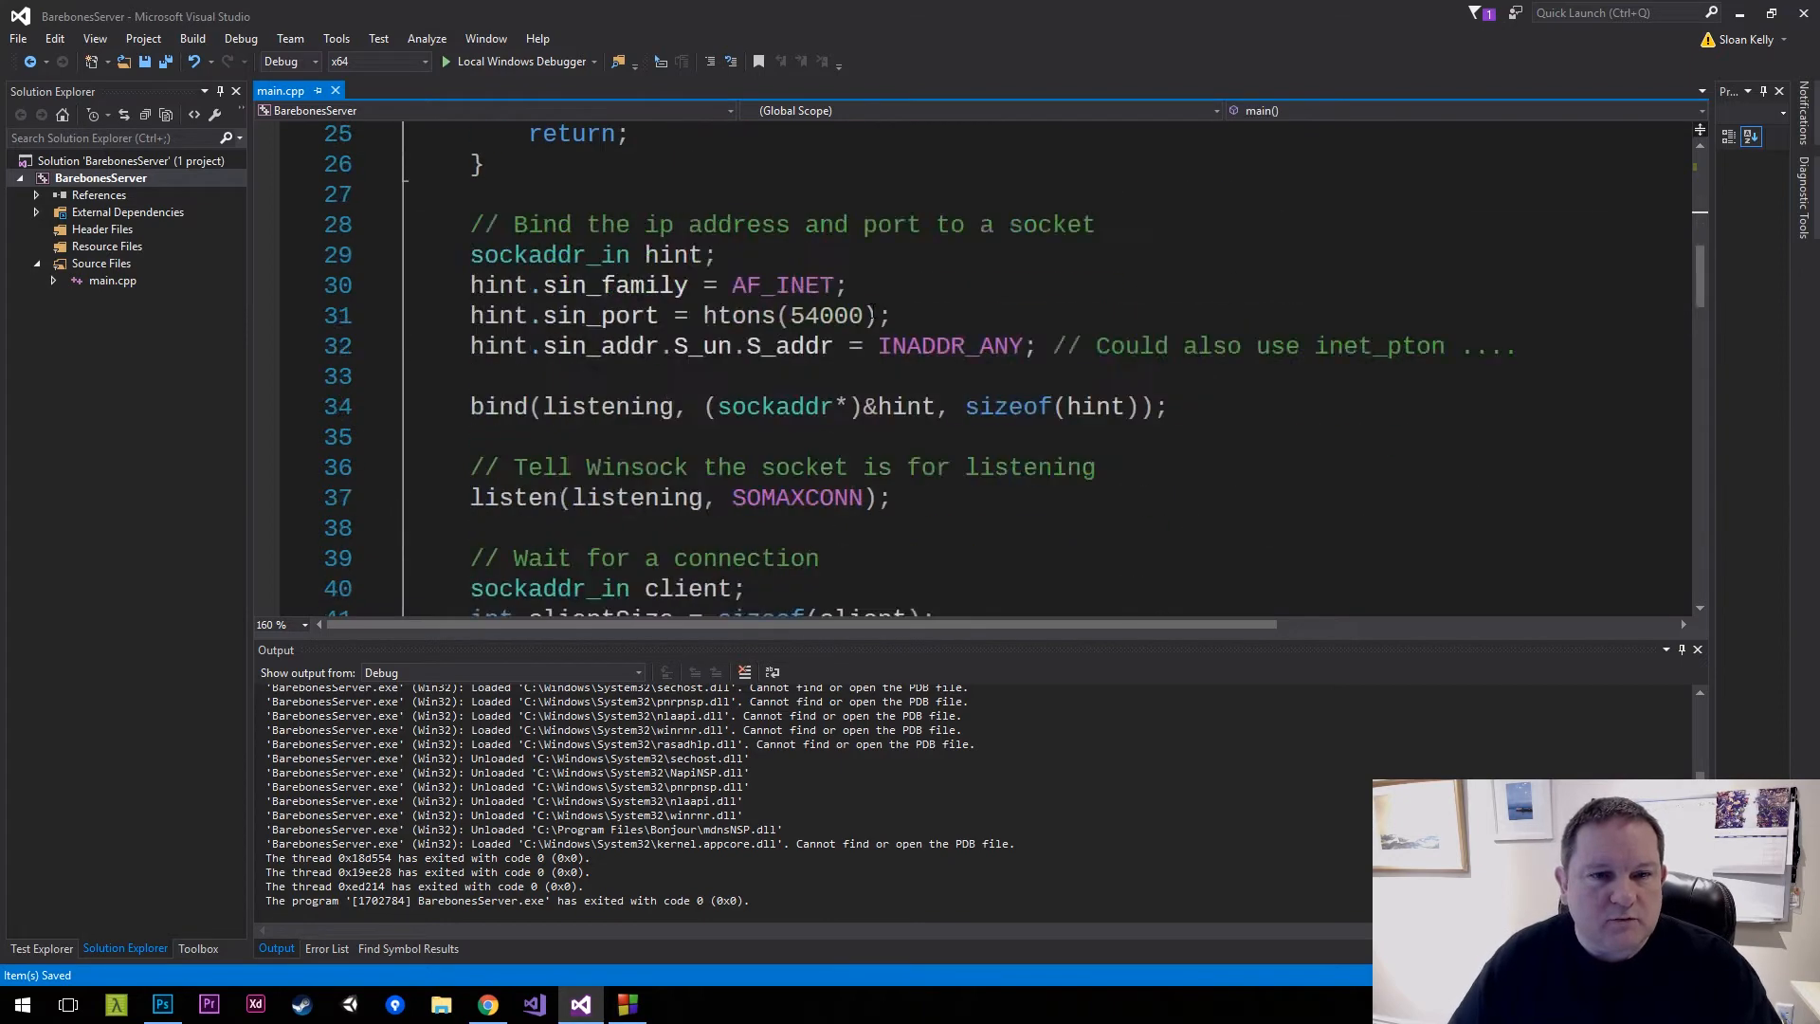
pyautogui.scroll(-3)
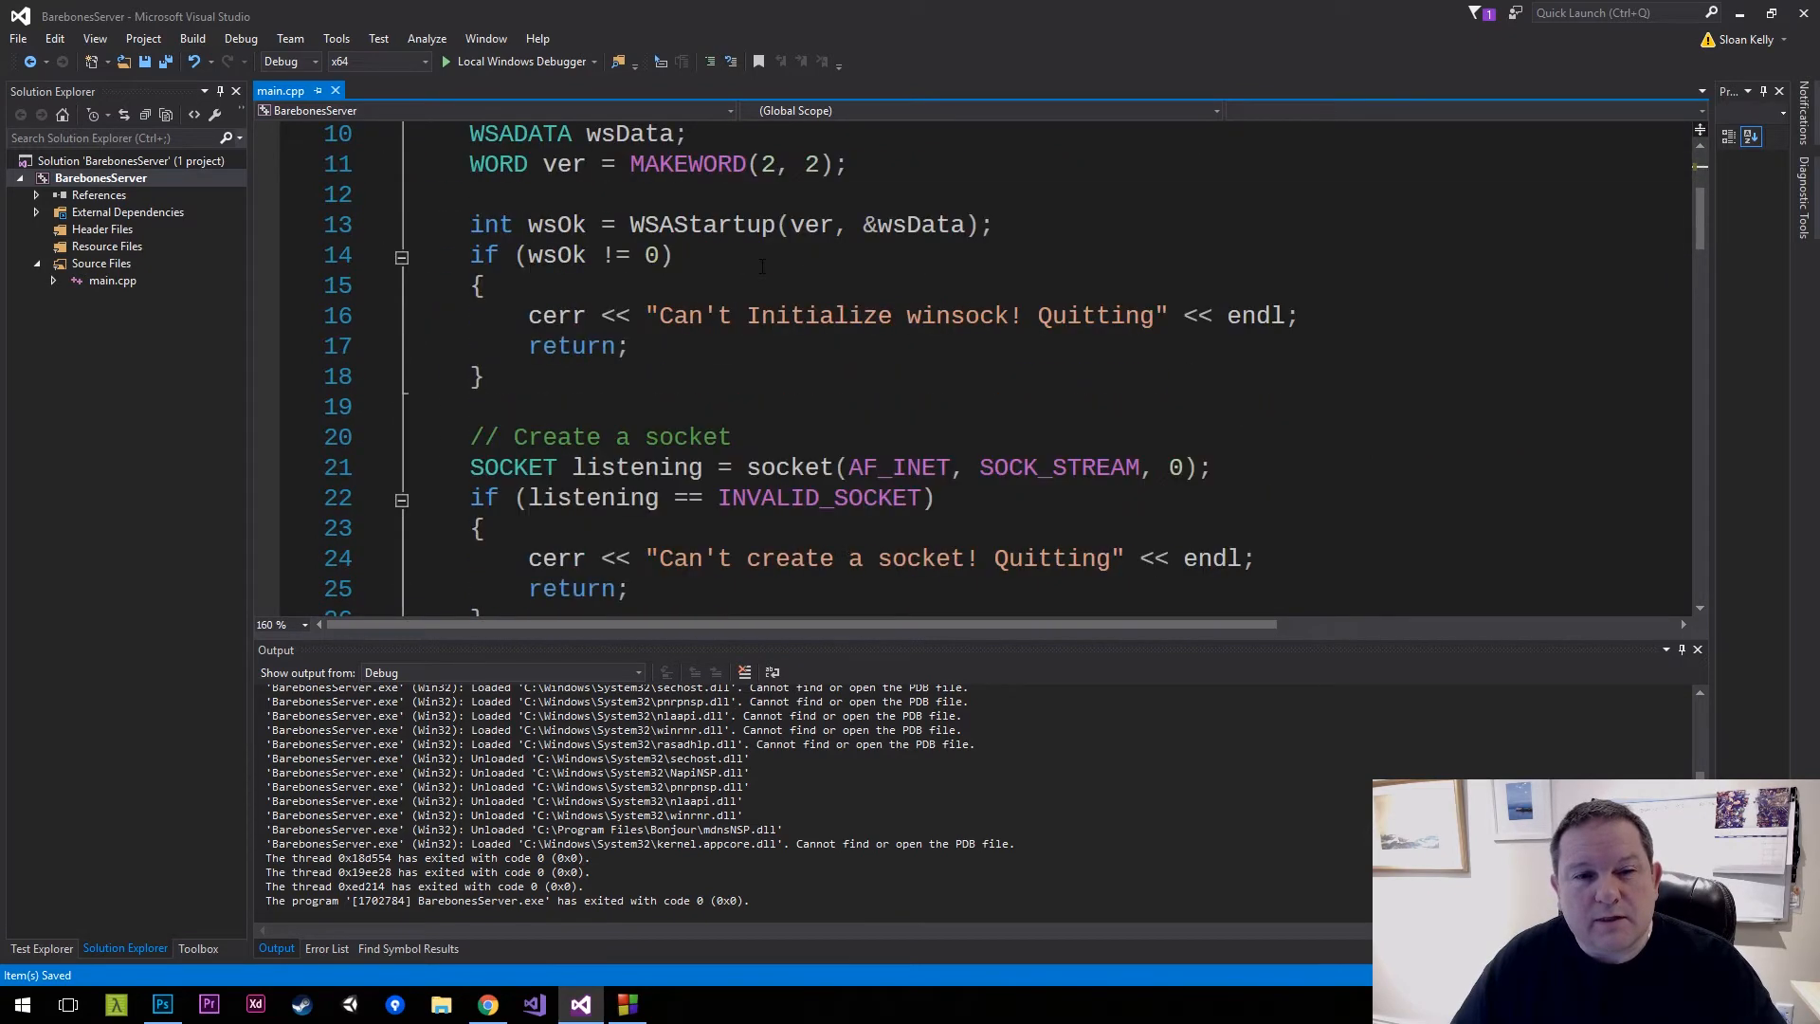
pyautogui.scroll(-3)
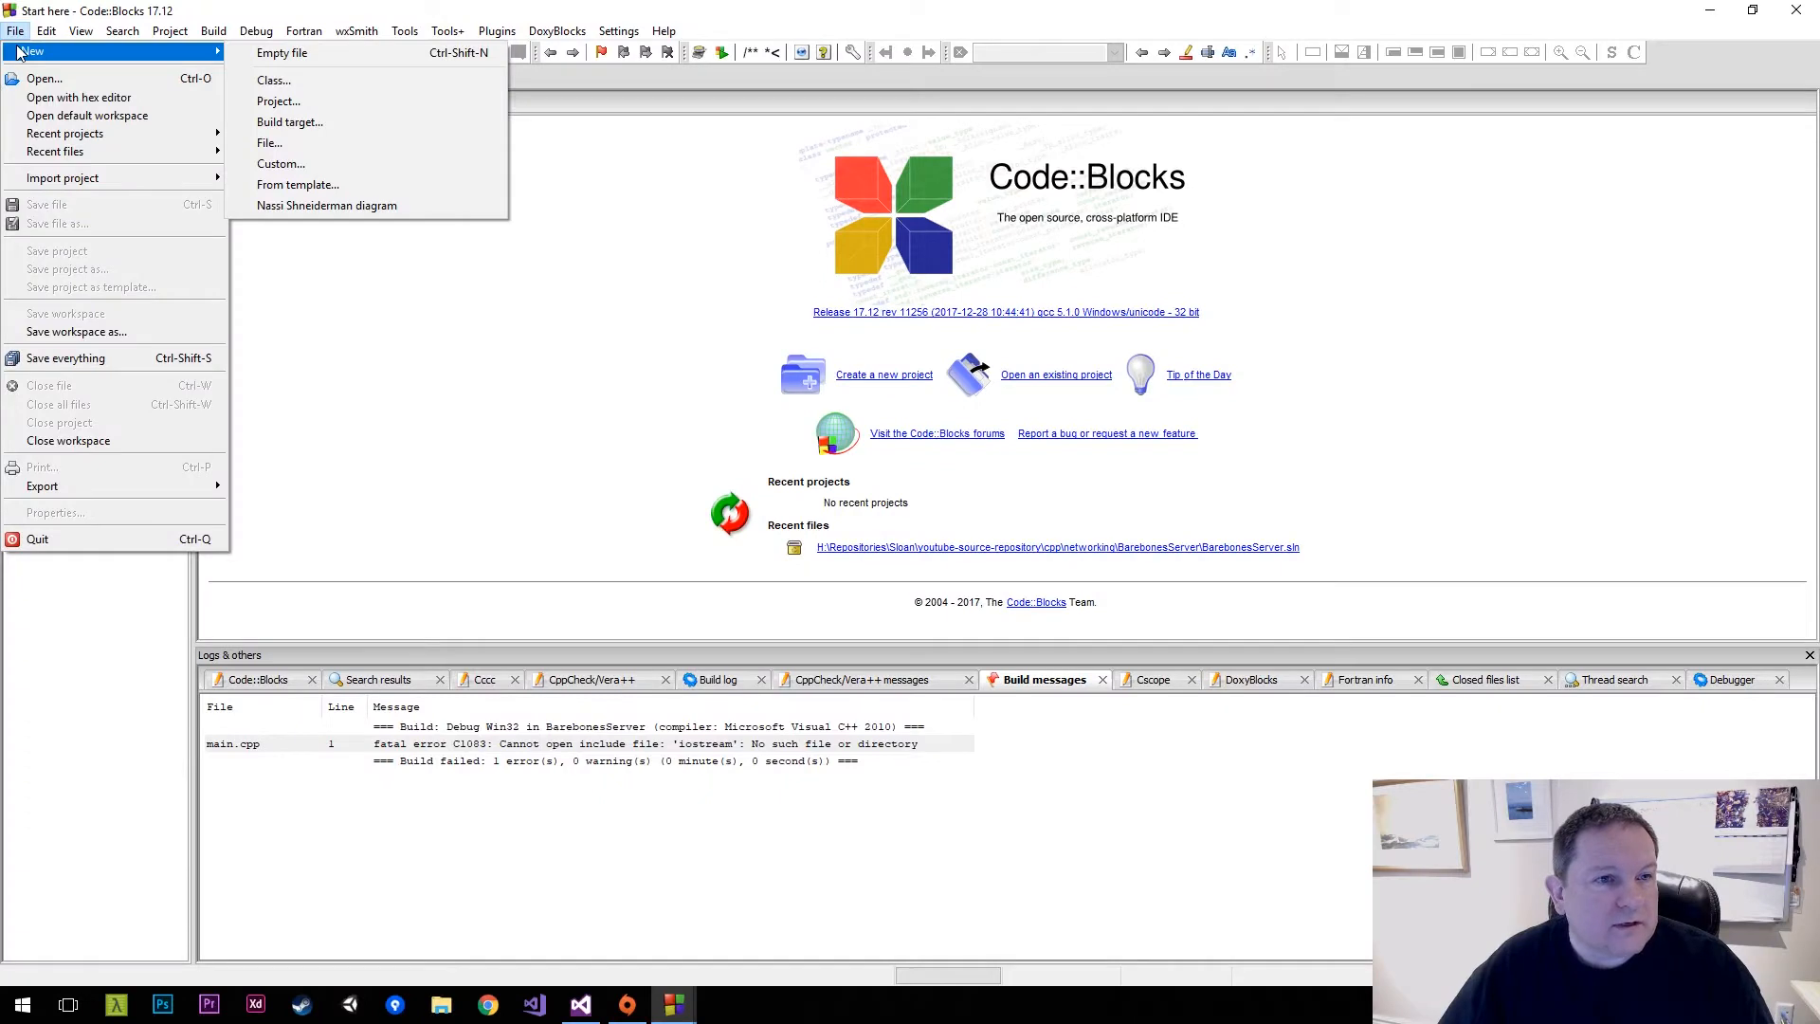
pyautogui.moveTo(78, 347)
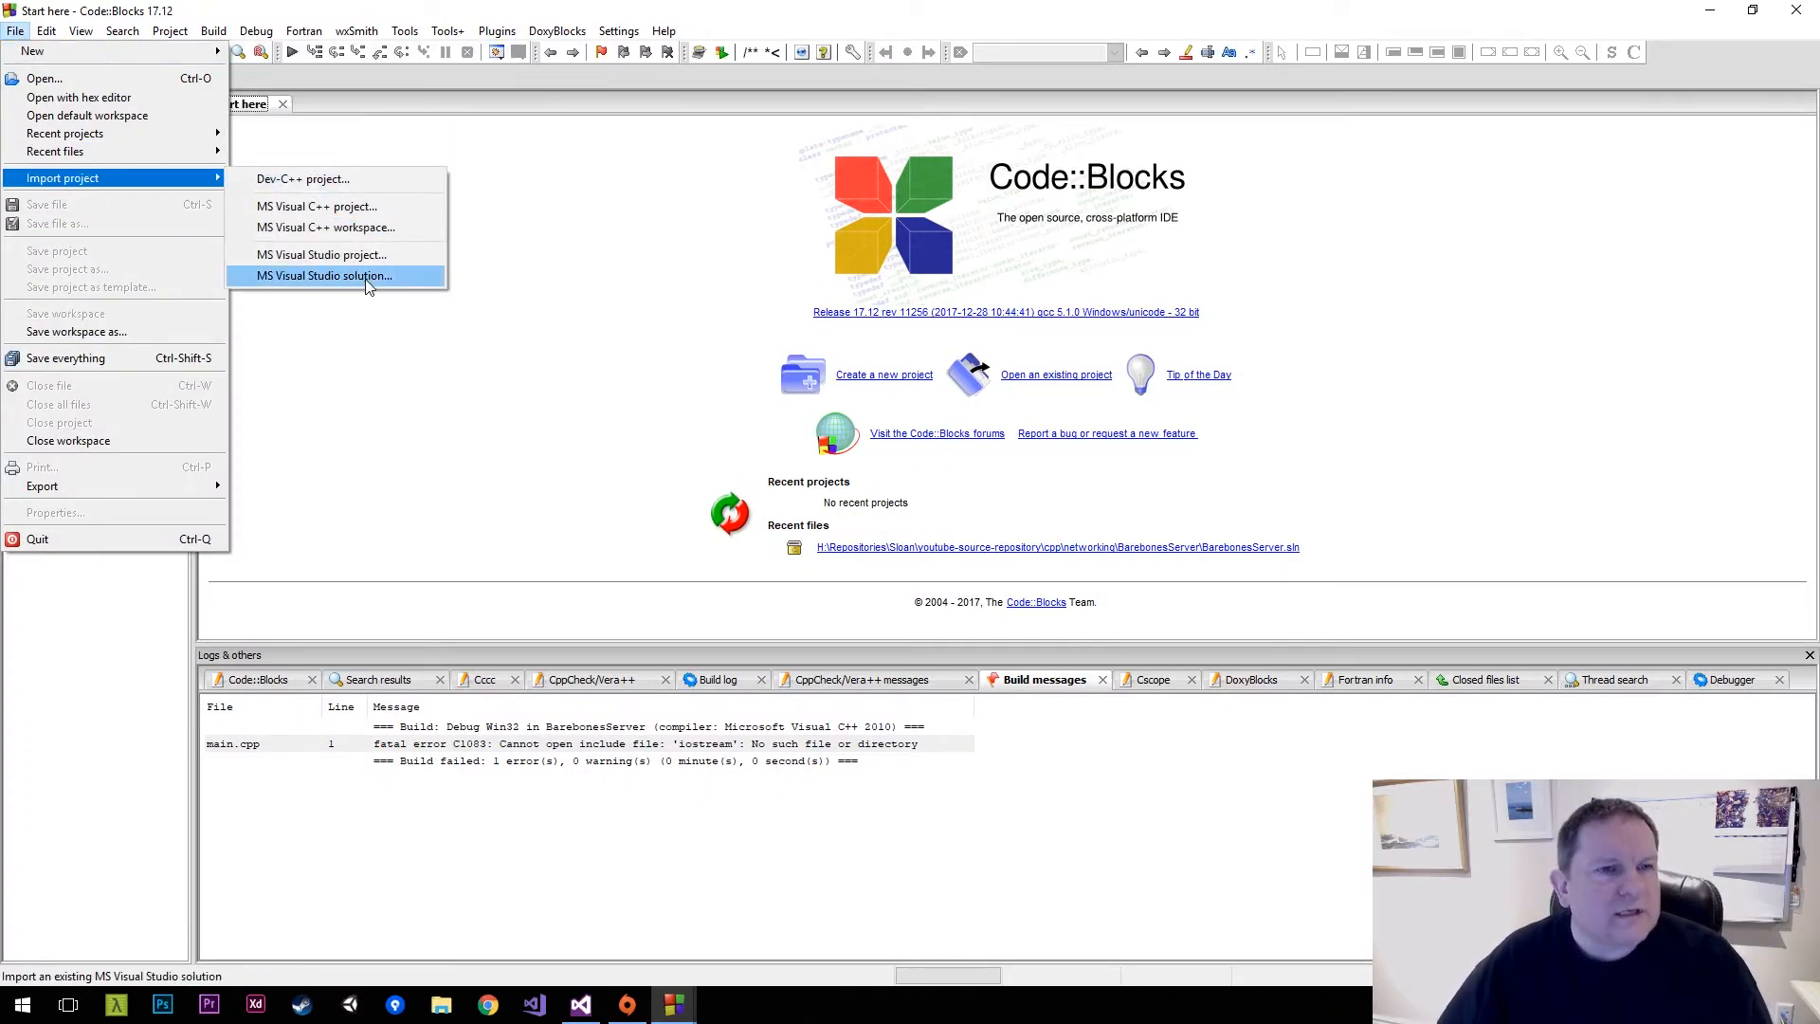
pyautogui.moveTo(364, 292)
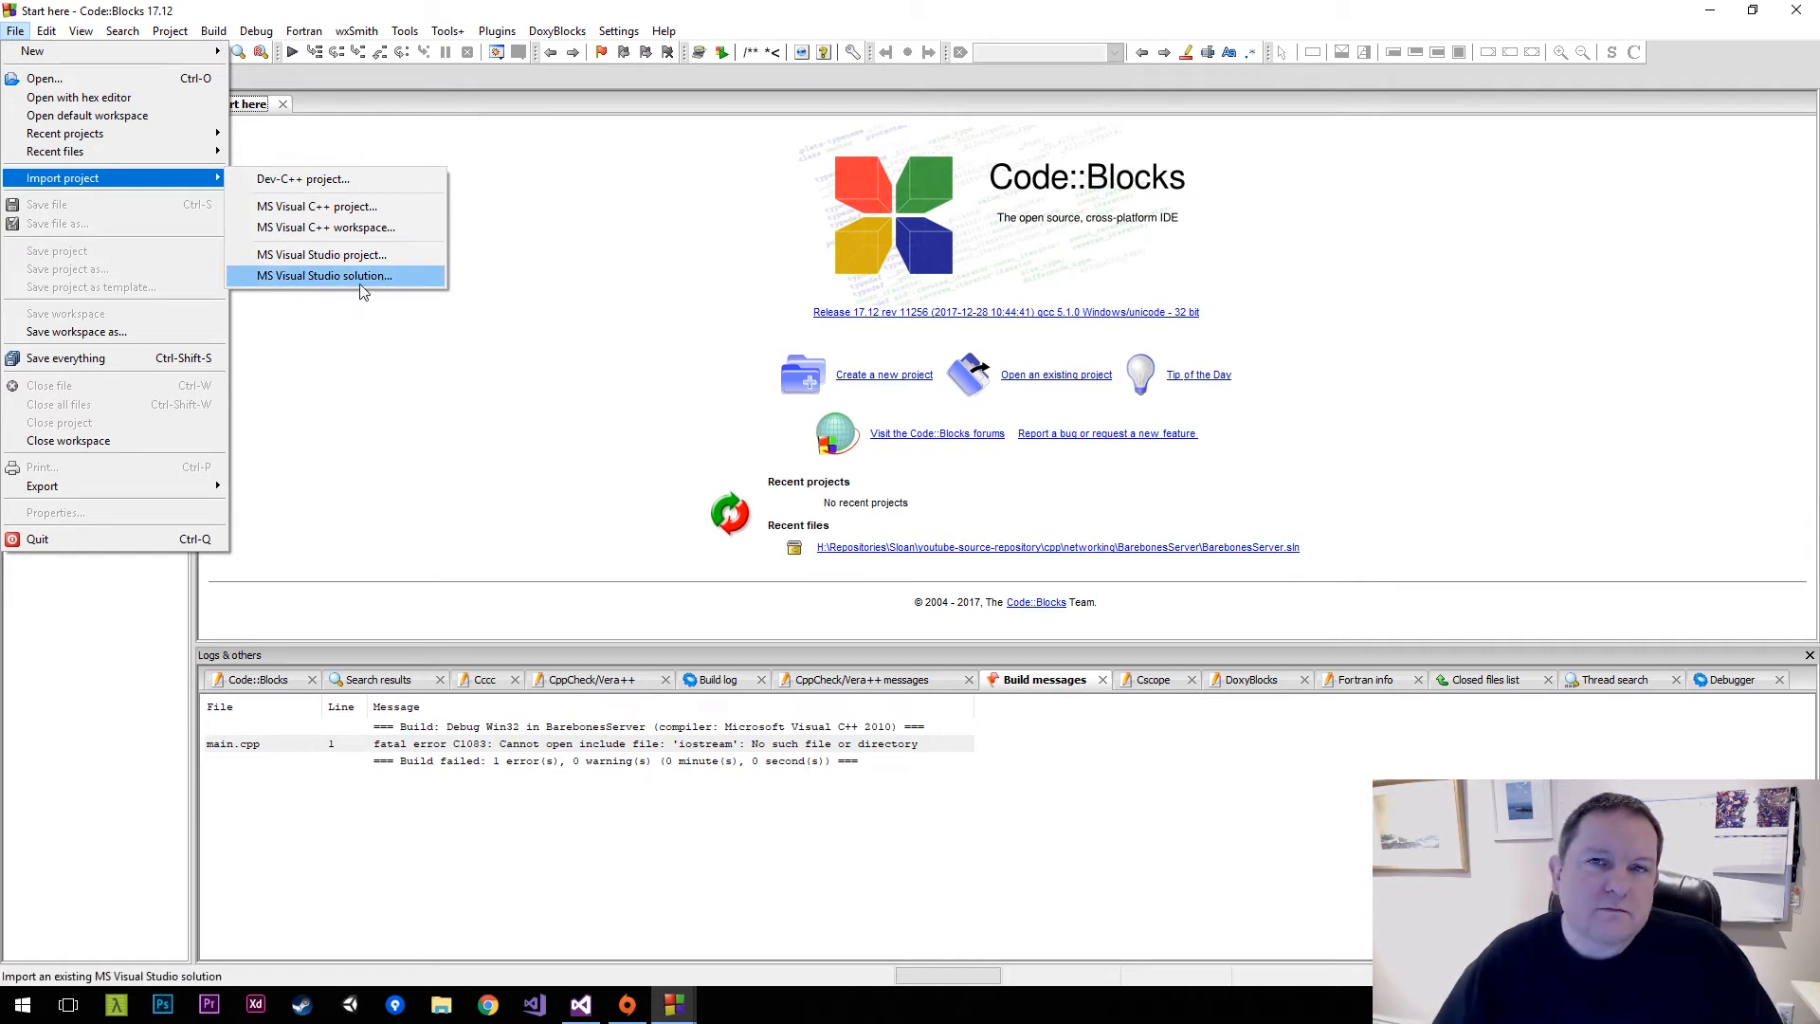
pyautogui.moveTo(301, 289)
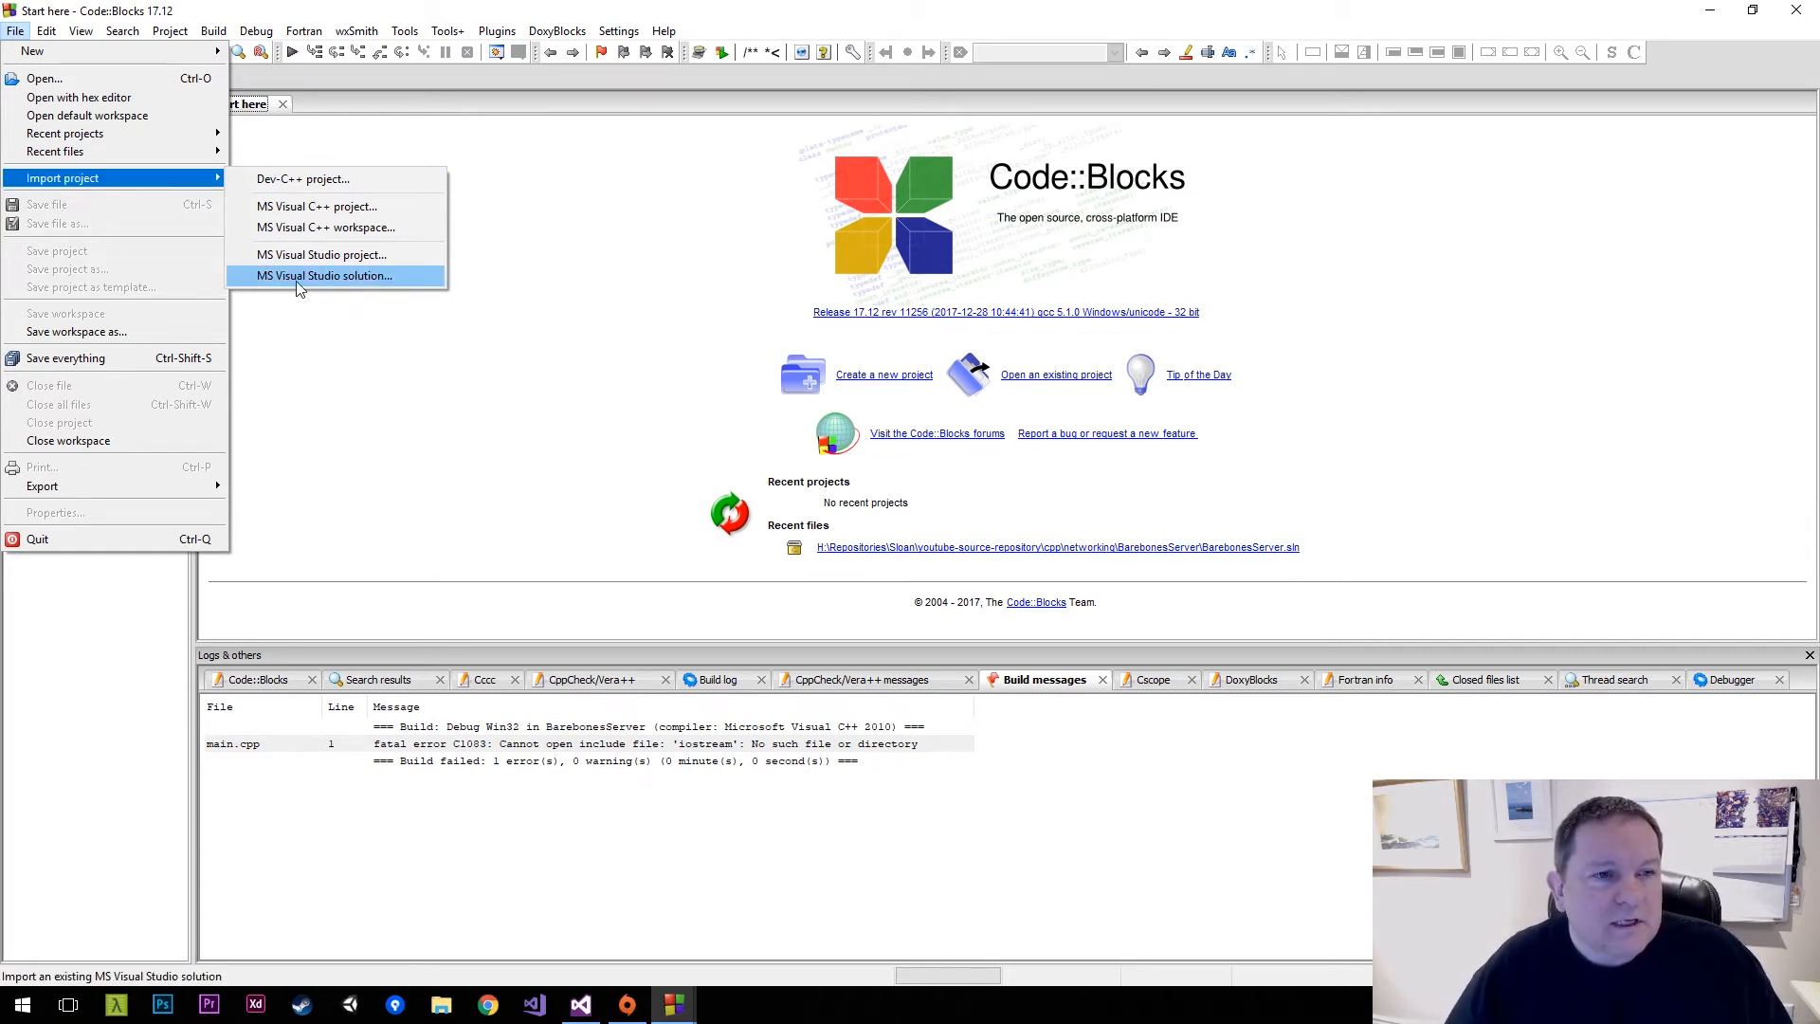
pyautogui.moveTo(356, 278)
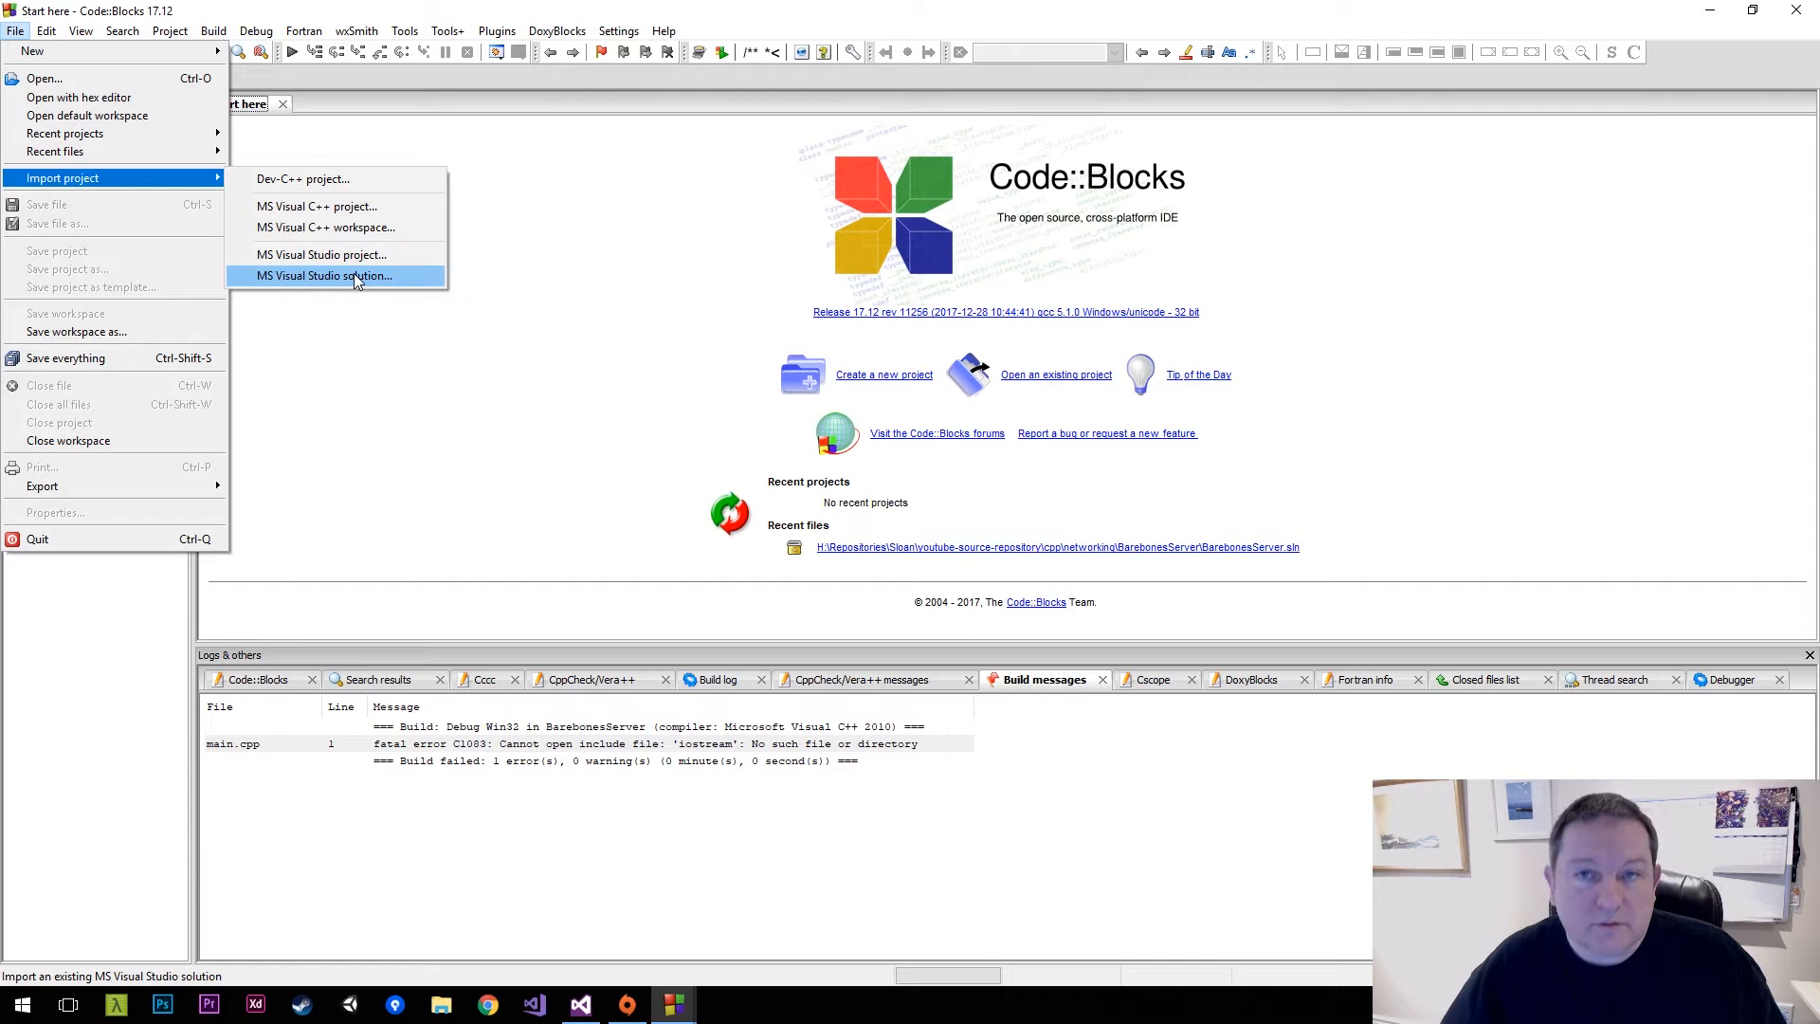
# Import BarebonesServer.sln with the default compiler, all configurations, and project overwrite
pyautogui.click(324, 275)
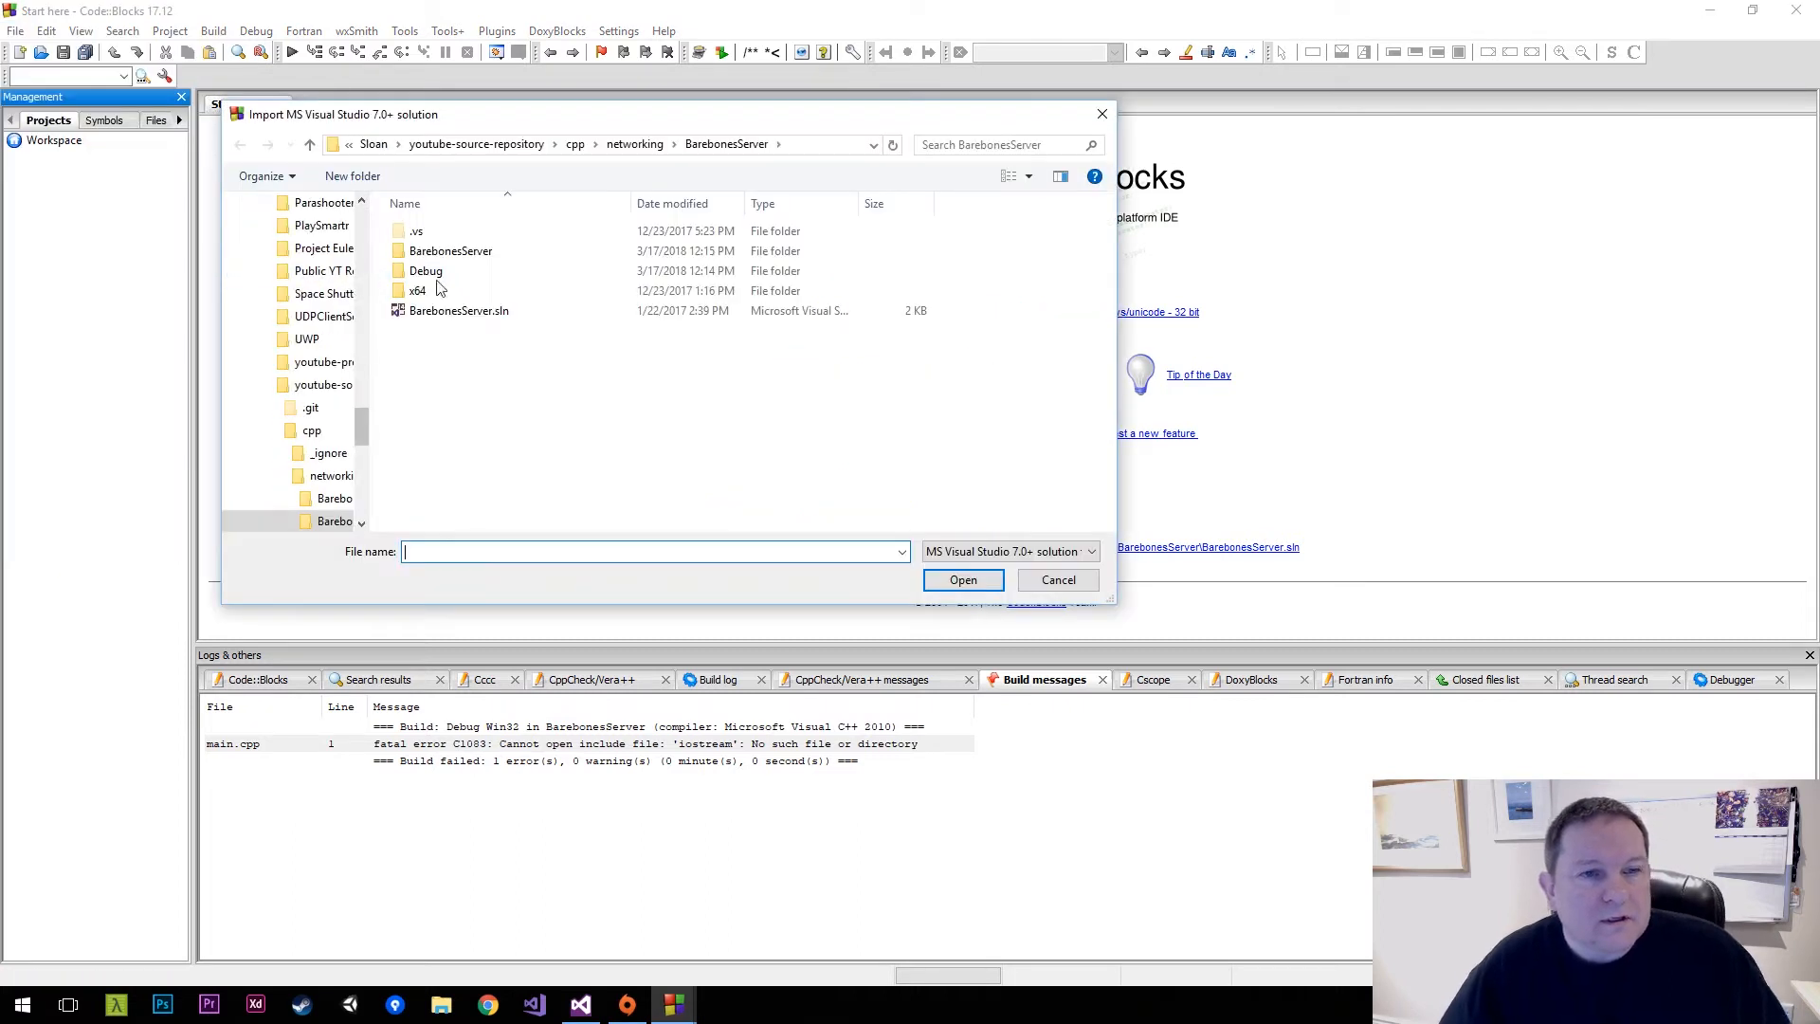
pyautogui.click(458, 311)
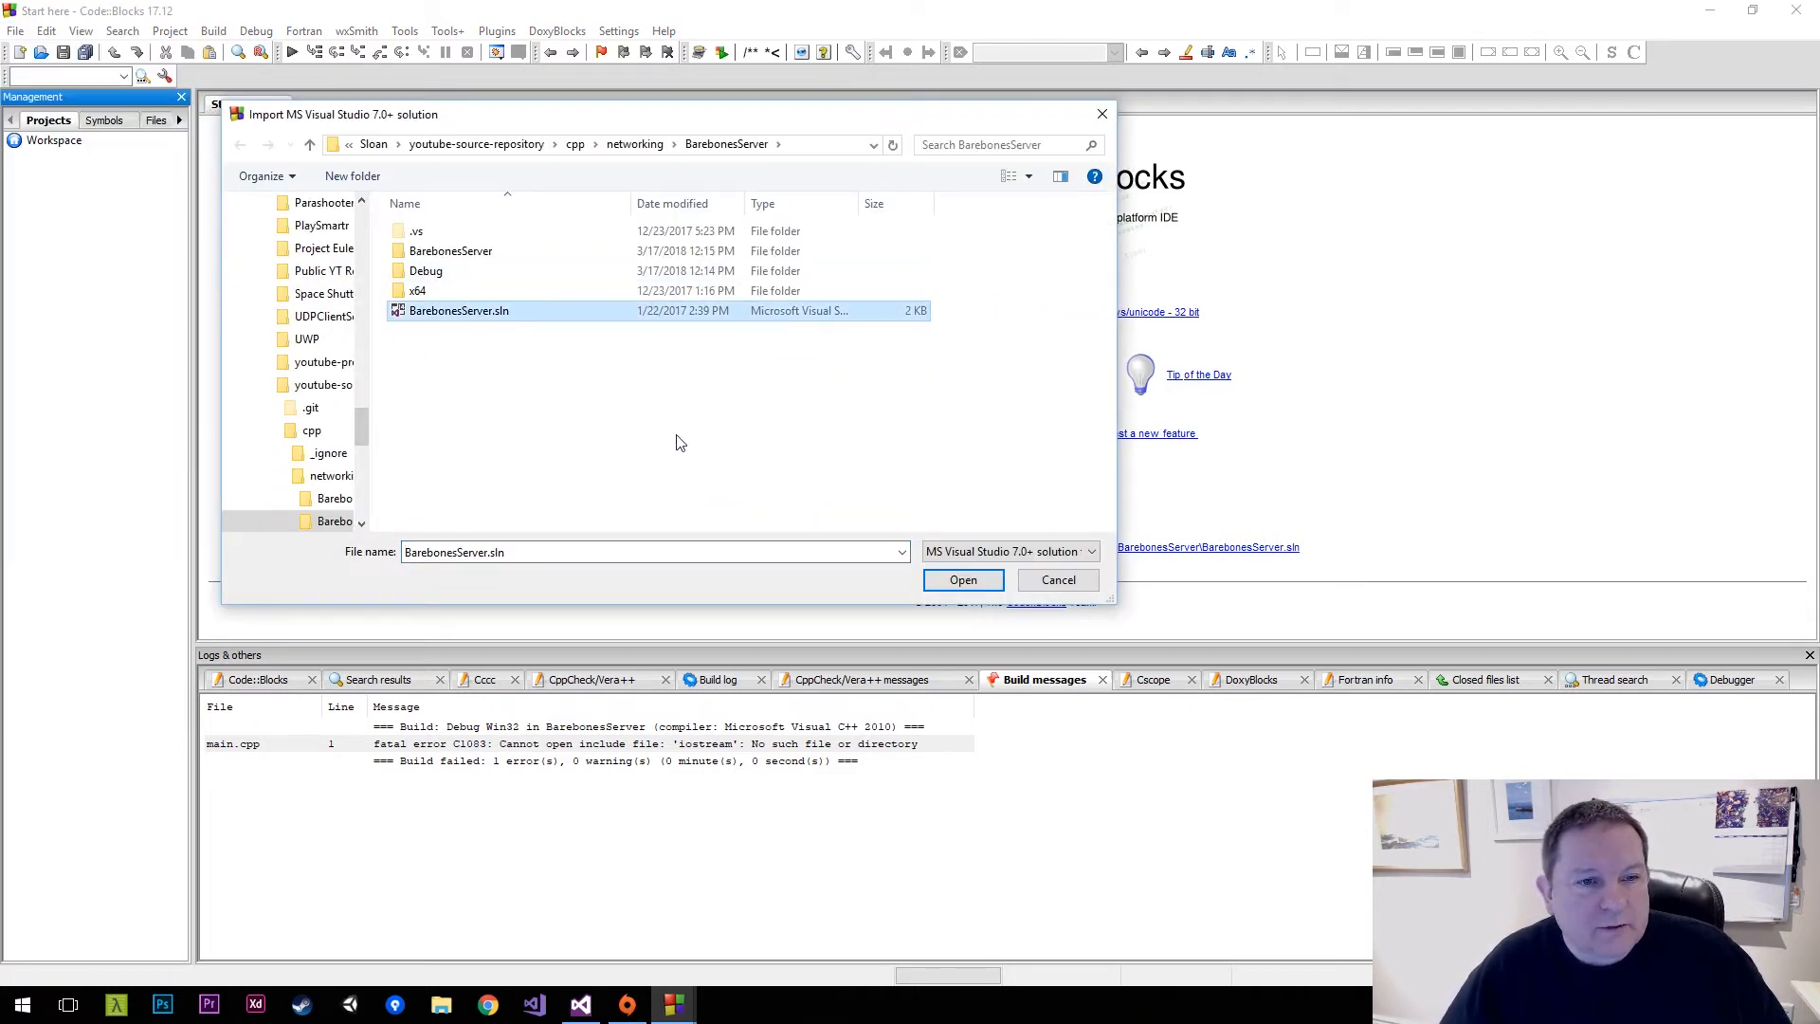
pyautogui.click(963, 580)
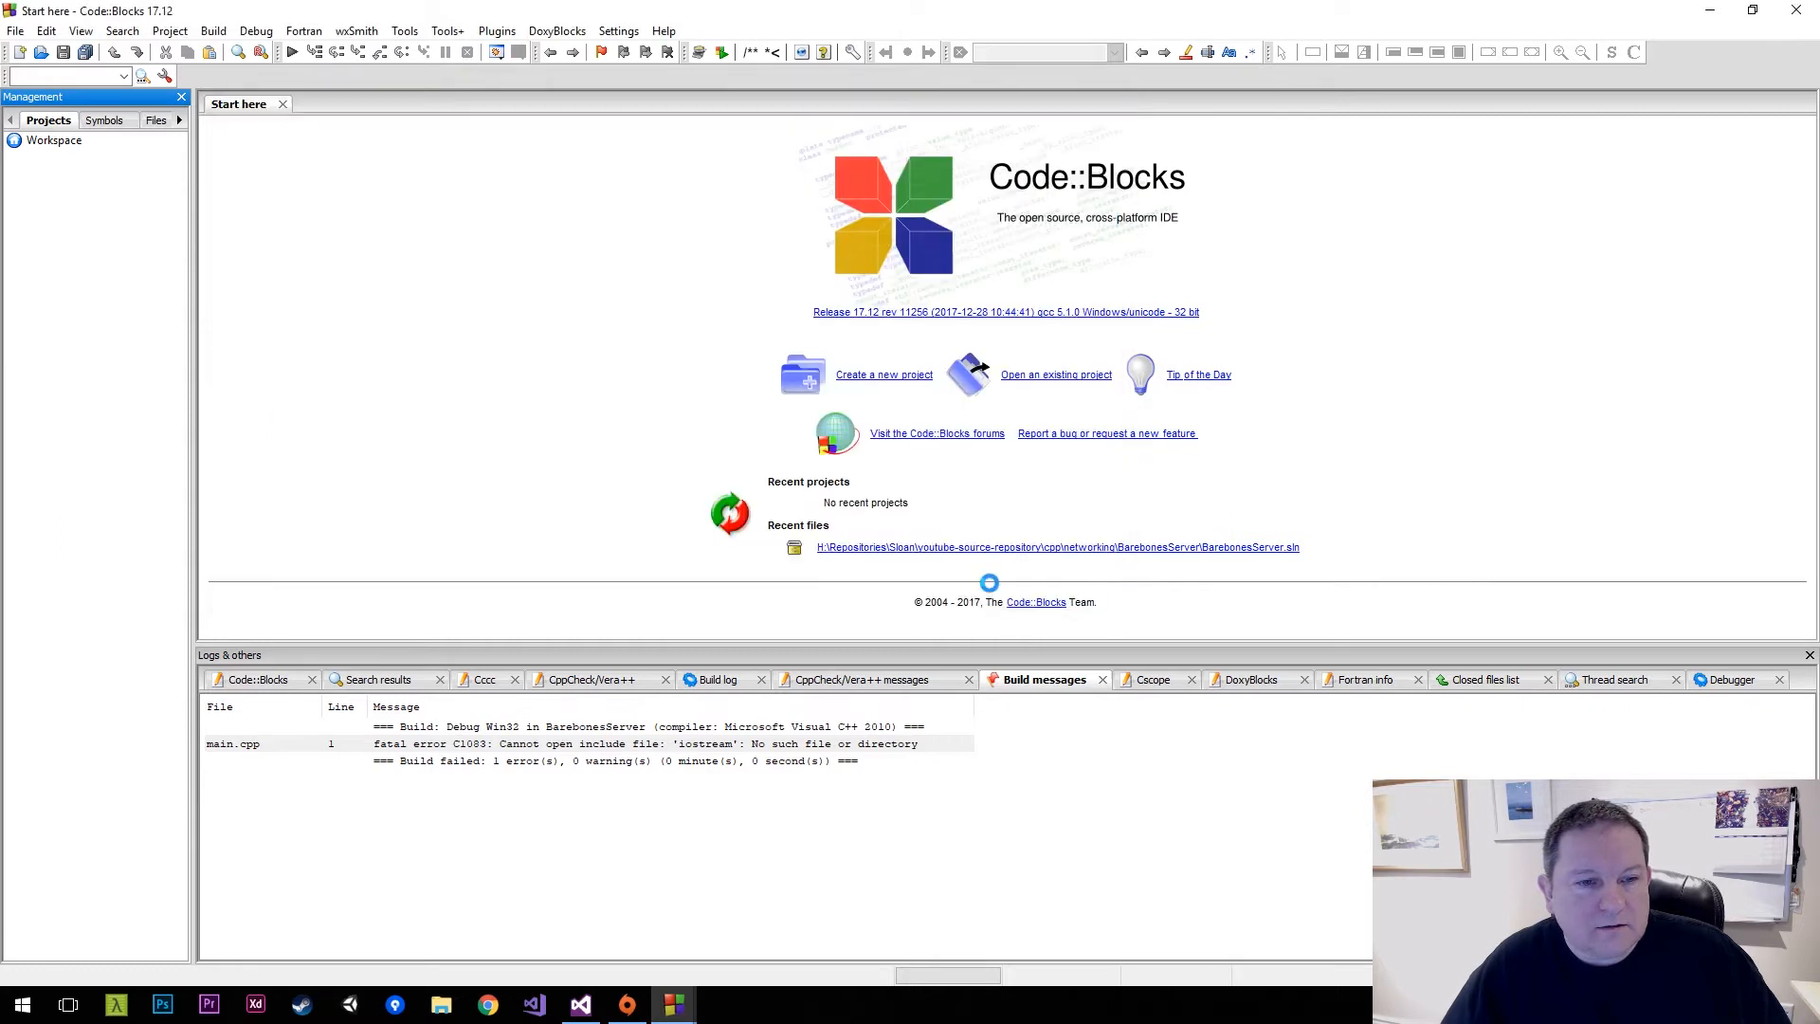
pyautogui.click(1057, 547)
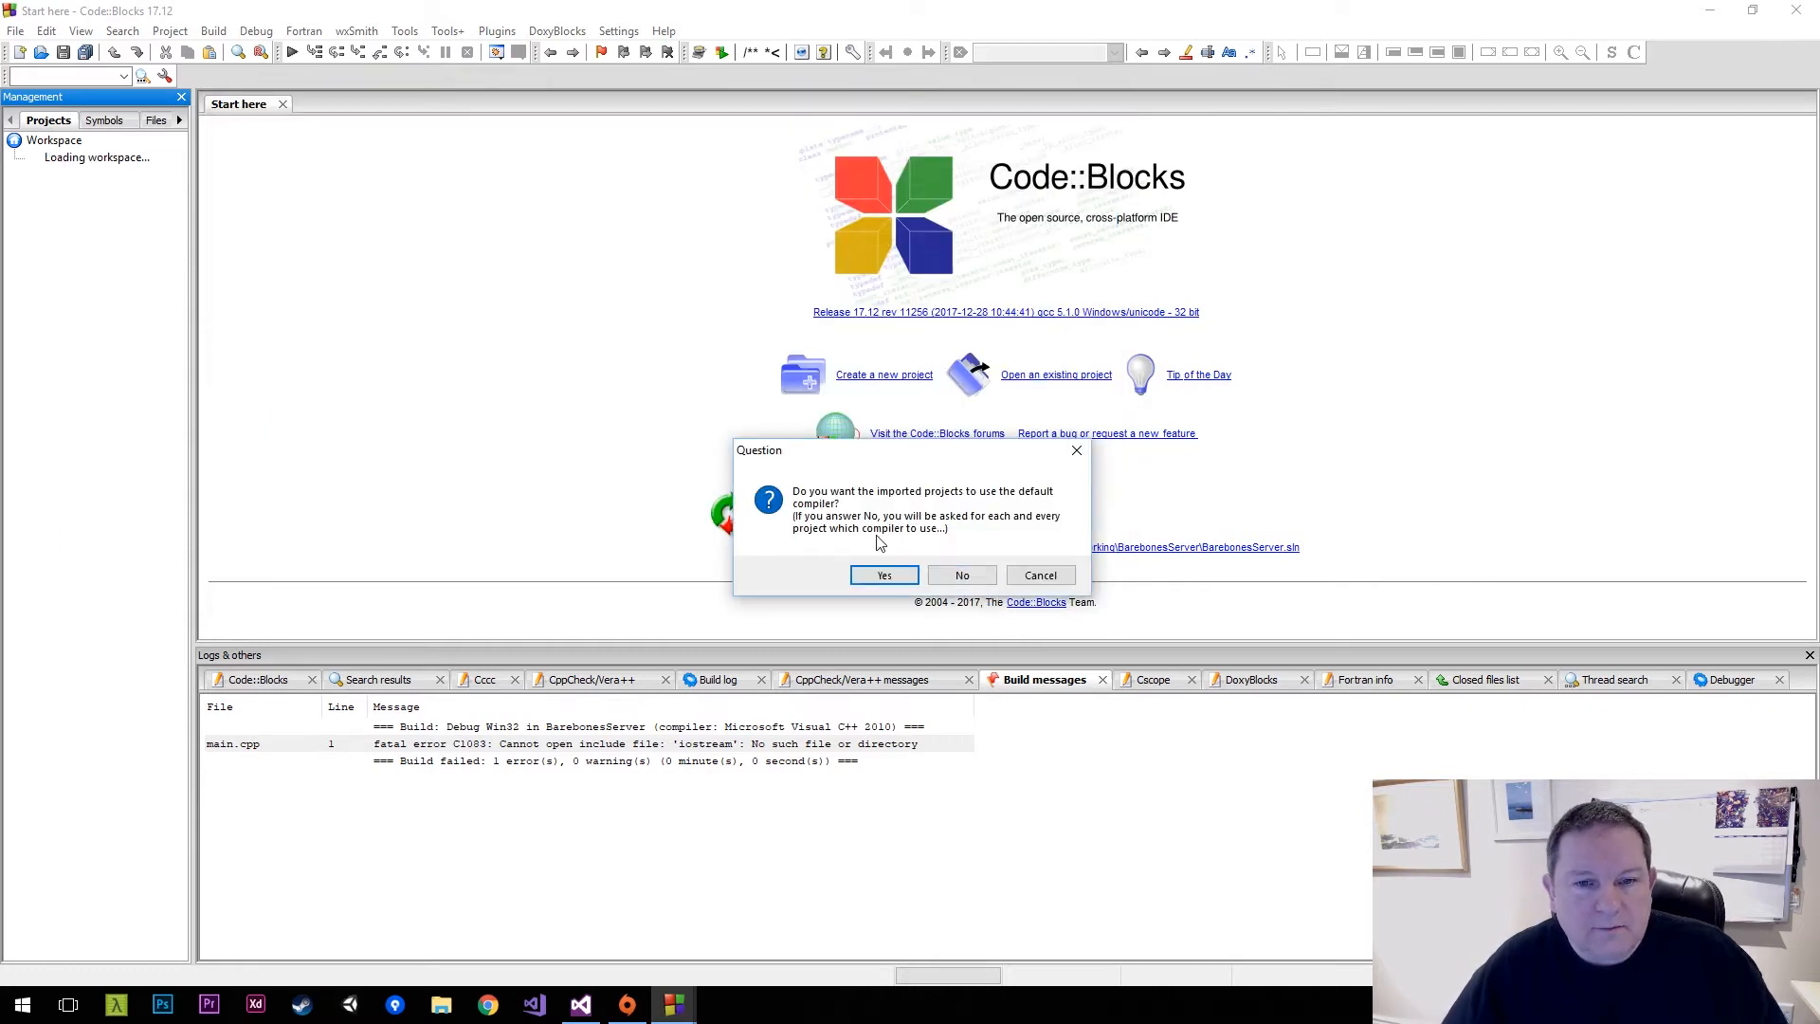
pyautogui.moveTo(1011, 510)
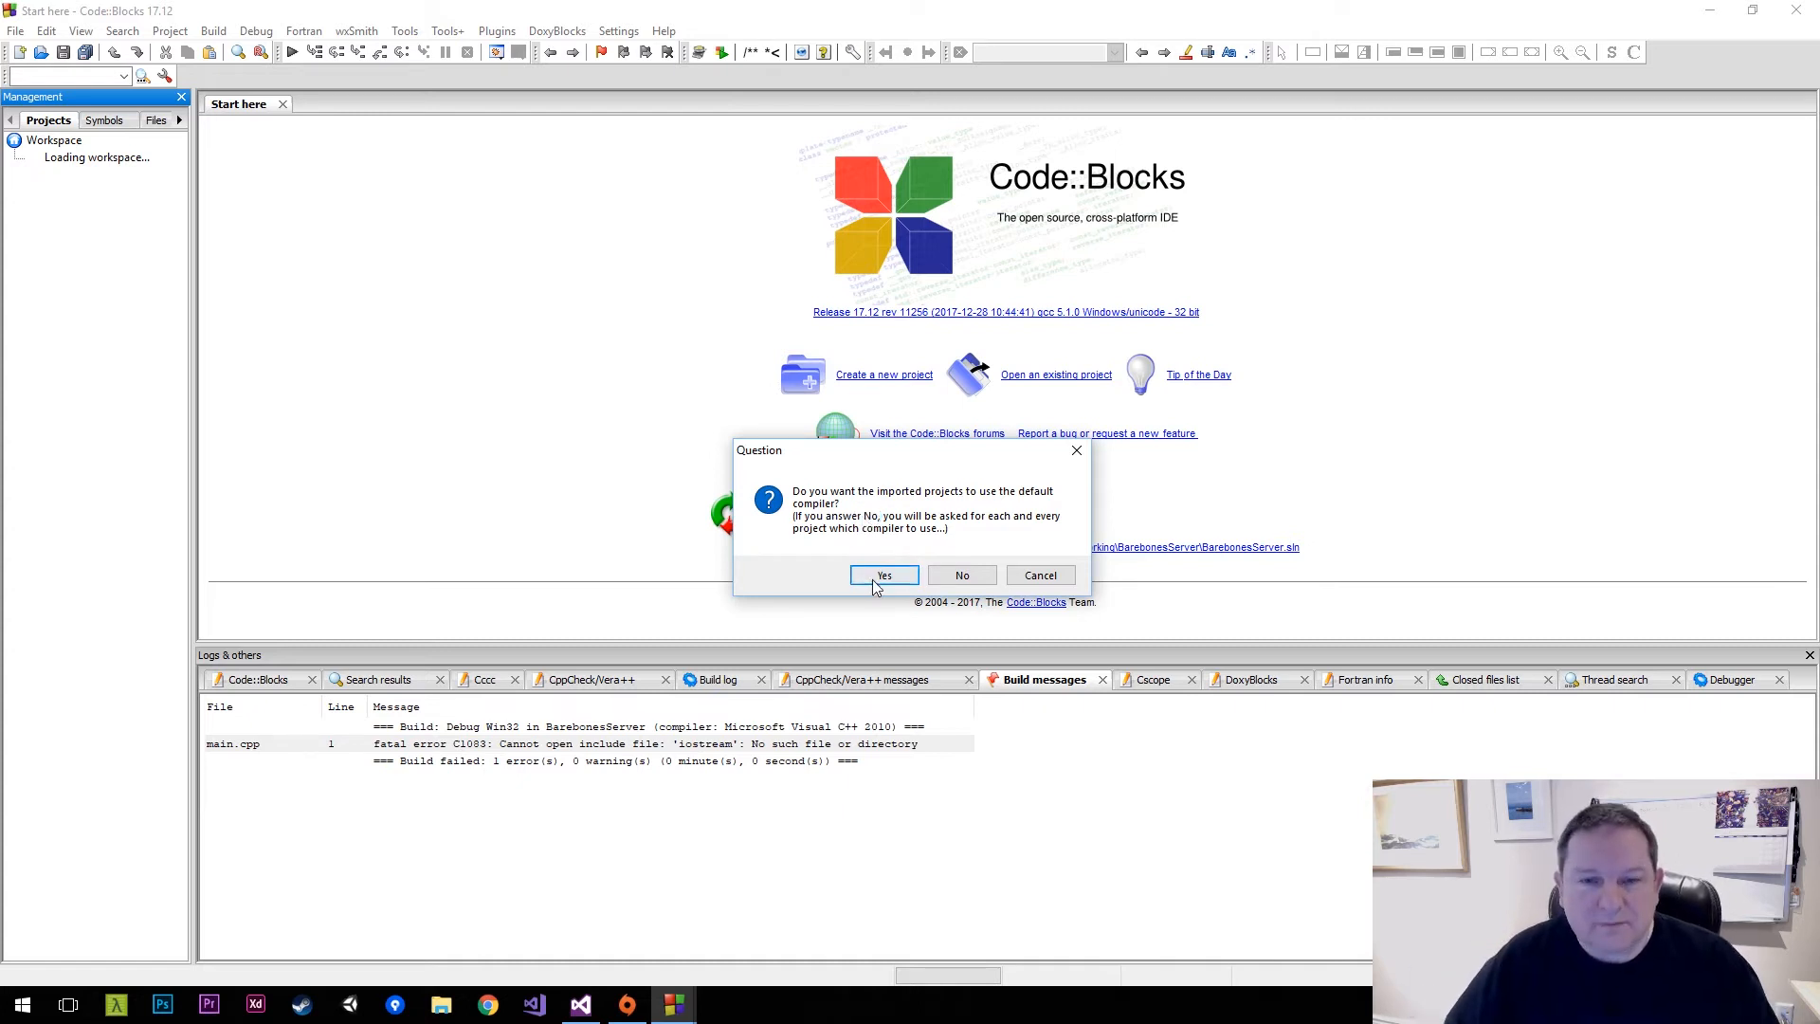
pyautogui.click(884, 576)
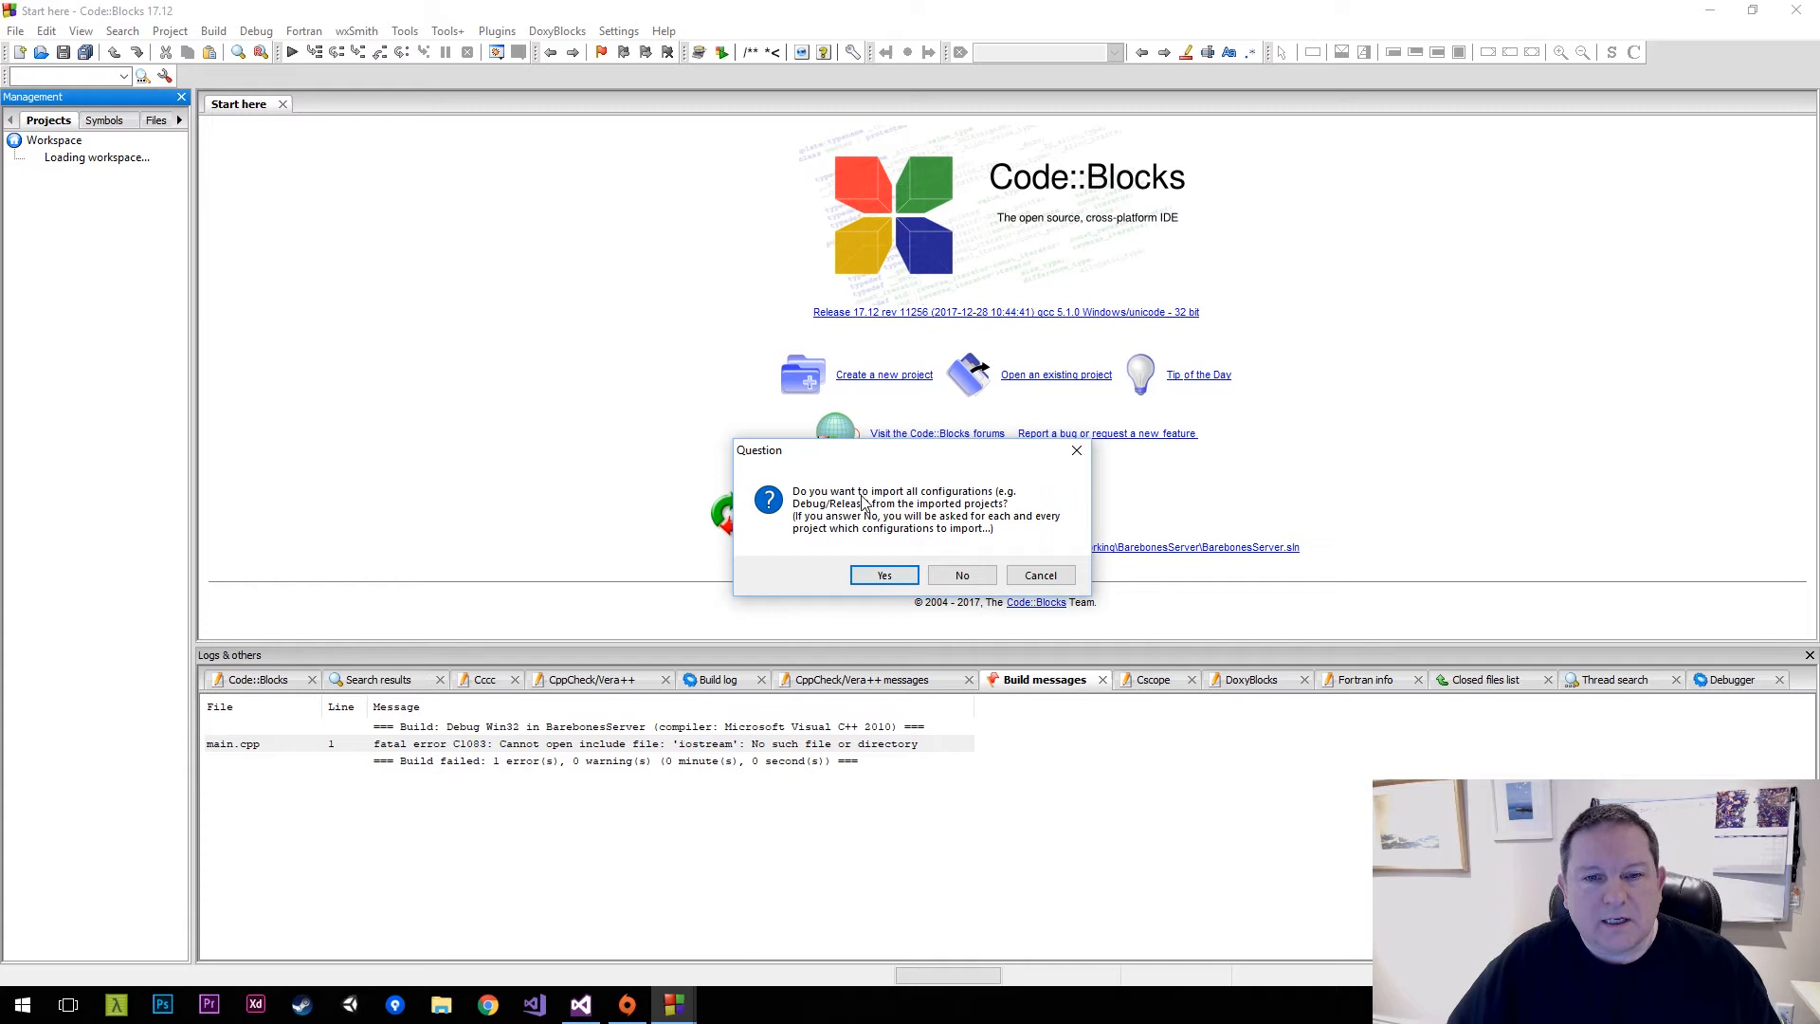
pyautogui.moveTo(888, 542)
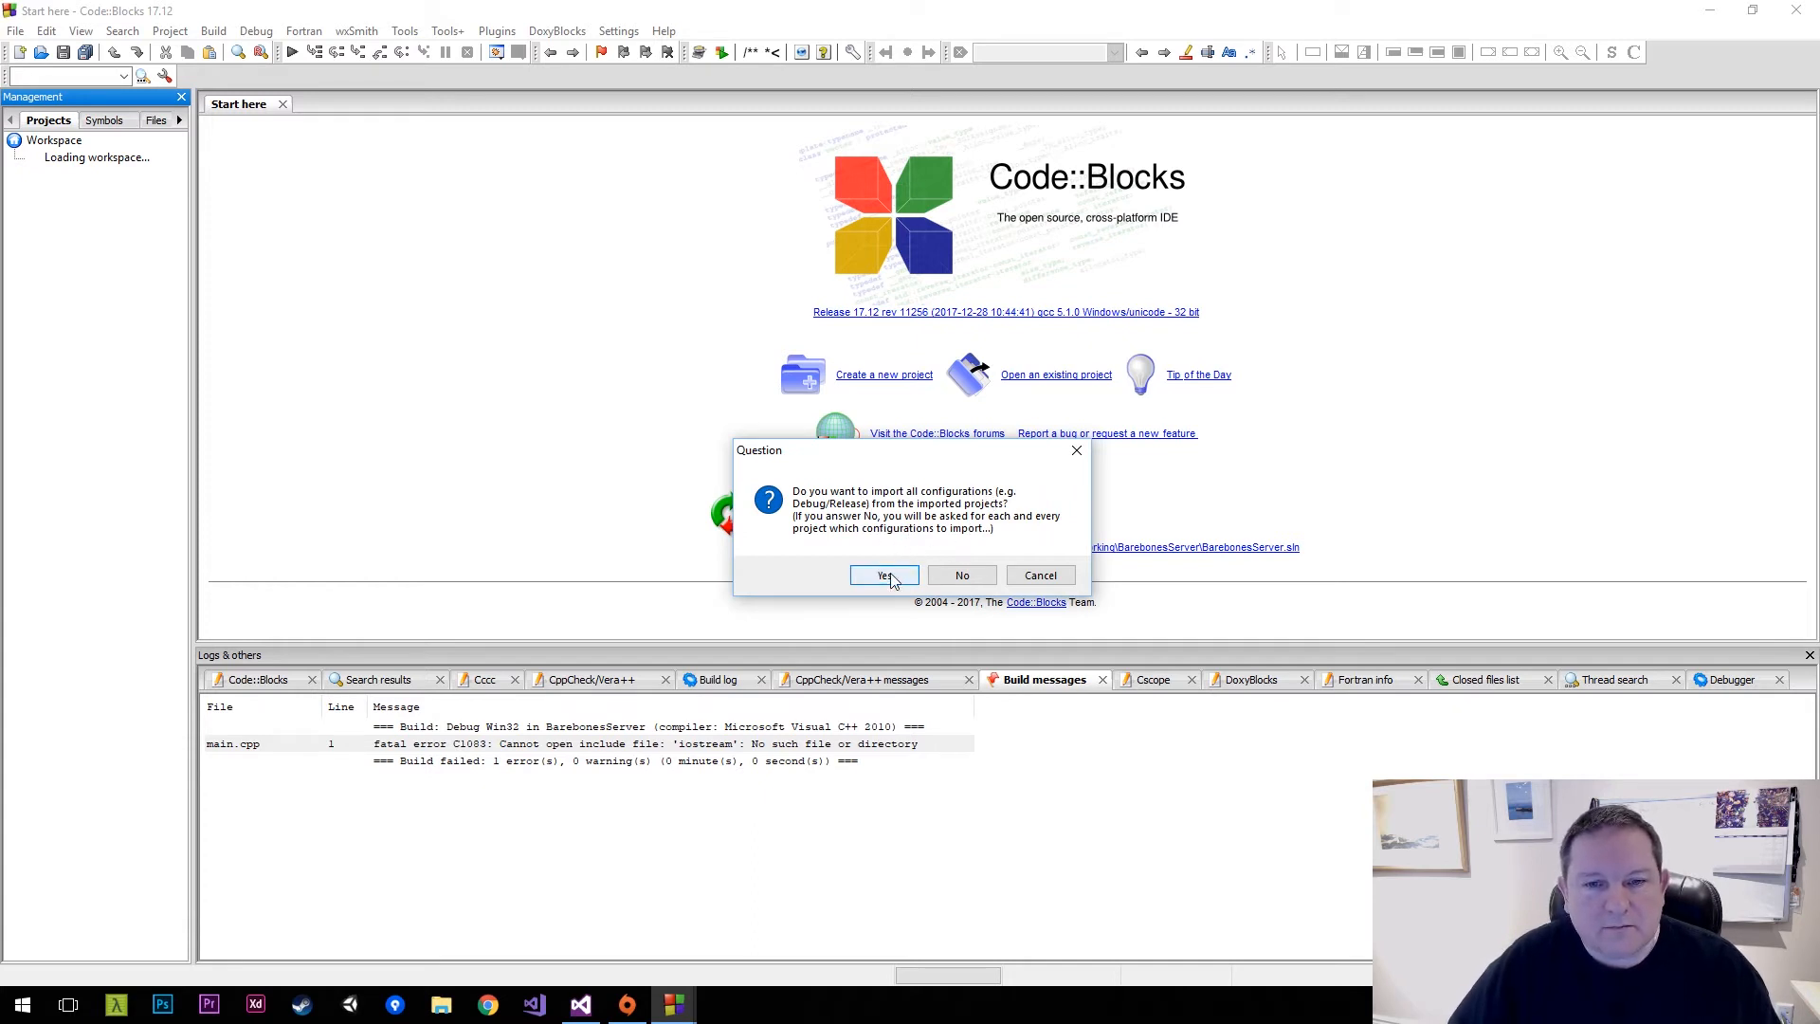
pyautogui.click(884, 574)
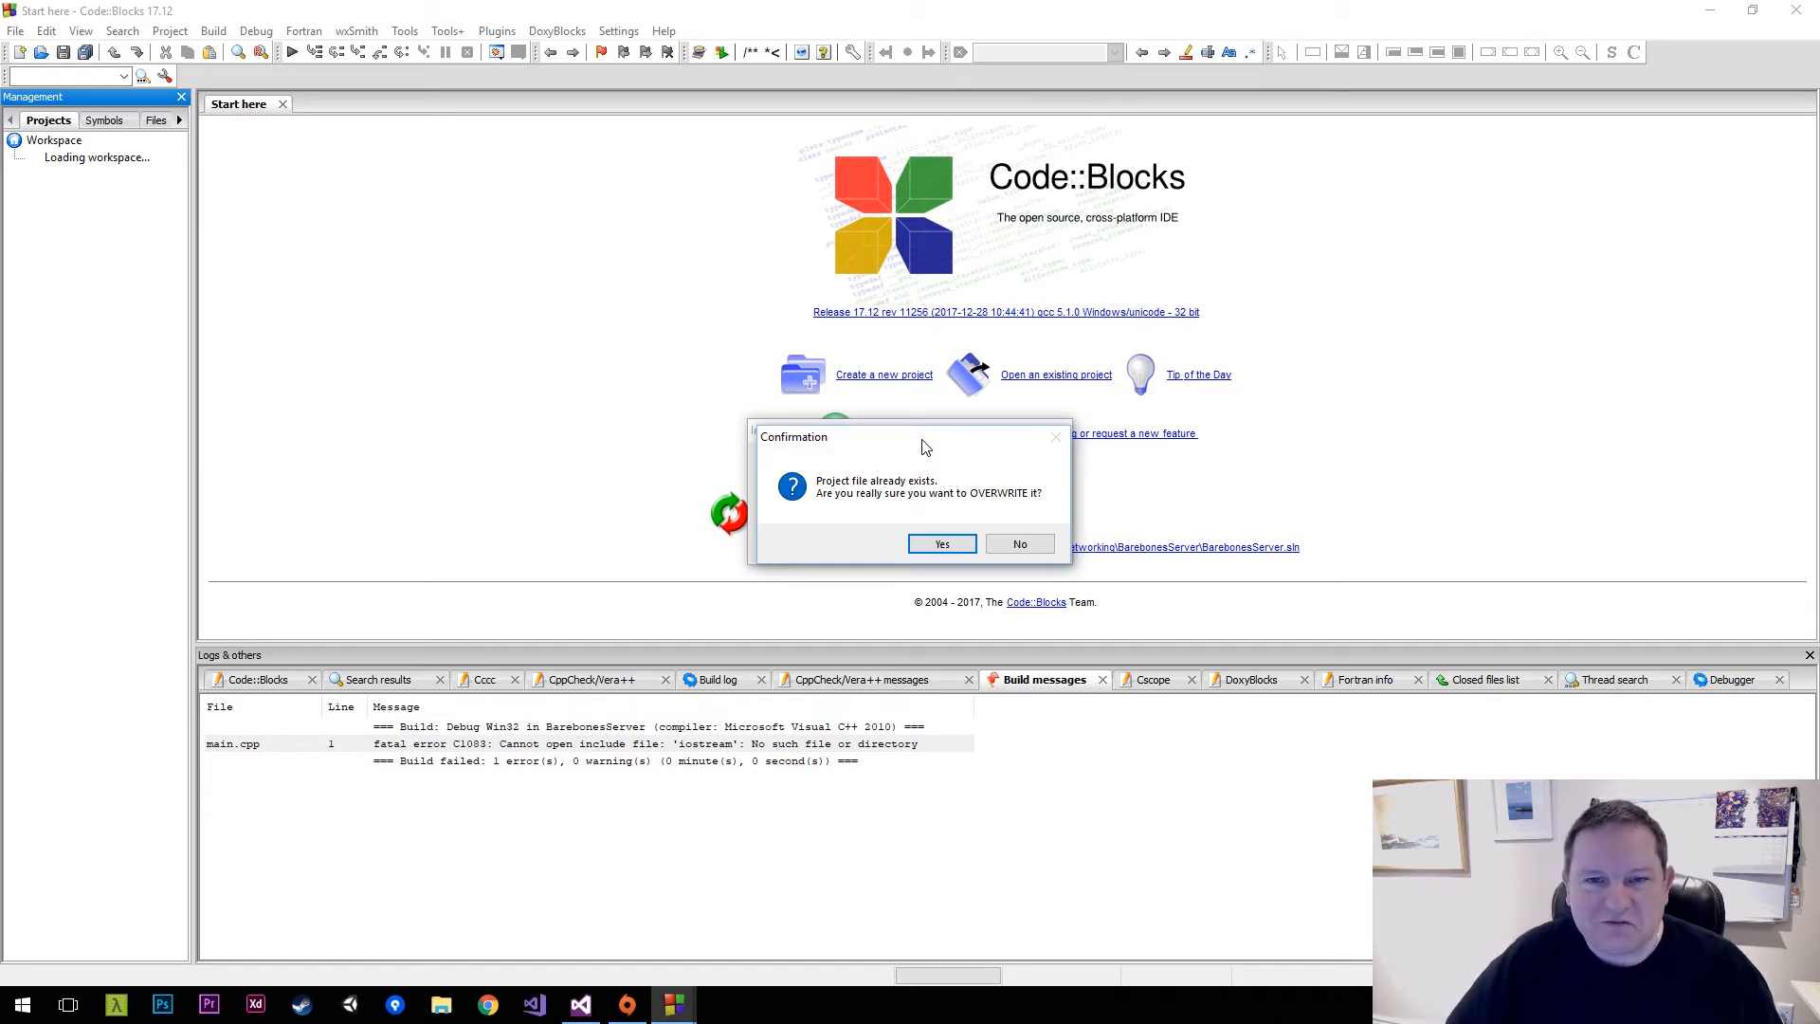
pyautogui.click(942, 543)
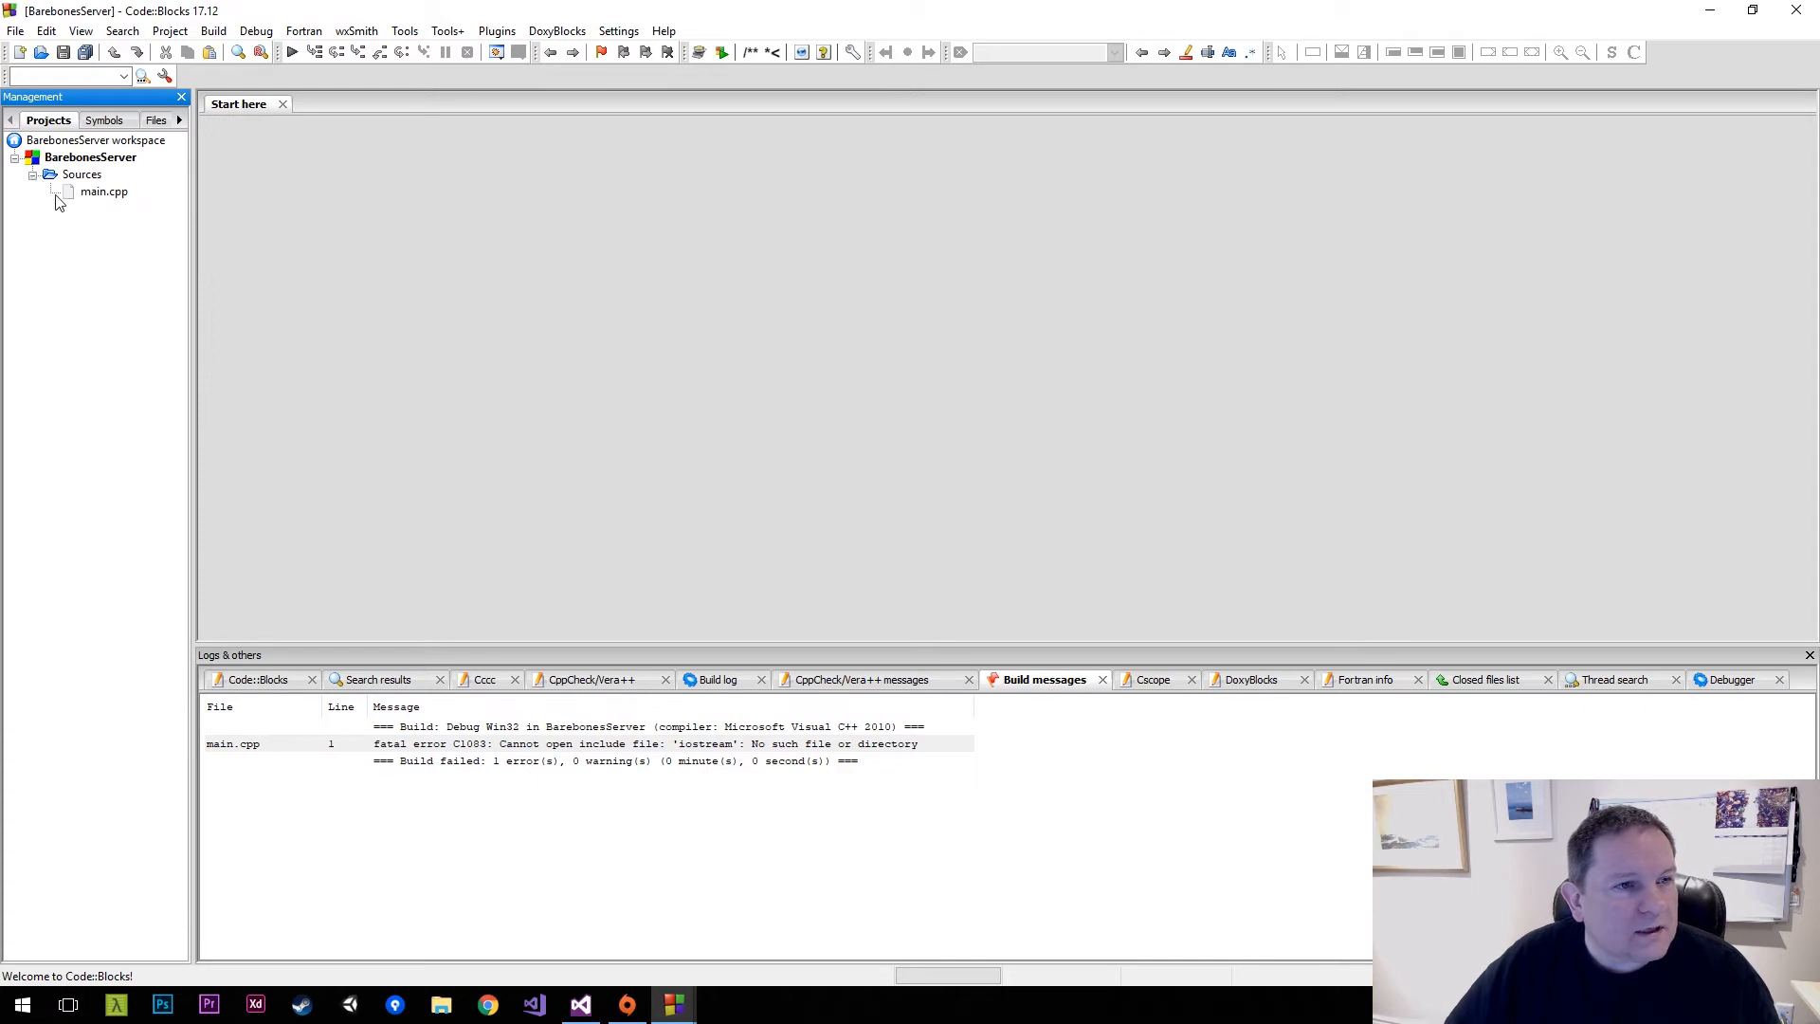
# Build BarebonesServer from its context menu, hitting the invalid GNU GCC toolchain error
pyautogui.rightClick(85, 156)
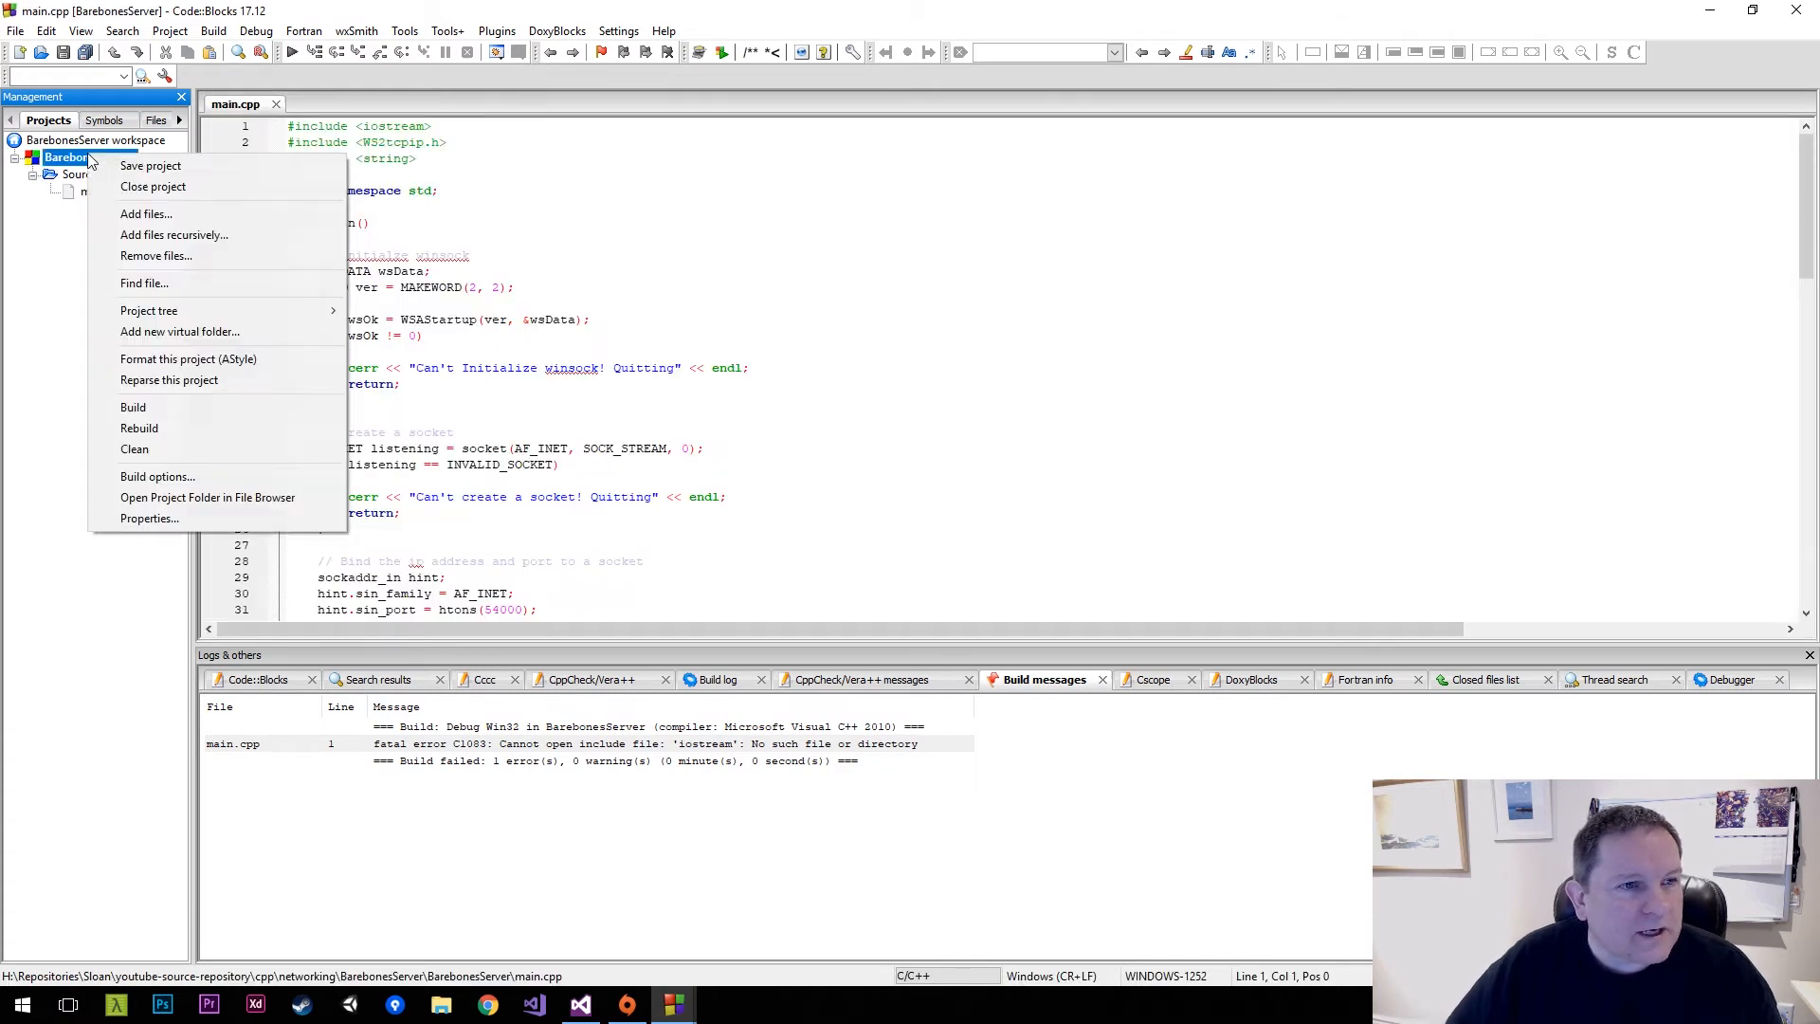
pyautogui.moveTo(537, 292)
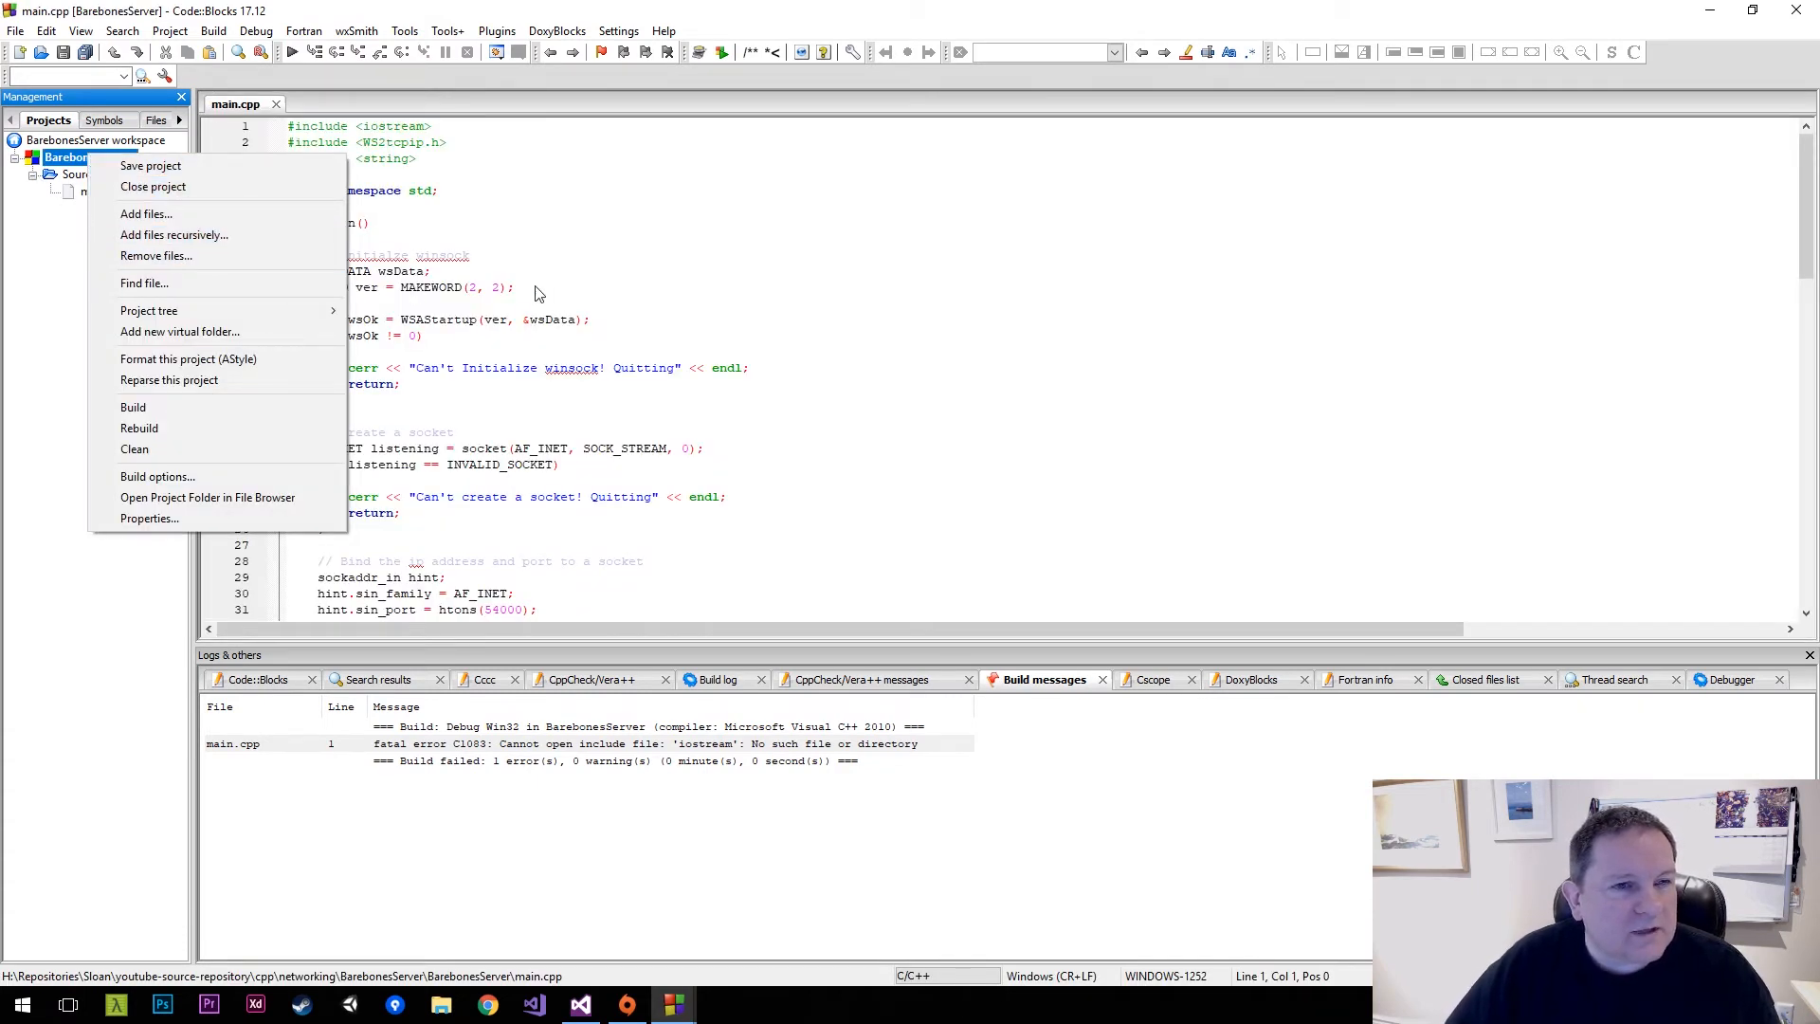
pyautogui.moveTo(133, 407)
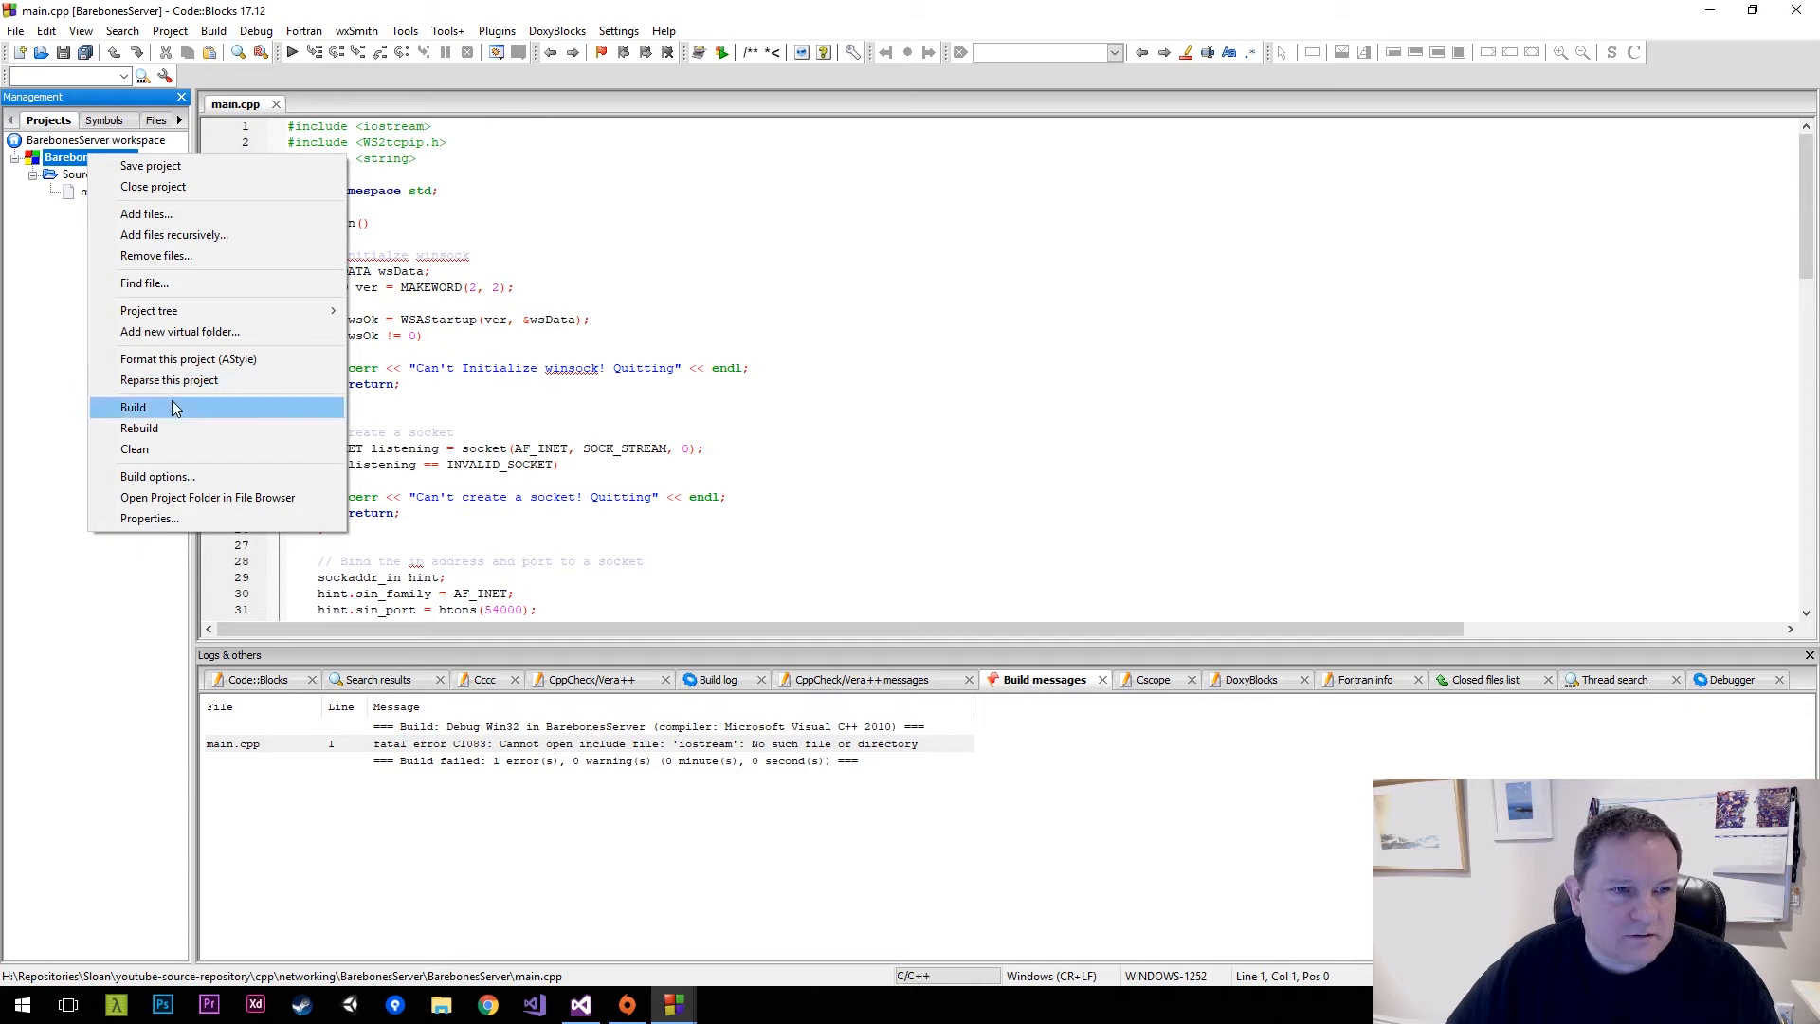
pyautogui.click(132, 406)
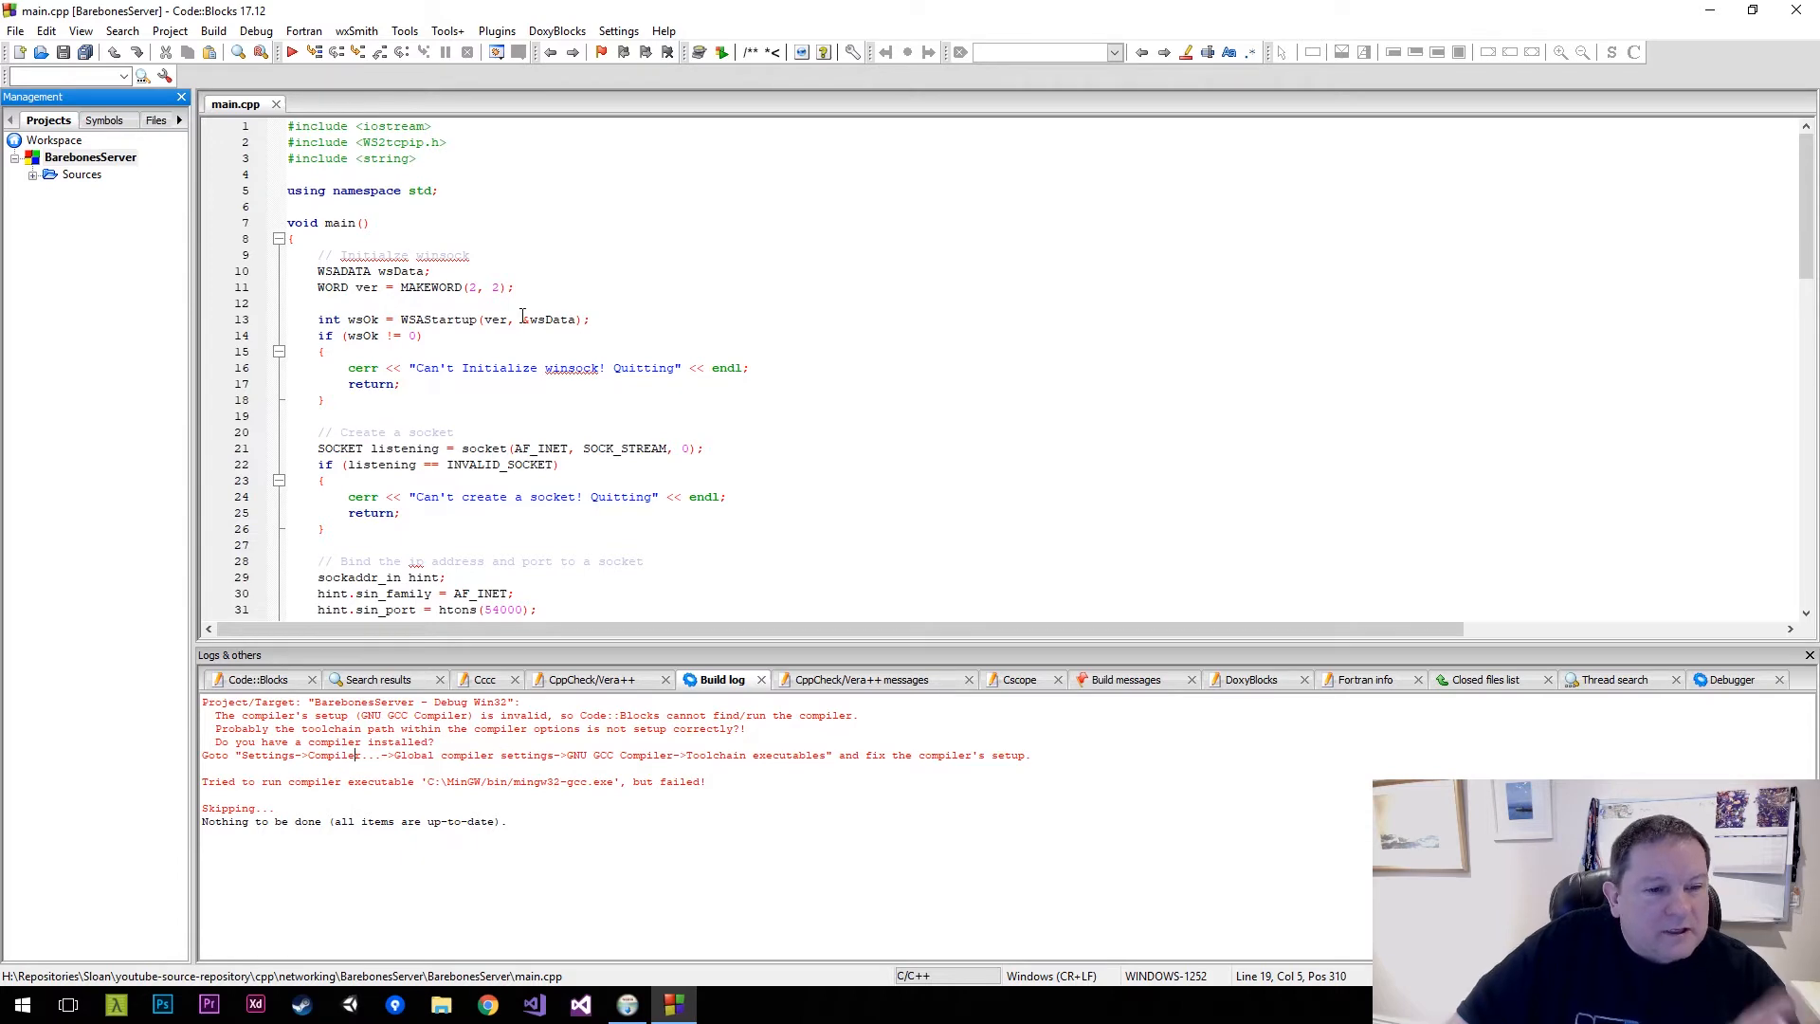
# Set the GNU GCC toolchain installation directory to CodeBlocks\MinGW and confirm with OK
pyautogui.click(618, 30)
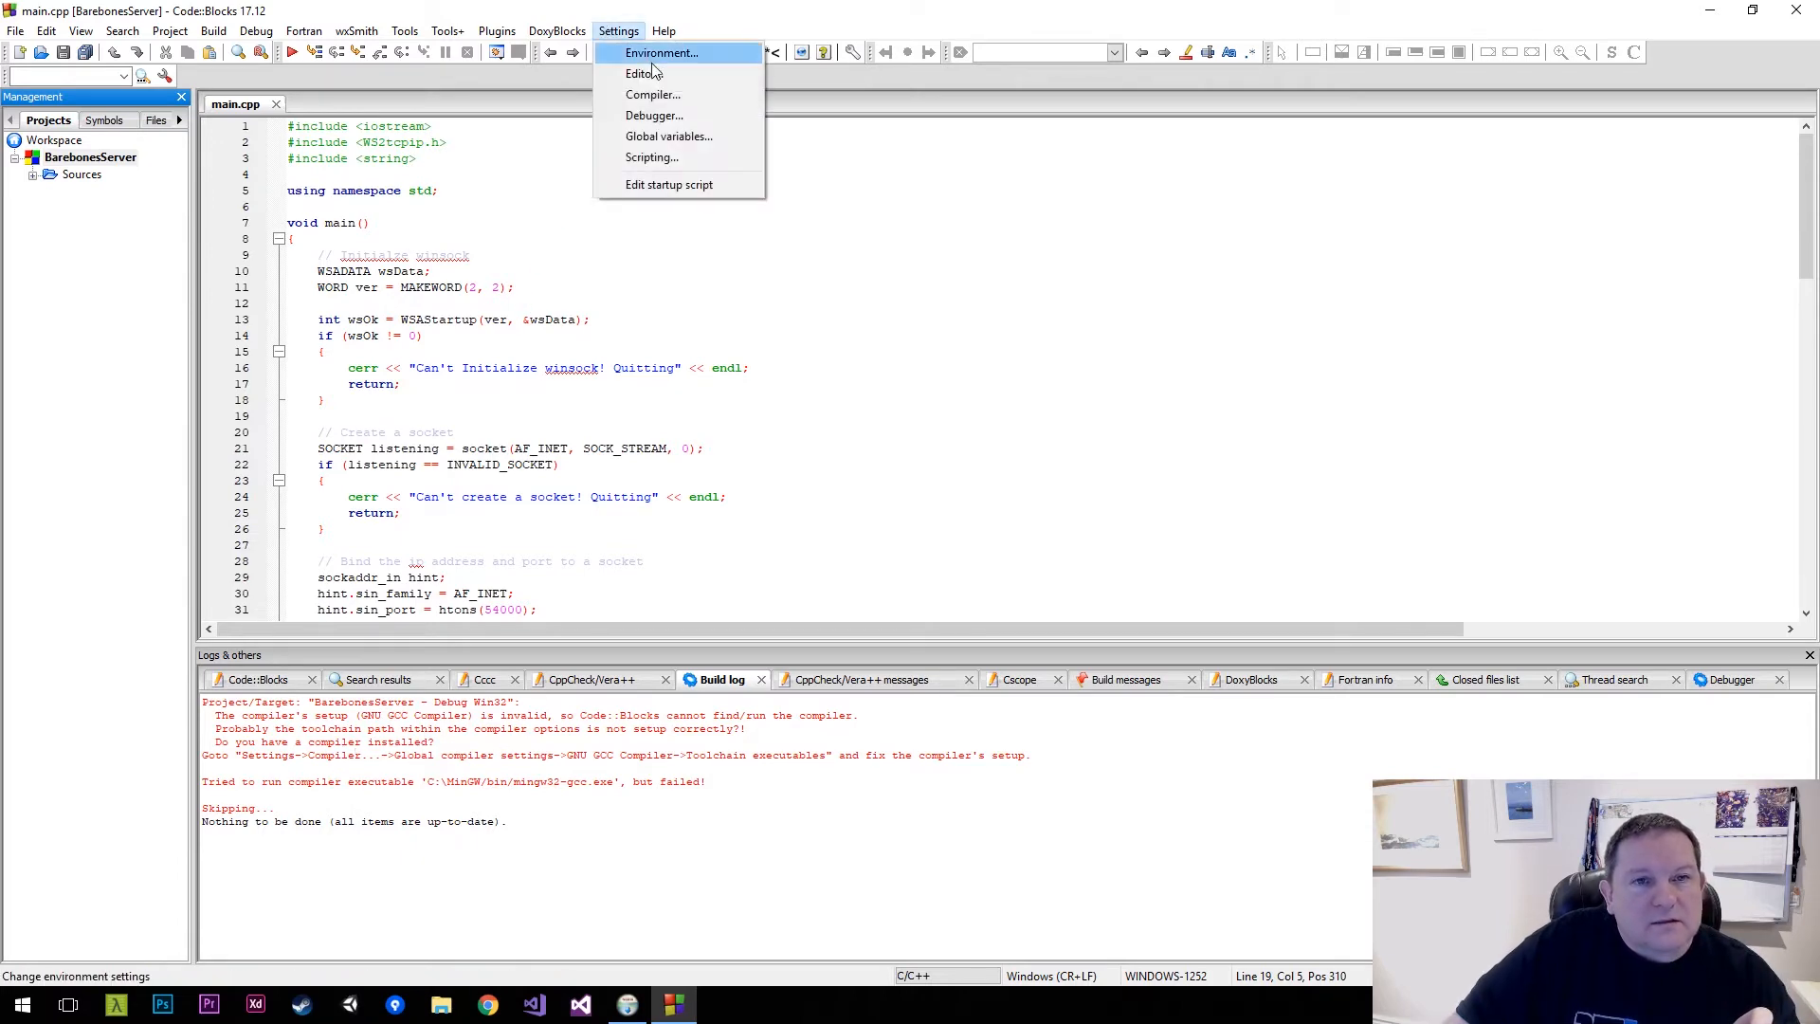
pyautogui.click(653, 94)
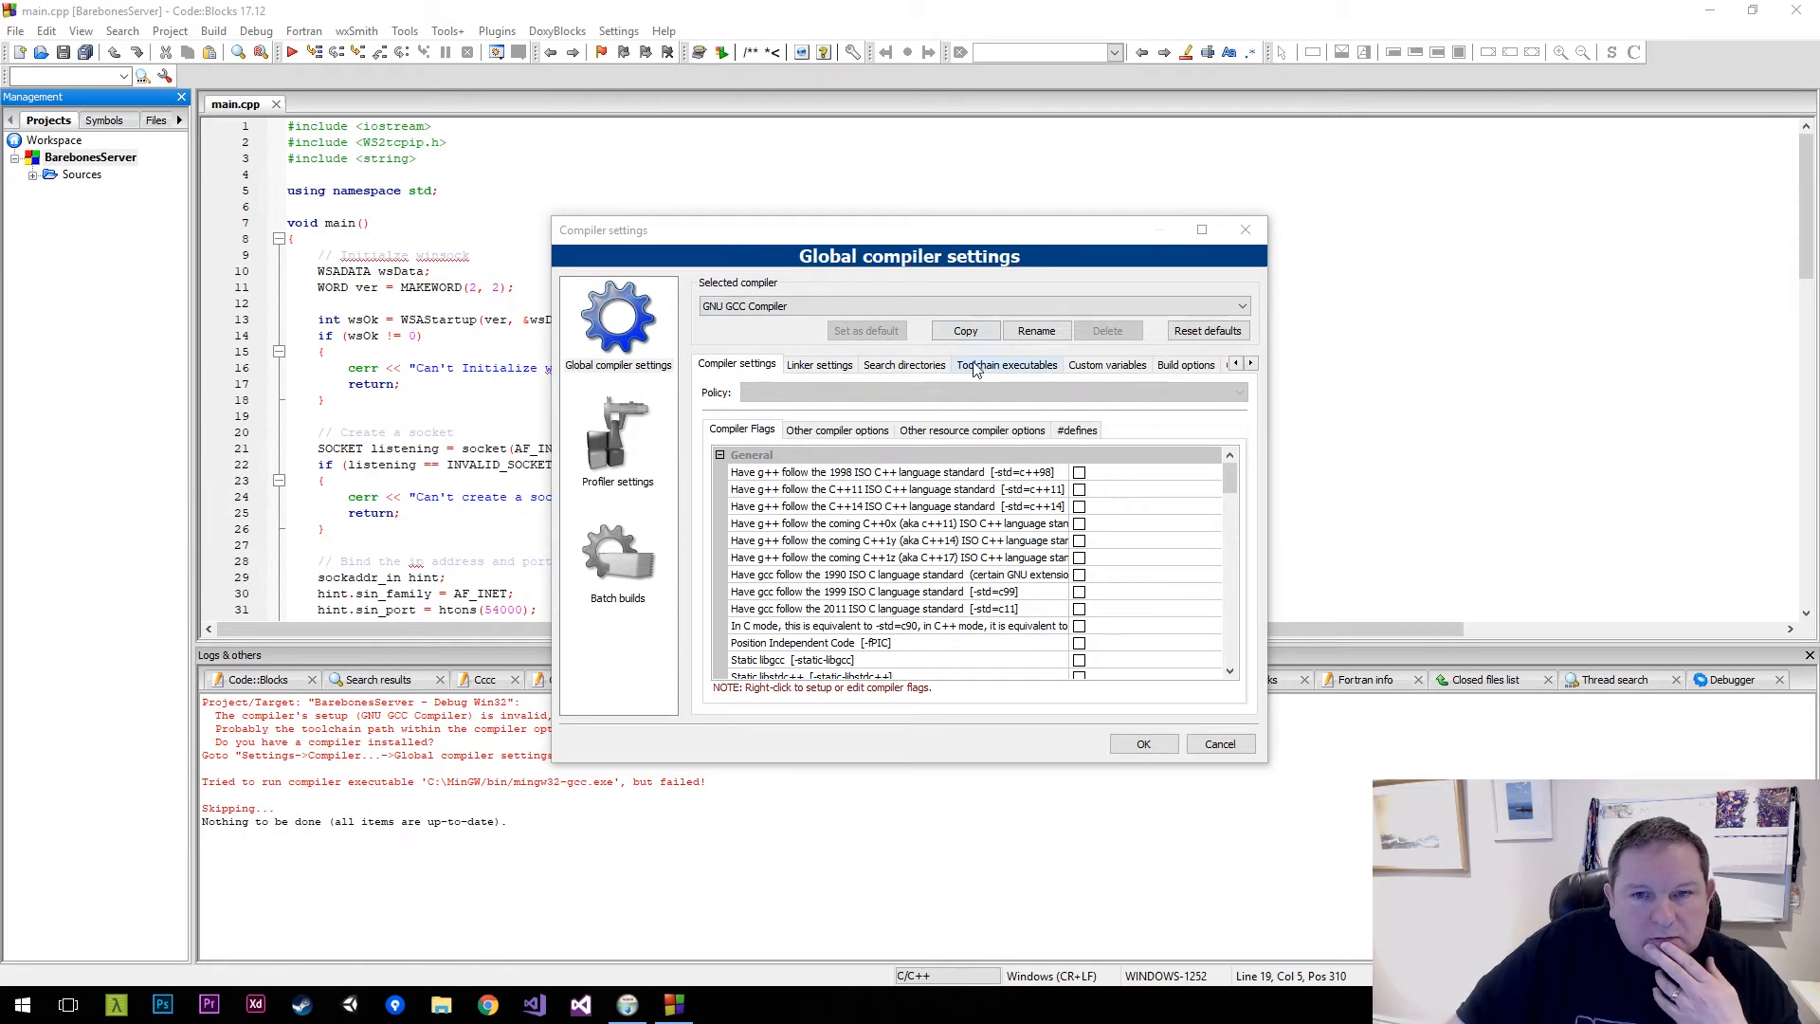
pyautogui.click(1007, 364)
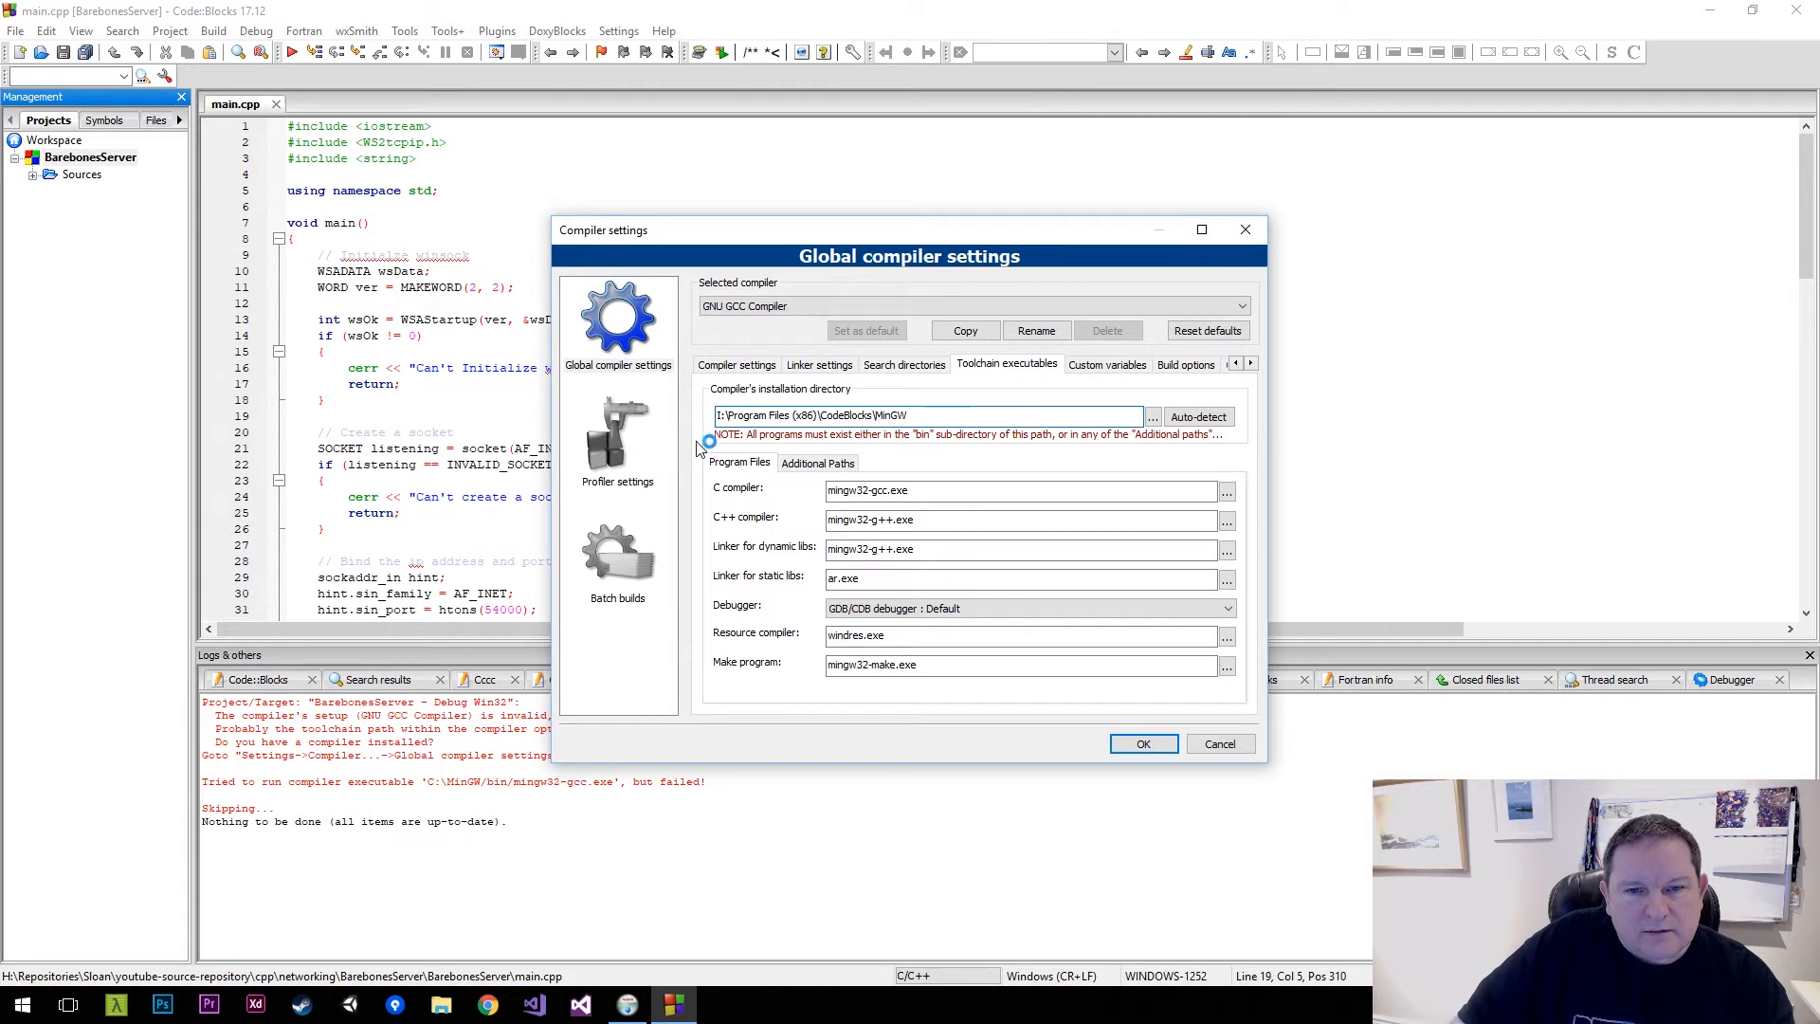
pyautogui.click(1143, 744)
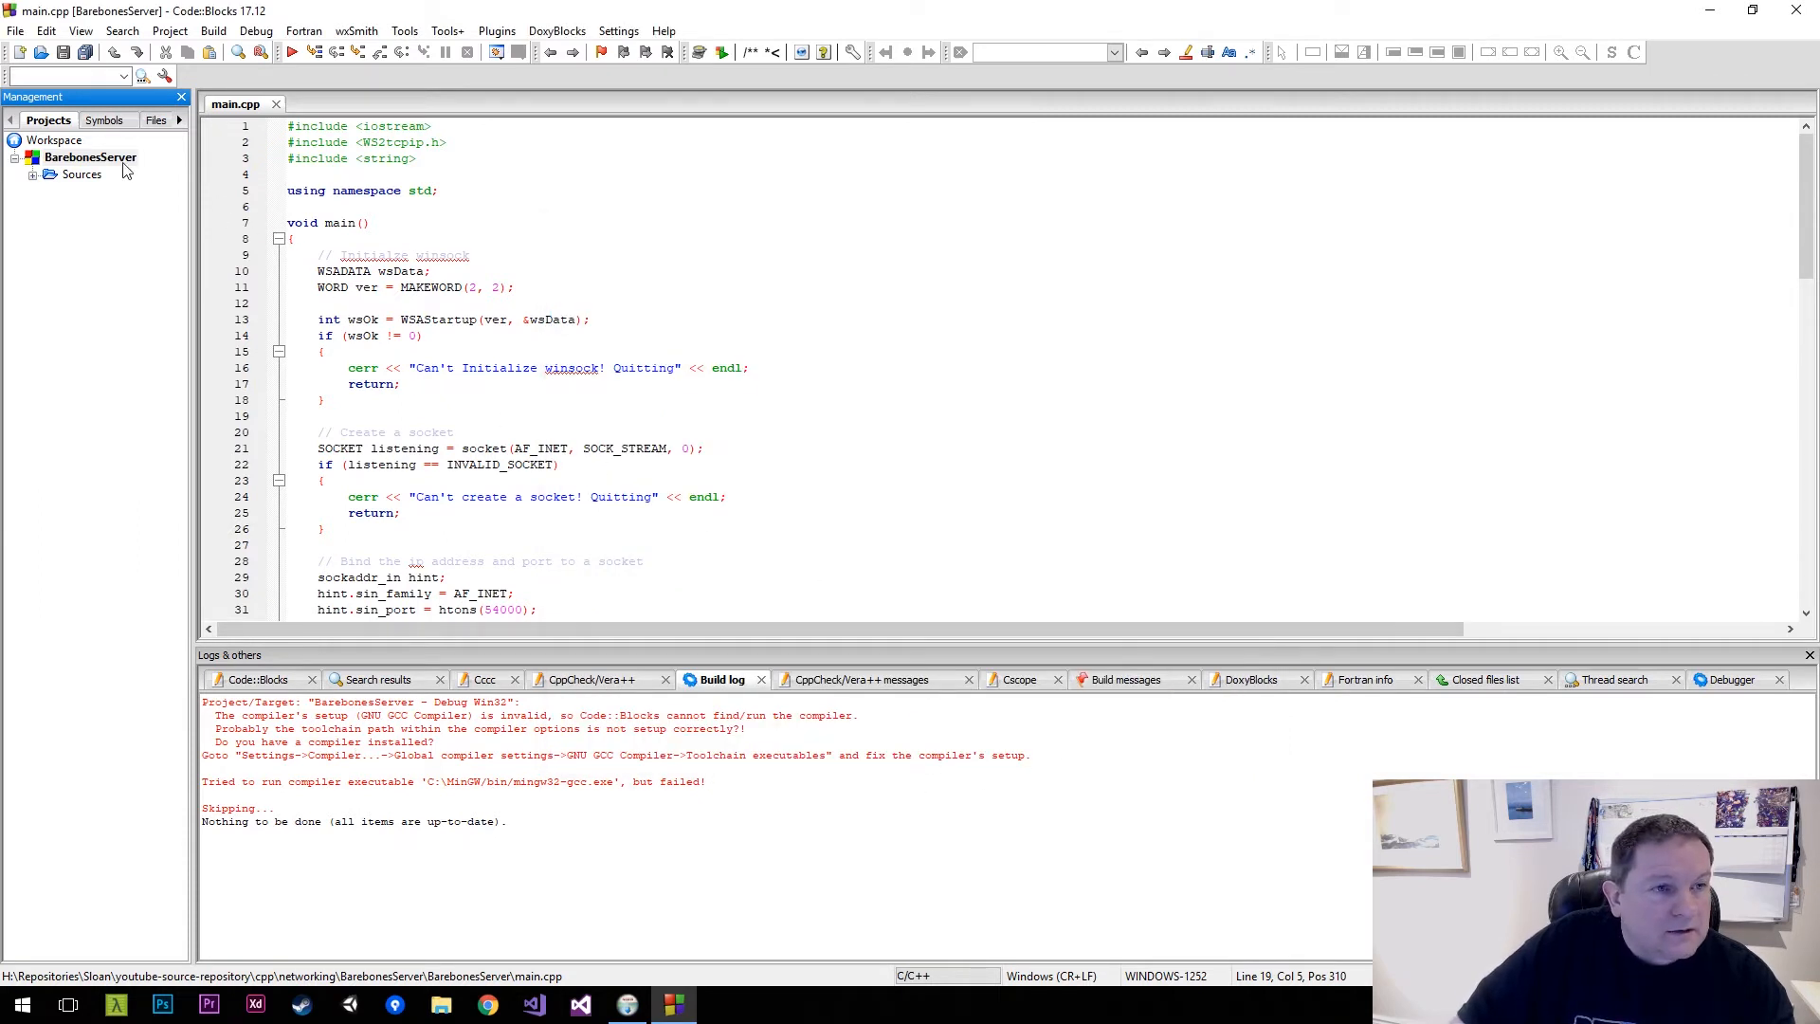
# Rebuild BarebonesServer from its context menu, yielding five errors including main must return int
pyautogui.rightClick(89, 157)
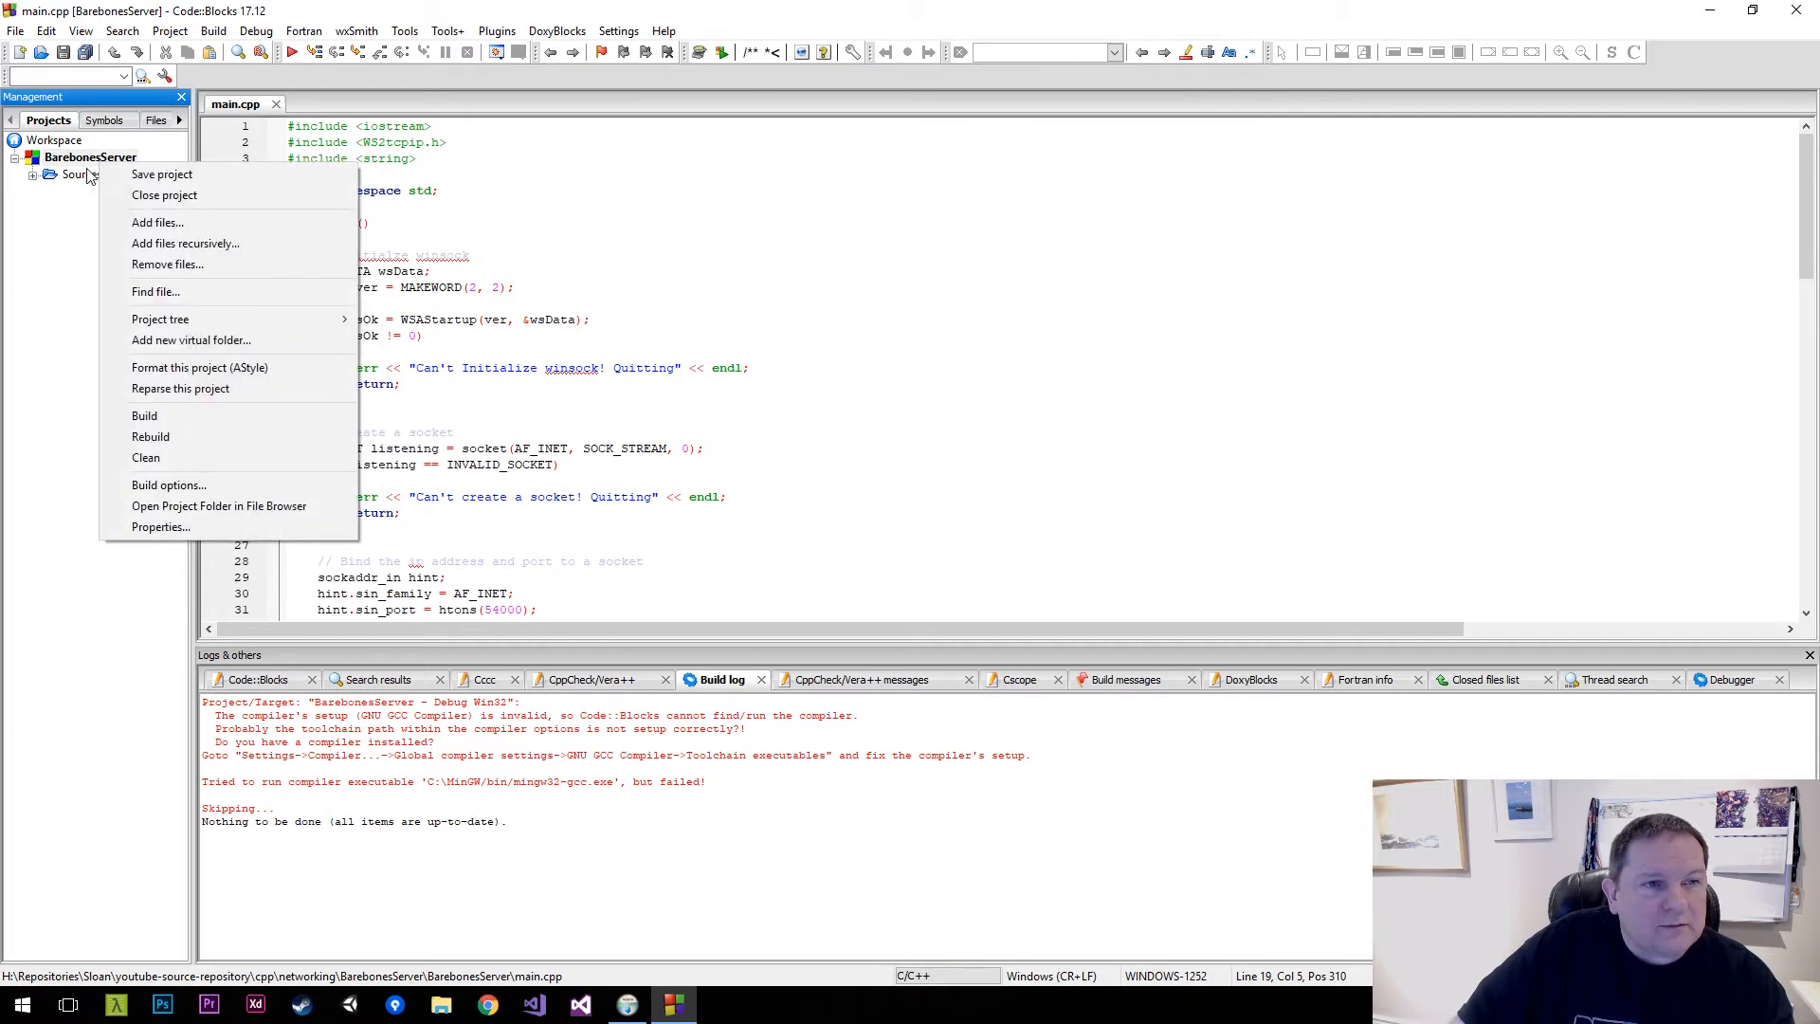
pyautogui.moveTo(144, 416)
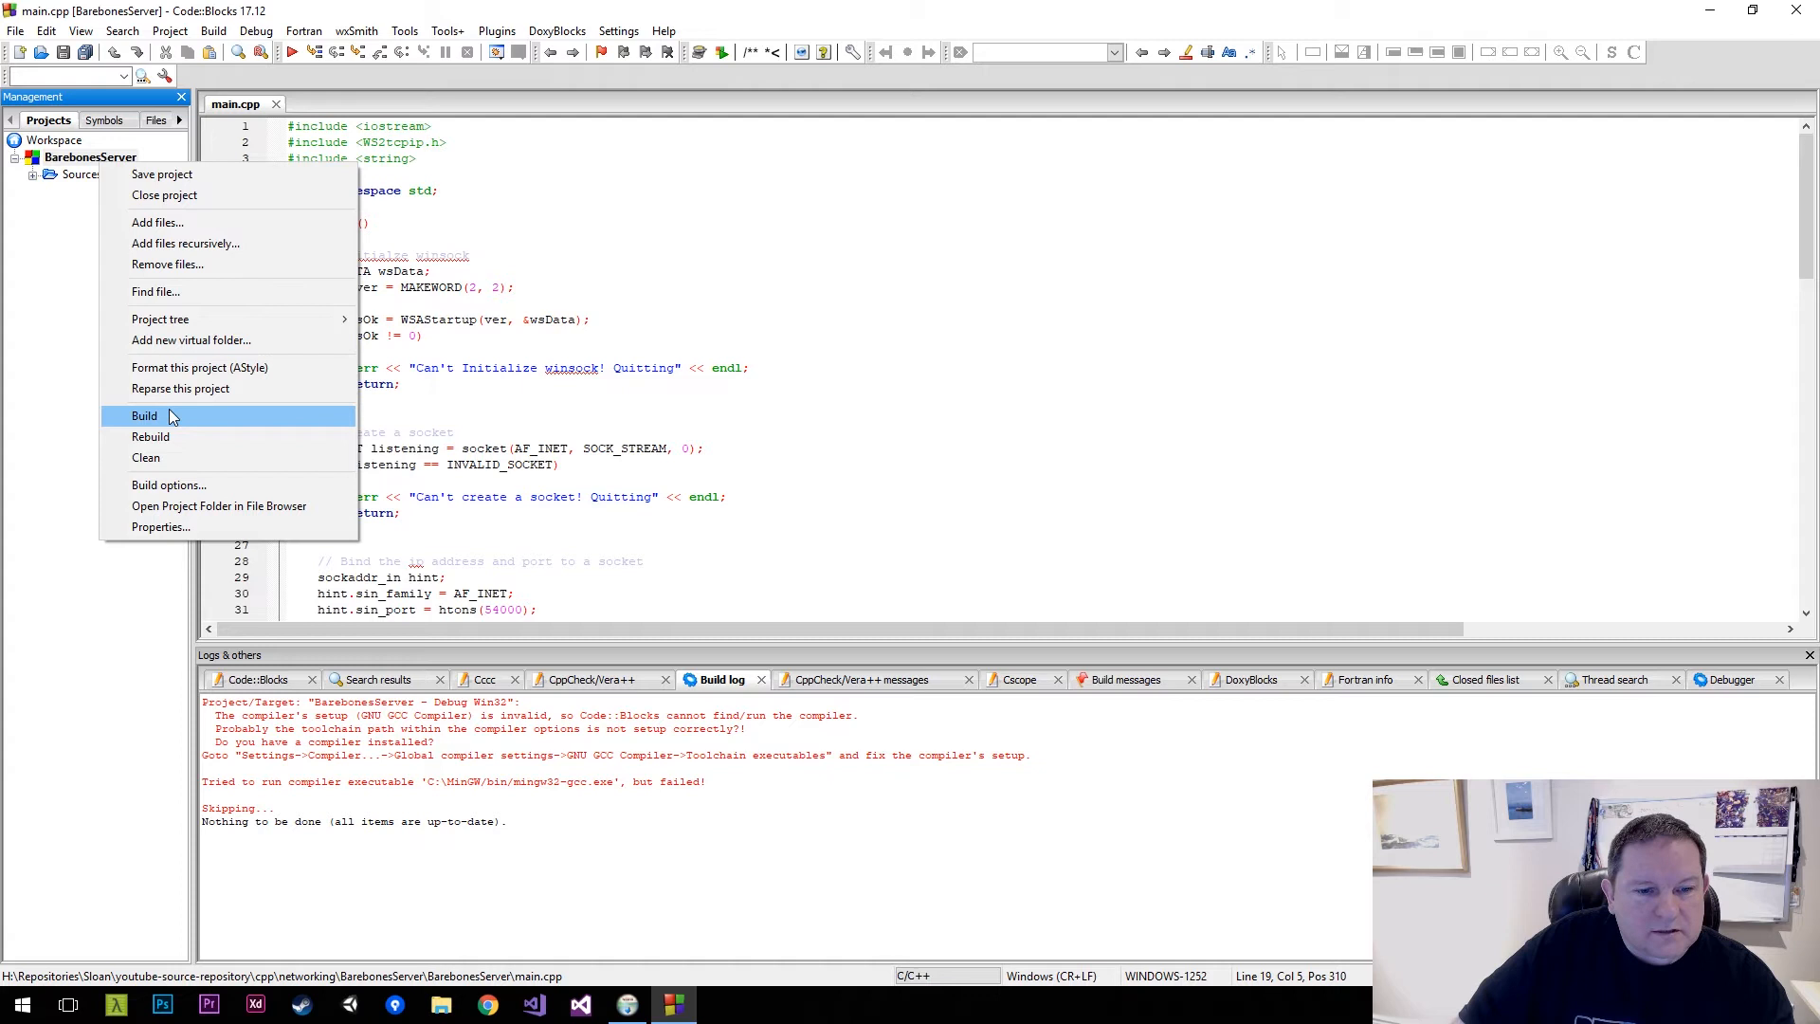
pyautogui.click(144, 416)
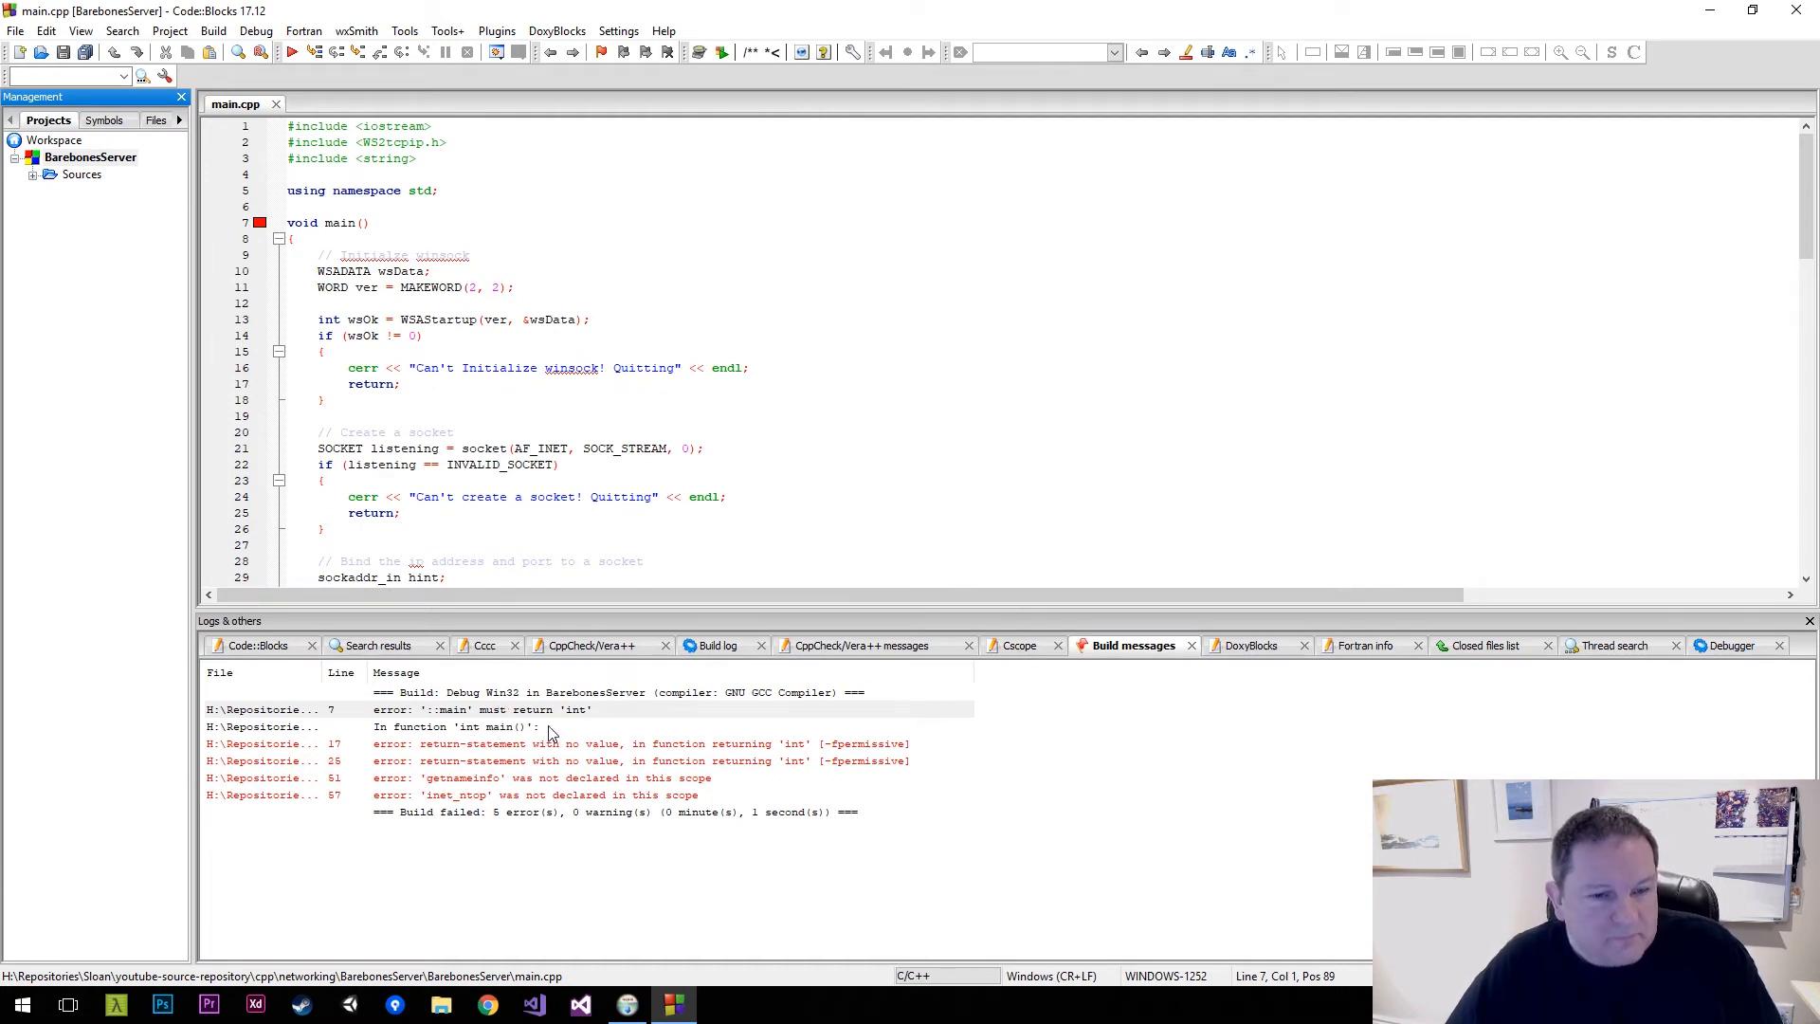
pyautogui.moveTo(557, 761)
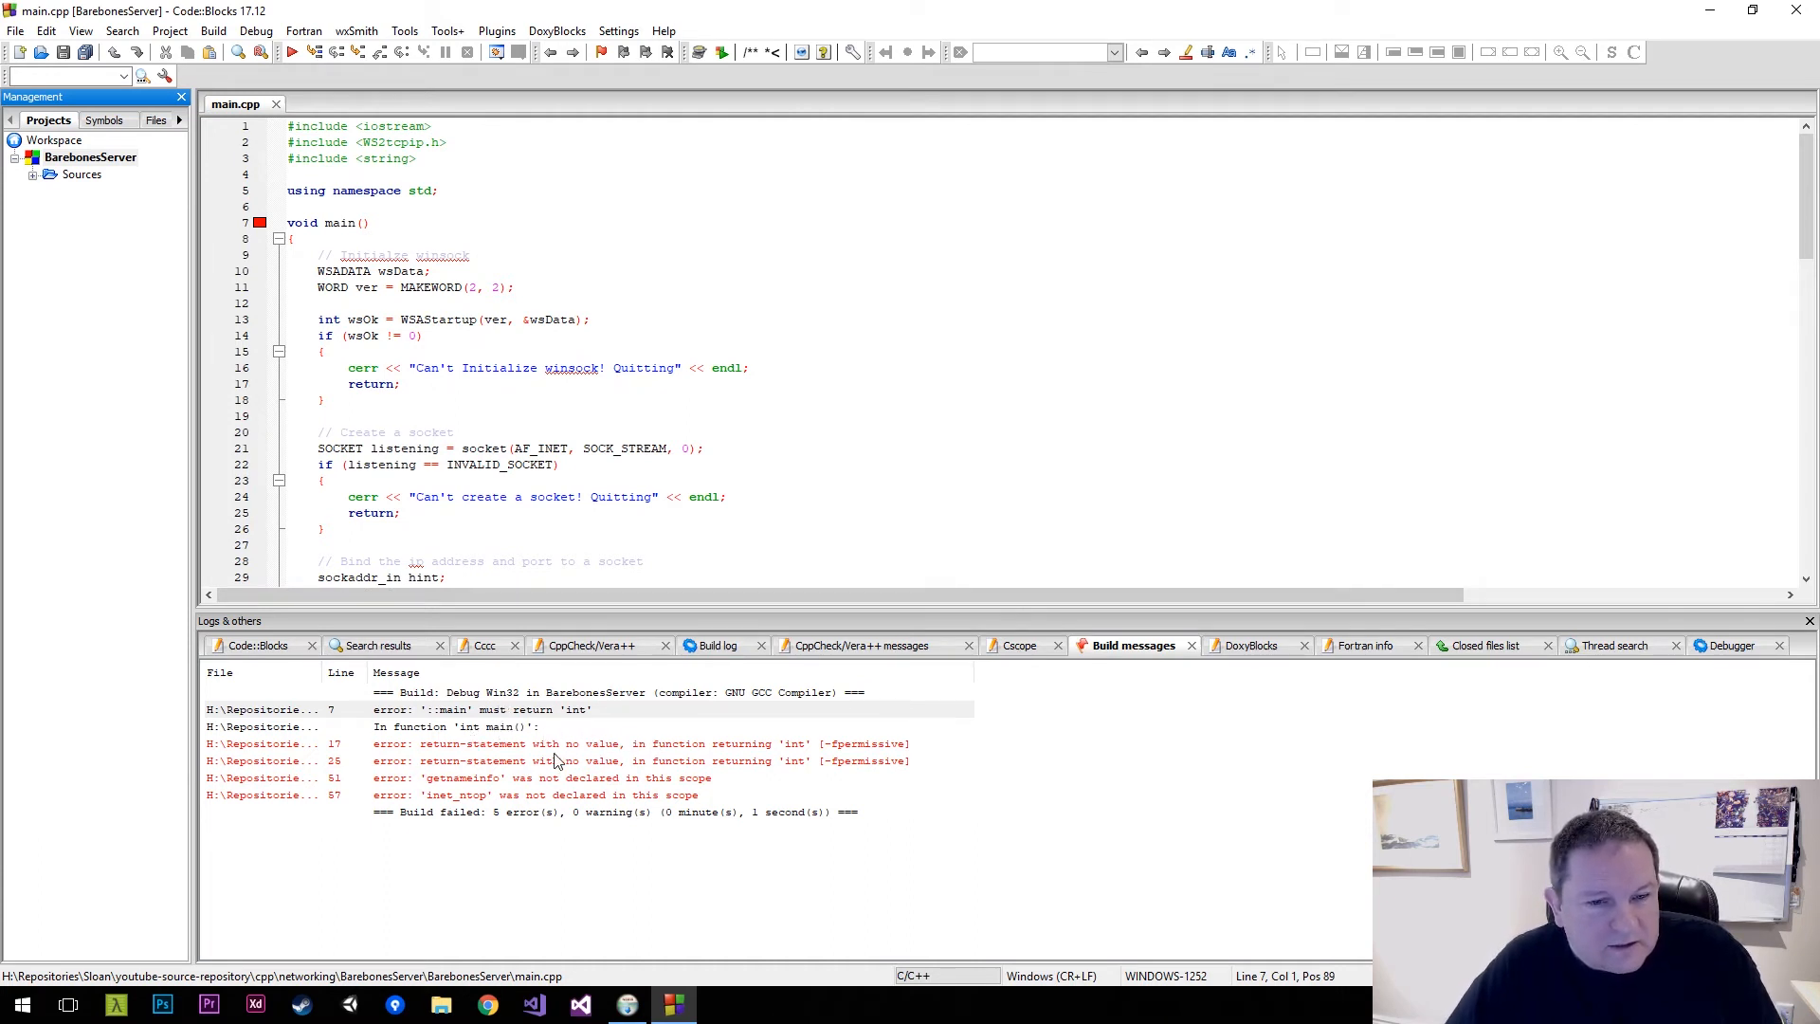
pyautogui.moveTo(558, 812)
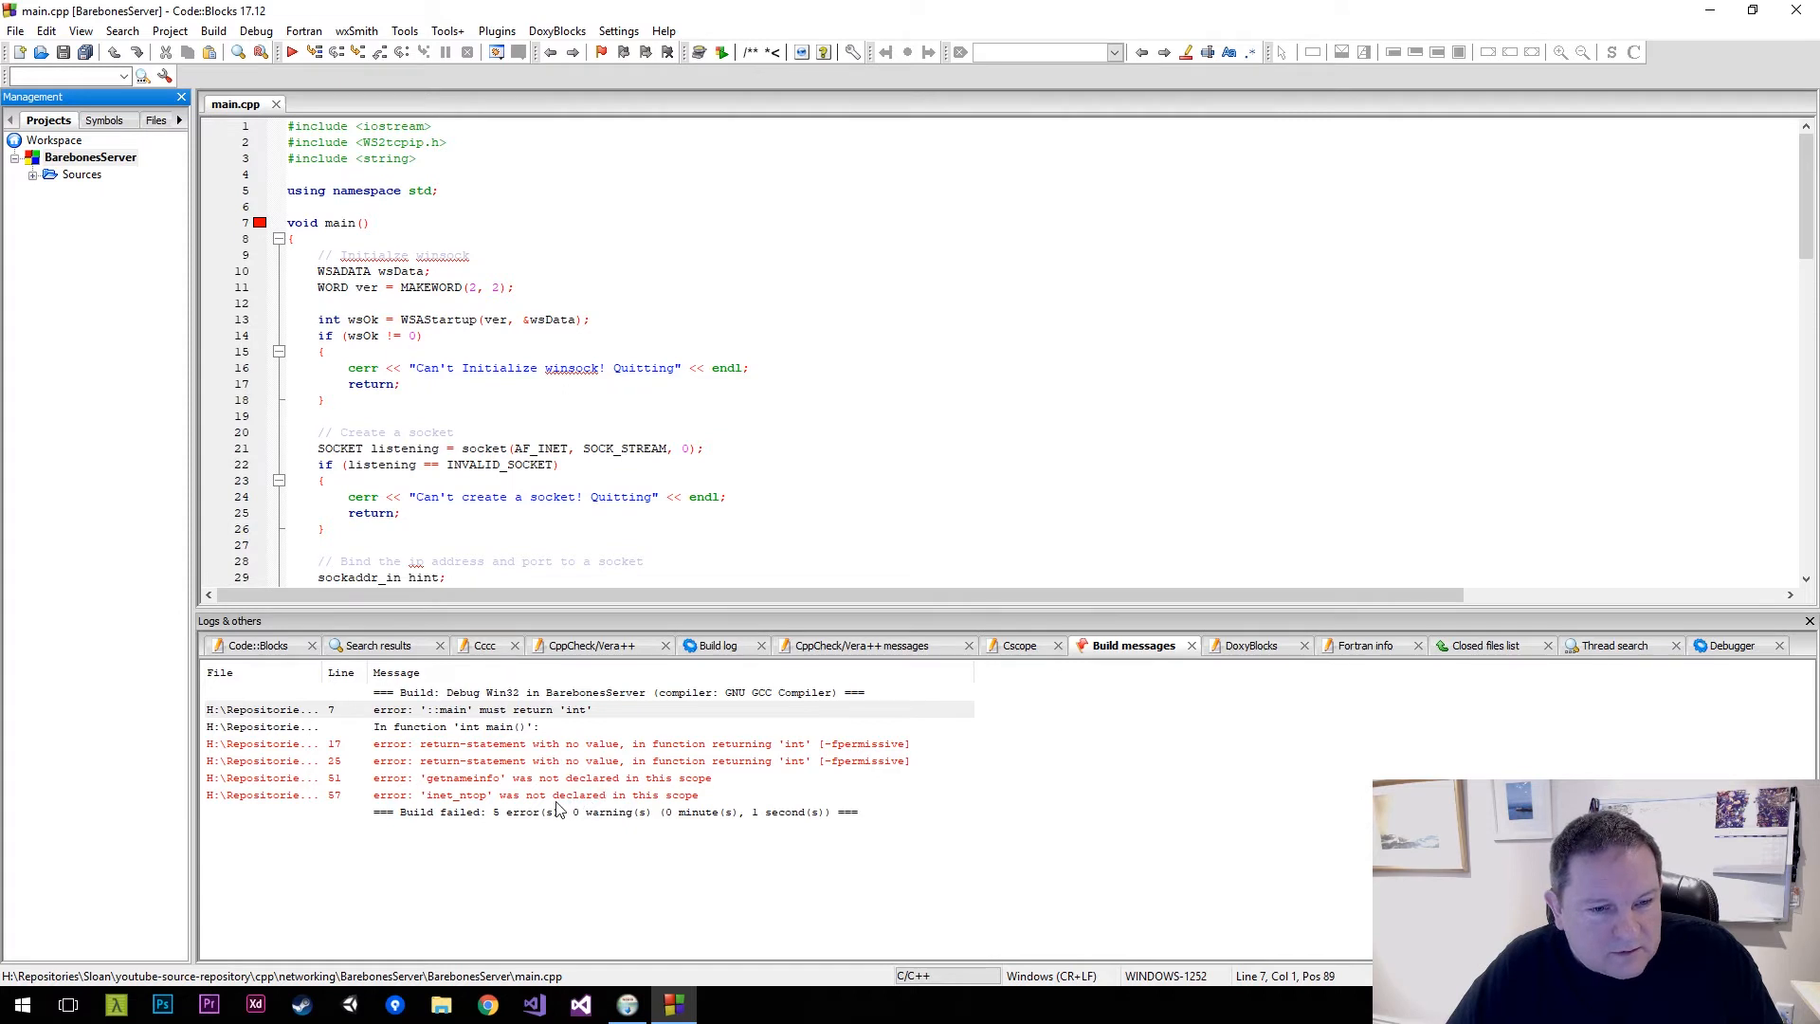
pyautogui.moveTo(411, 808)
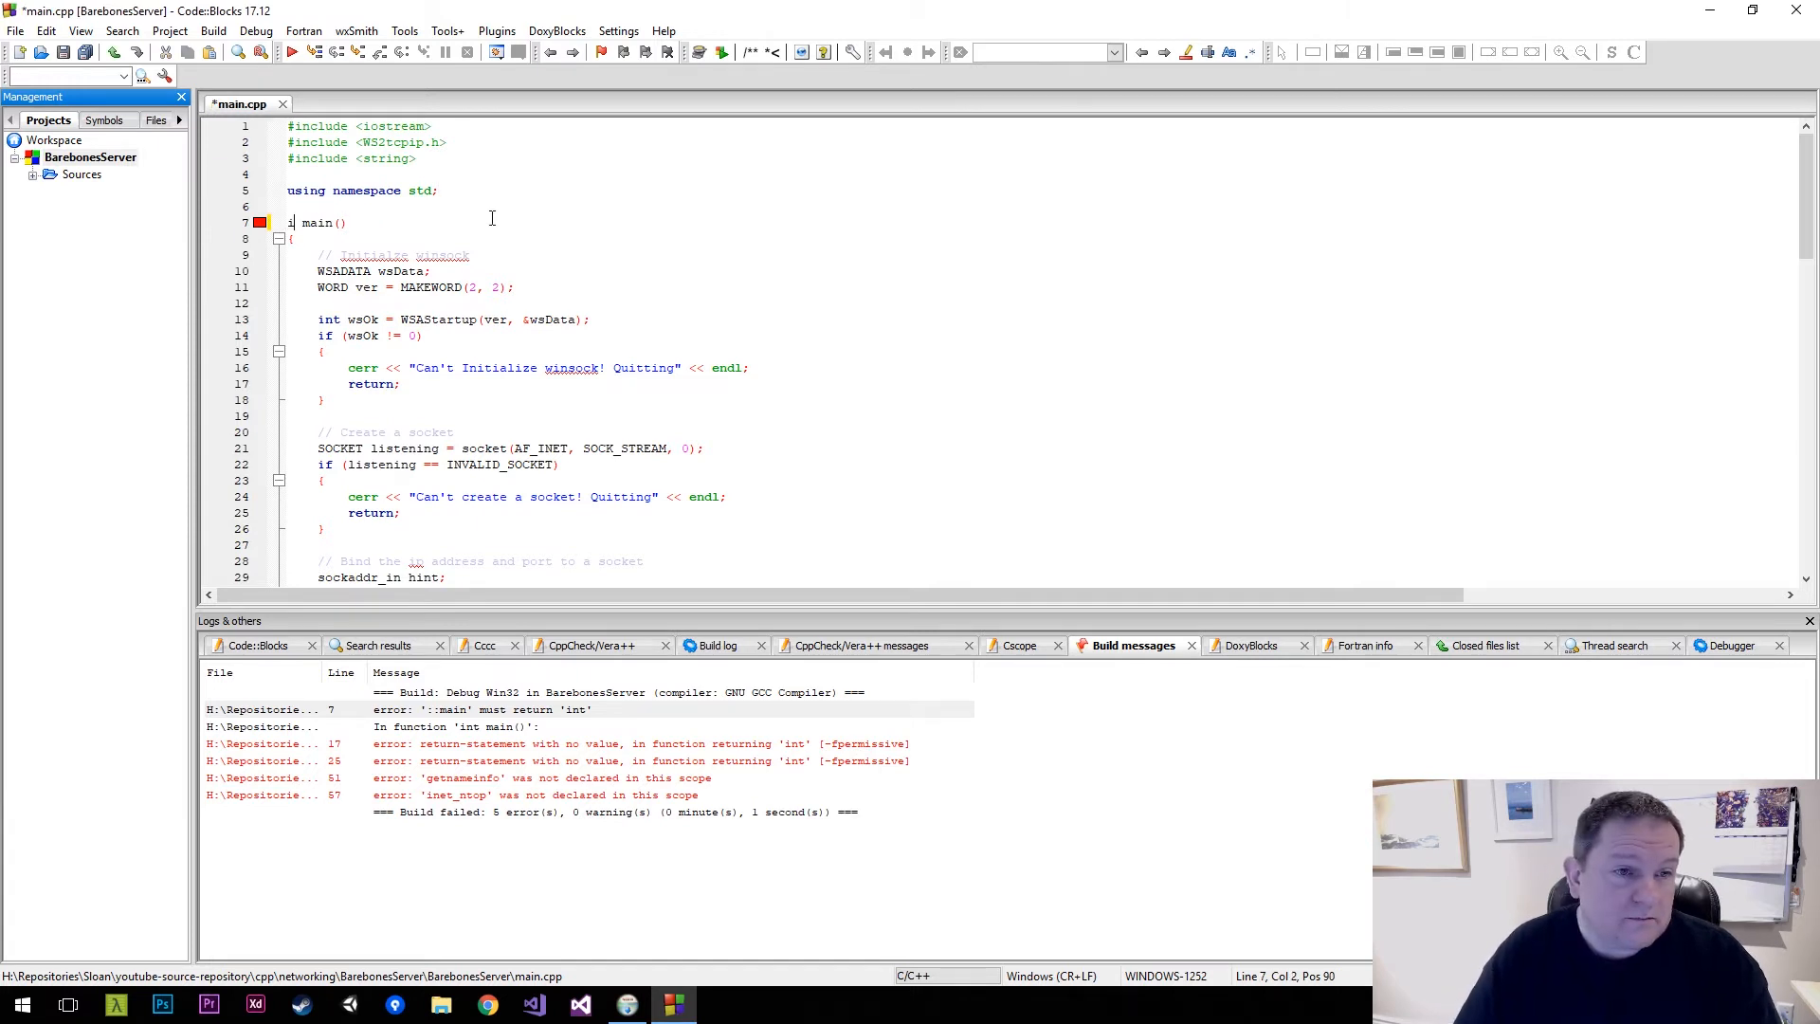
# Change main to int main and add return 0 at the end
pyautogui.write('nt')
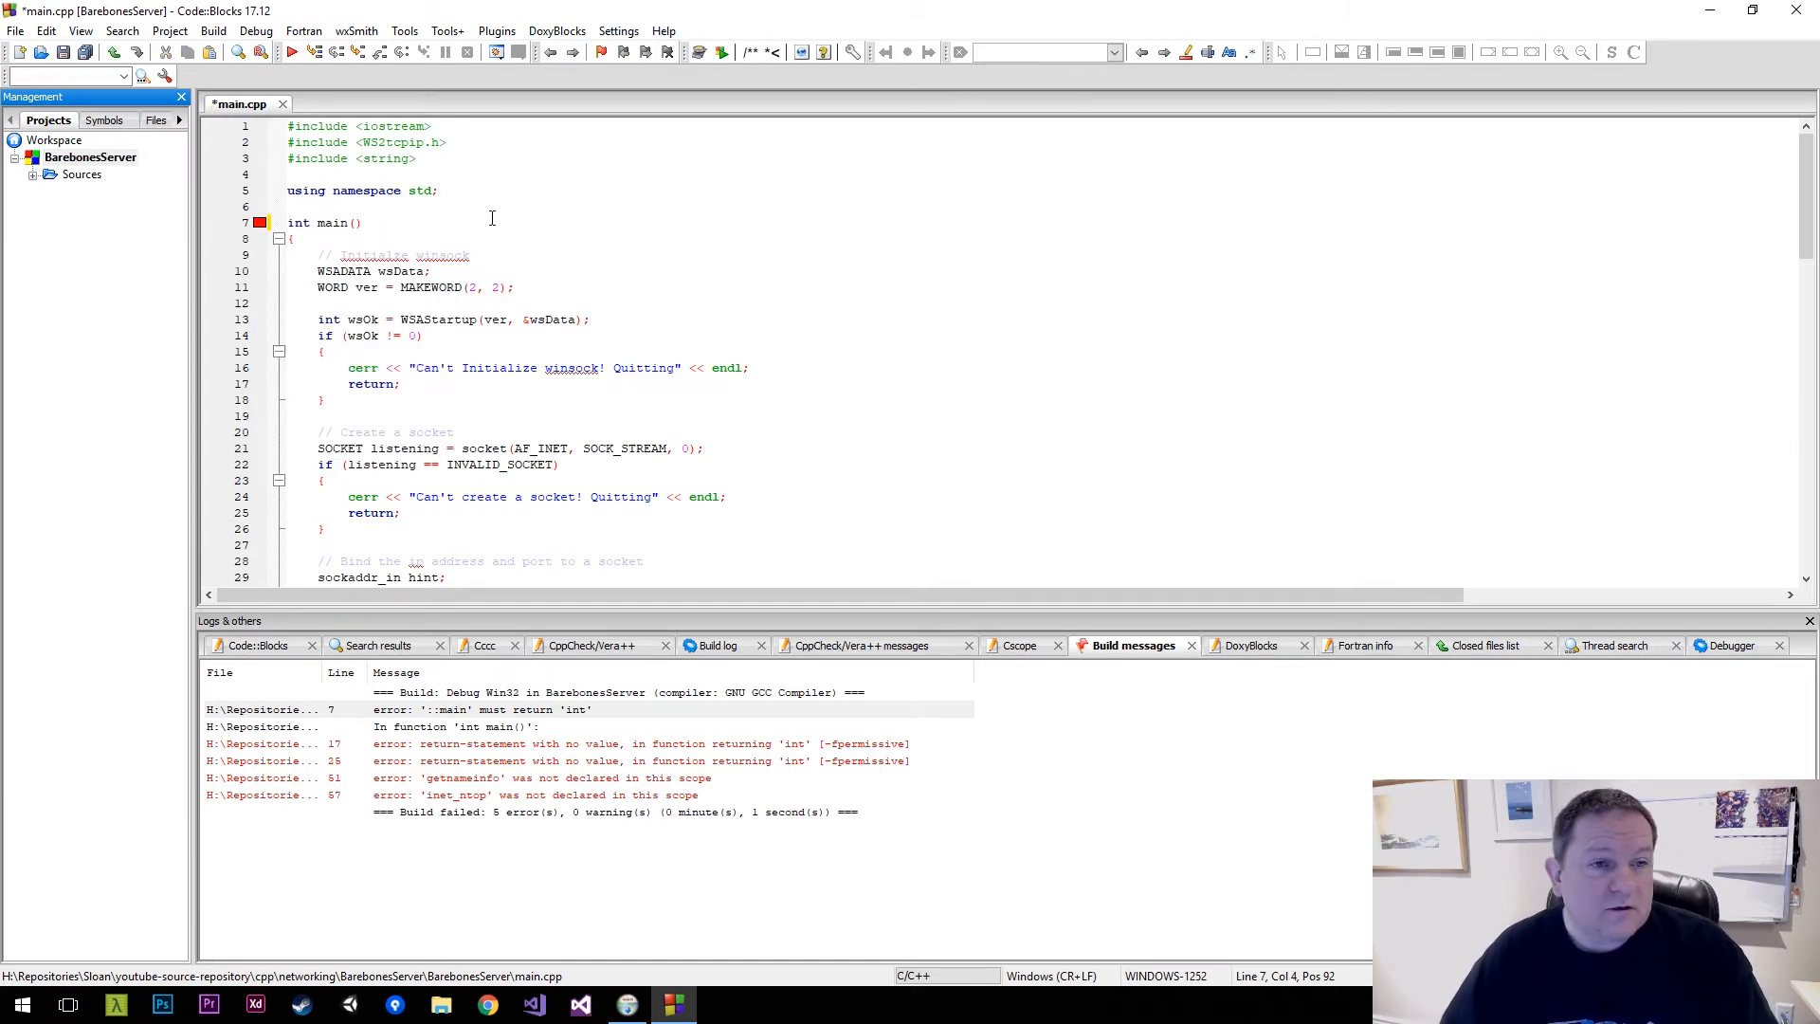
pyautogui.scroll(-3)
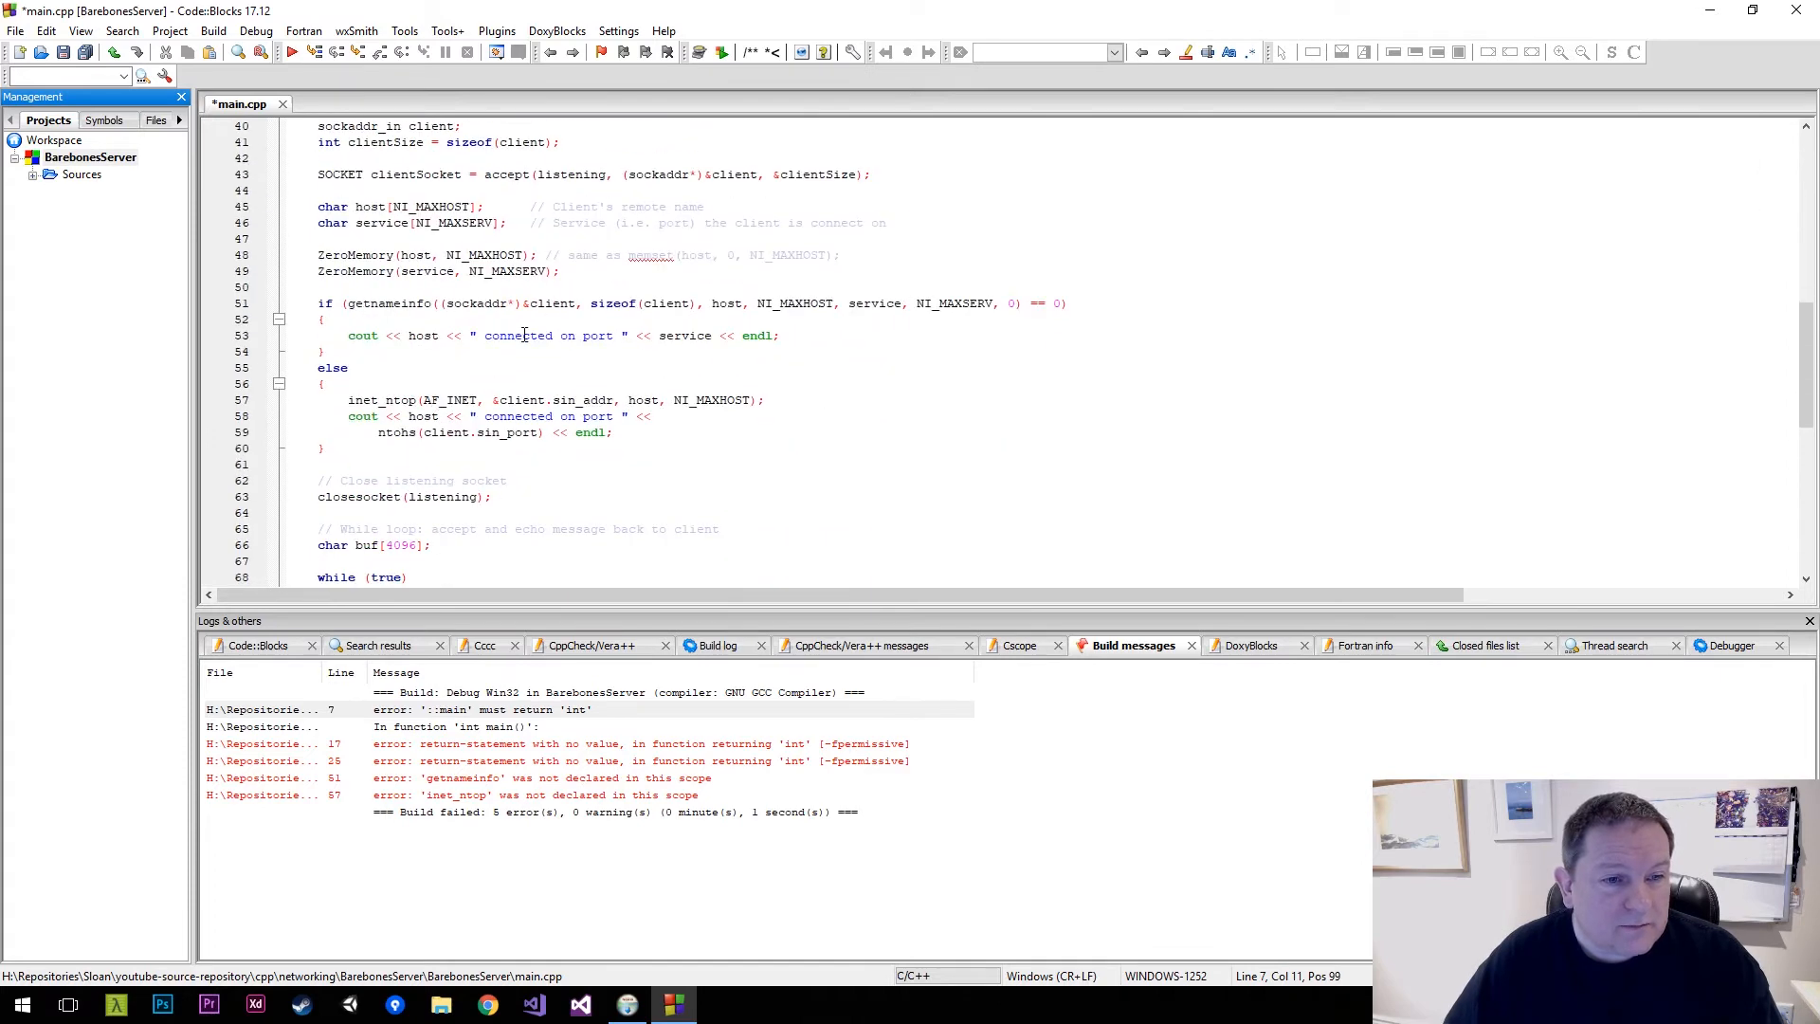
pyautogui.scroll(-3)
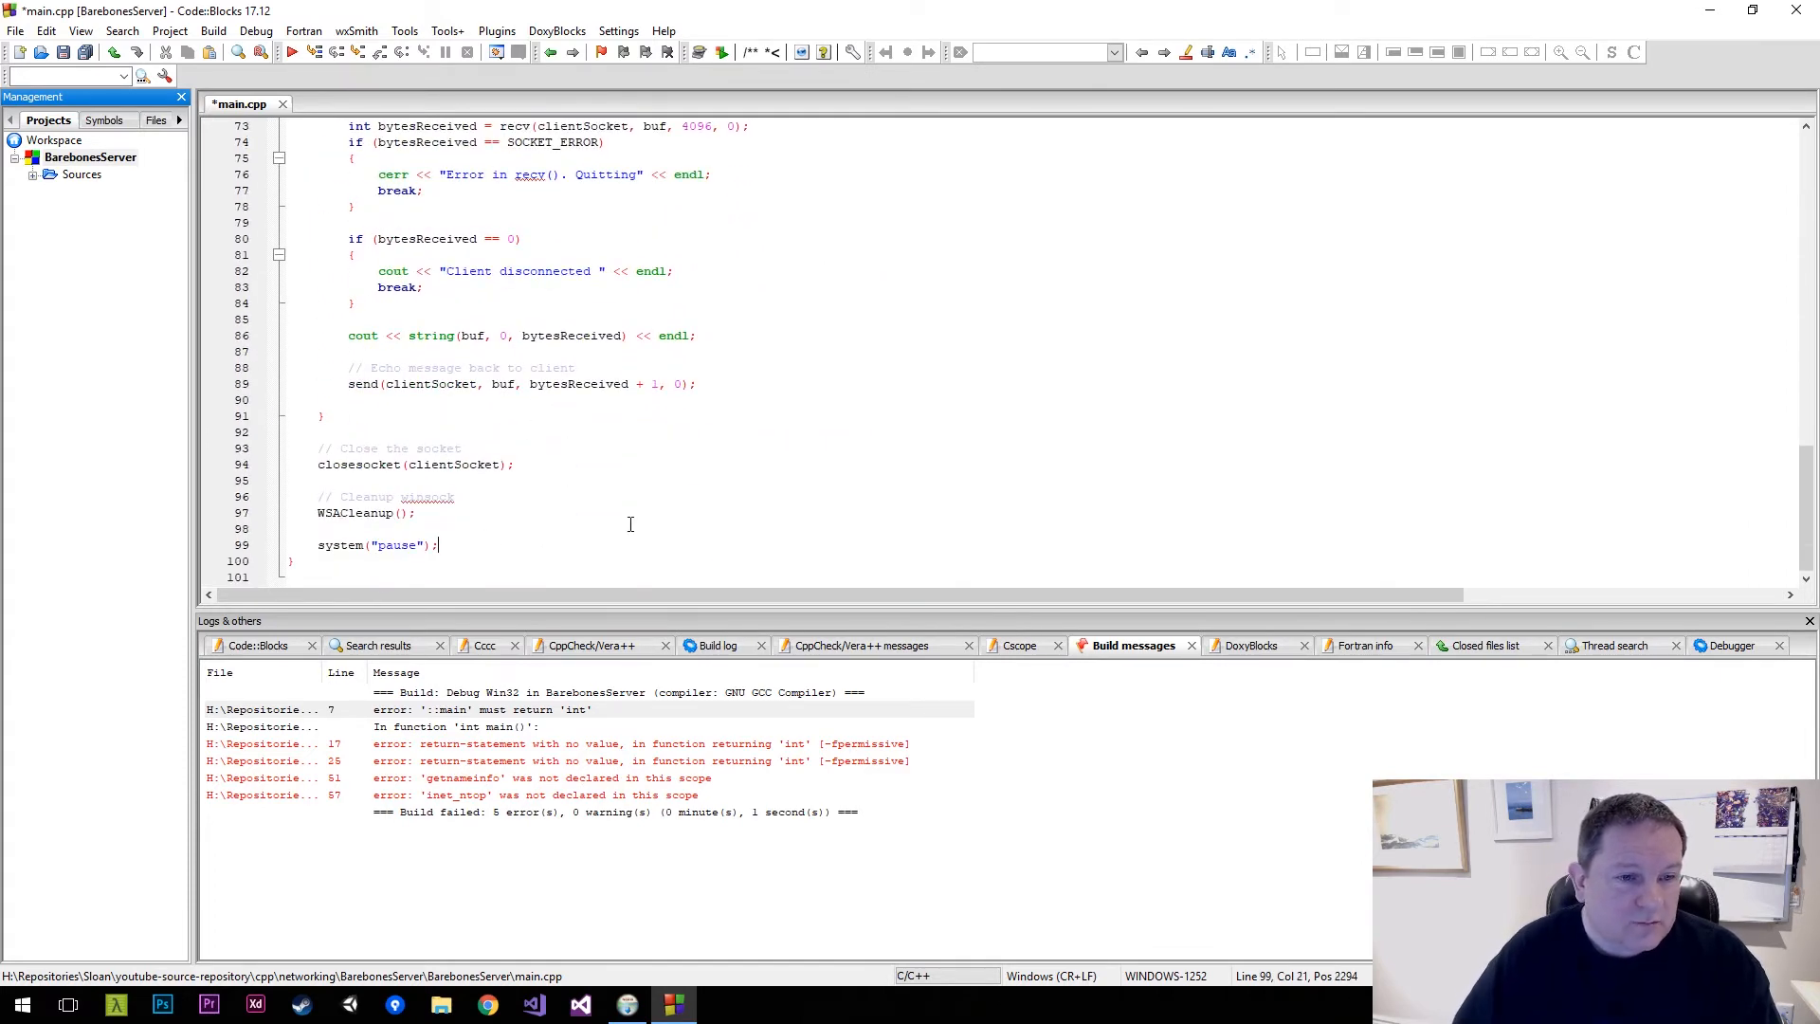
pyautogui.write('return')
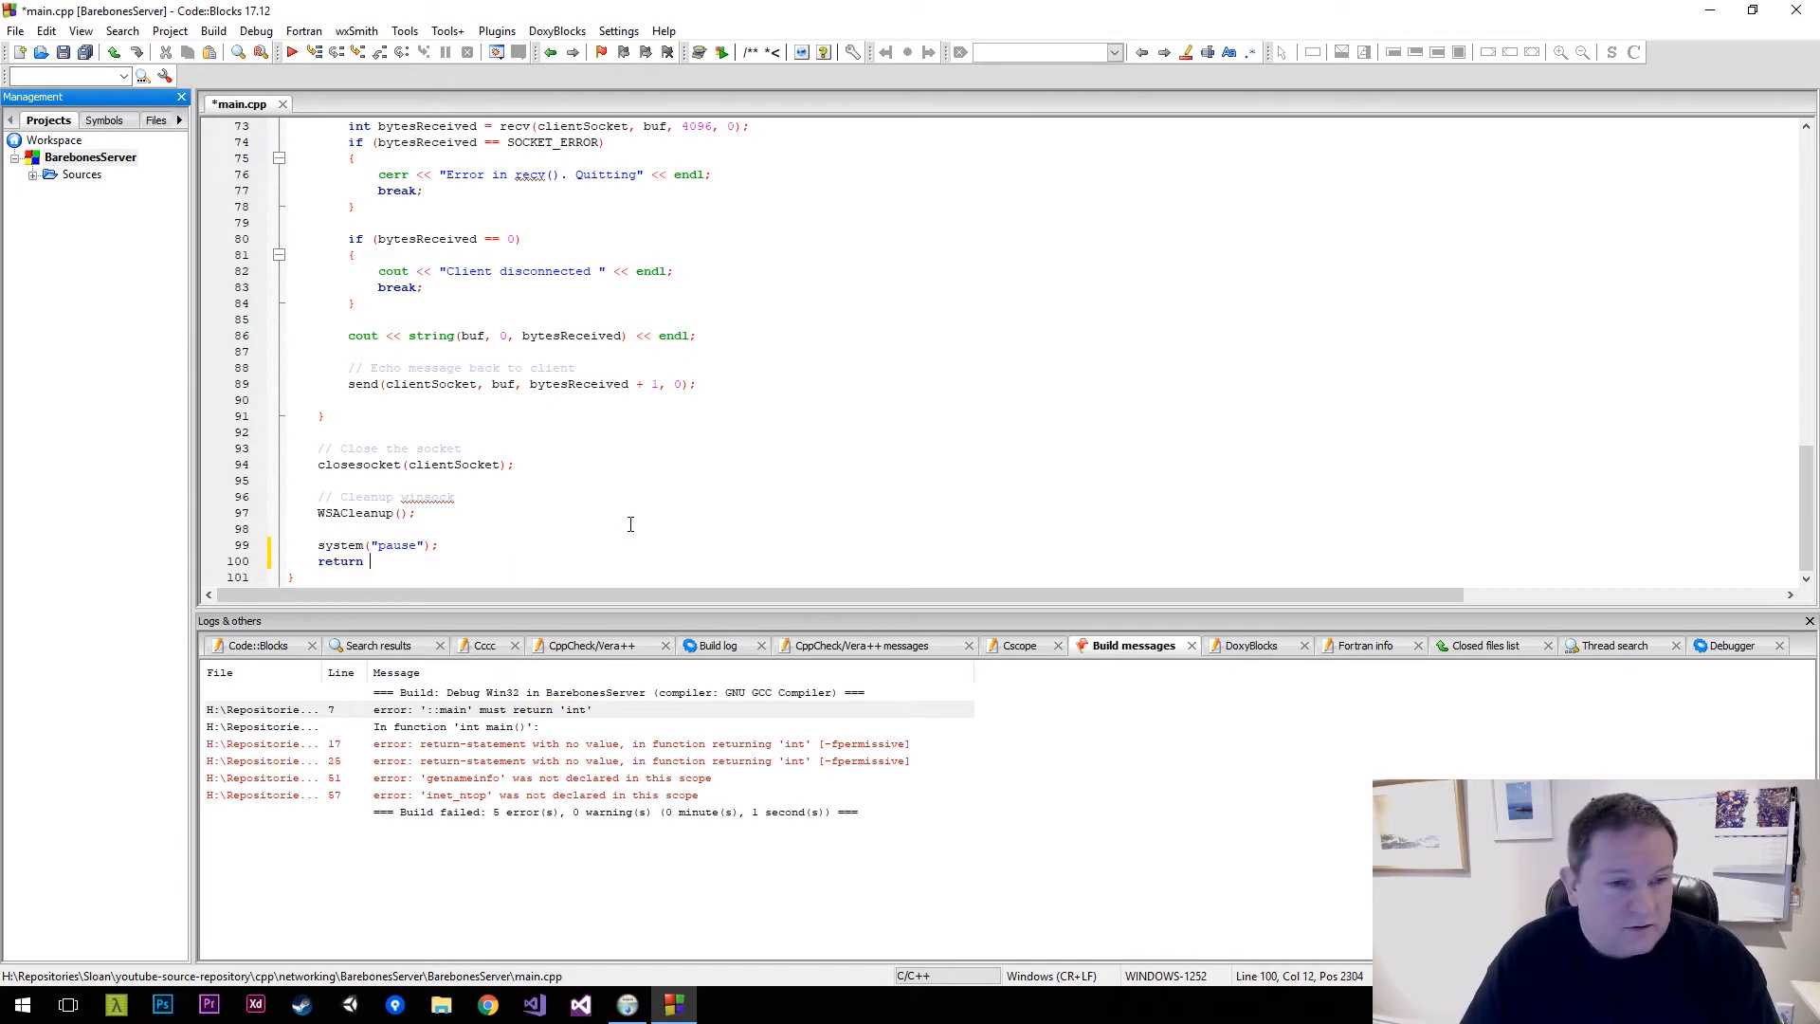
pyautogui.write('0')
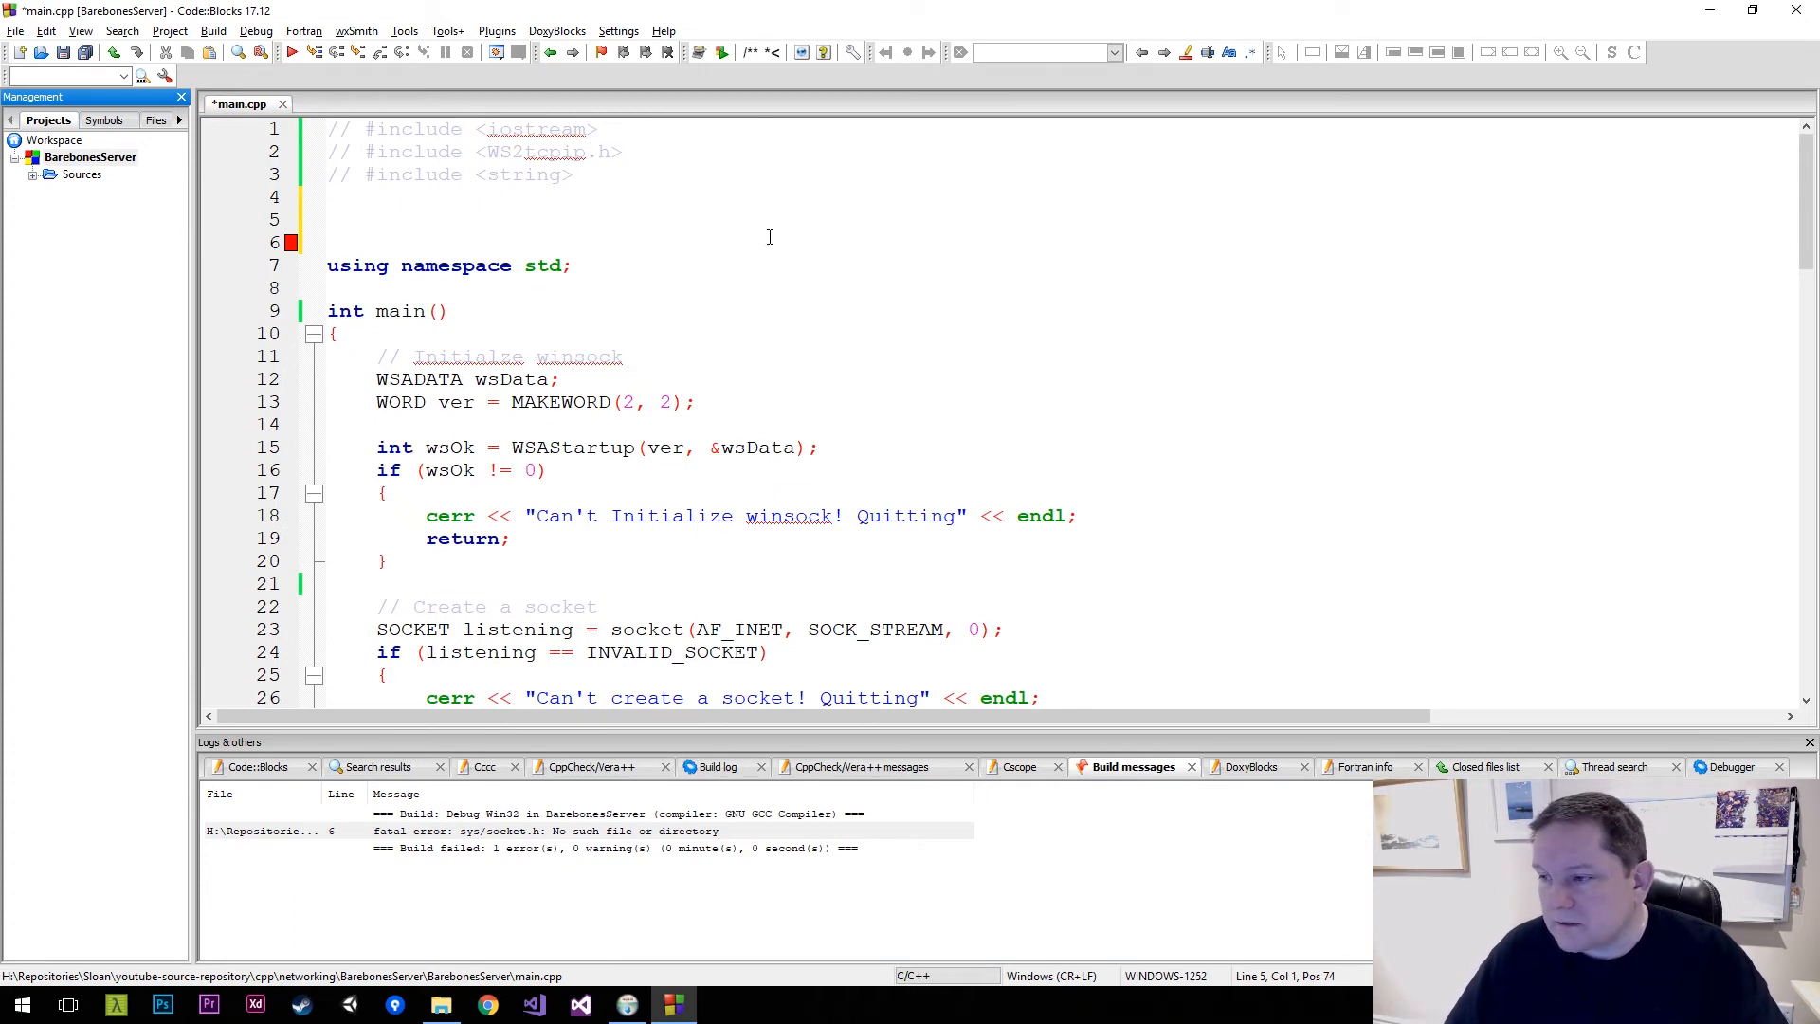
# Add #include <winsock2.h> in place of the commented-out includes
pyautogui.write('#')
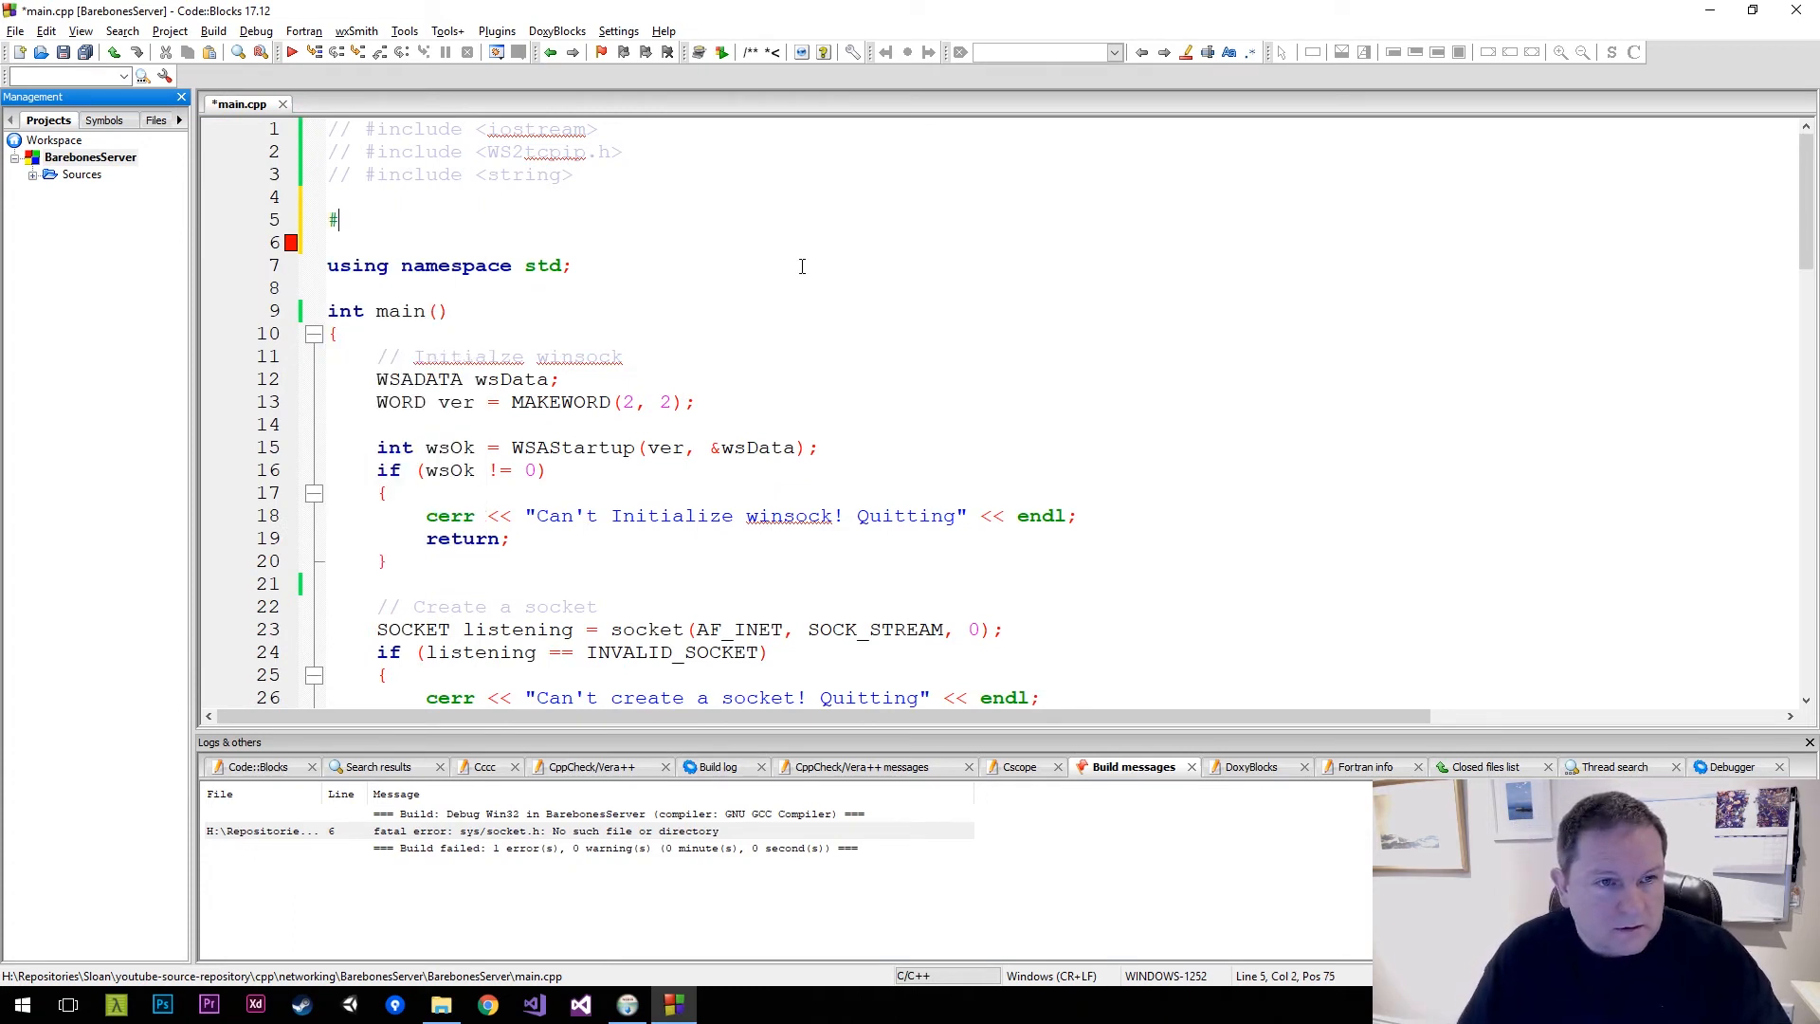
pyautogui.write('include <')
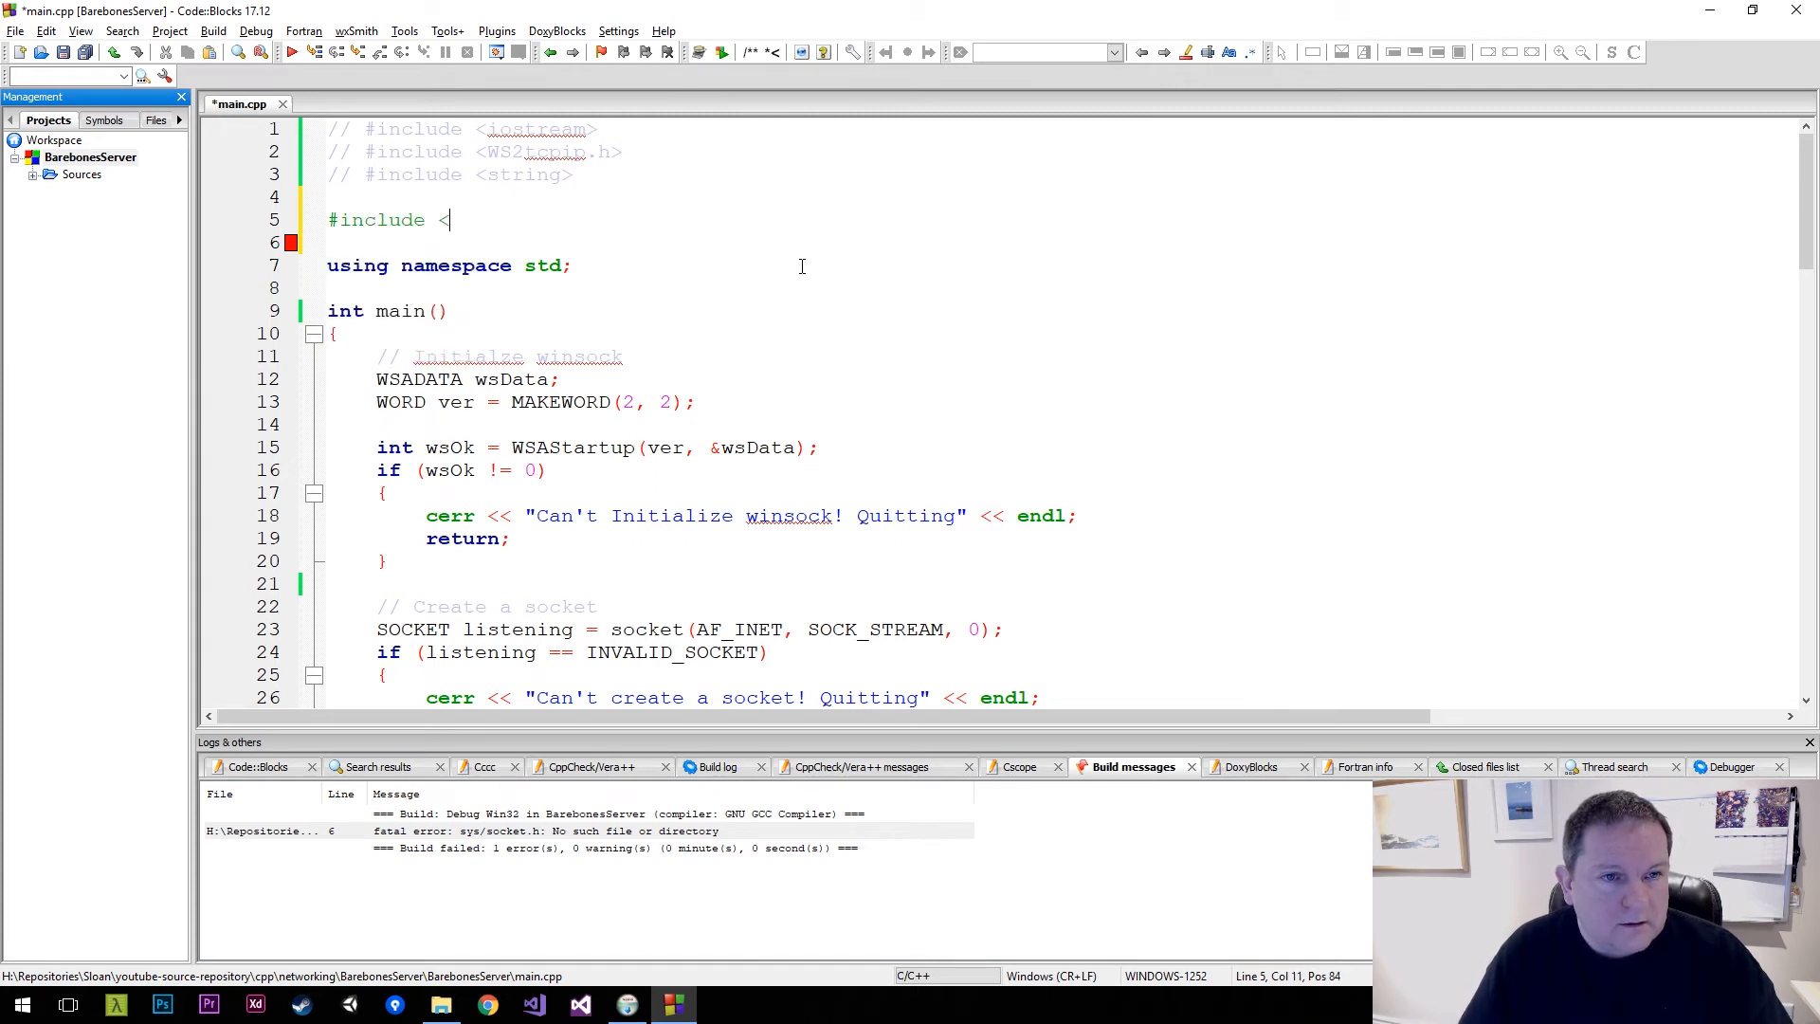
pyautogui.write('winsock2.')
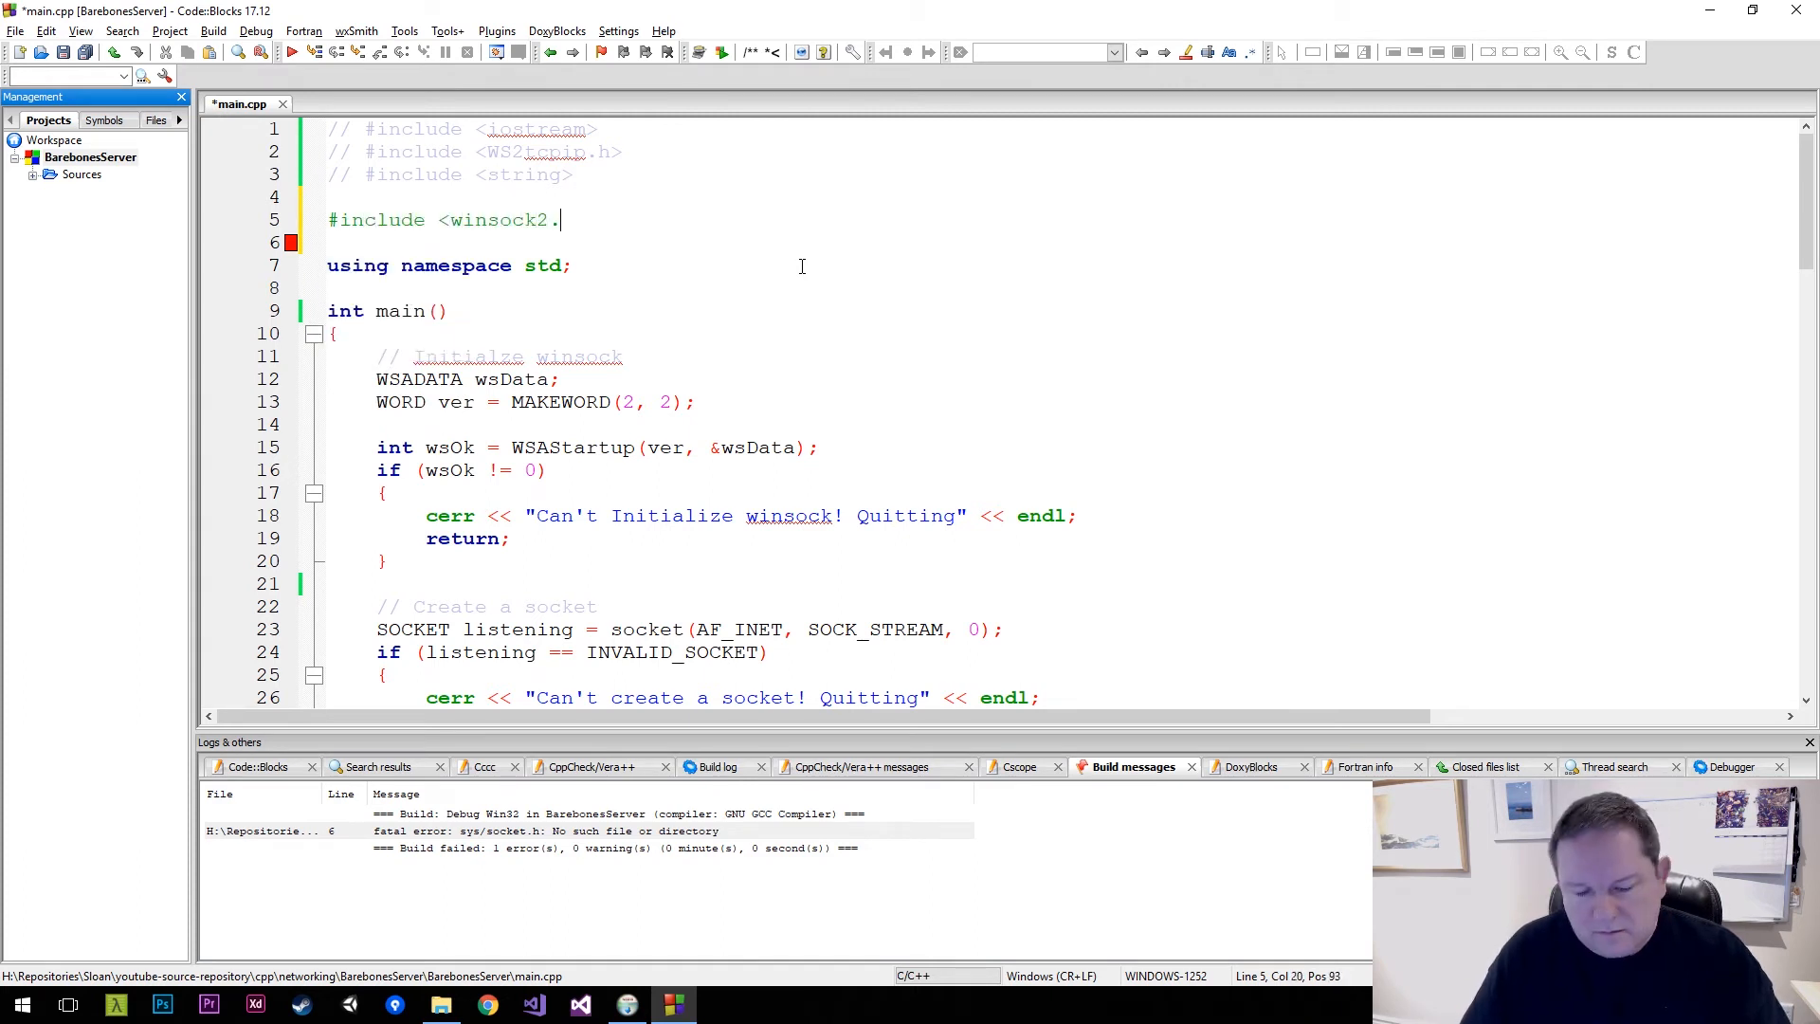
pyautogui.write('h>')
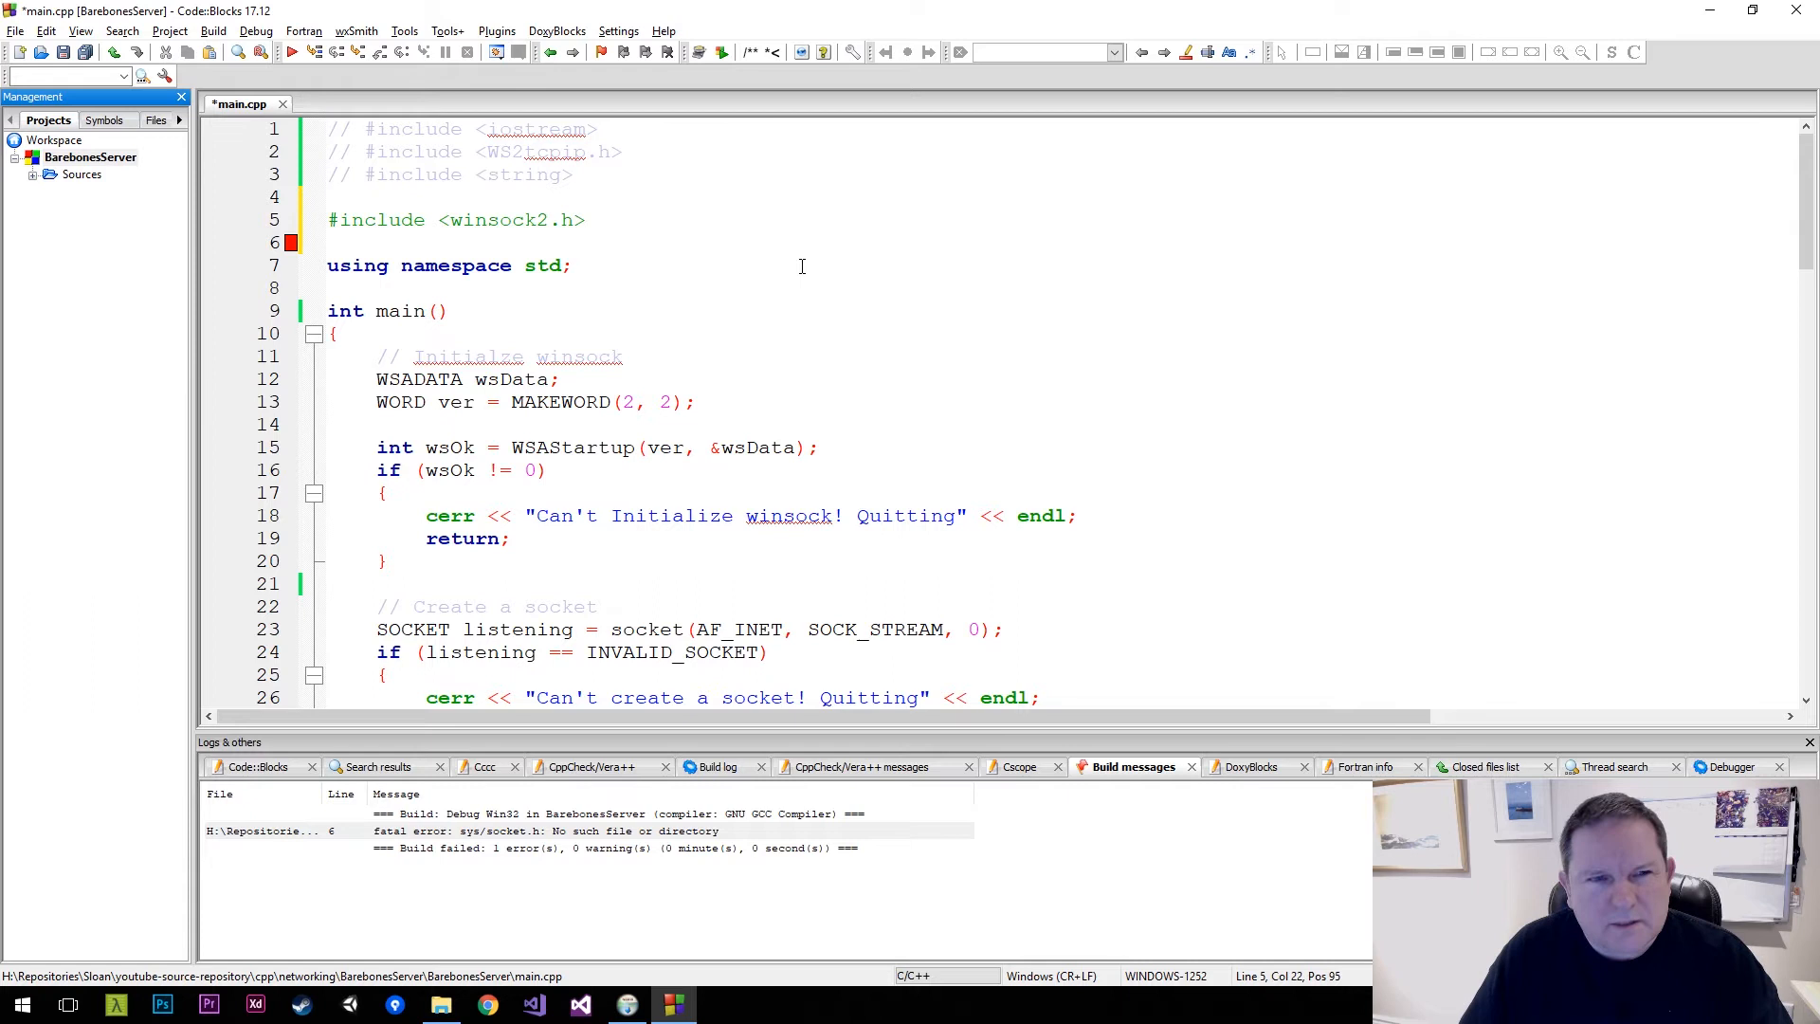
pyautogui.rightClick(91, 156)
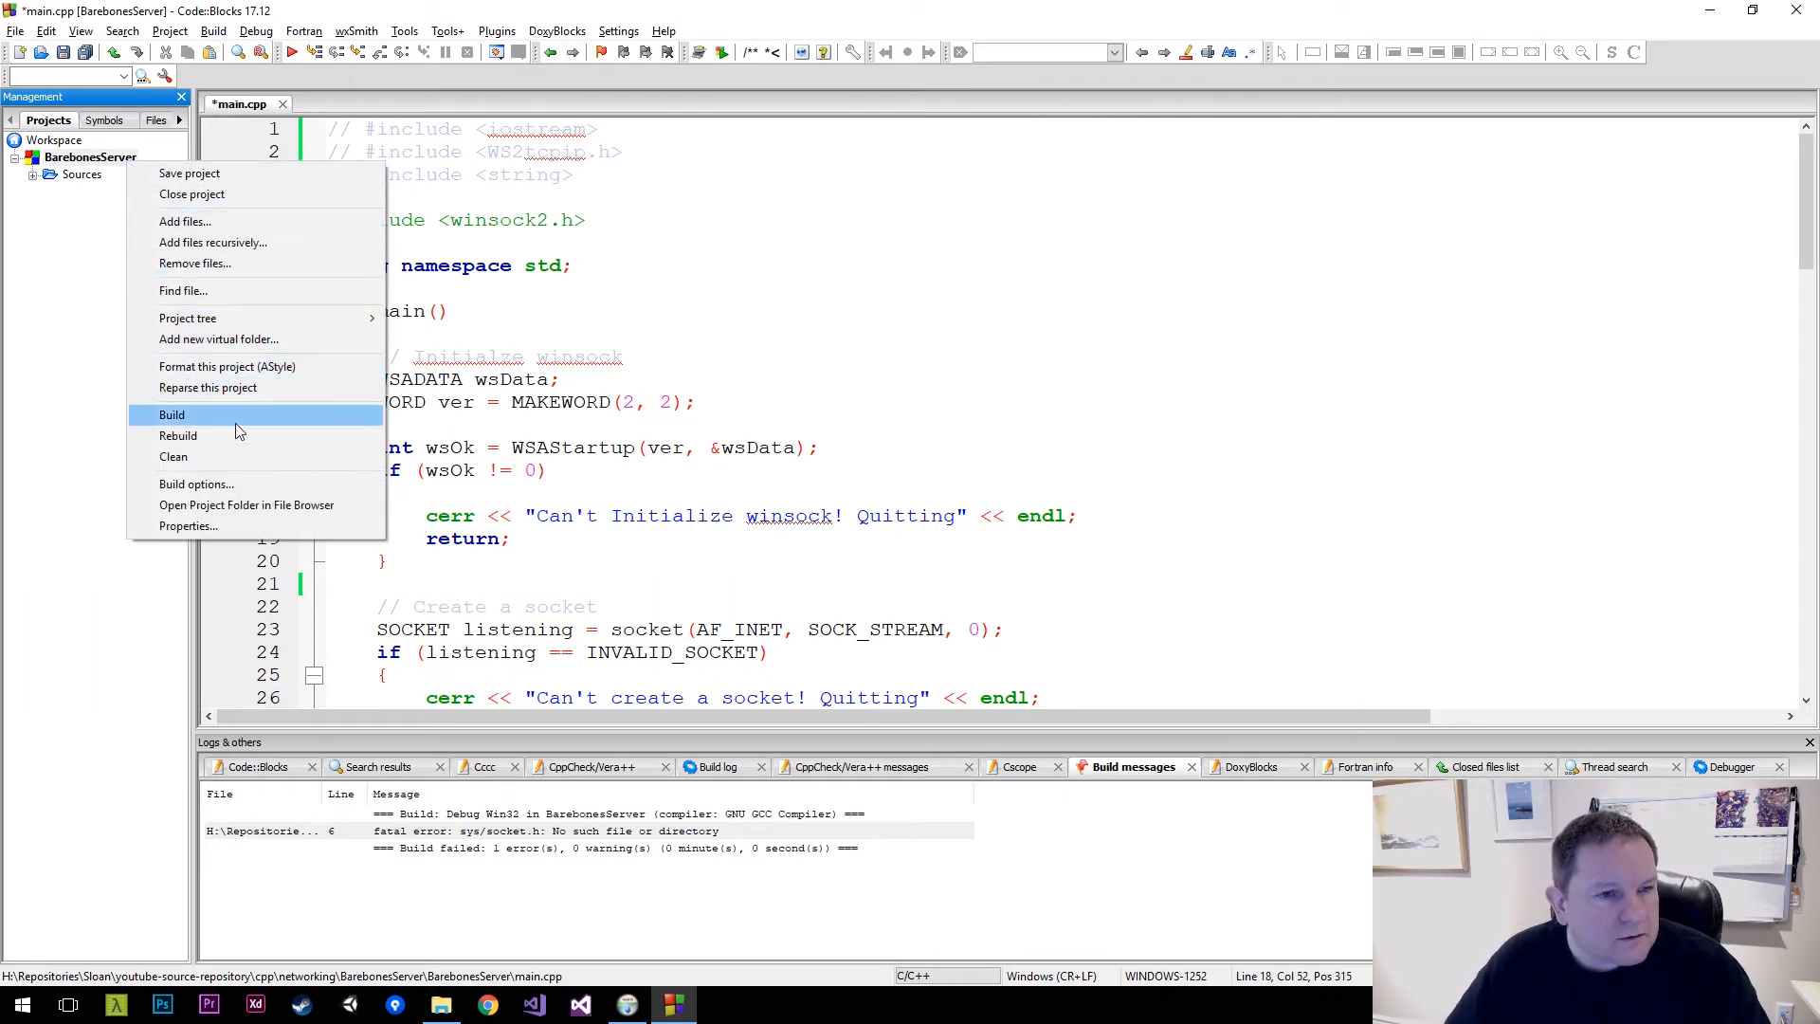
# Add MinGW's lib\libws2_32.a to the project's linker settings and apply
pyautogui.click(197, 484)
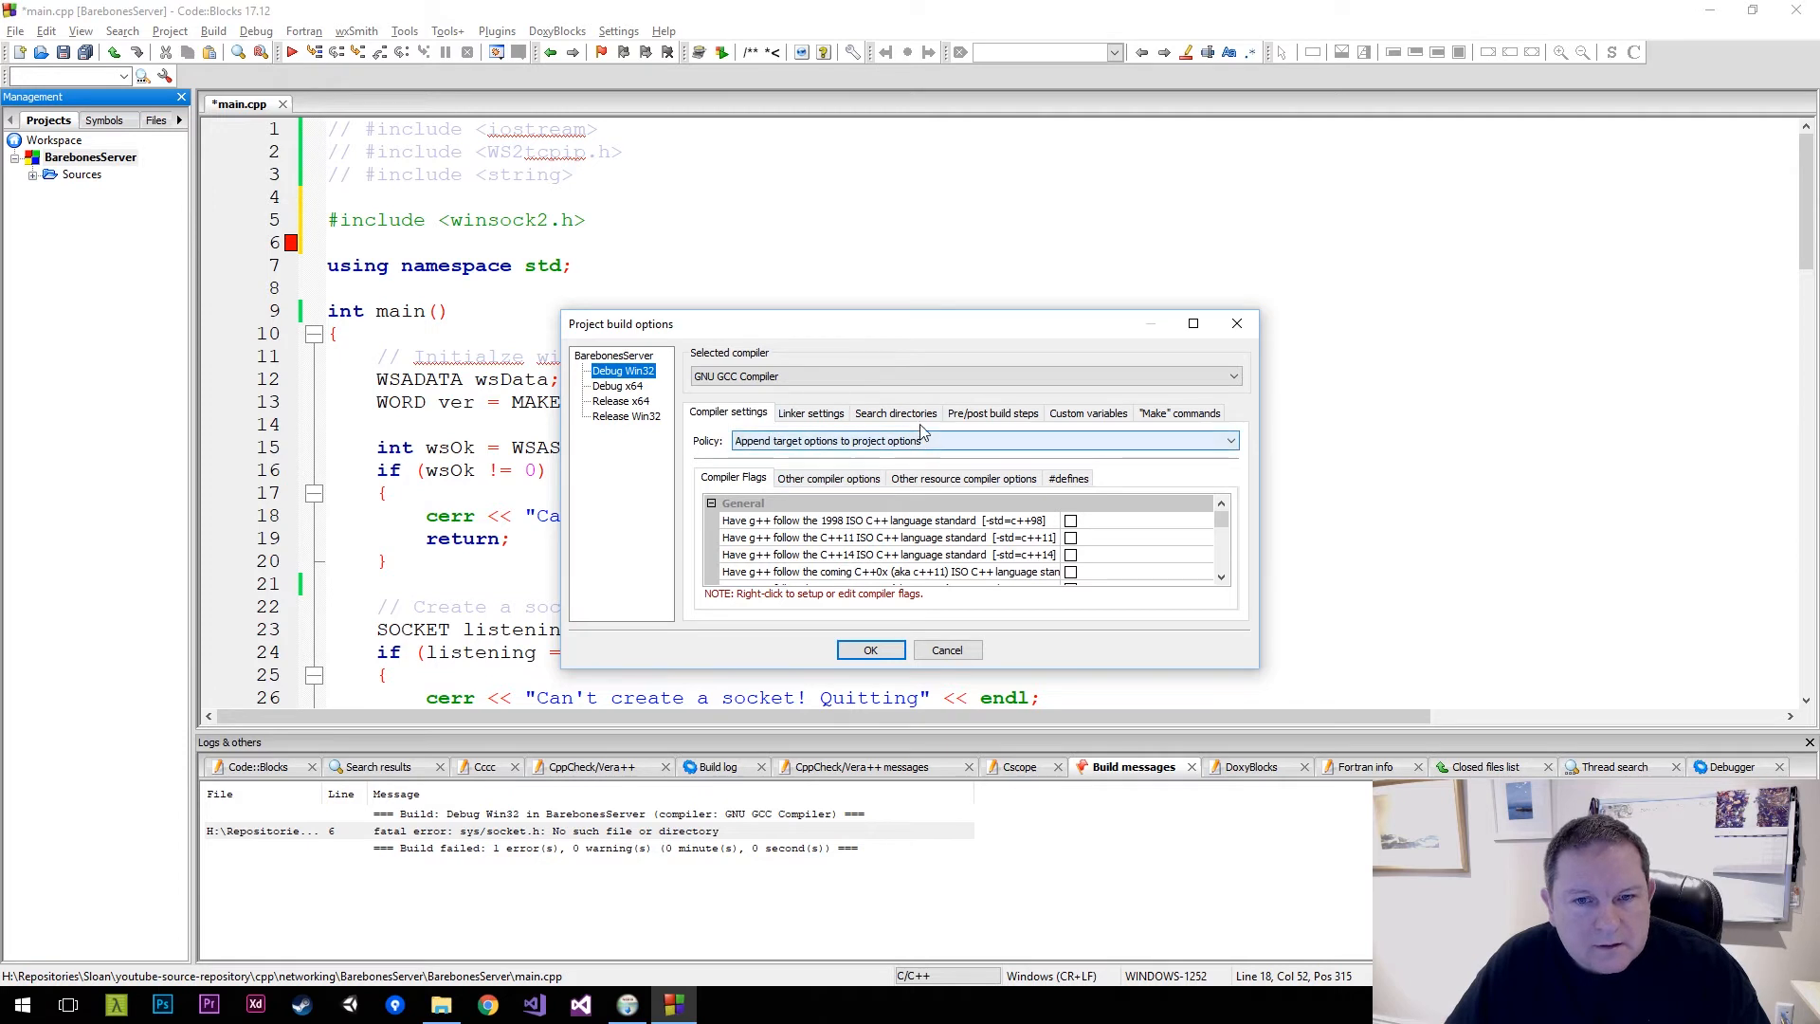
pyautogui.click(811, 412)
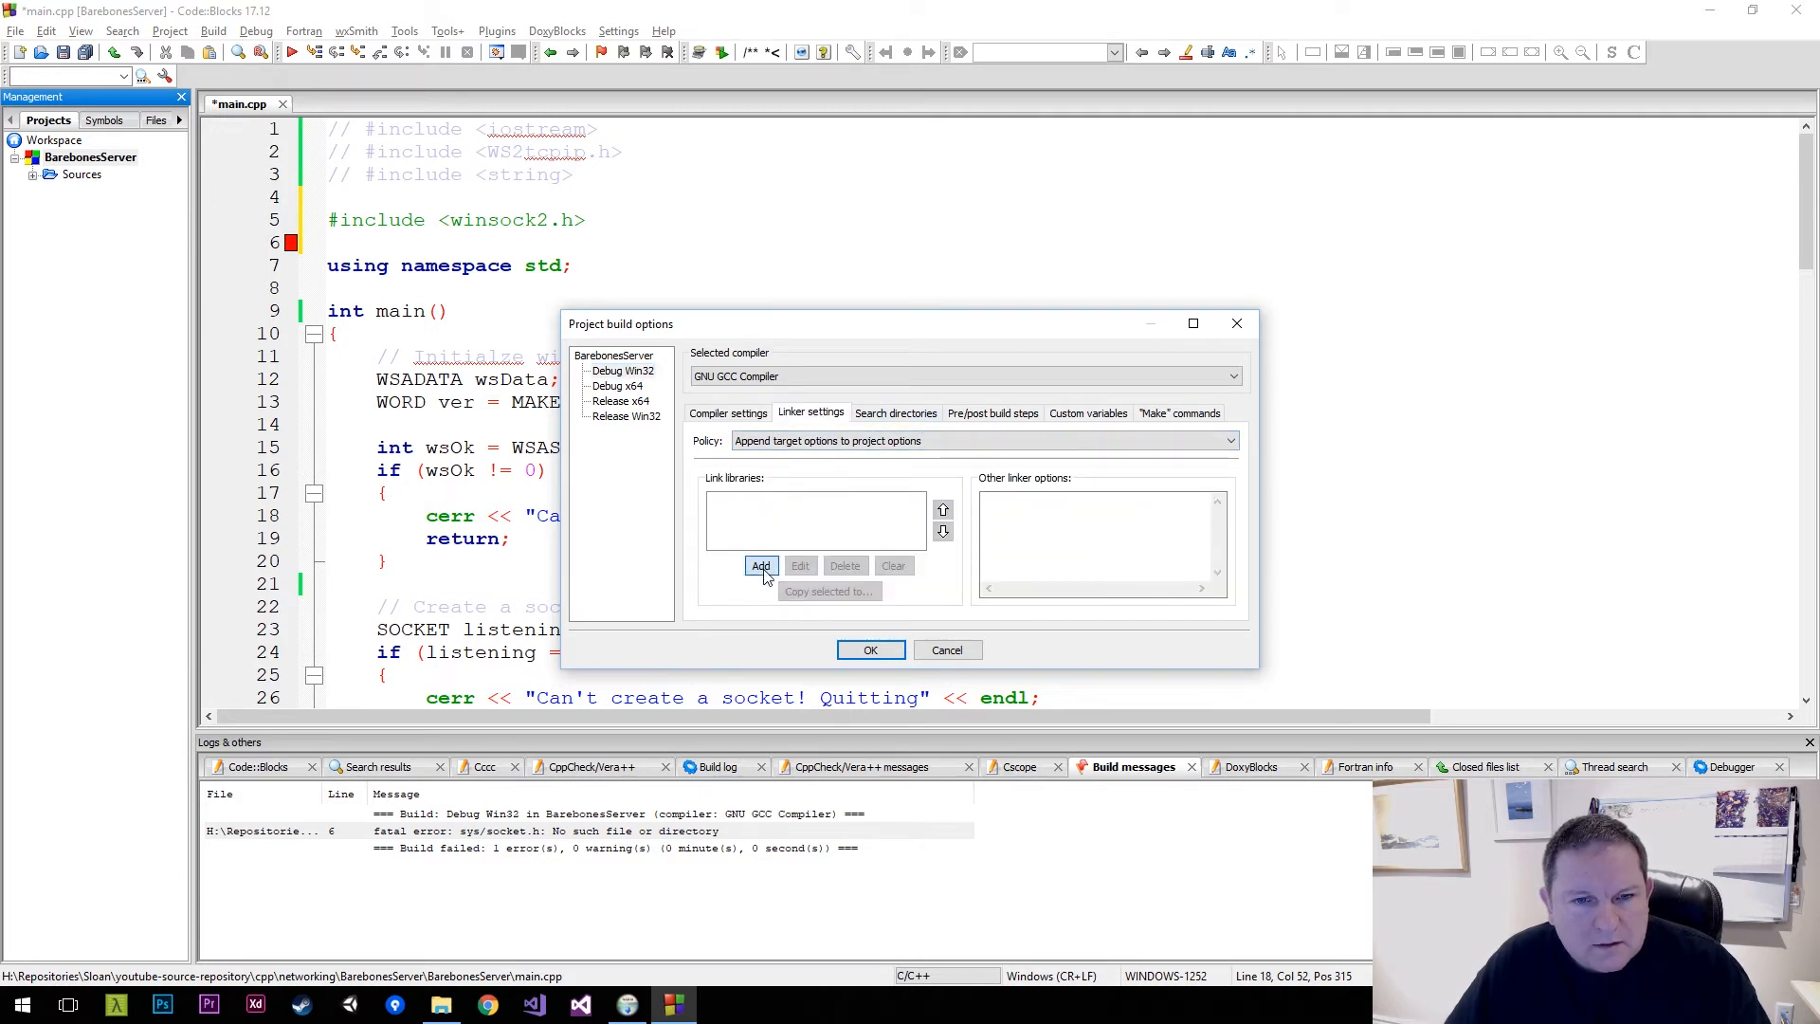
pyautogui.click(762, 565)
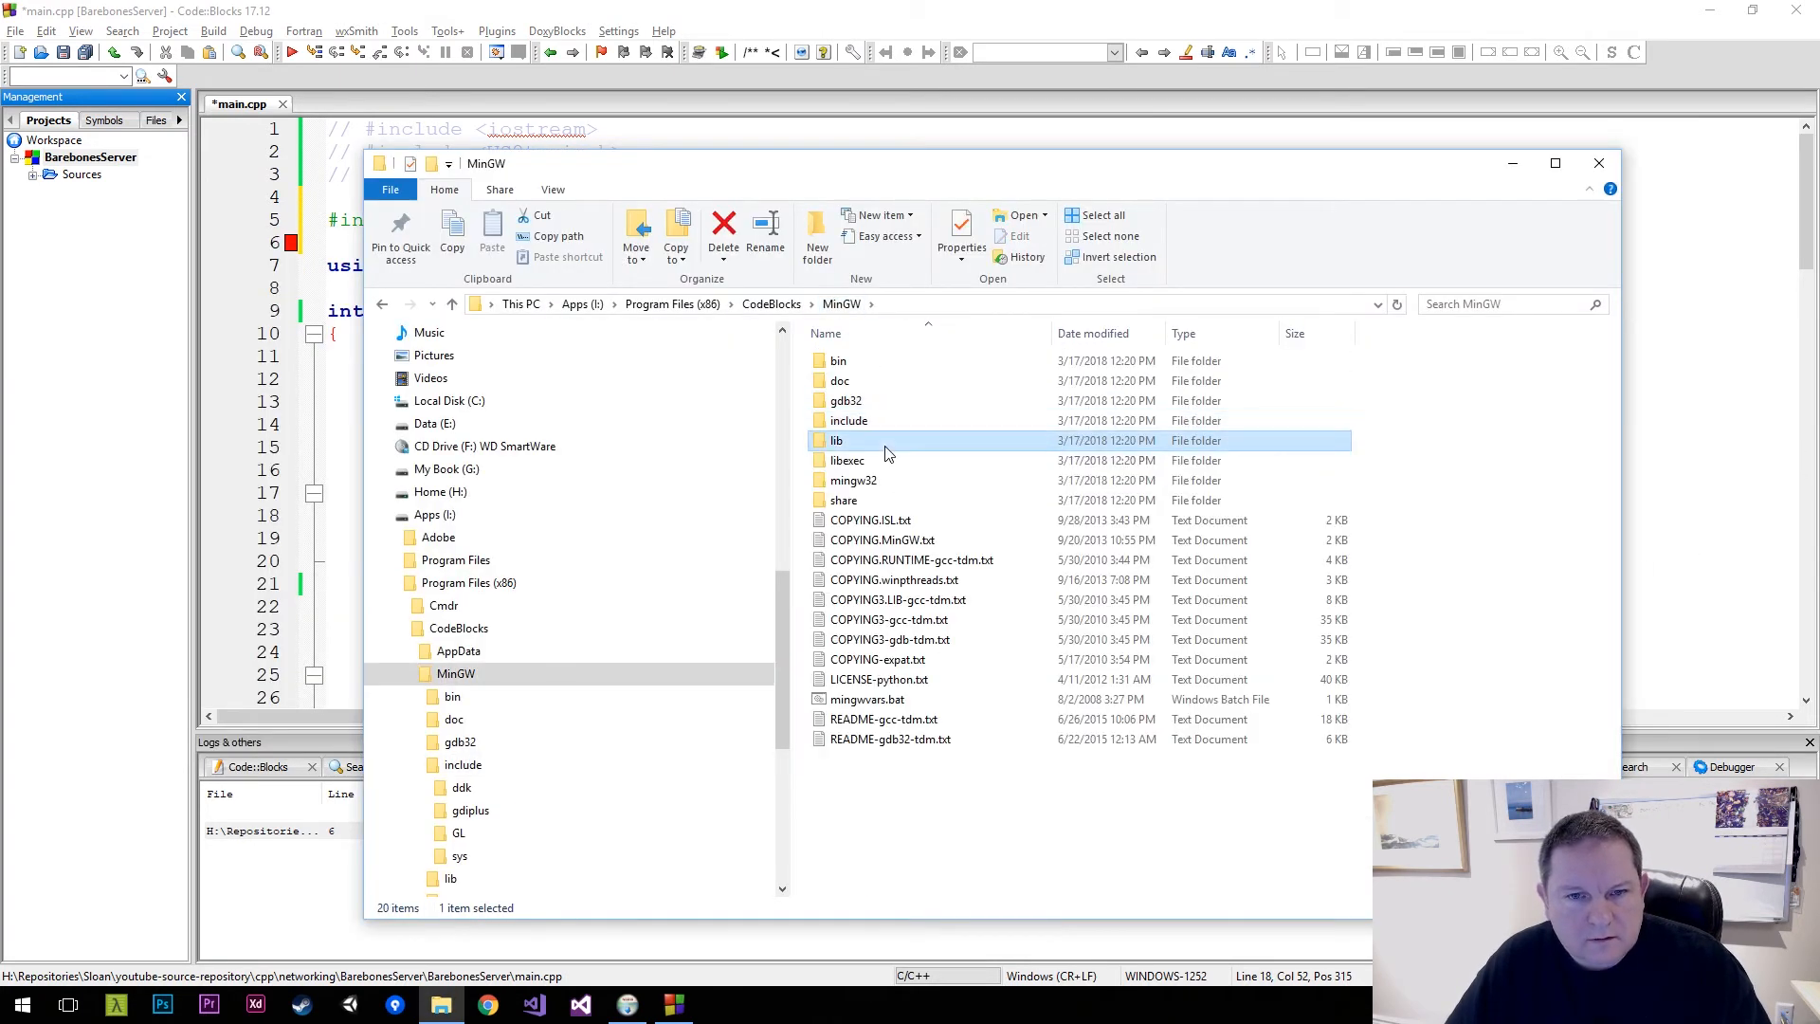
pyautogui.doubleClick(837, 440)
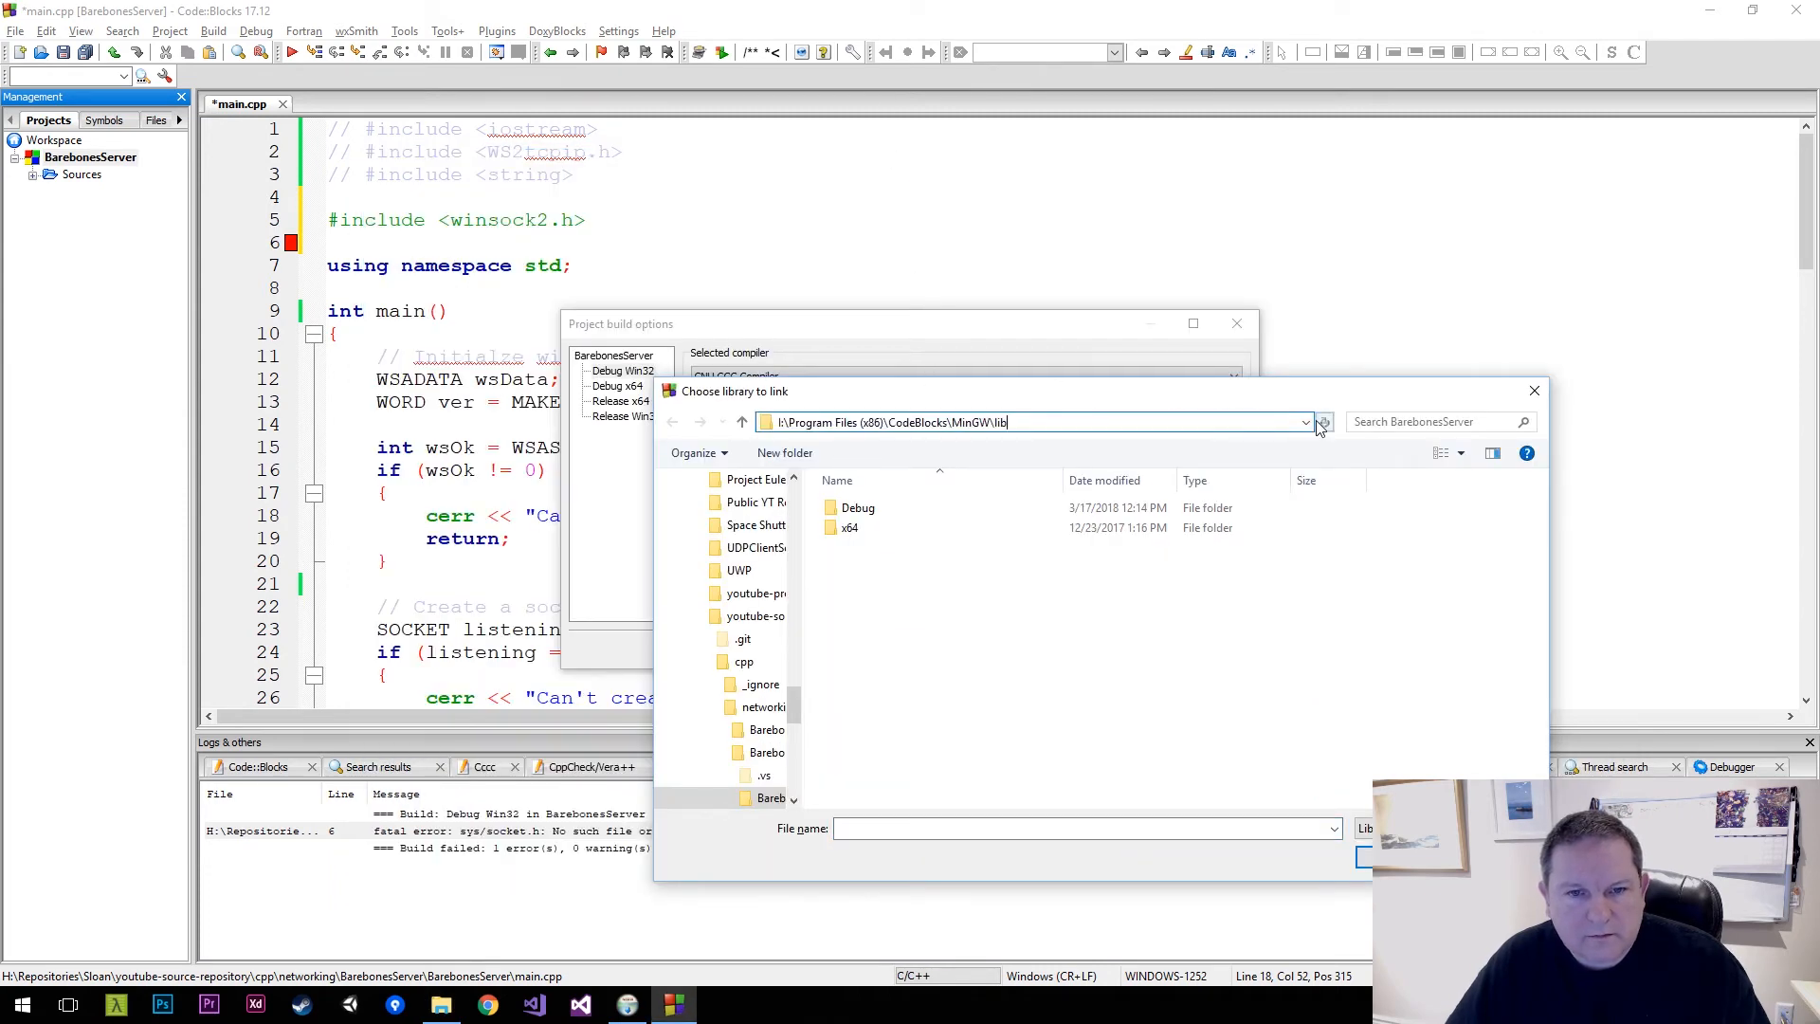
pyautogui.click(861, 646)
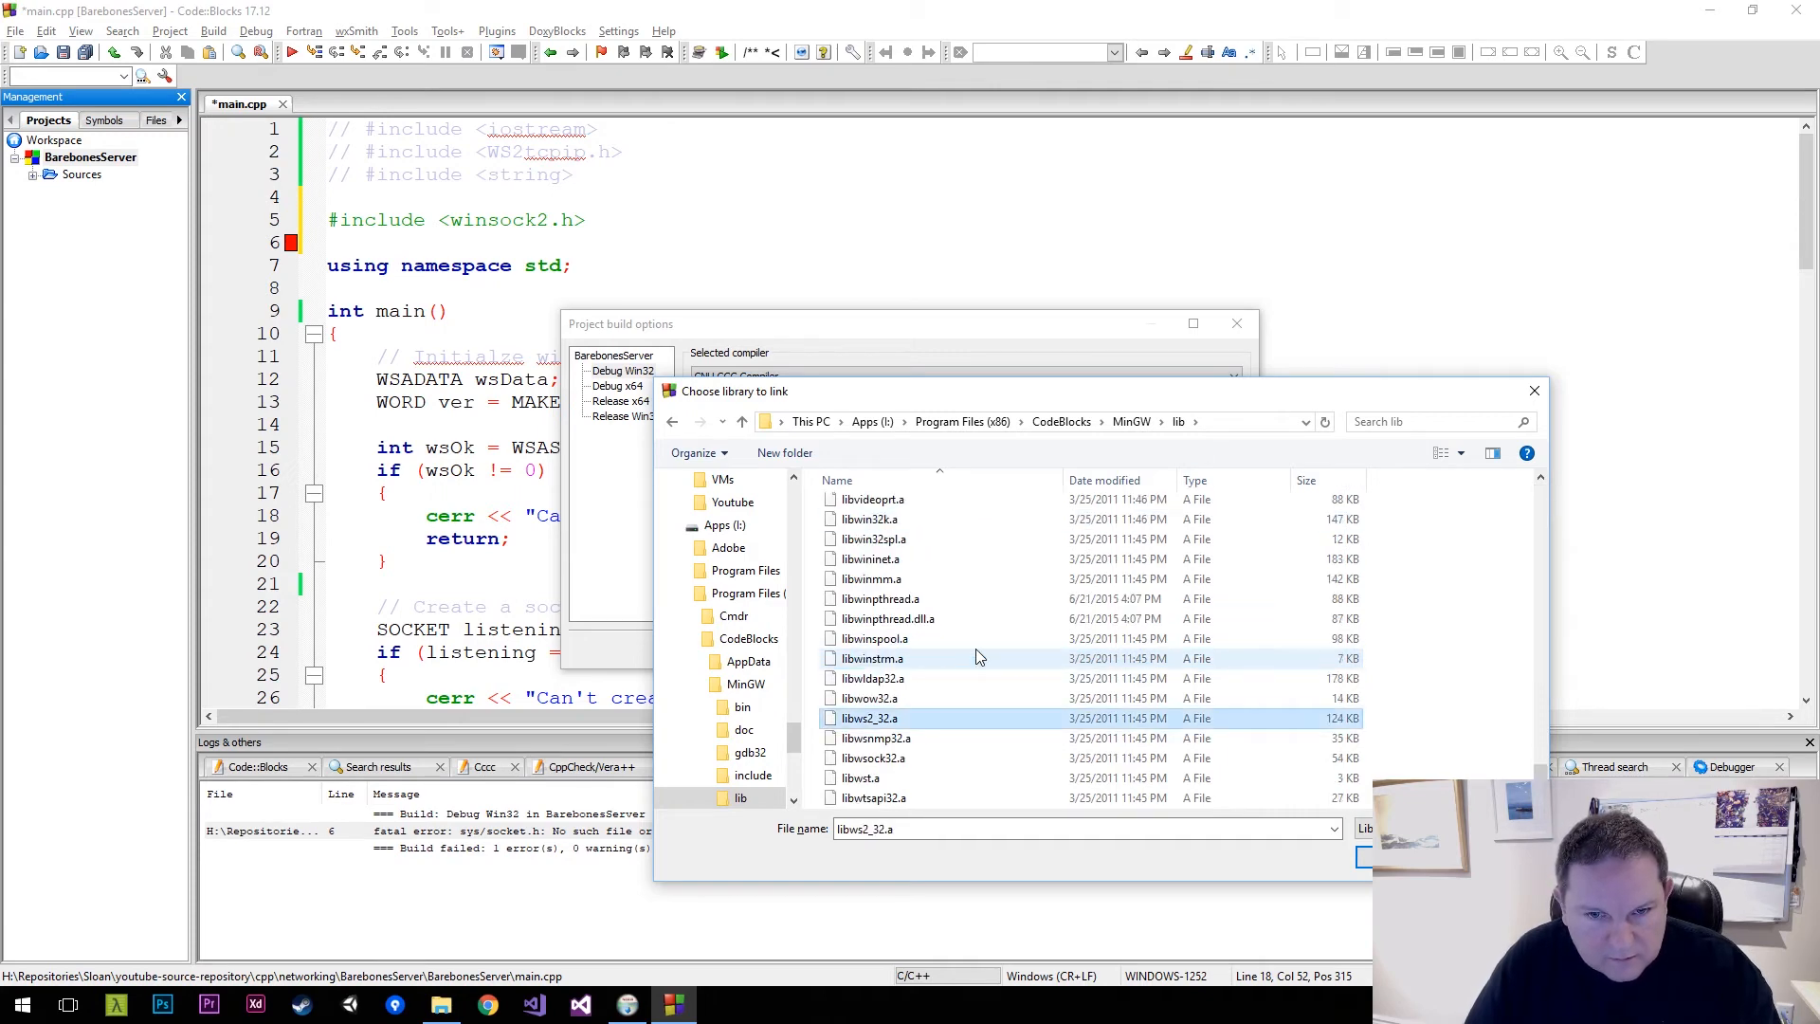
pyautogui.click(870, 757)
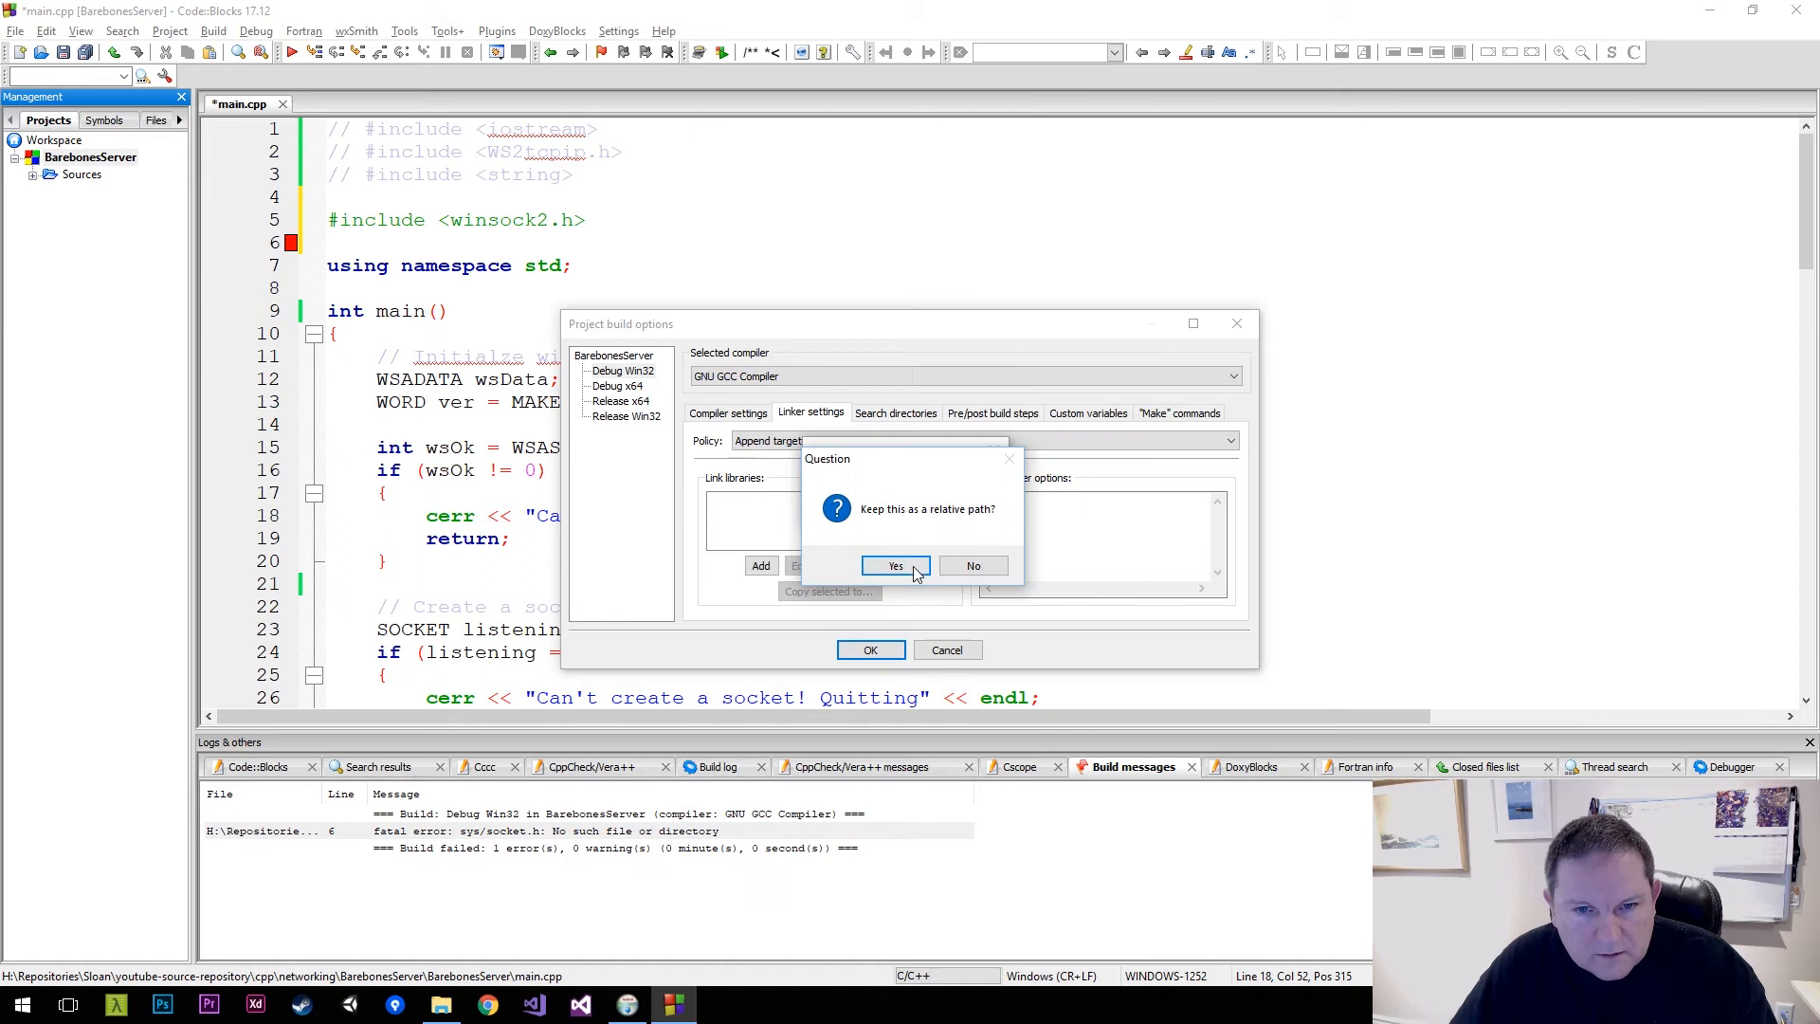
pyautogui.click(895, 566)
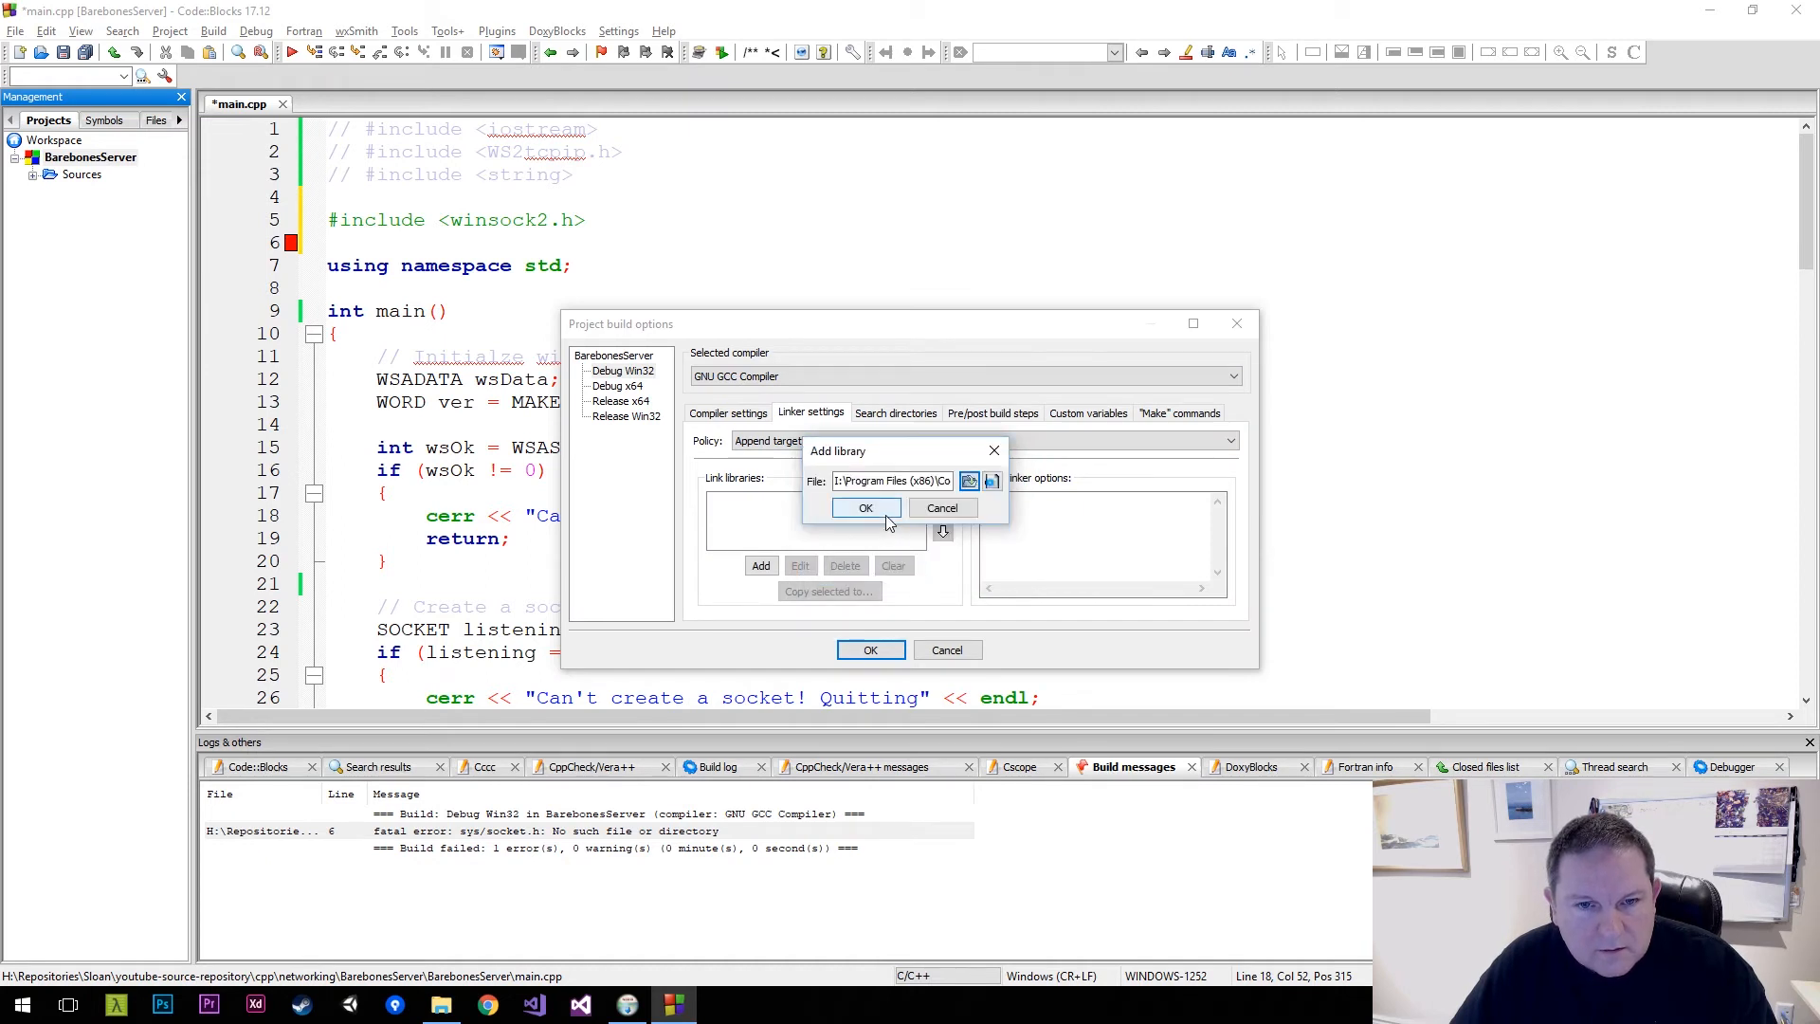
pyautogui.click(865, 508)
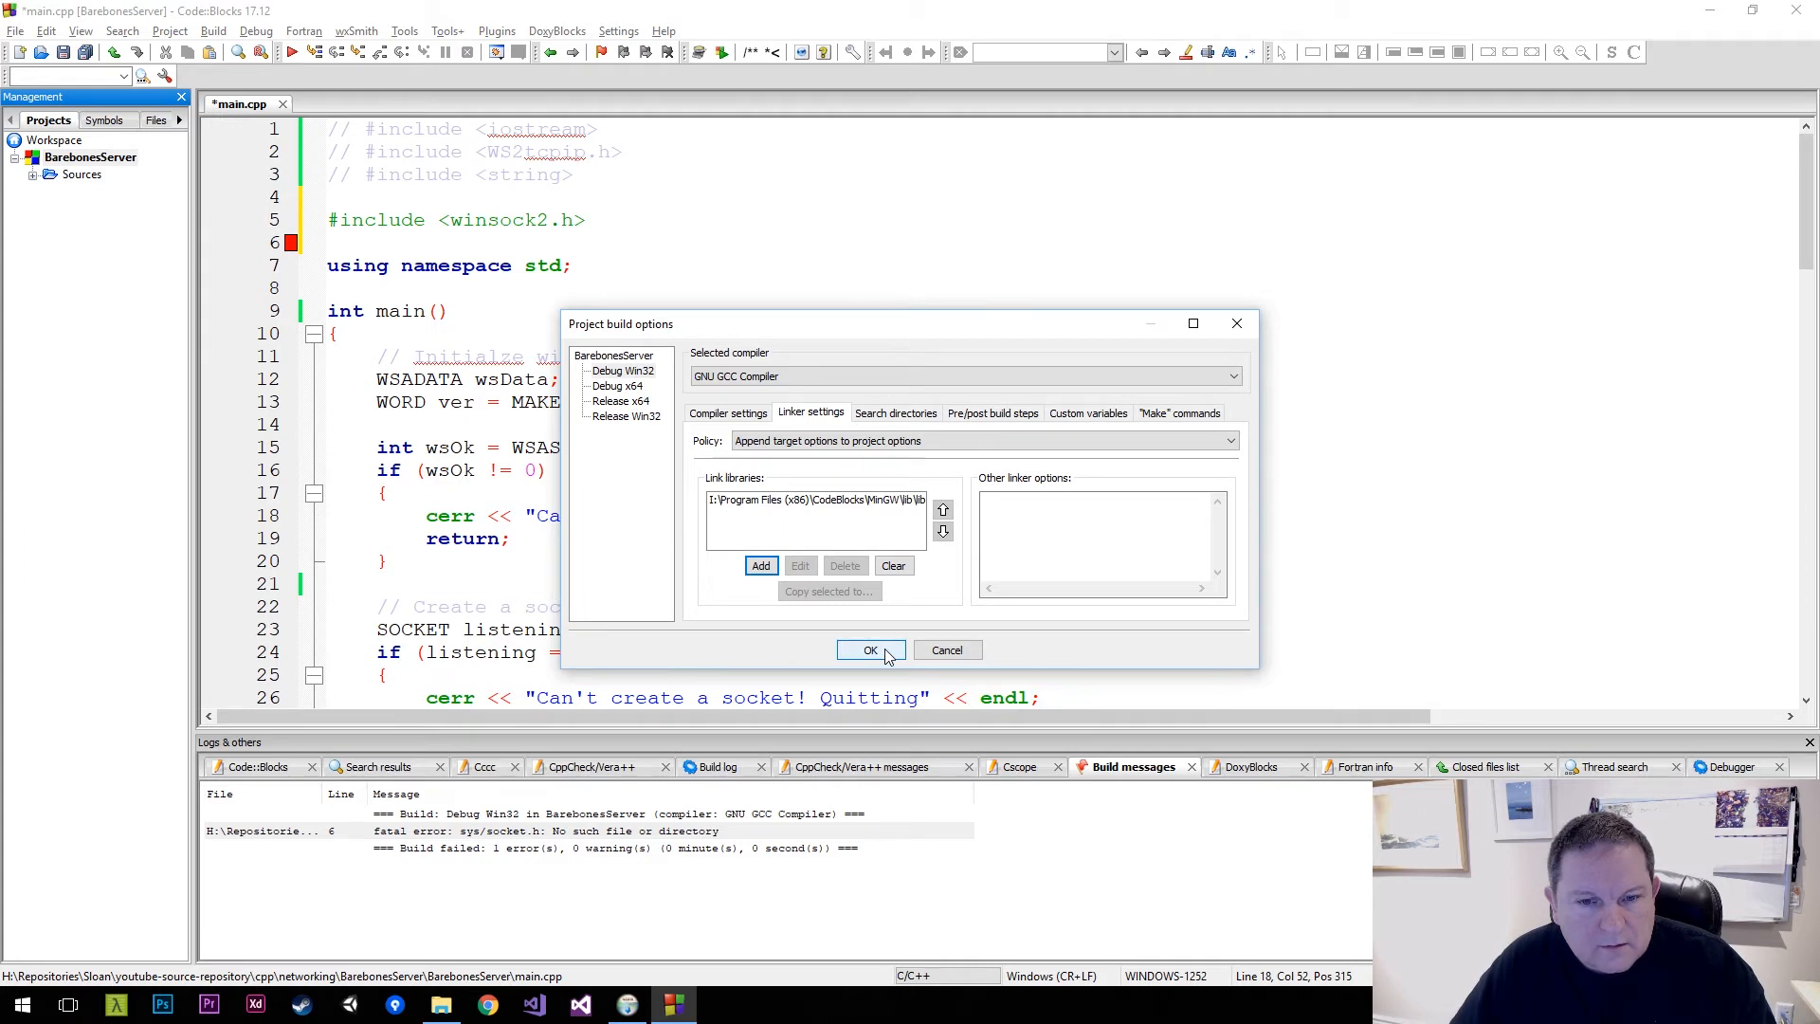
pyautogui.click(870, 649)
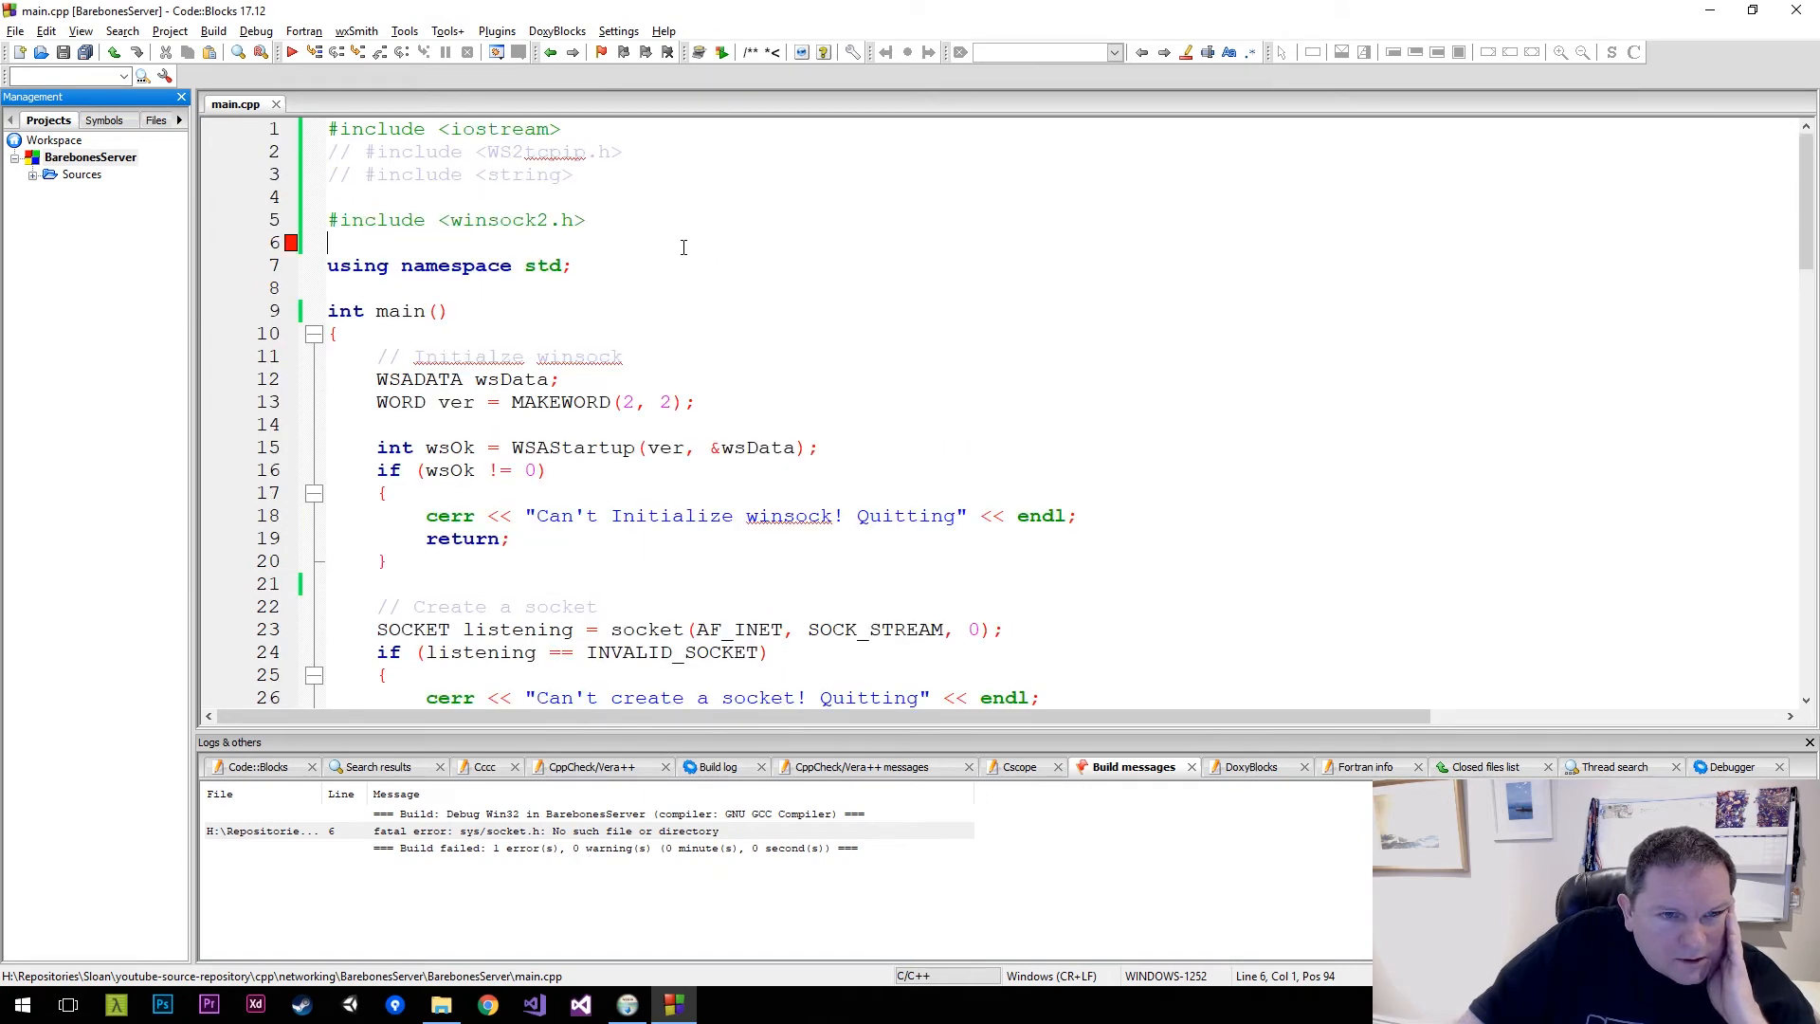
# Rebuild BarebonesServer and review the undeclared-name errors in the build log
pyautogui.rightClick(91, 157)
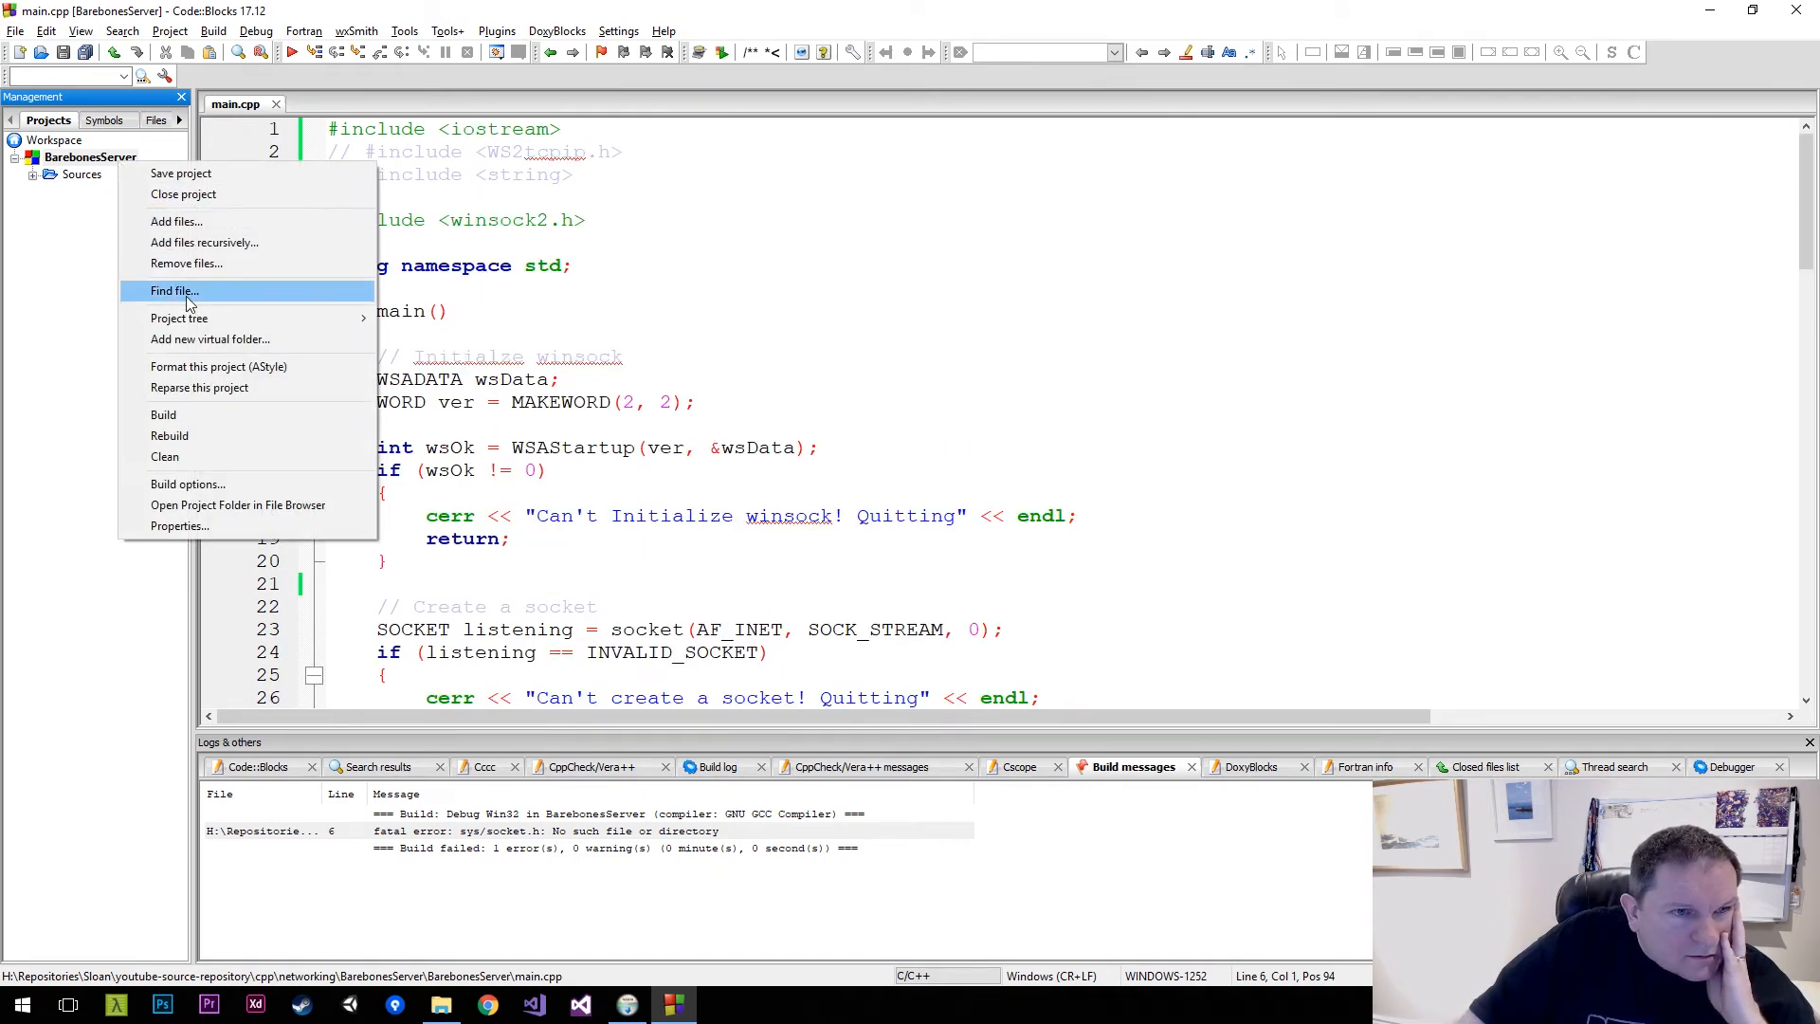
pyautogui.moveTo(163, 416)
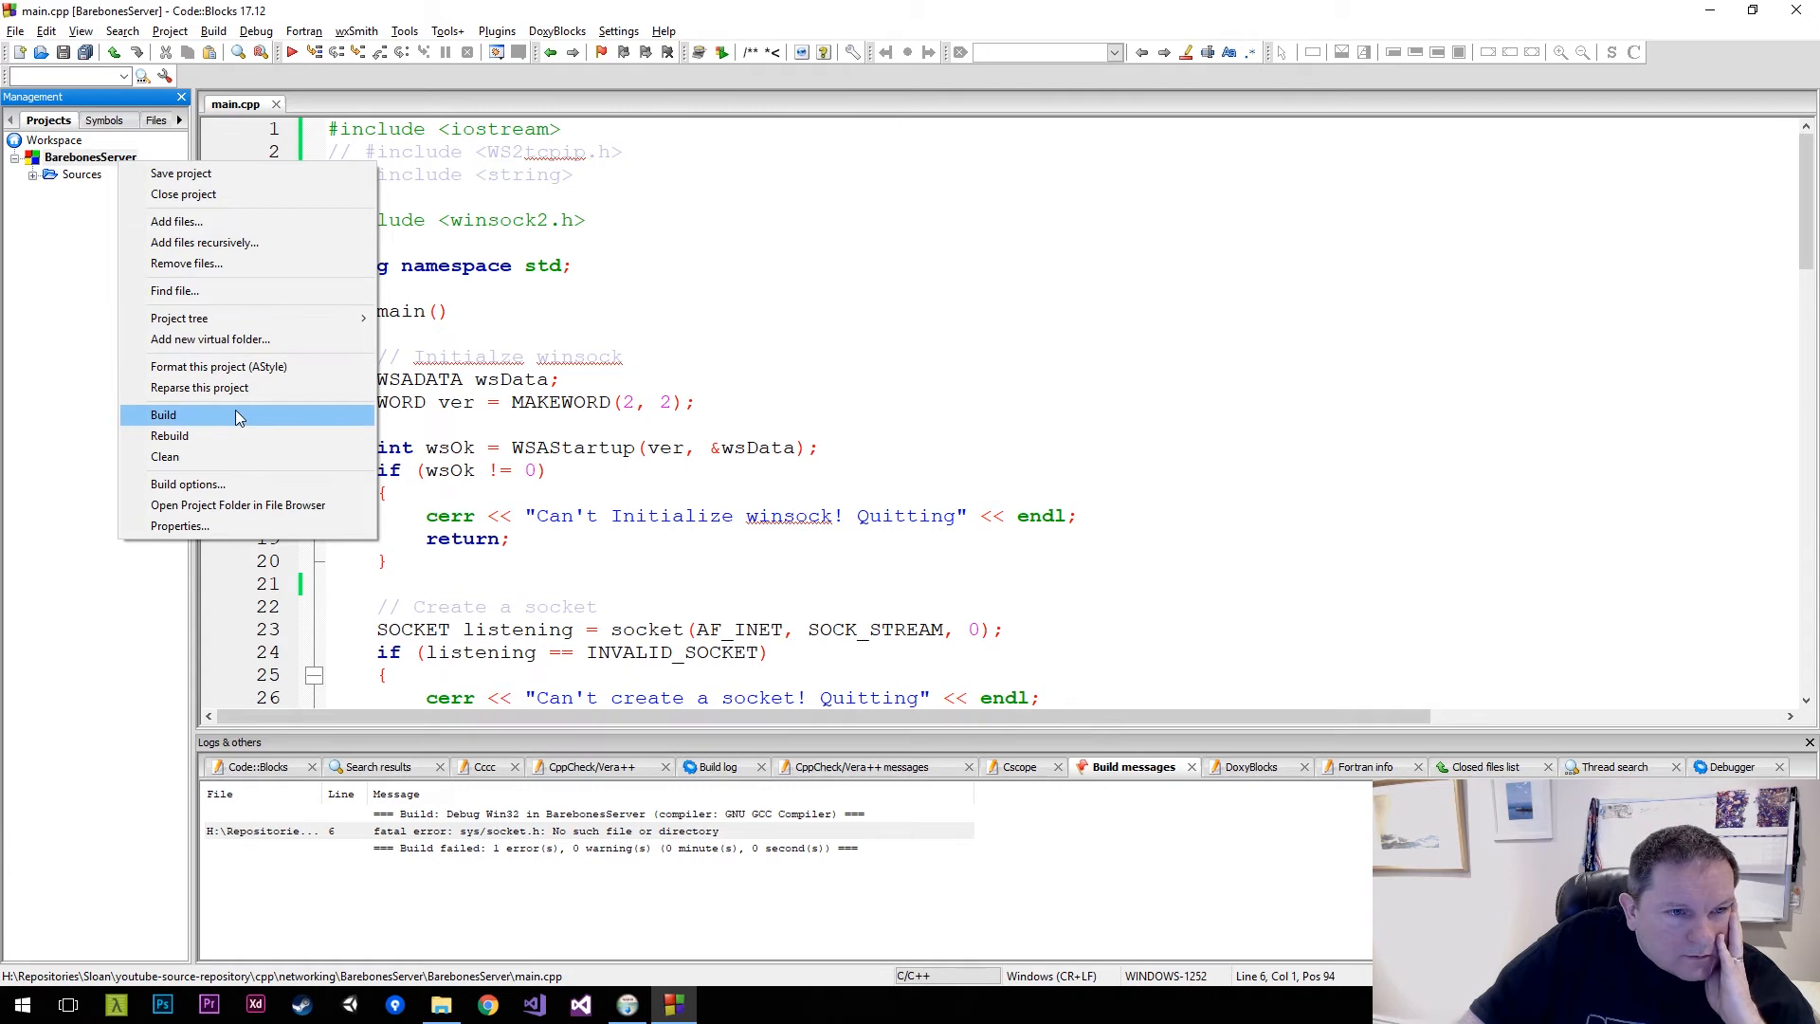
pyautogui.click(163, 415)
pyautogui.write(' 99')
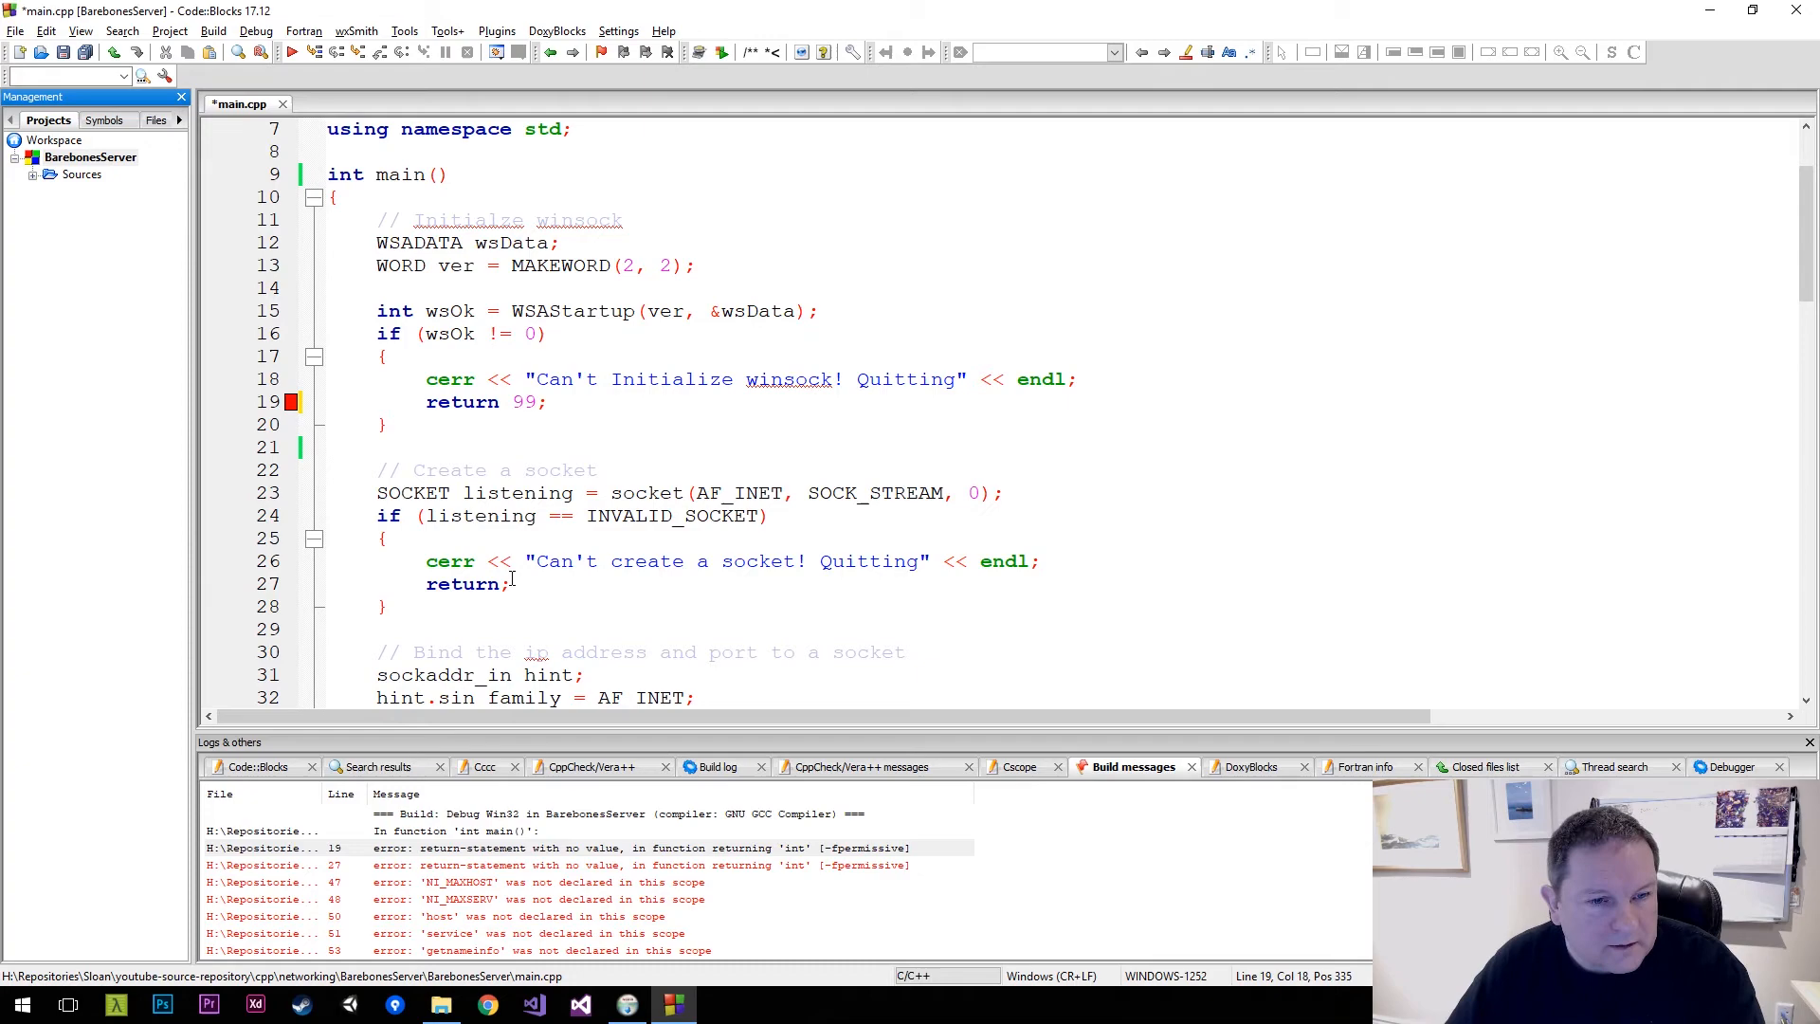
pyautogui.scroll(-3)
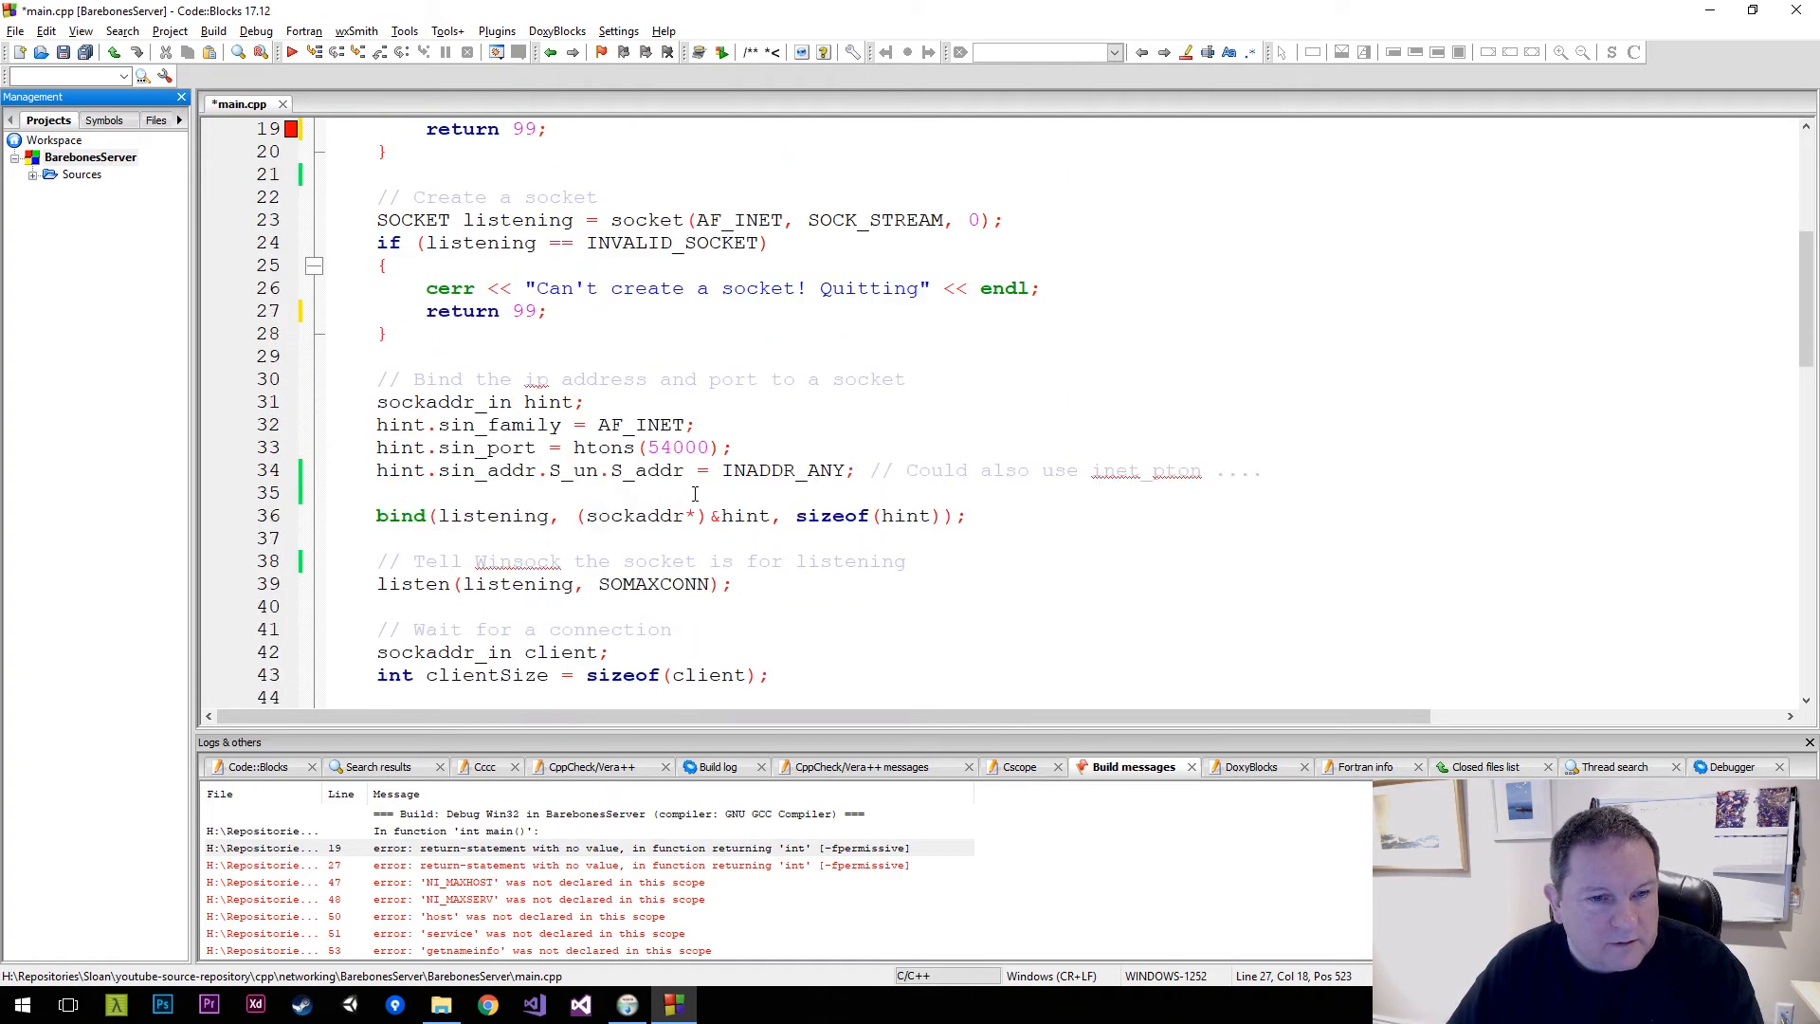
pyautogui.scroll(-3)
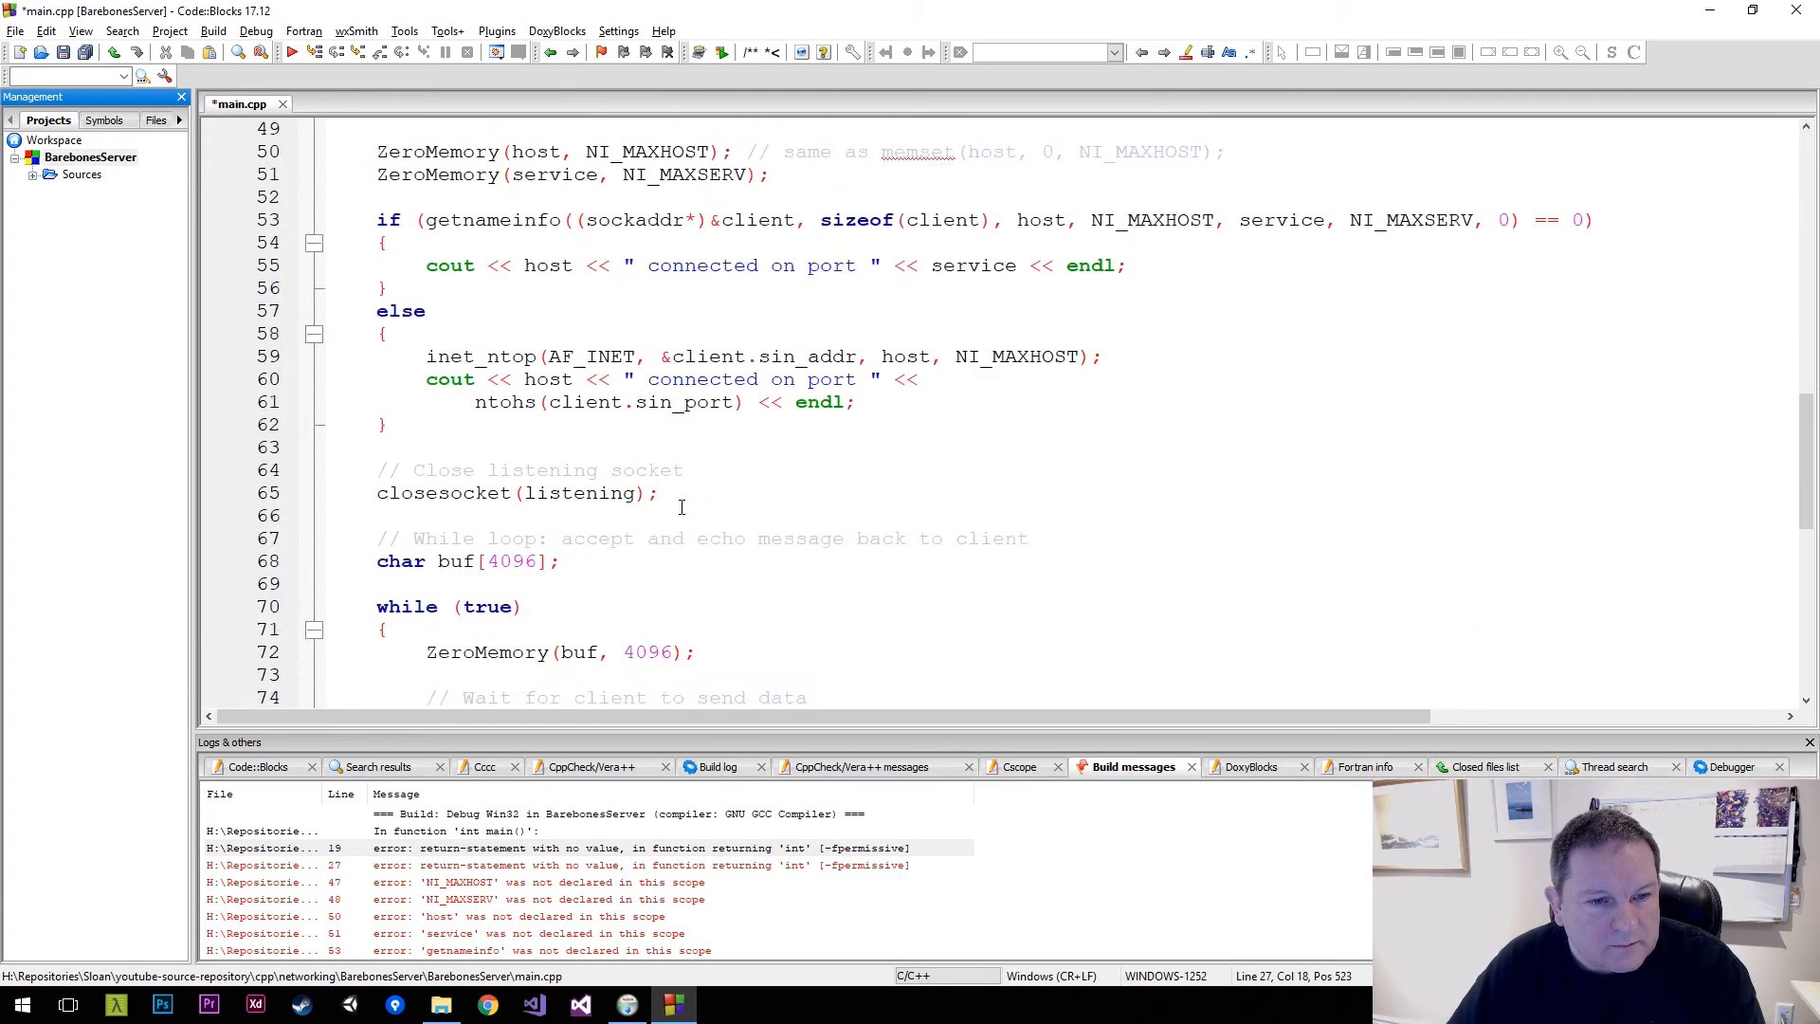
pyautogui.scroll(-3)
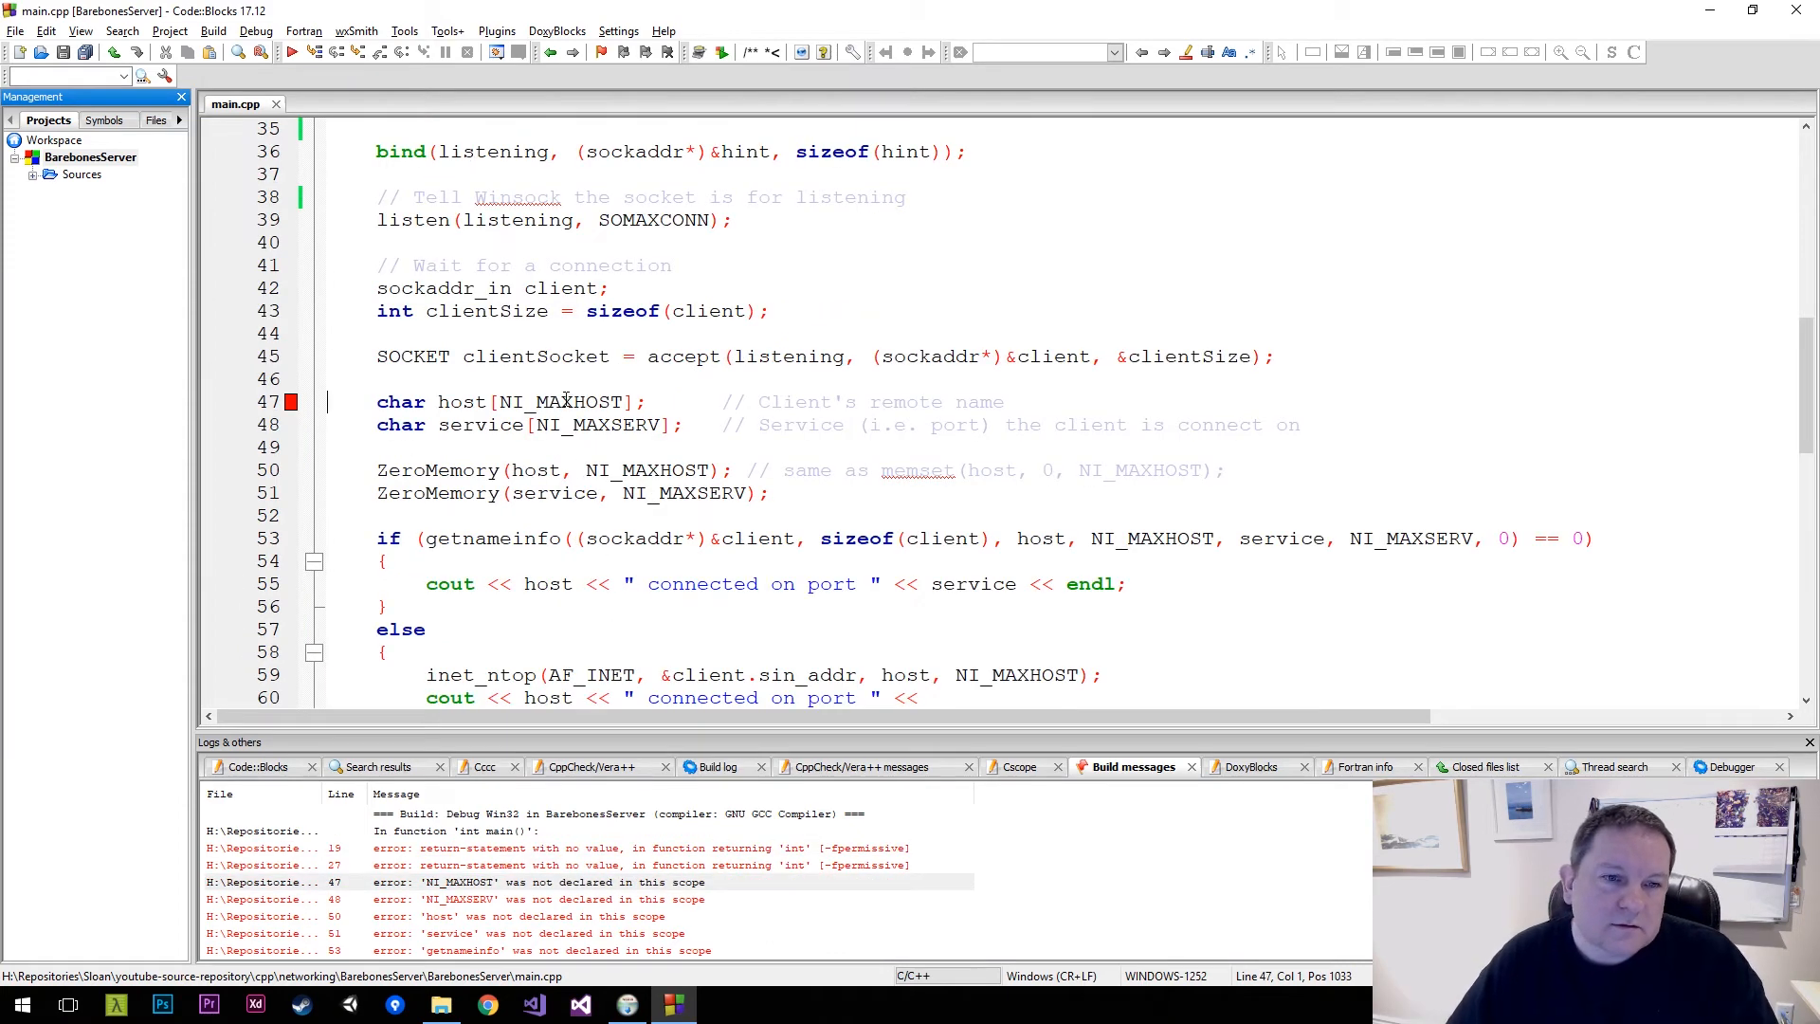
# Define NI_MAXHOST and NI_MAXSERV as 1024 in main.cpp
pyautogui.doubleClick(565, 402)
pyautogui.write('#define')
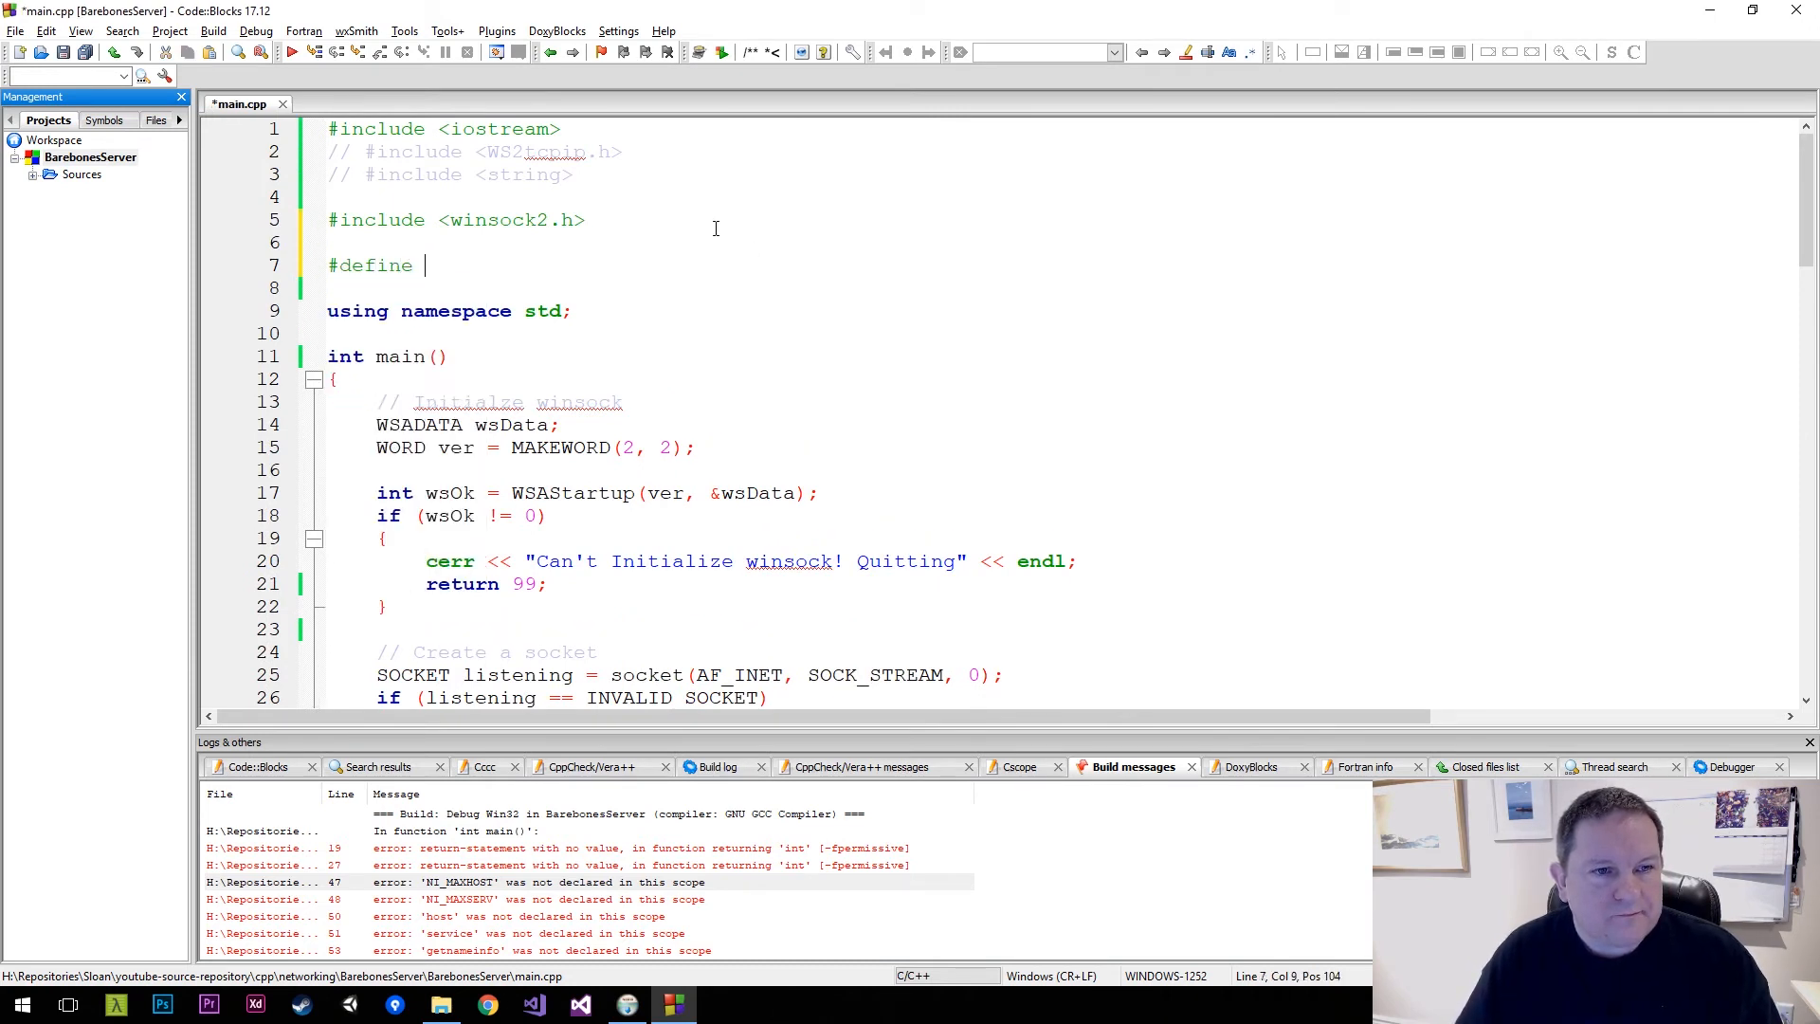
pyautogui.write('NI_MAXHOST (1024)')
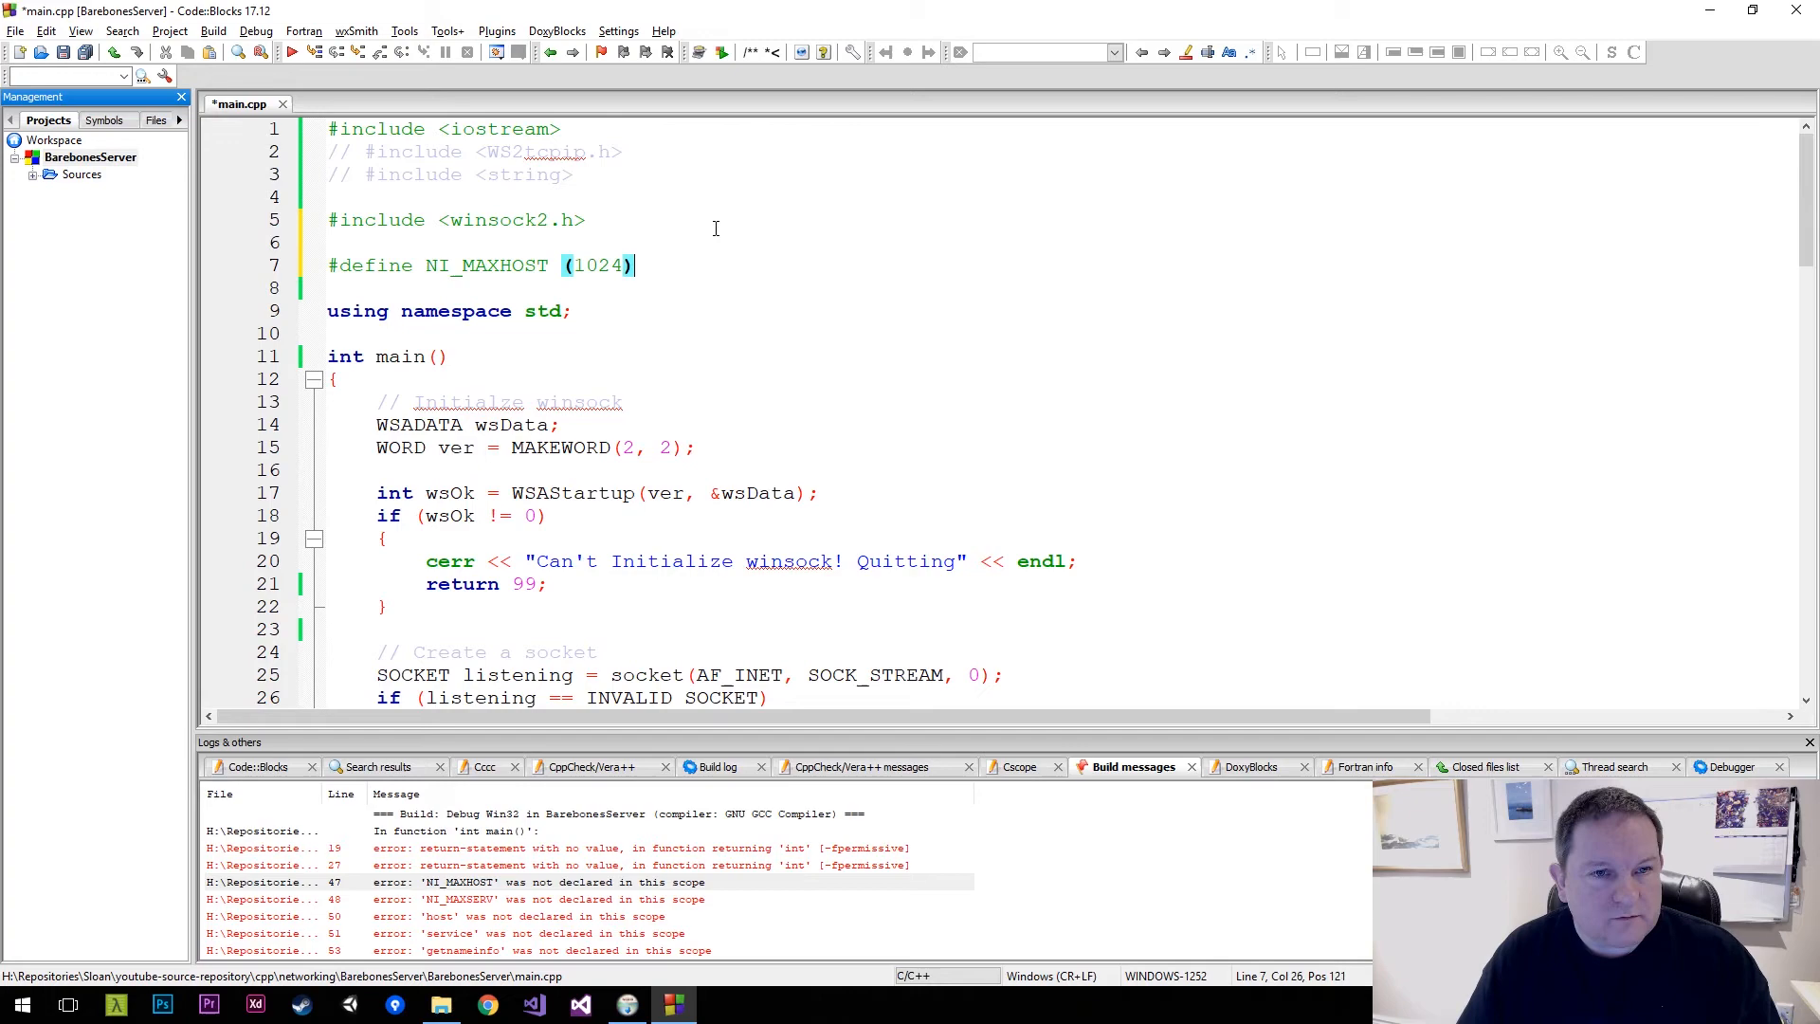
pyautogui.scroll(-3)
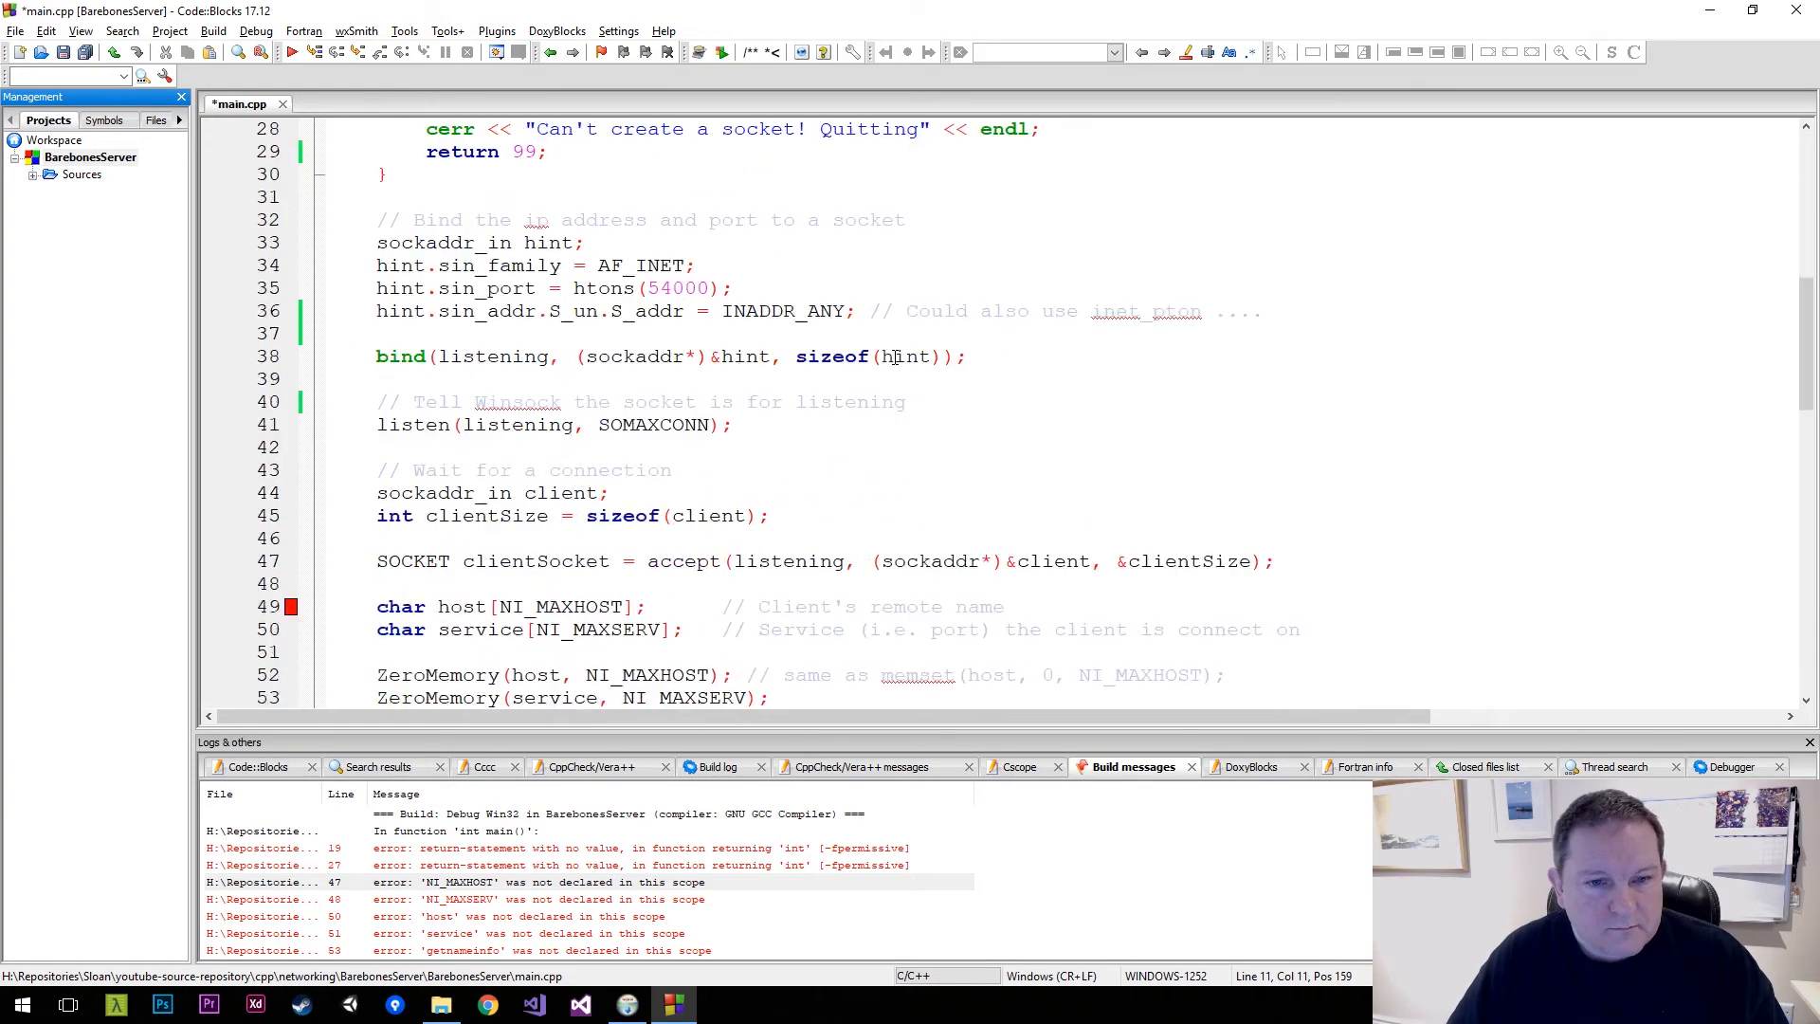
pyautogui.scroll(-3)
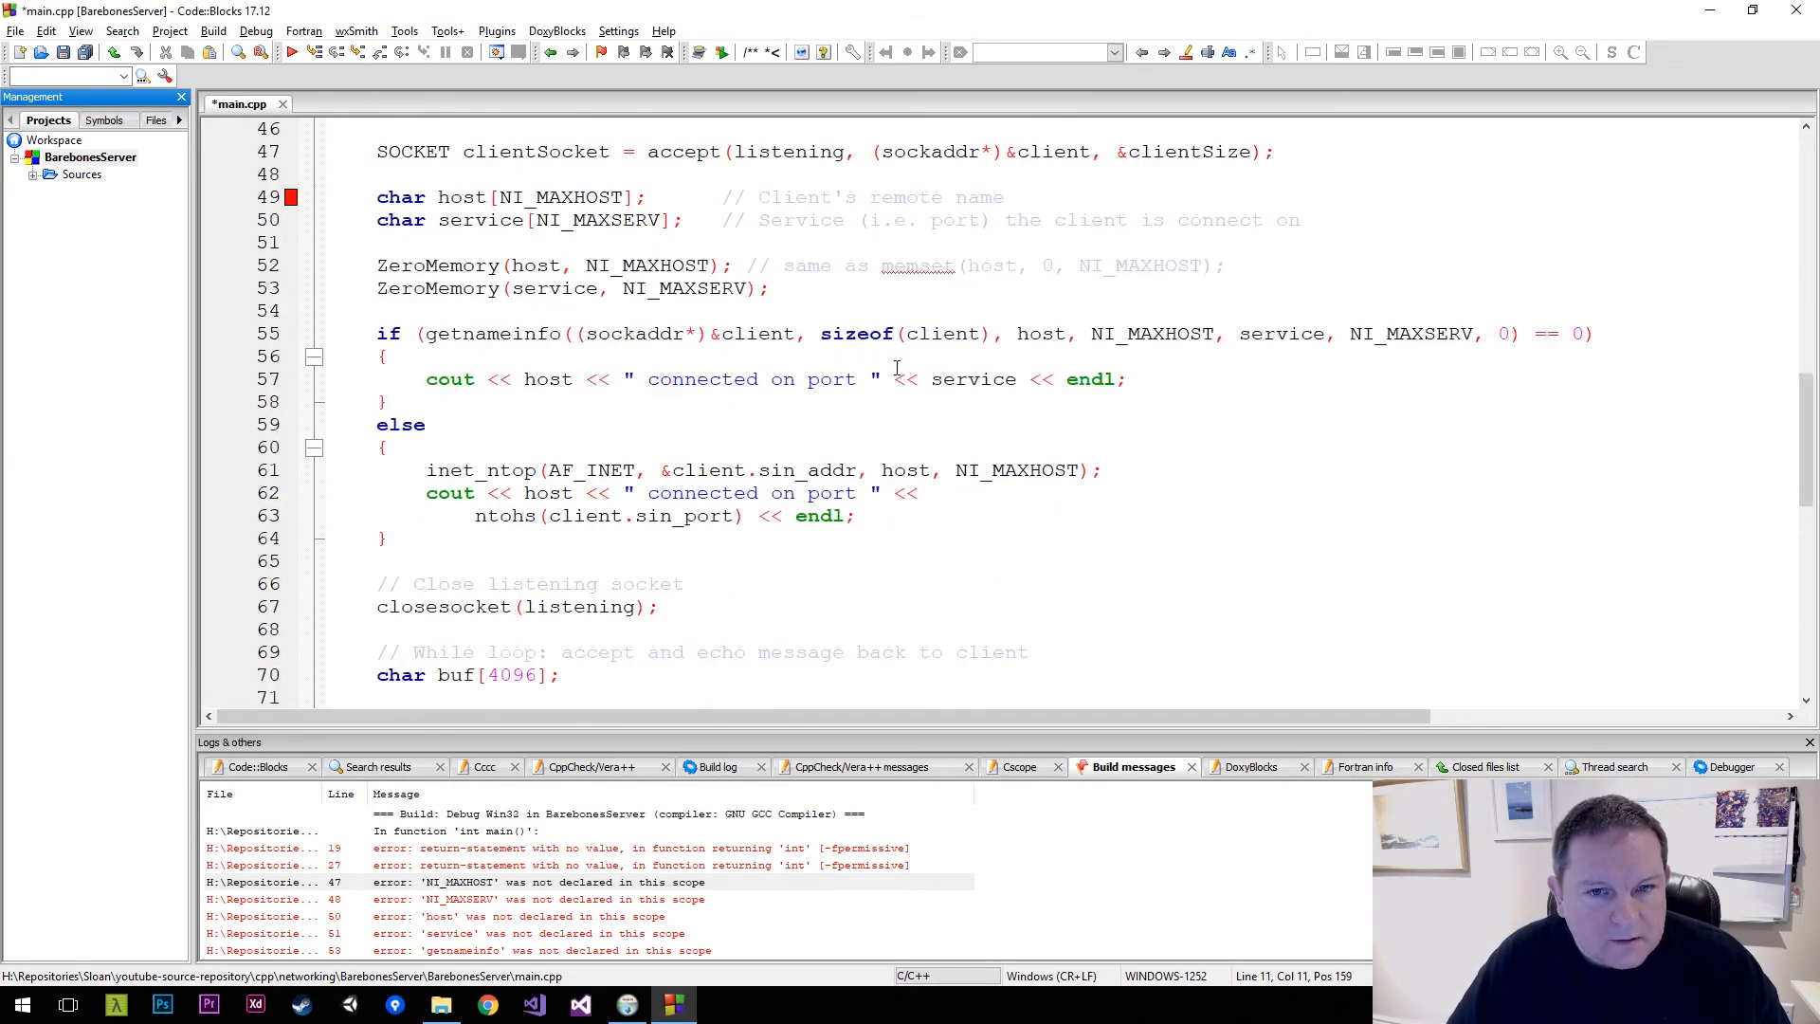
pyautogui.doubleClick(685, 289)
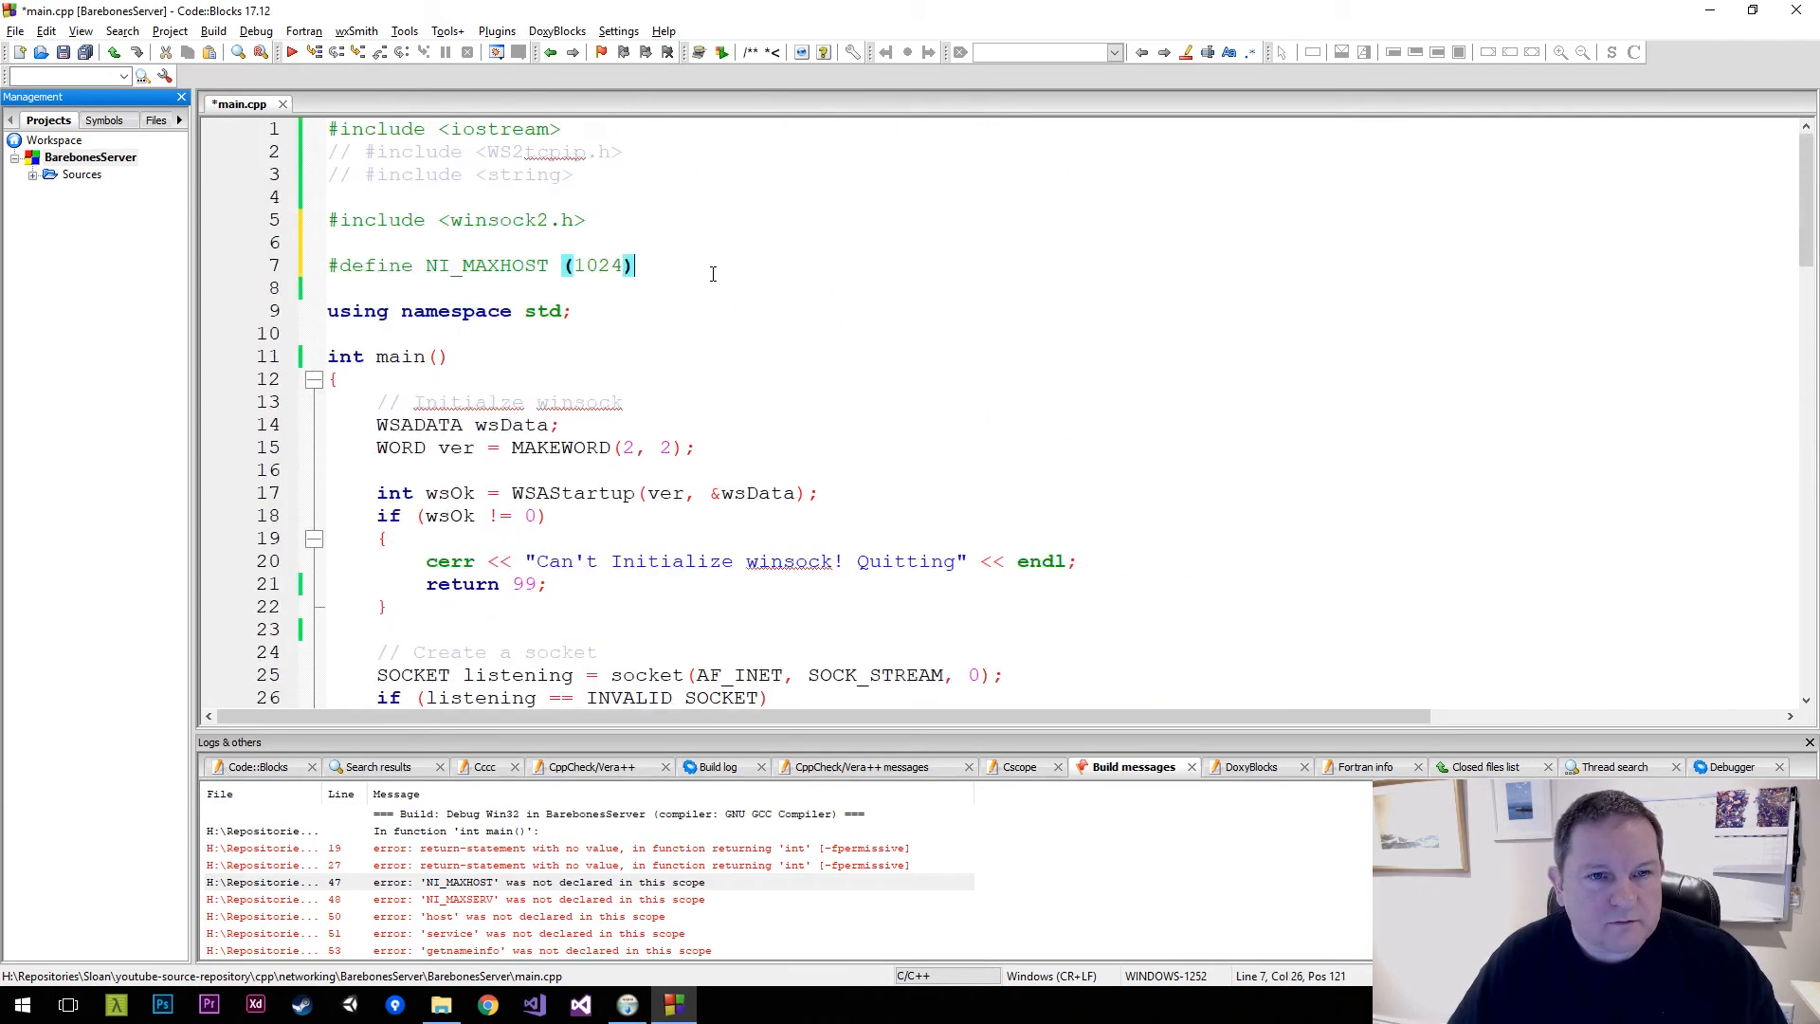
pyautogui.write('#degi')
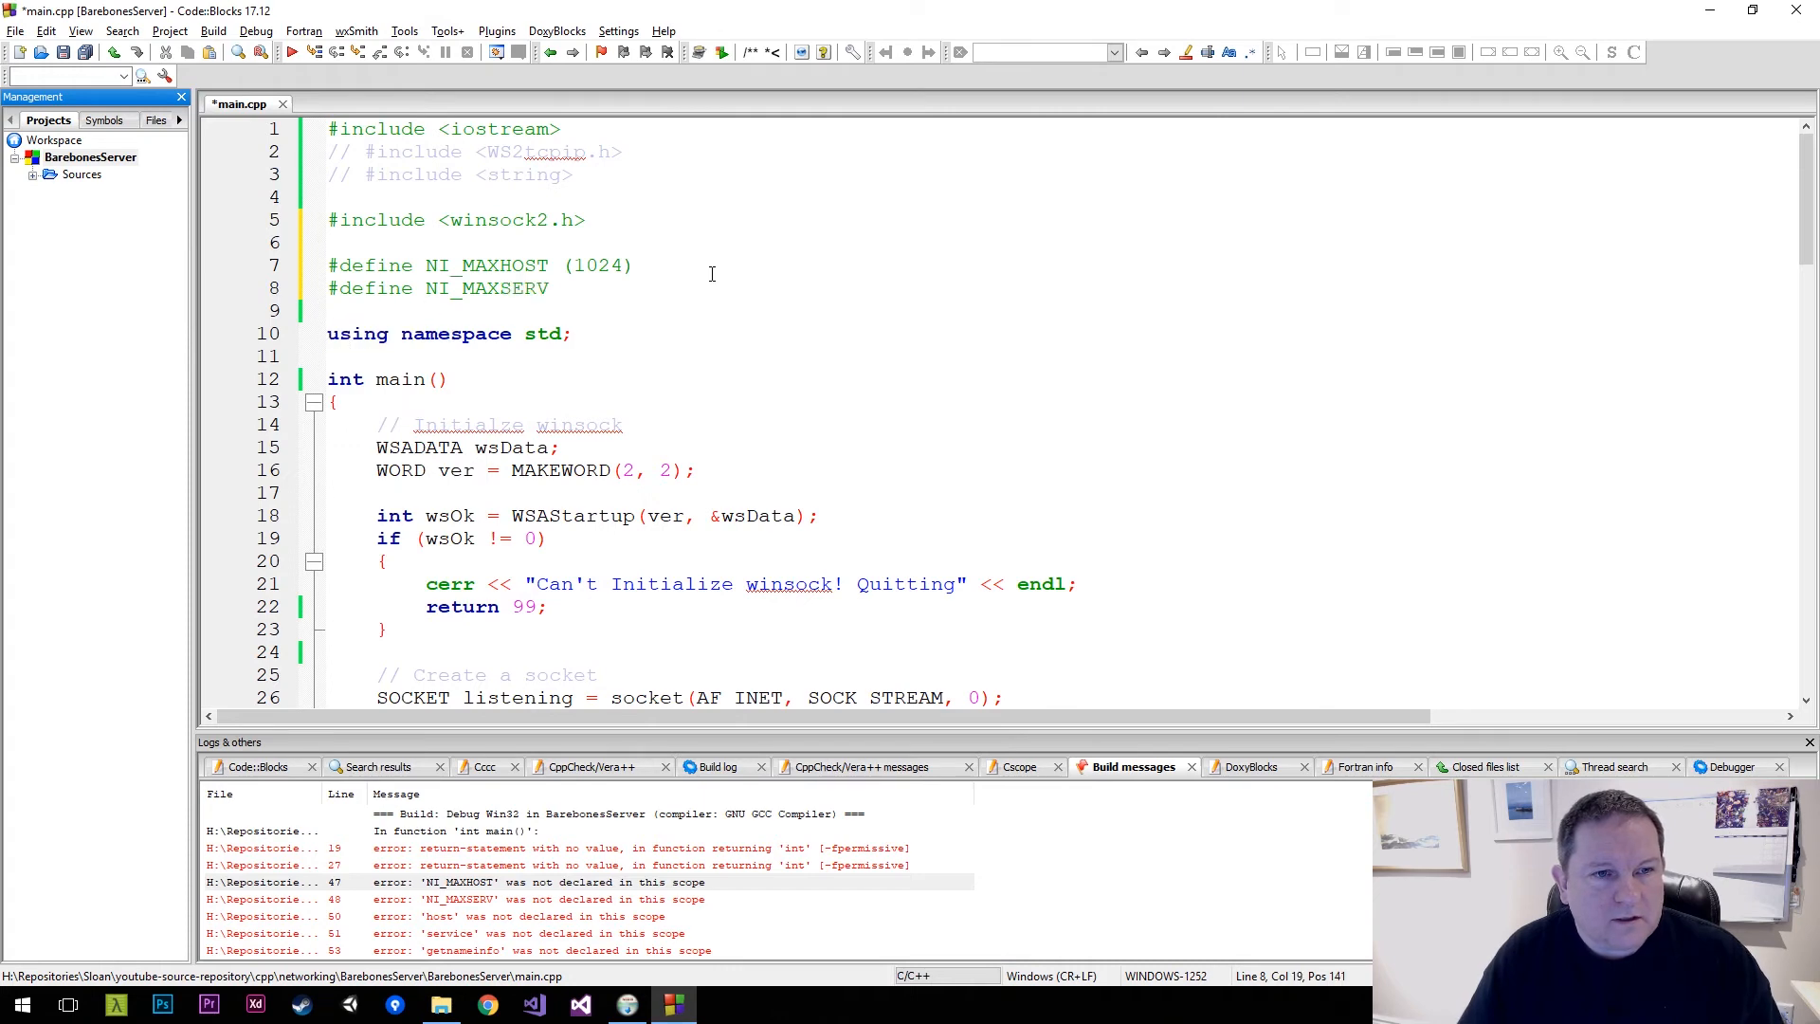
pyautogui.write('(1024)')
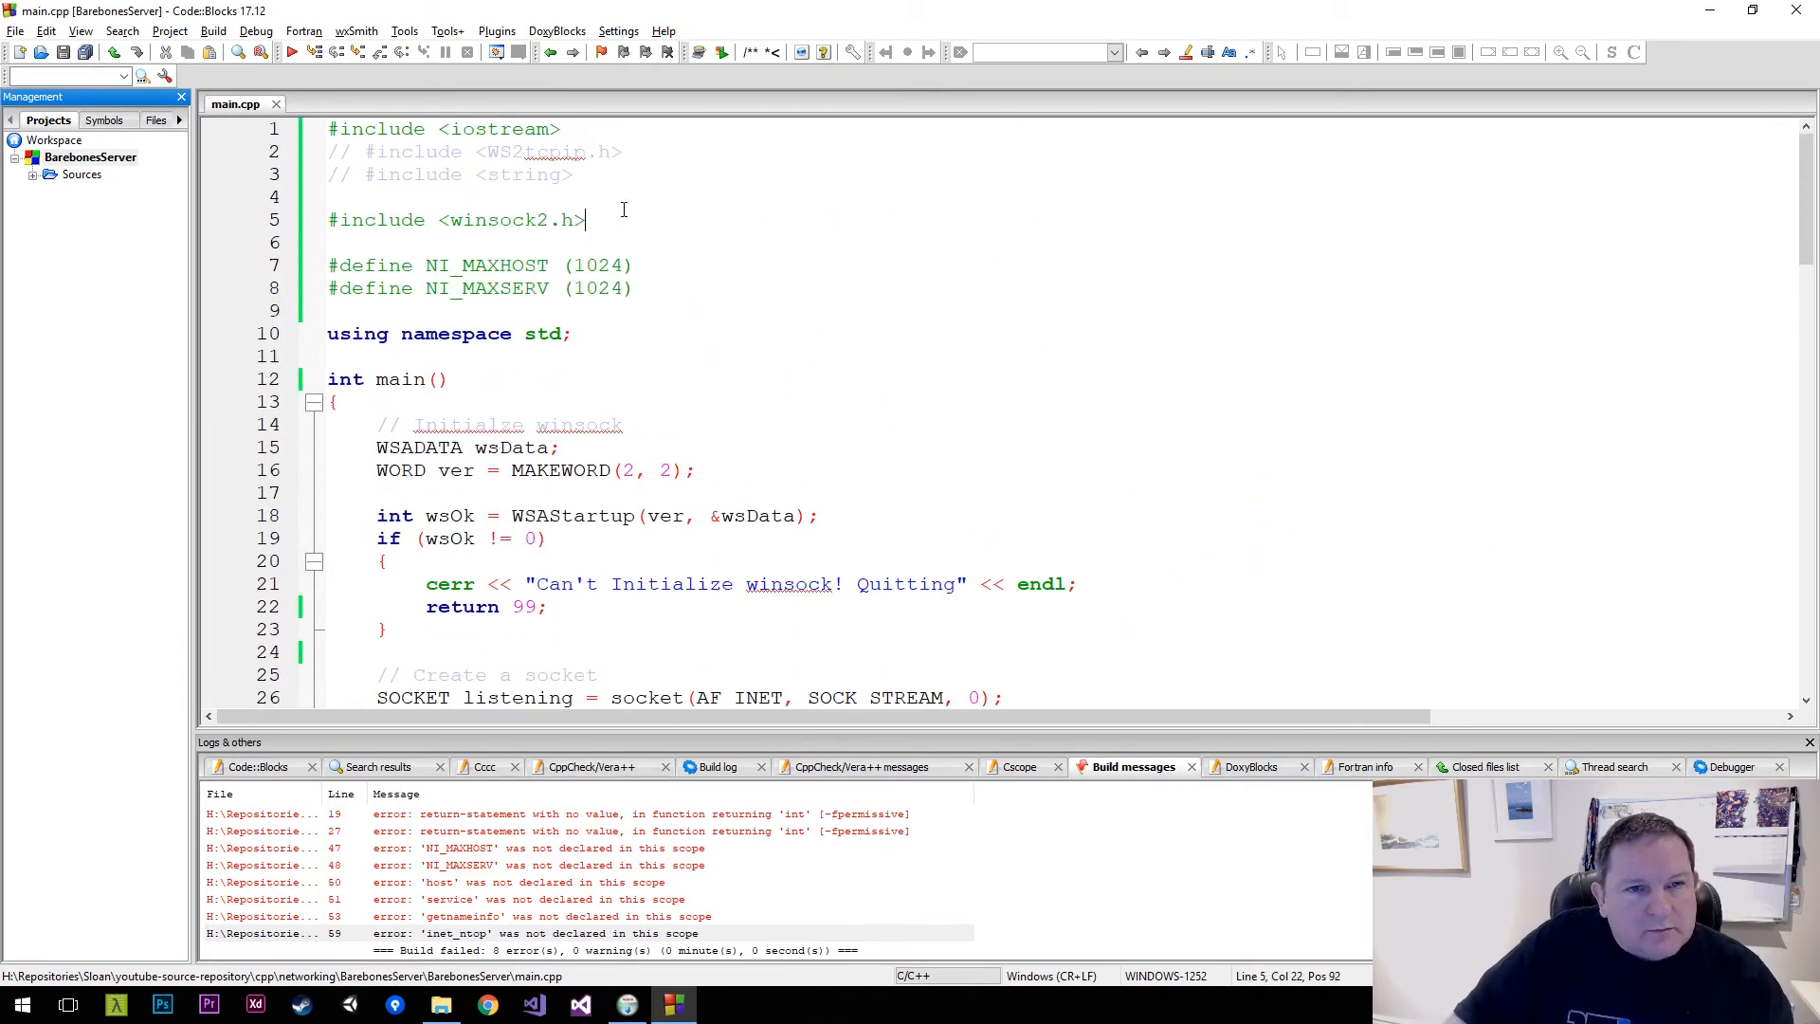
# Comment out the getnameinfo/inet_ntop block, rebuild with 0 errors, and start debugging
pyautogui.rightClick(91, 156)
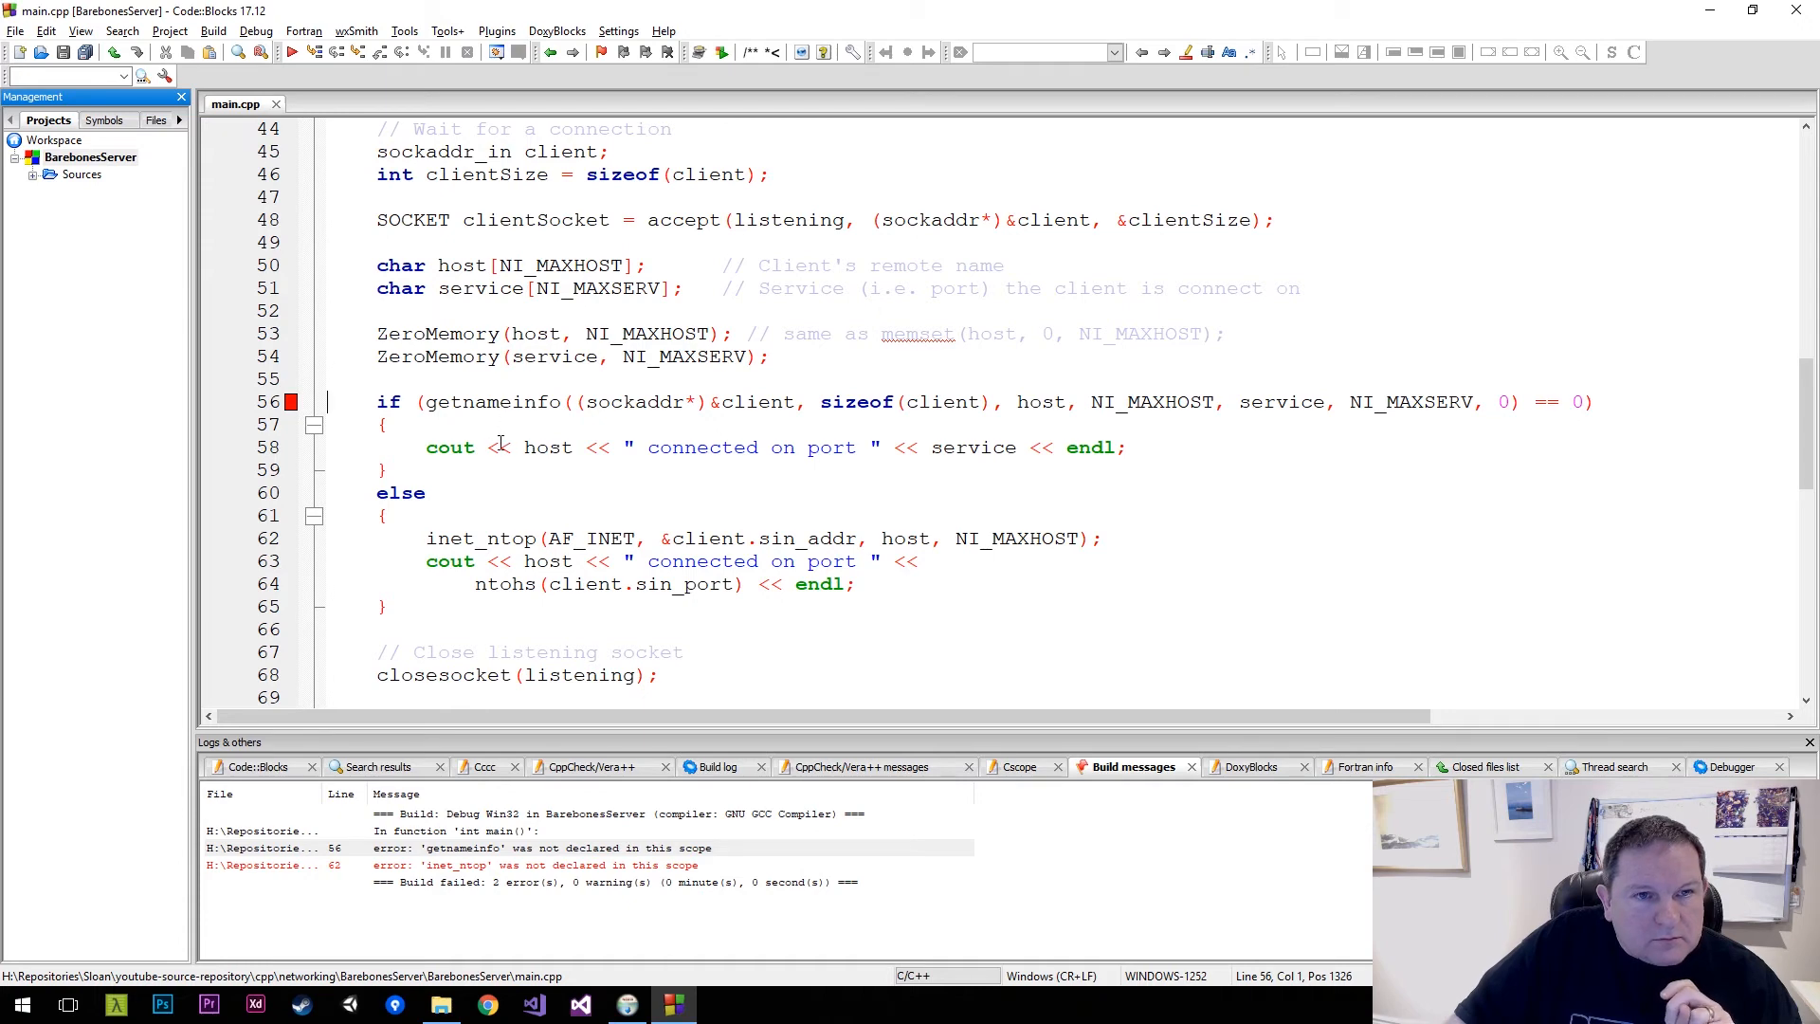
pyautogui.moveTo(500, 421)
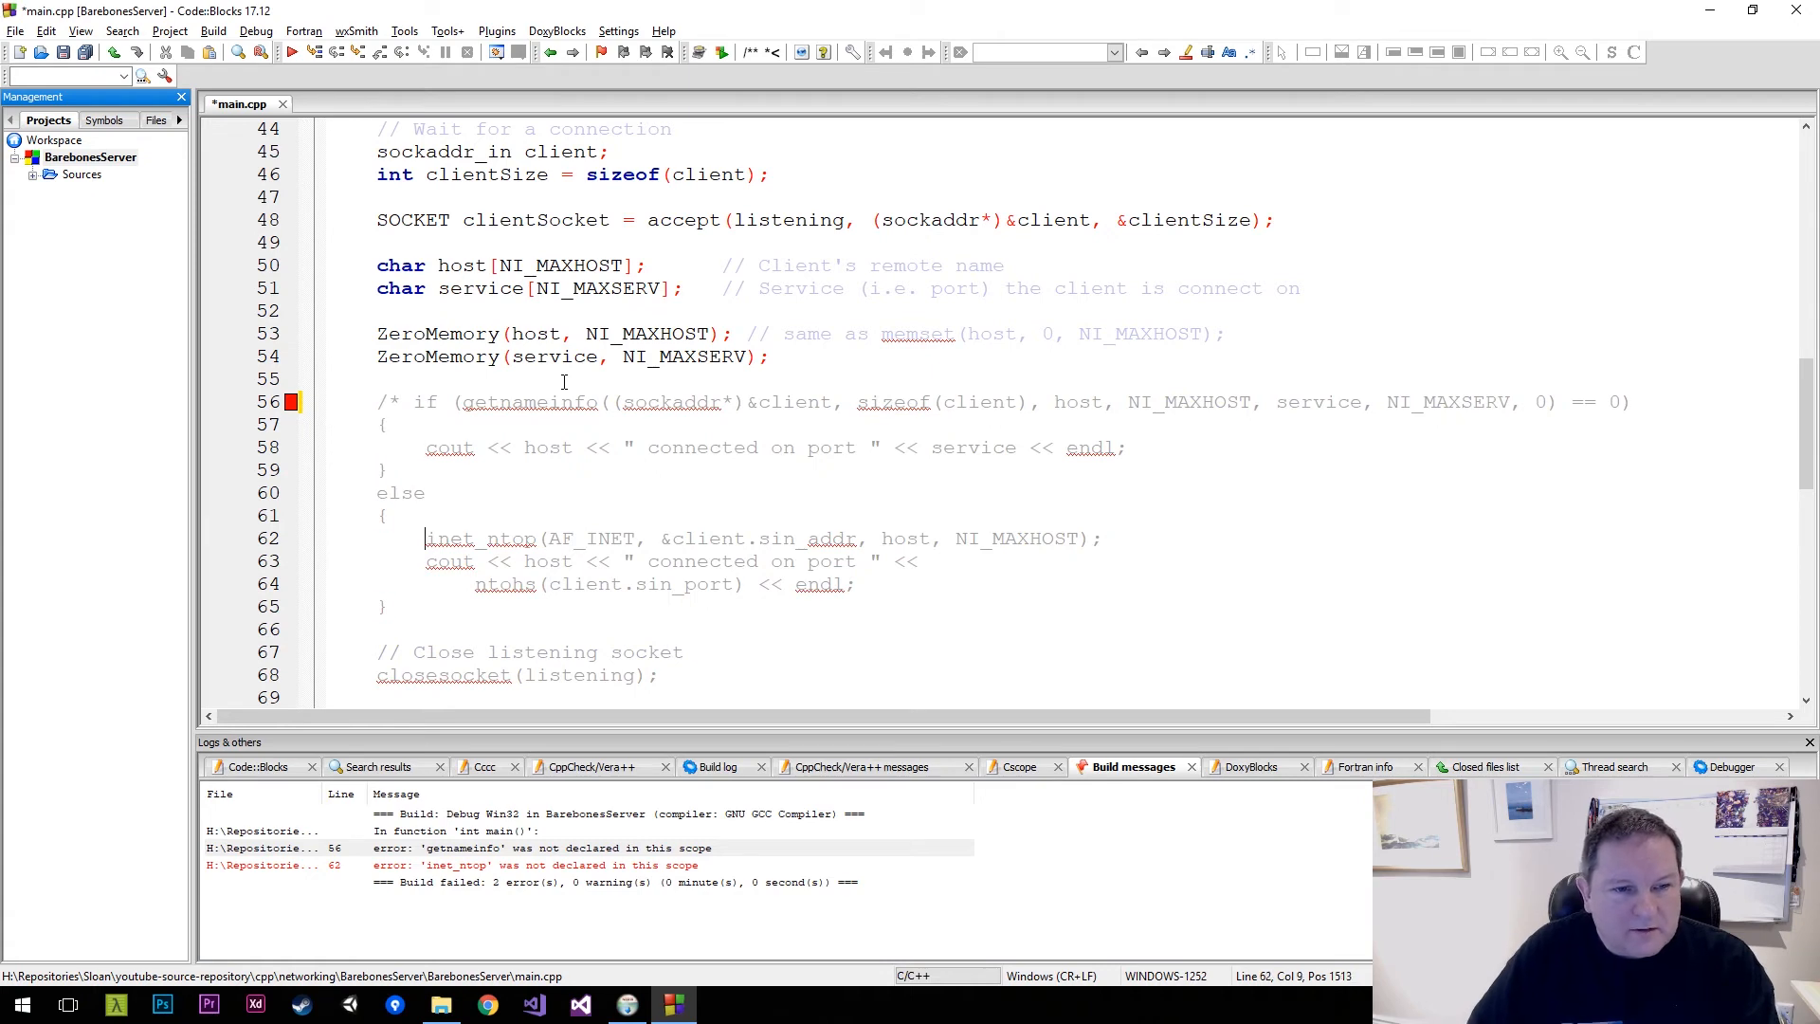
pyautogui.write('*/')
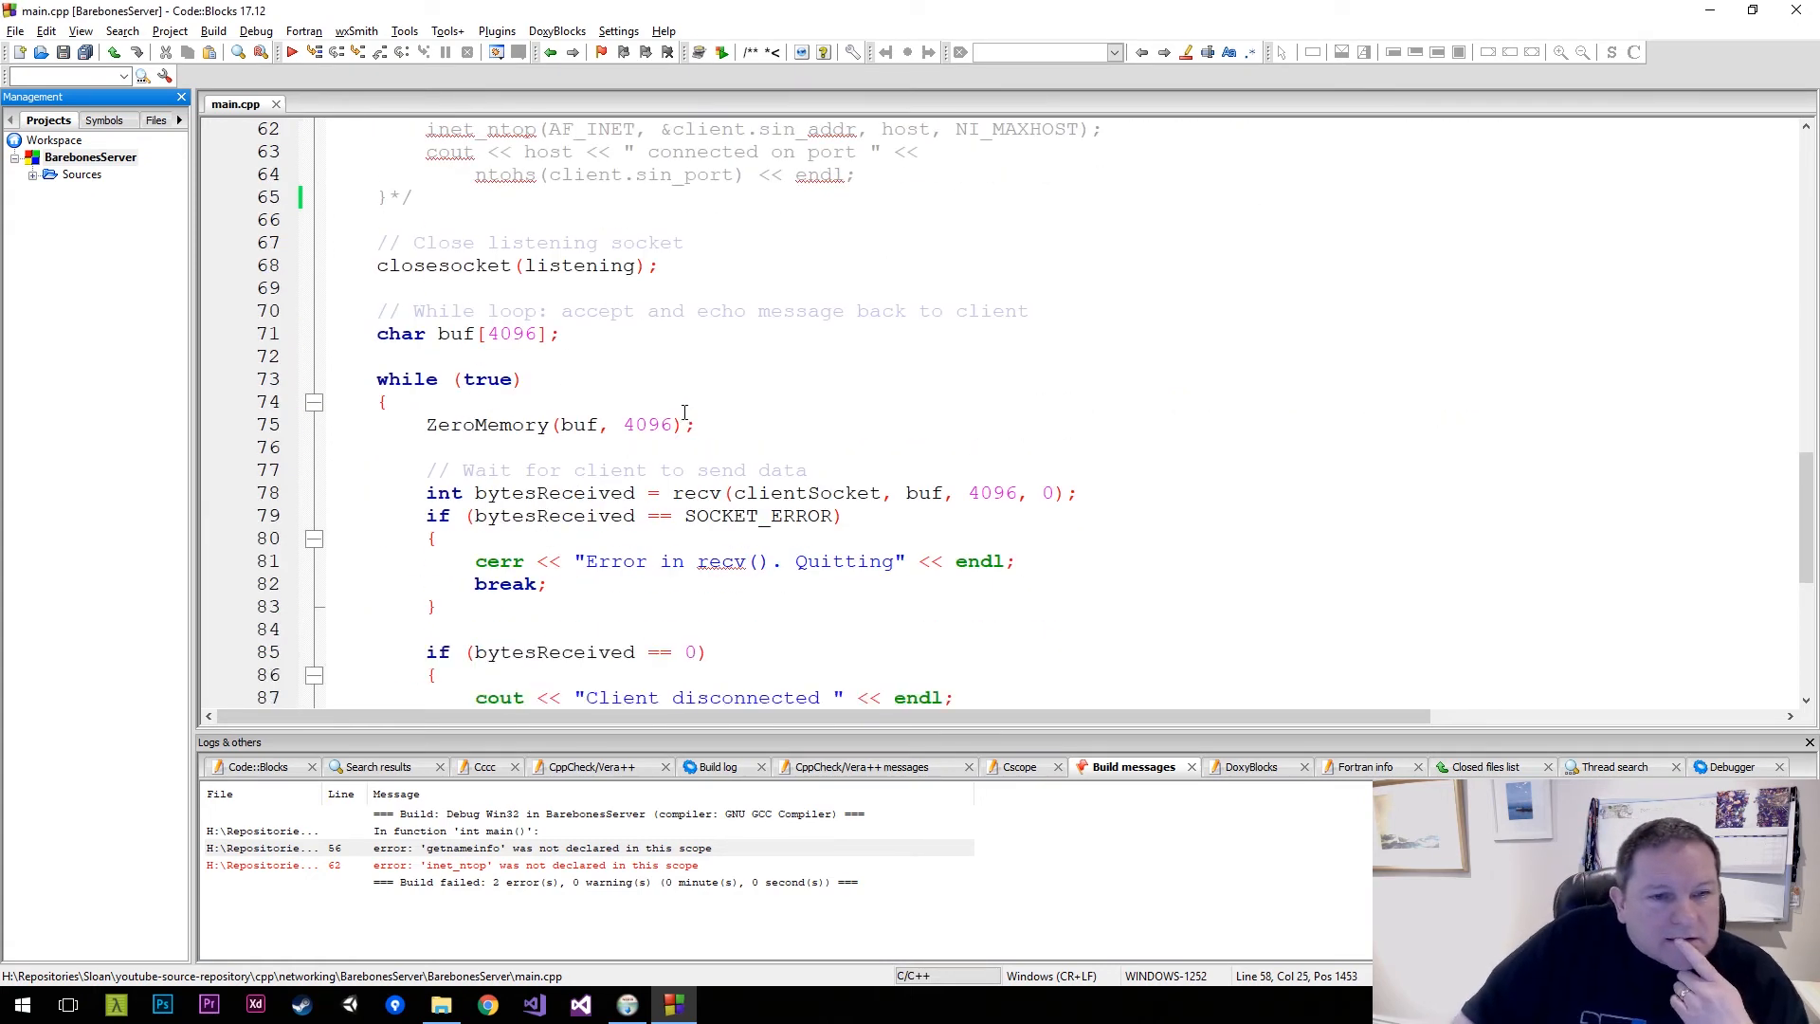
pyautogui.scroll(-3)
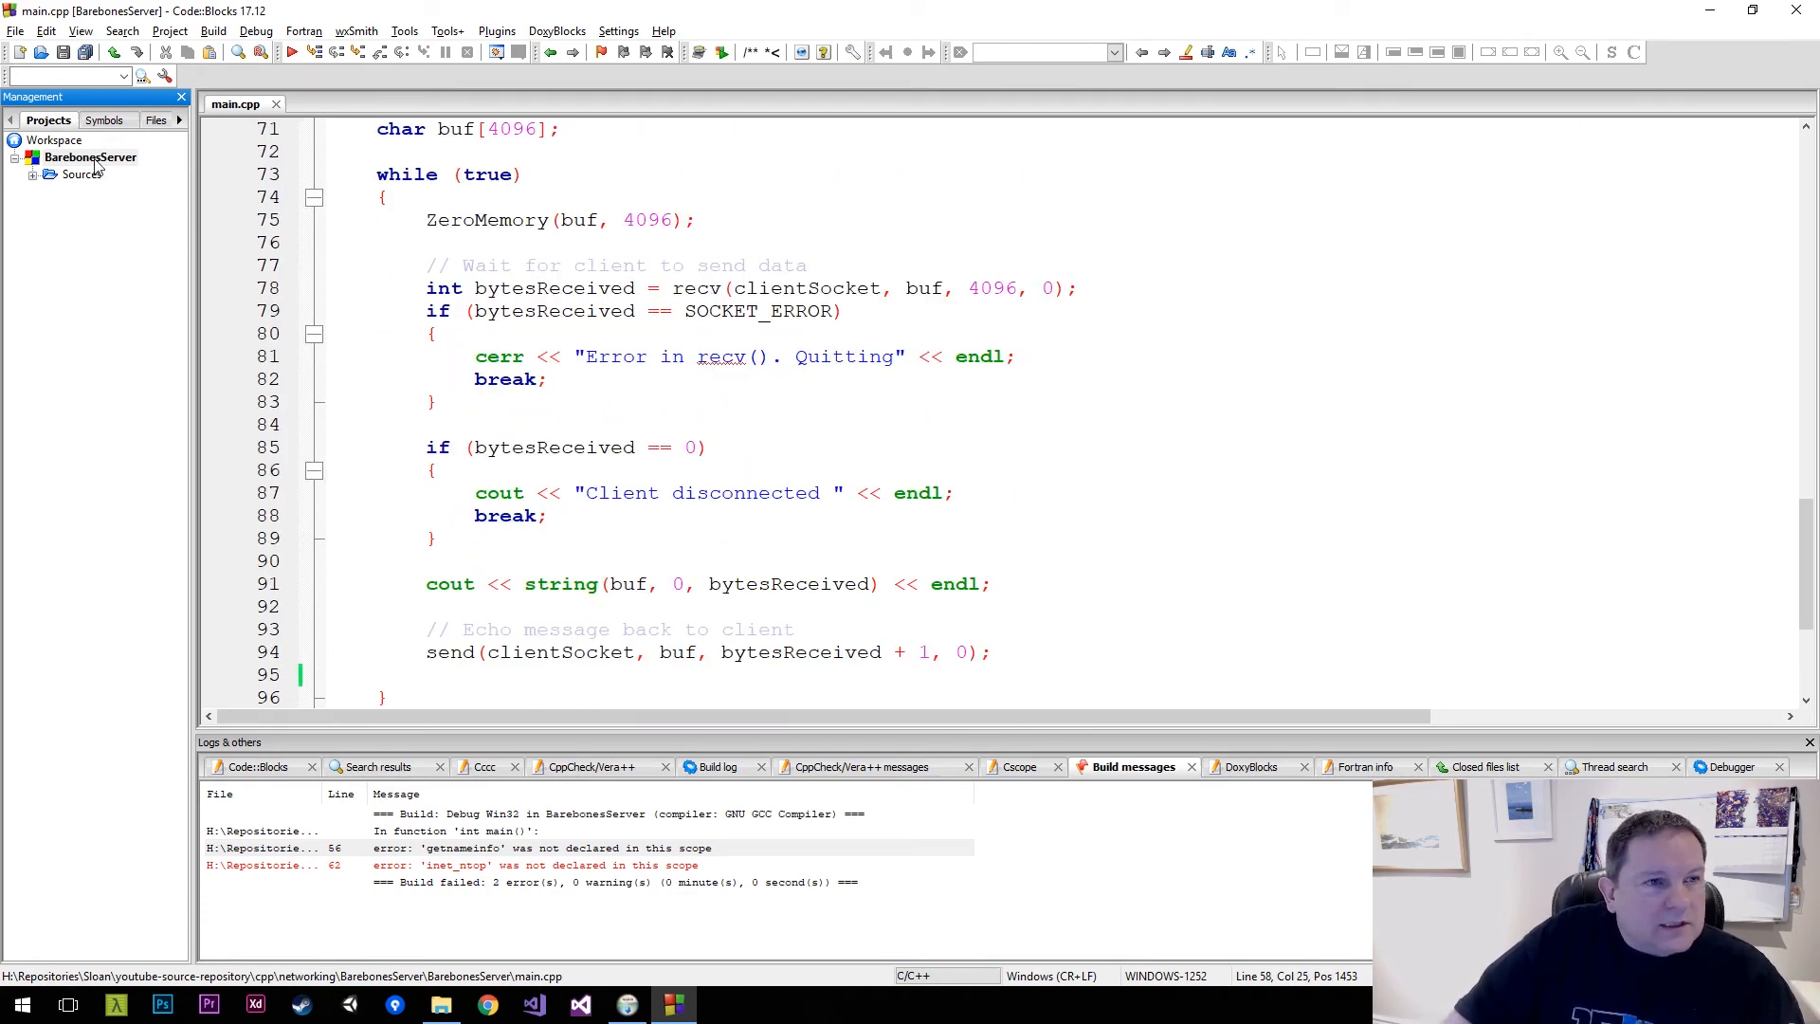
pyautogui.click(719, 767)
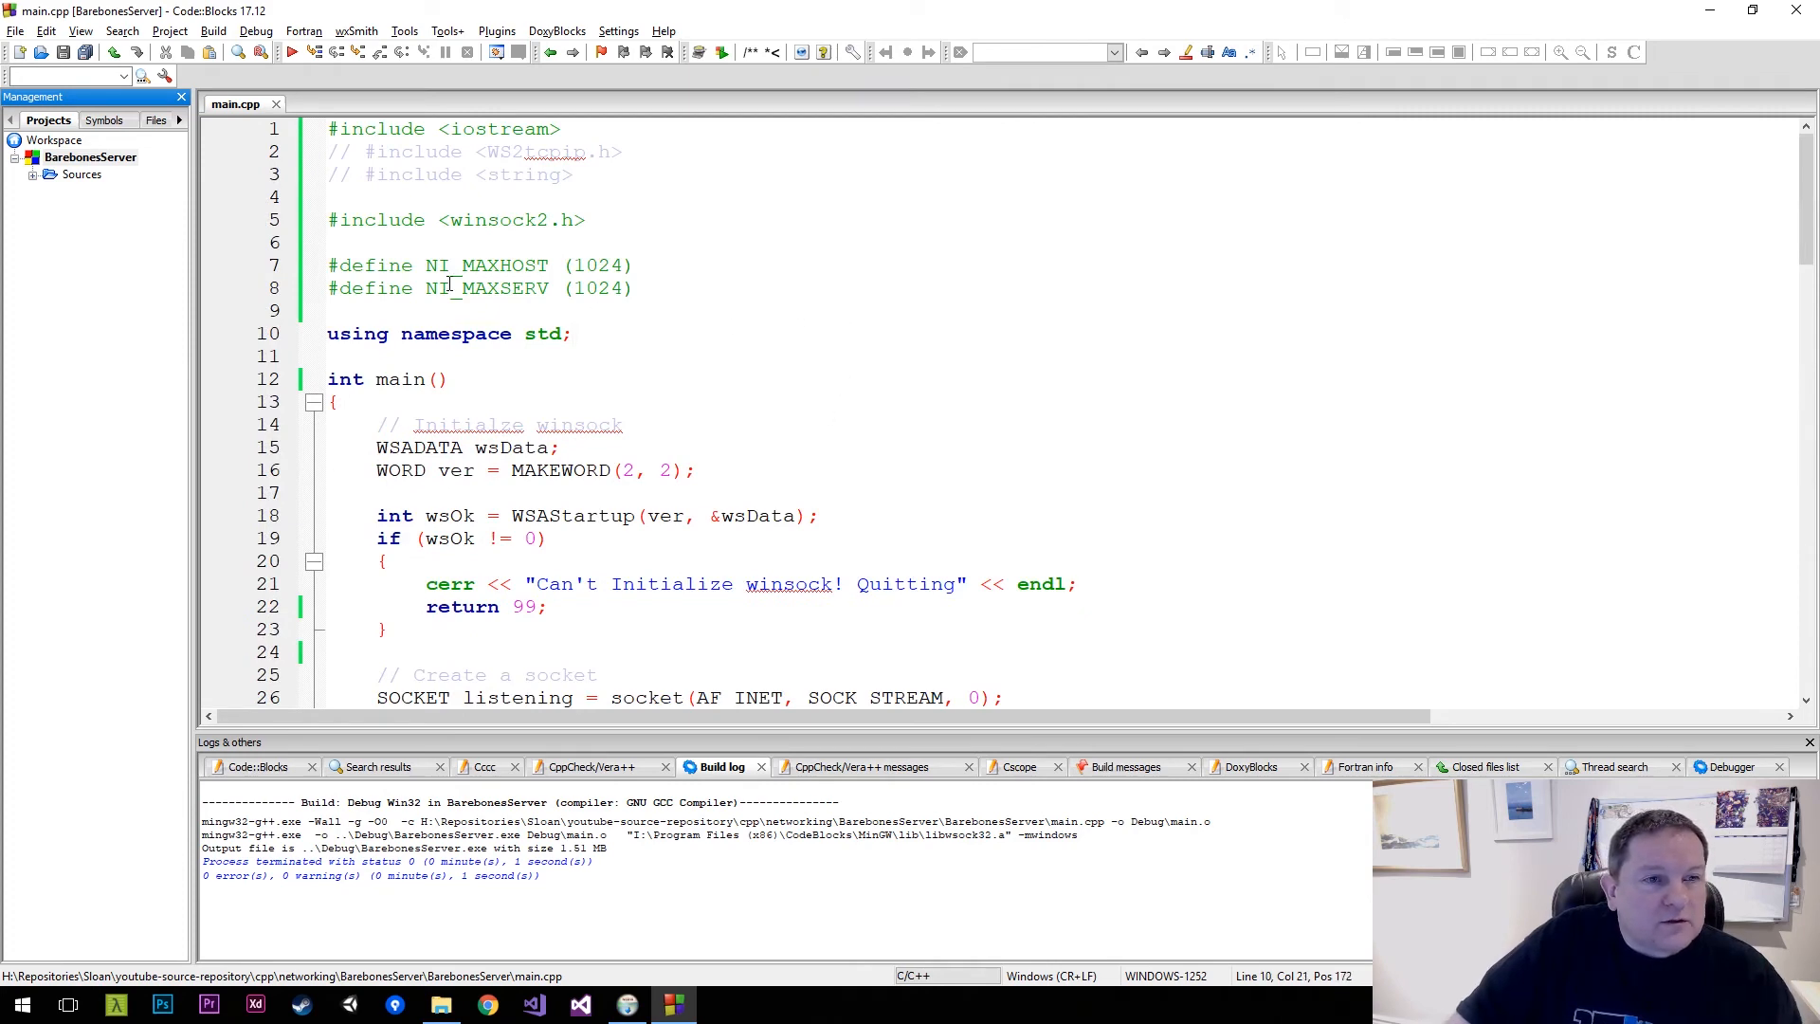
pyautogui.click(618, 31)
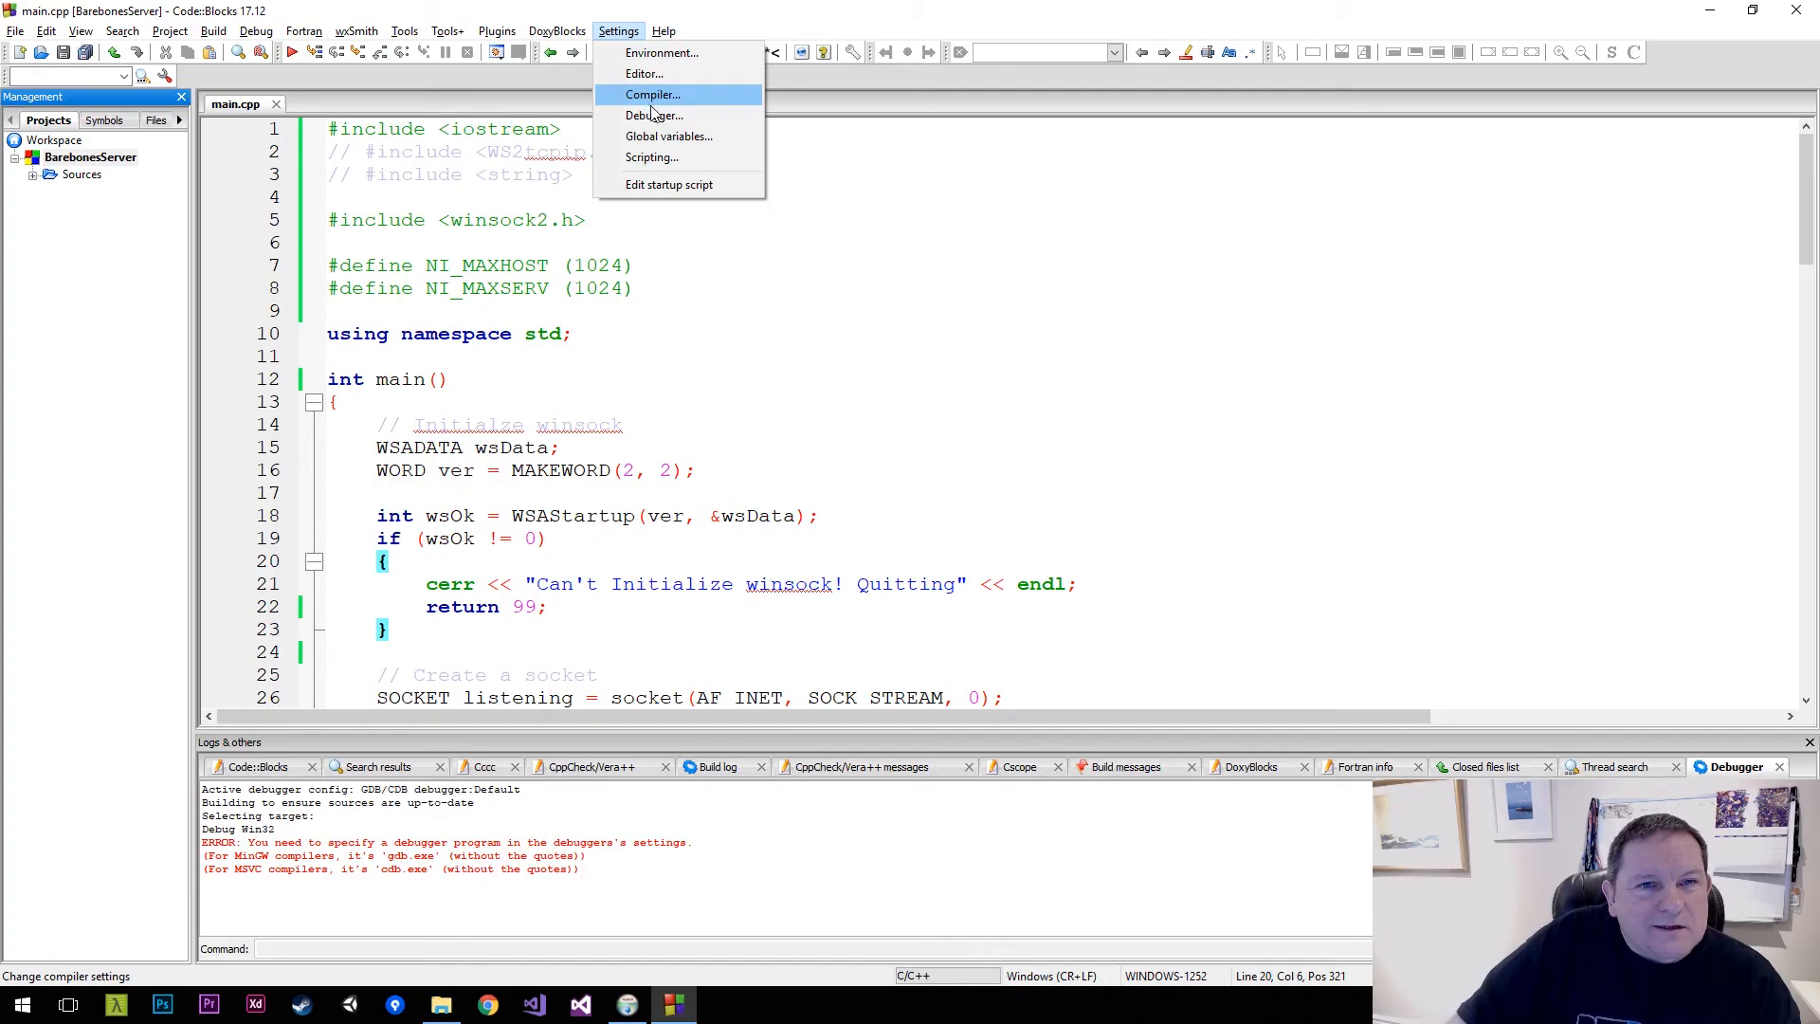
# Set the default GDB debugger executable to CodeBlocks\MinGW\bin\gdb32.exe
pyautogui.click(654, 114)
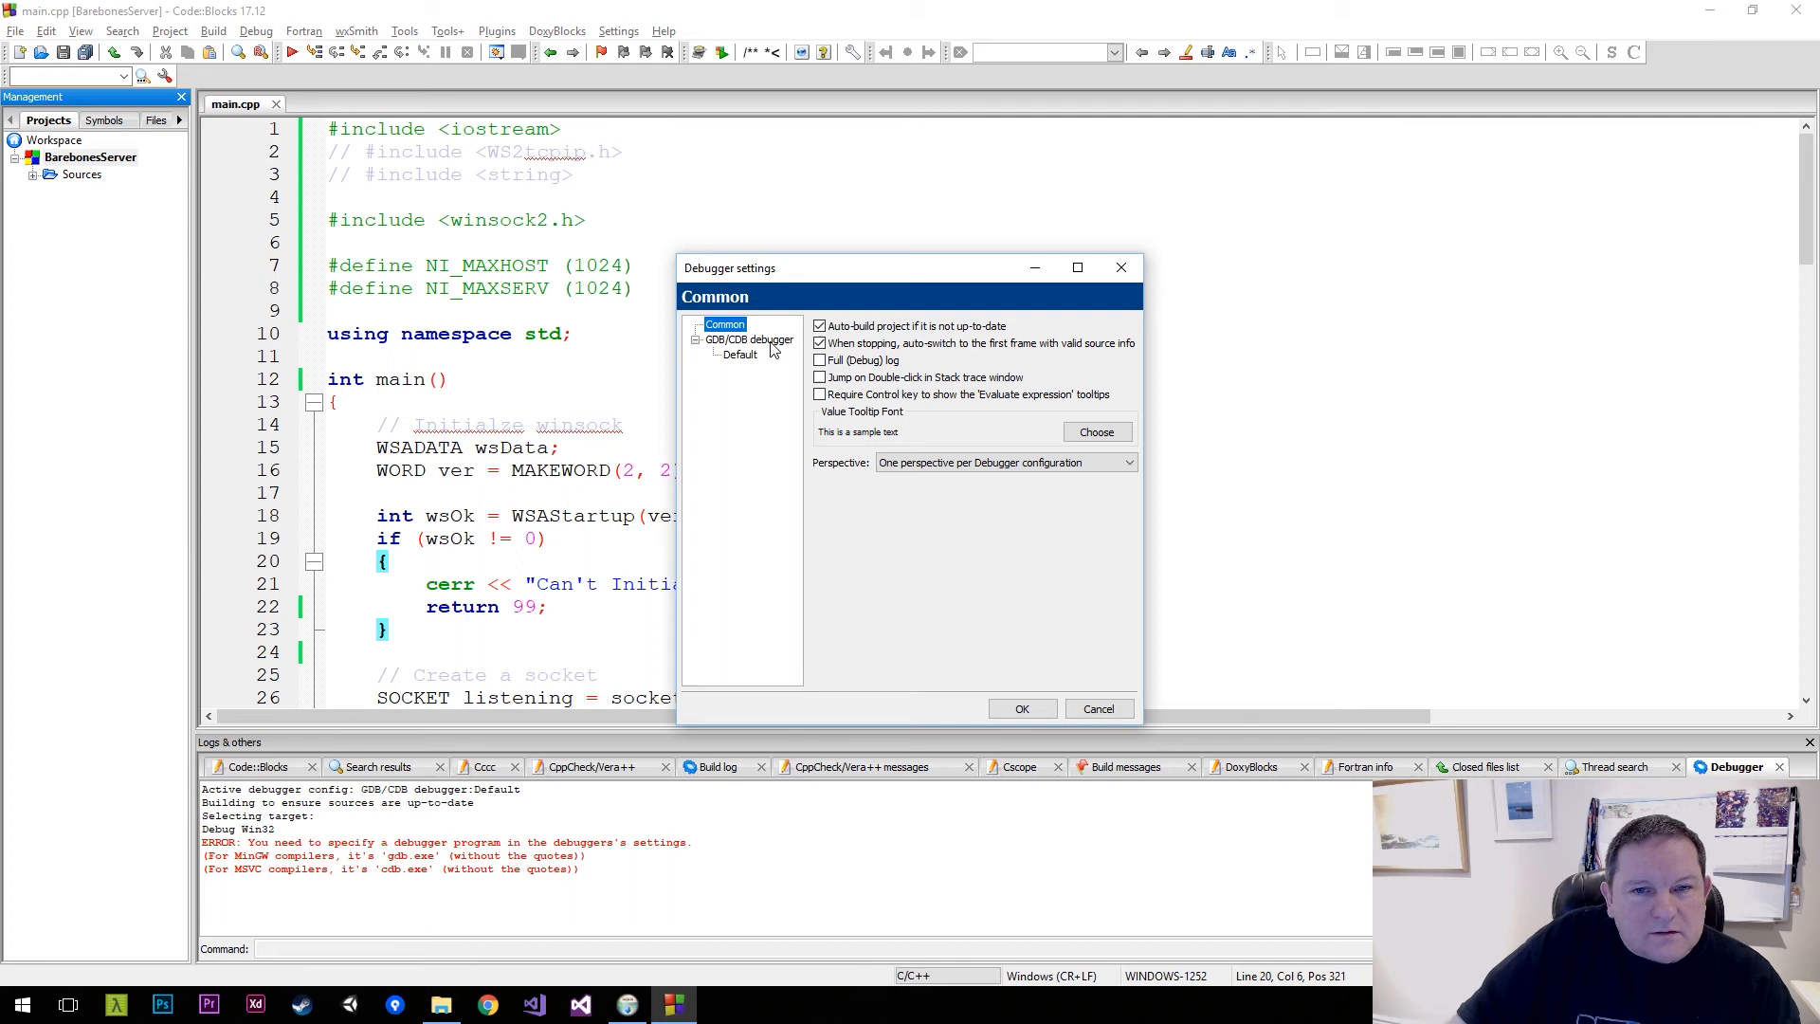
pyautogui.click(749, 339)
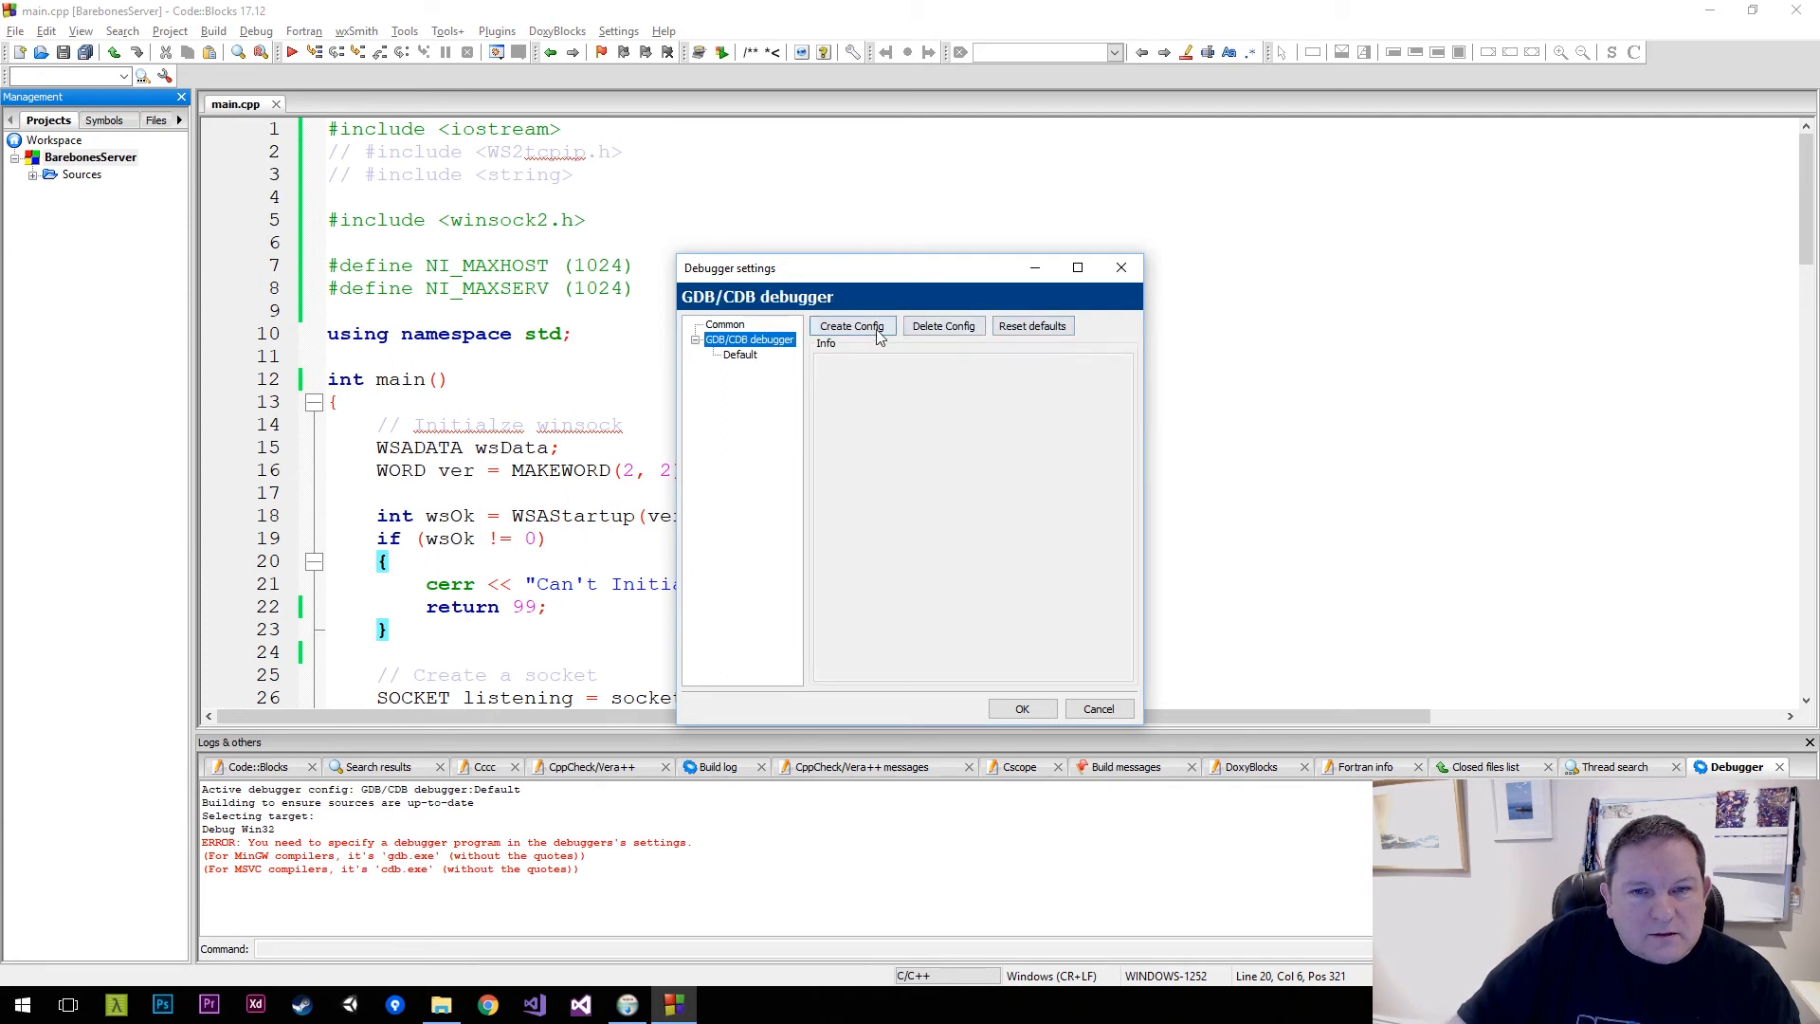
pyautogui.click(739, 355)
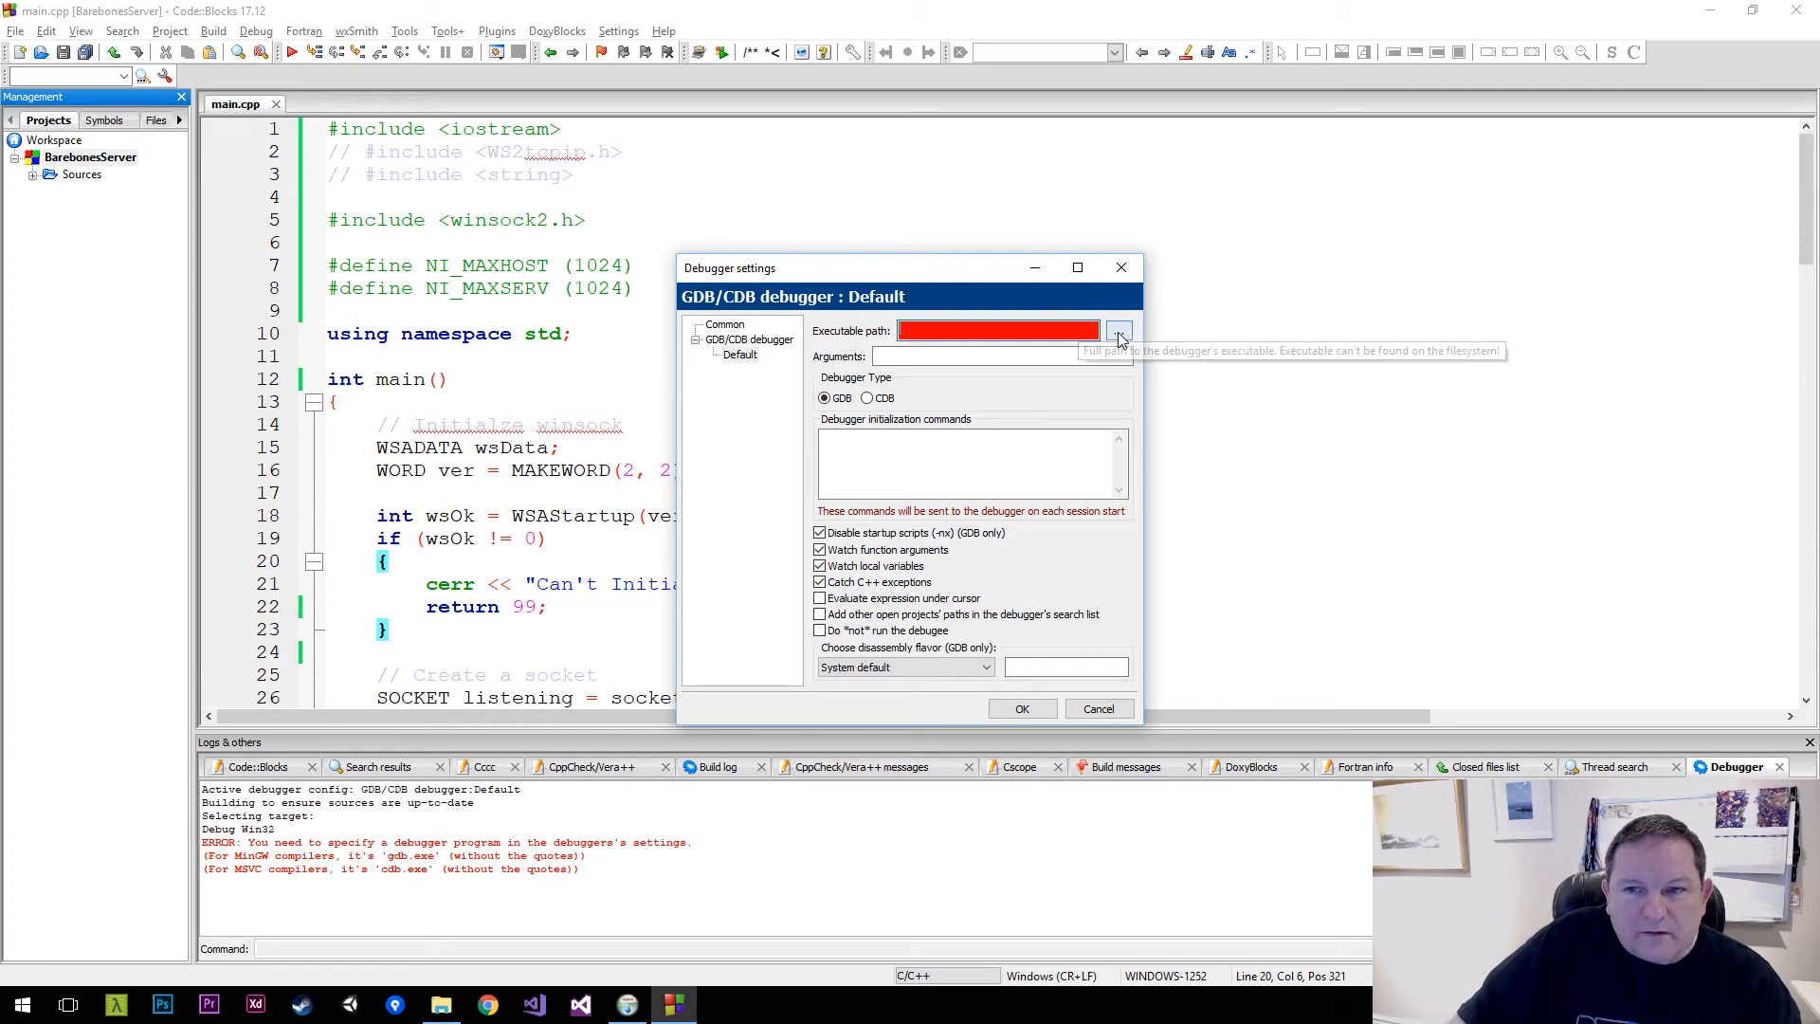
pyautogui.click(1119, 330)
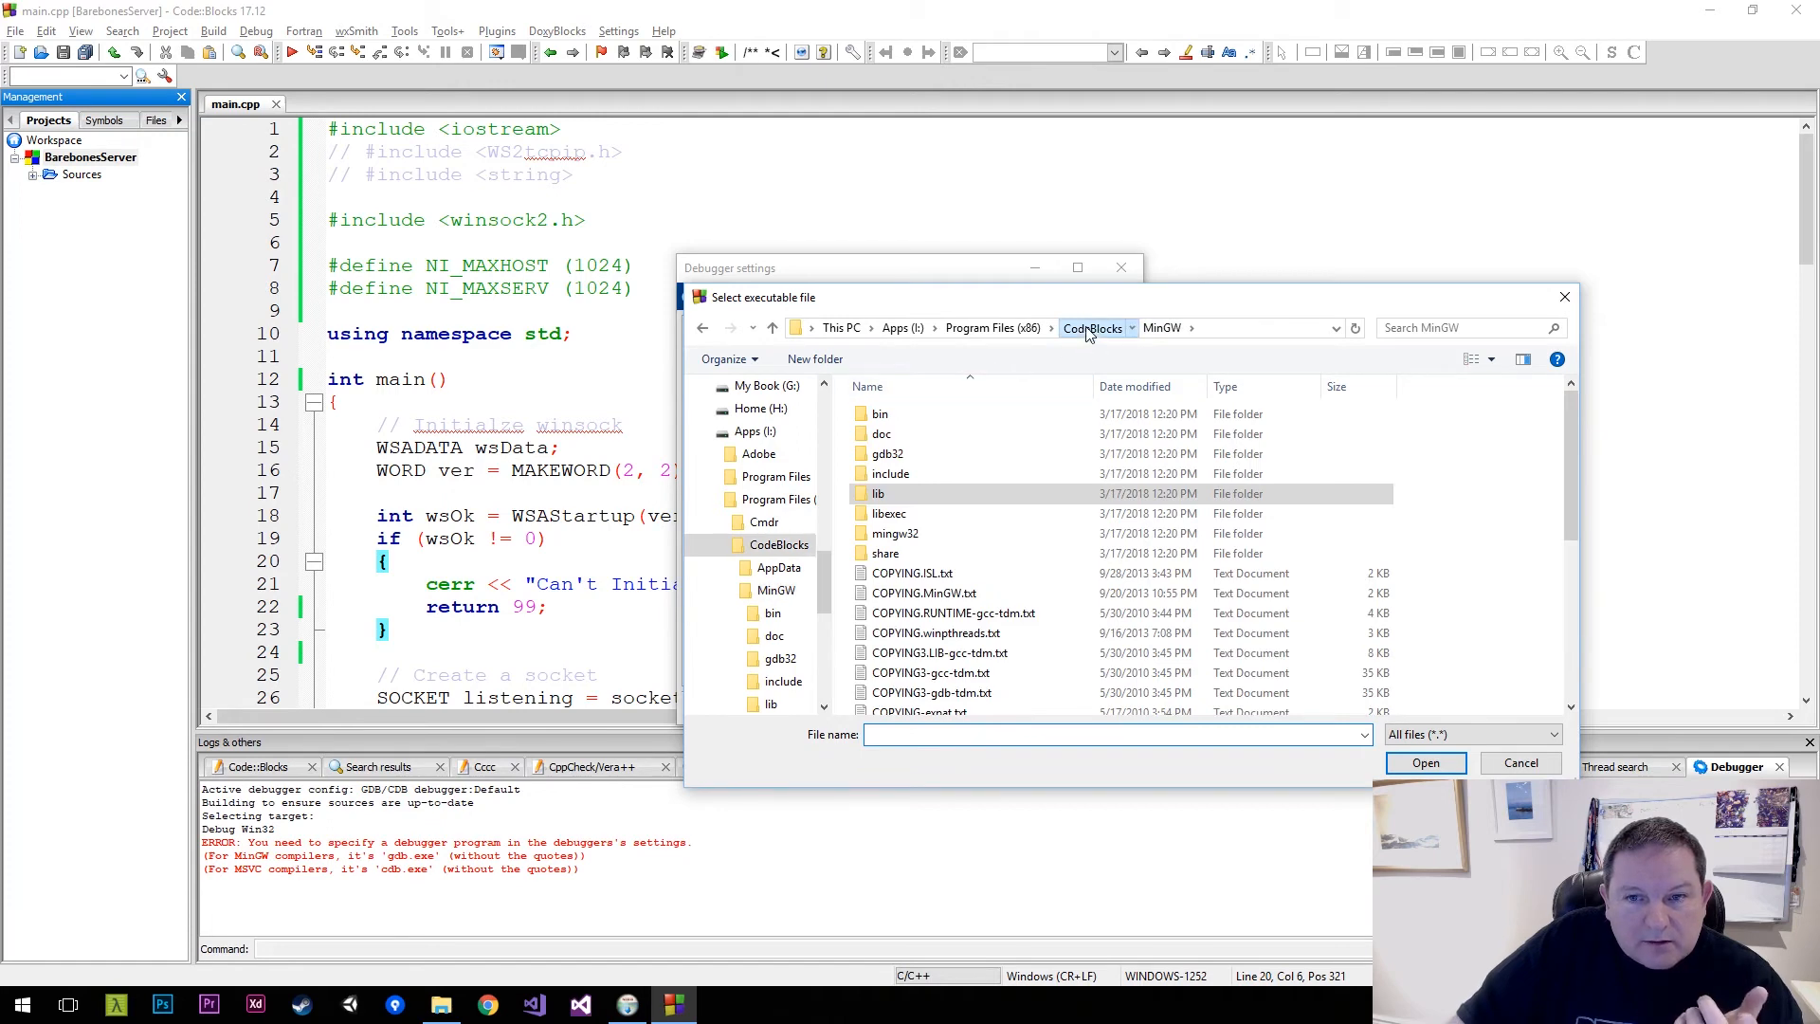
pyautogui.click(1092, 328)
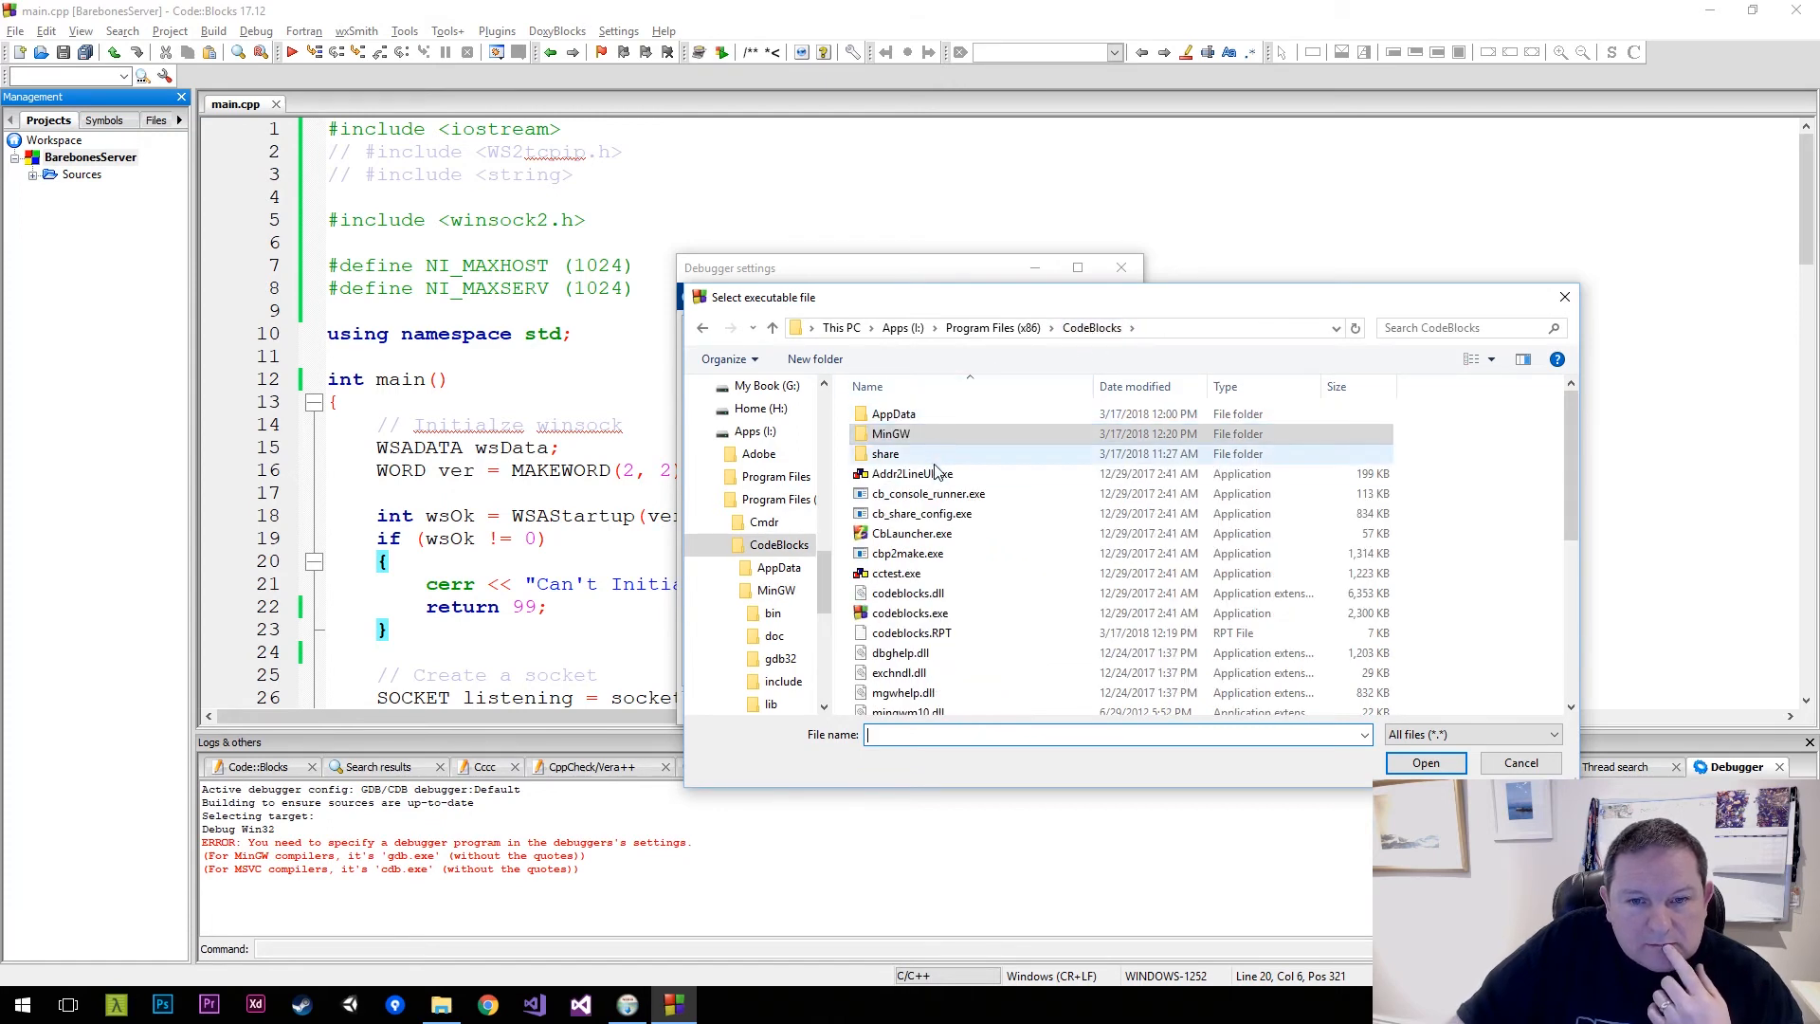
pyautogui.scroll(-3)
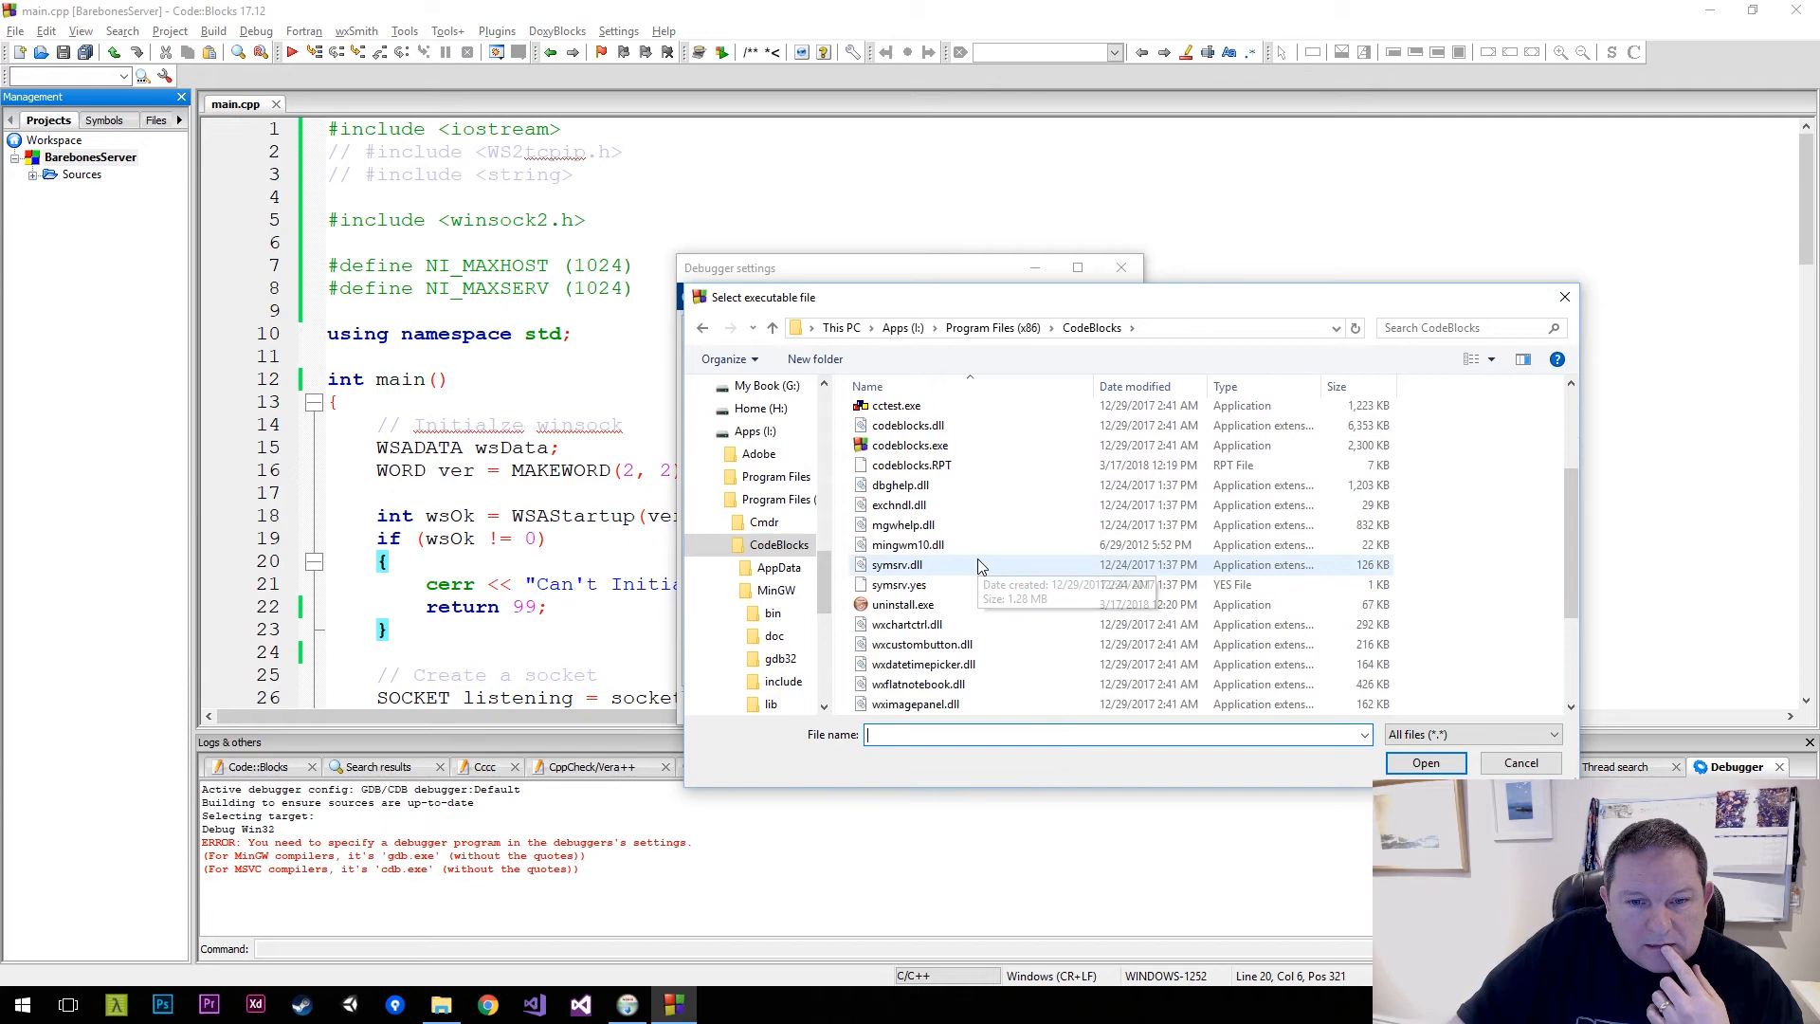
pyautogui.doubleClick(772, 568)
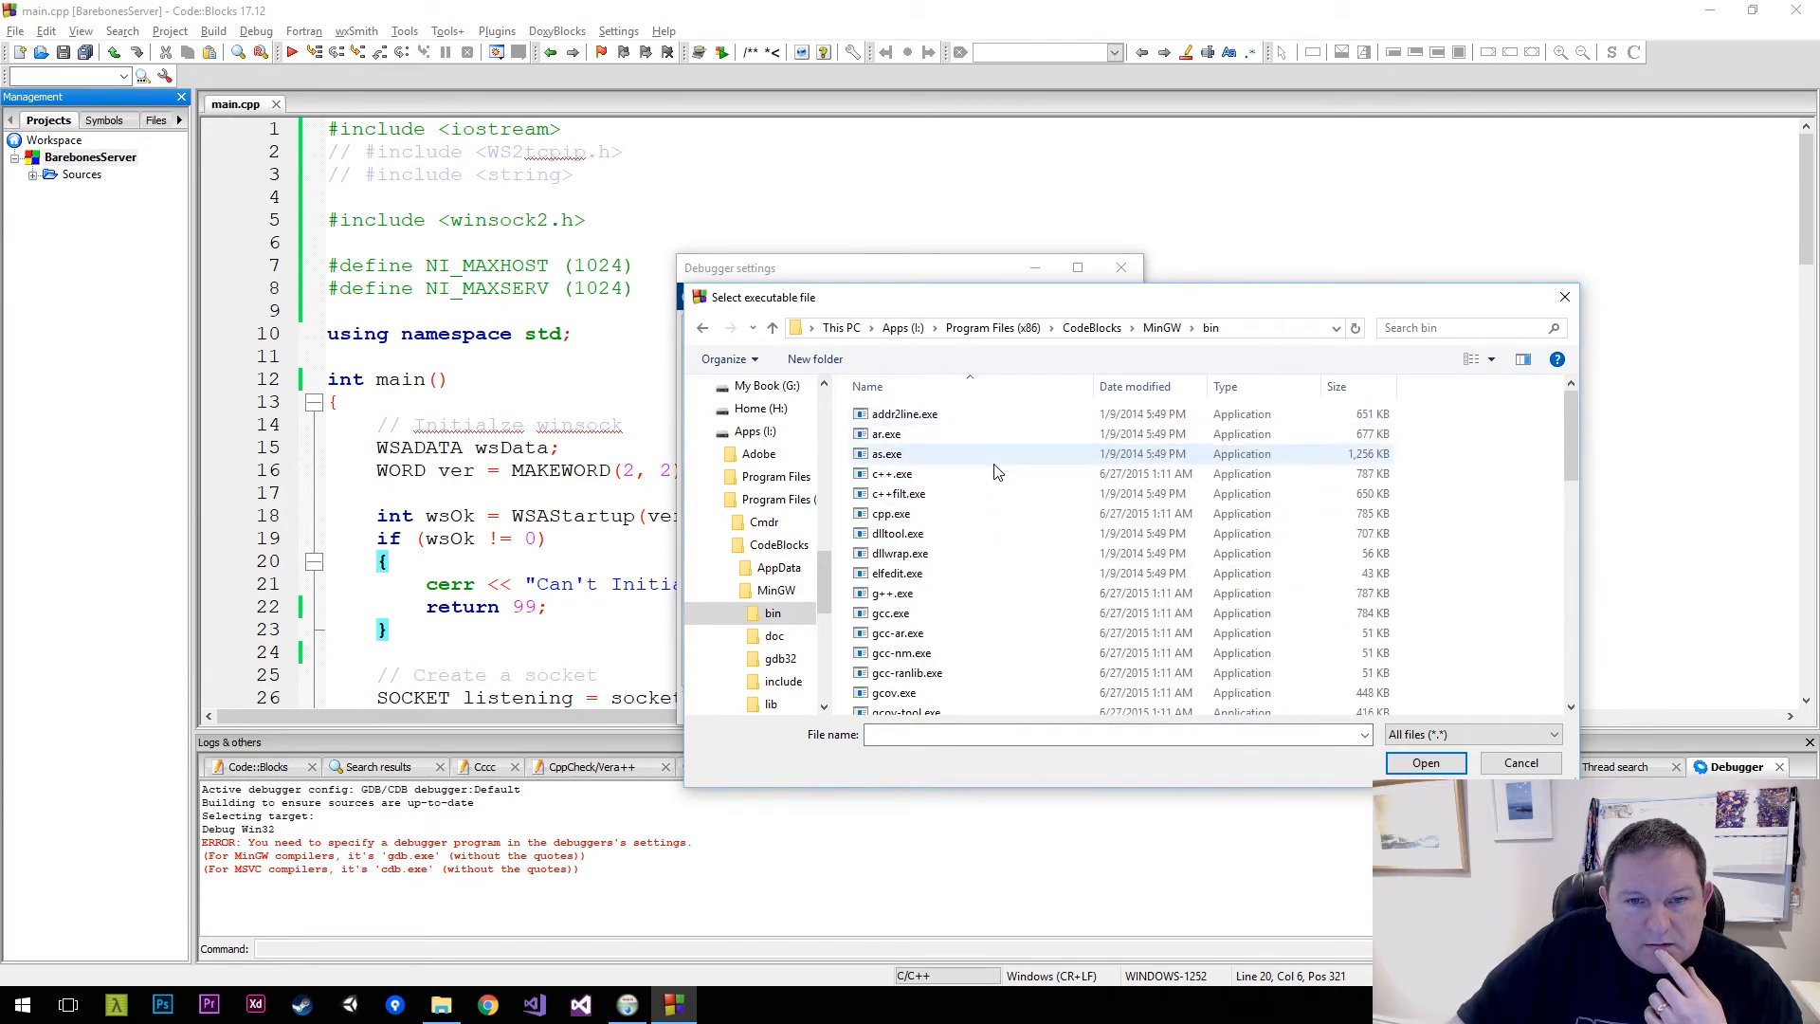
pyautogui.scroll(-3)
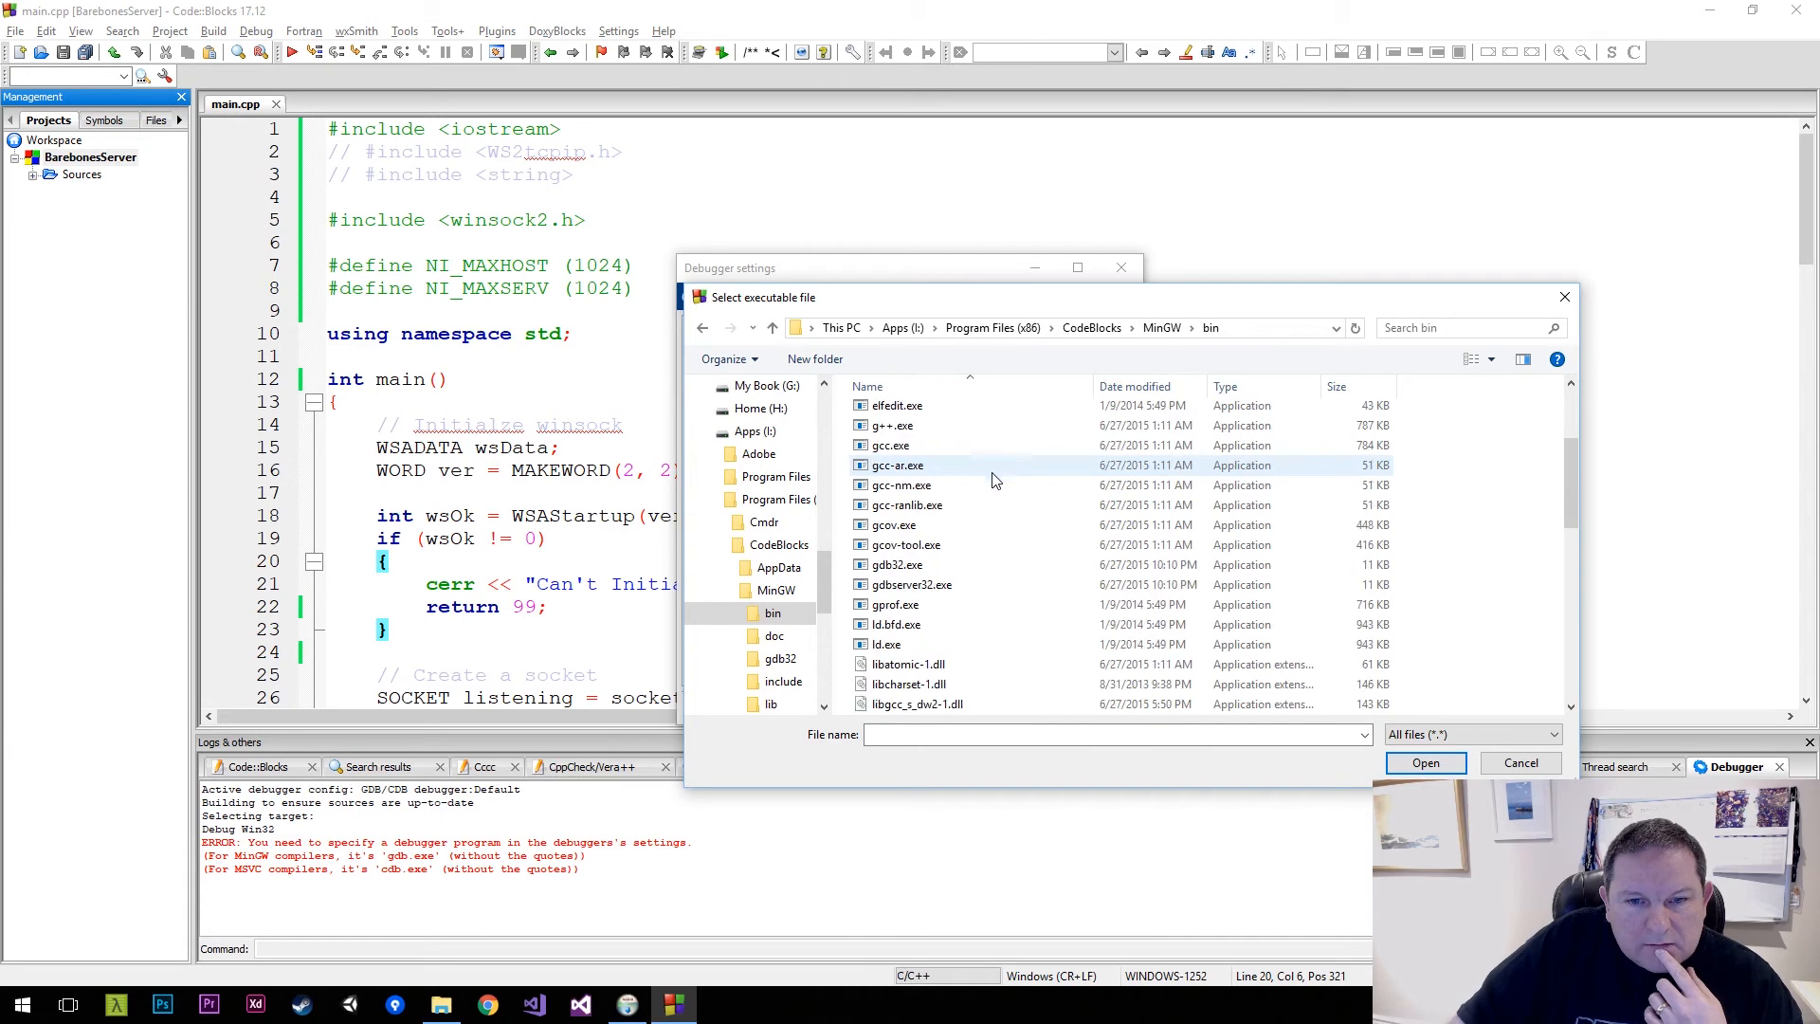
pyautogui.click(897, 565)
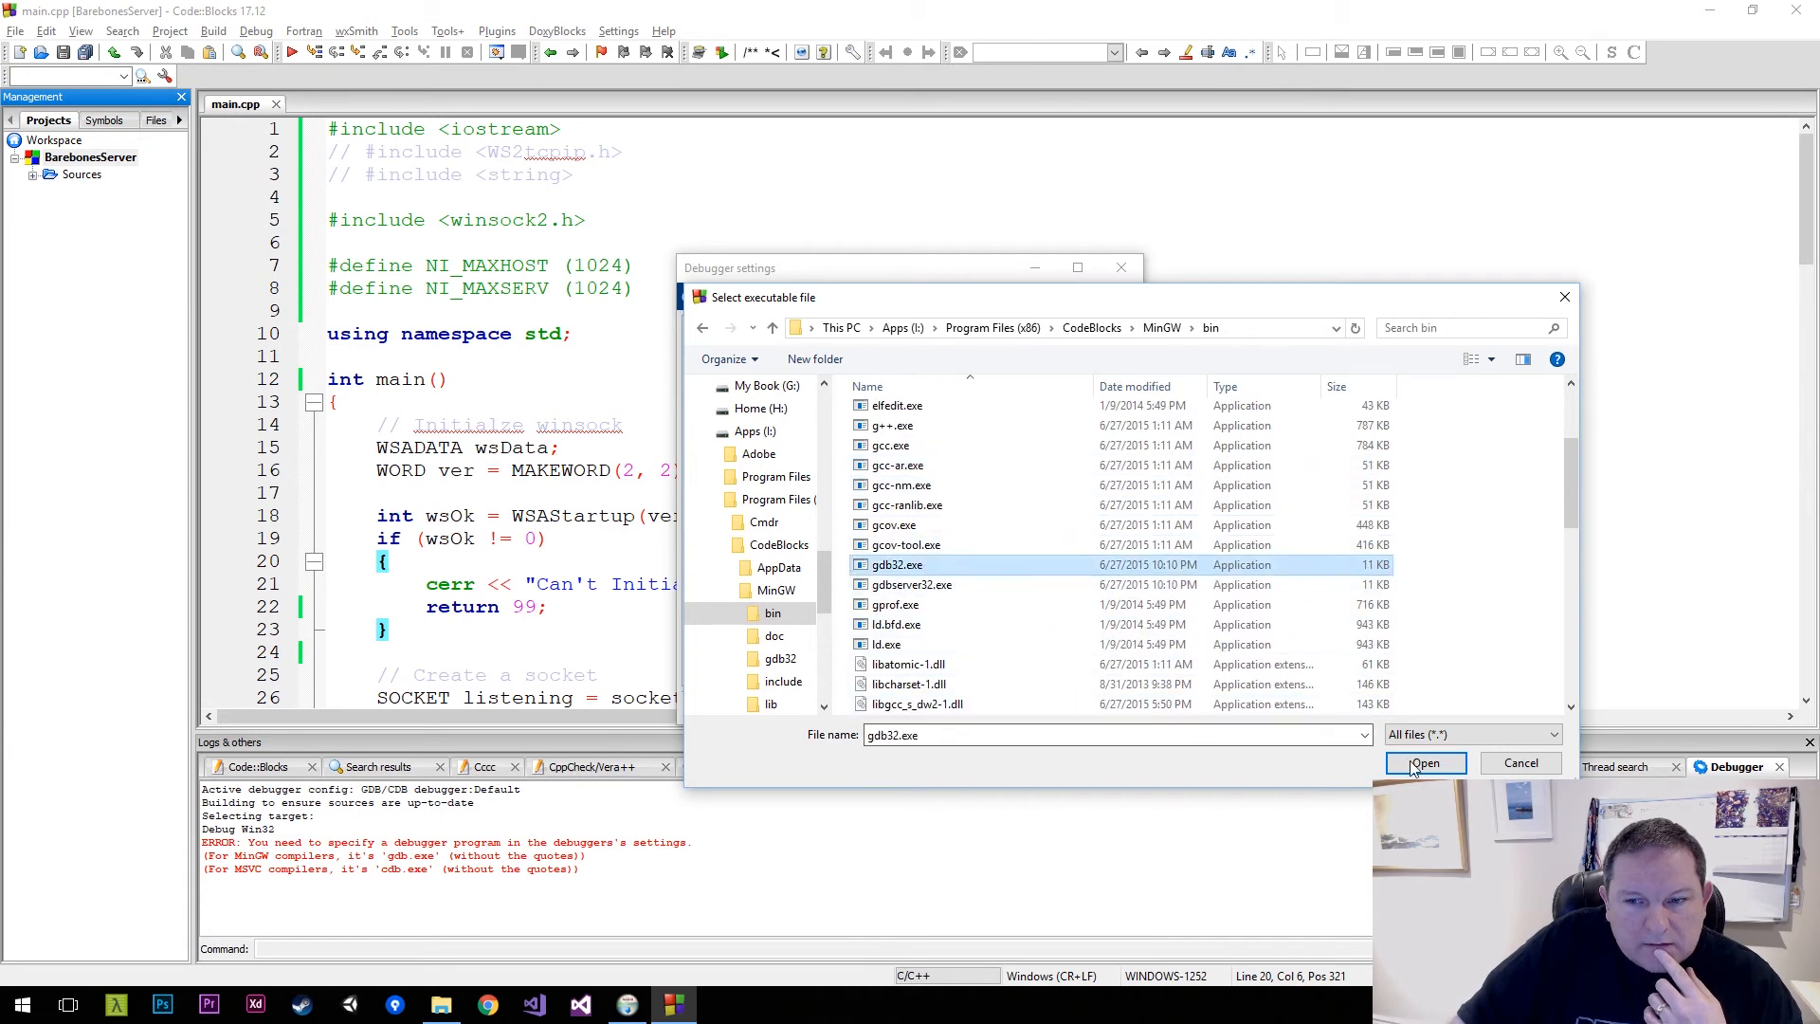
pyautogui.click(1425, 763)
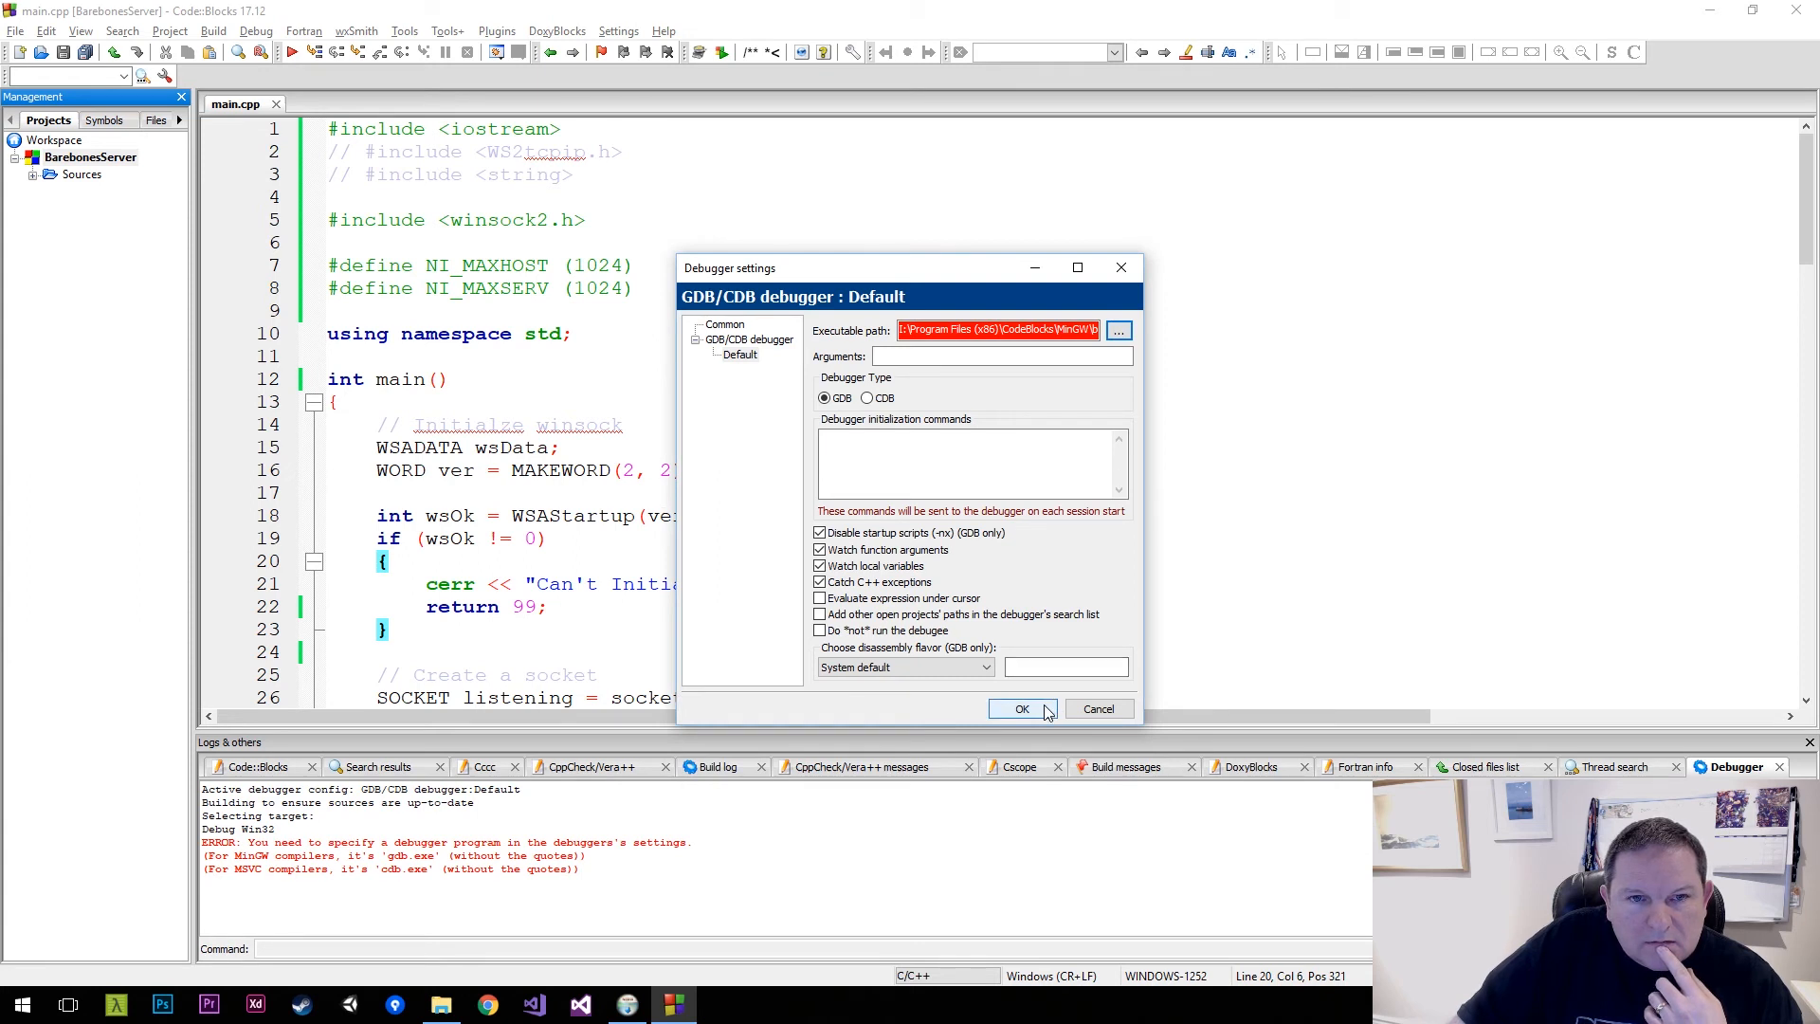
pyautogui.click(1022, 708)
pyautogui.write('putty')
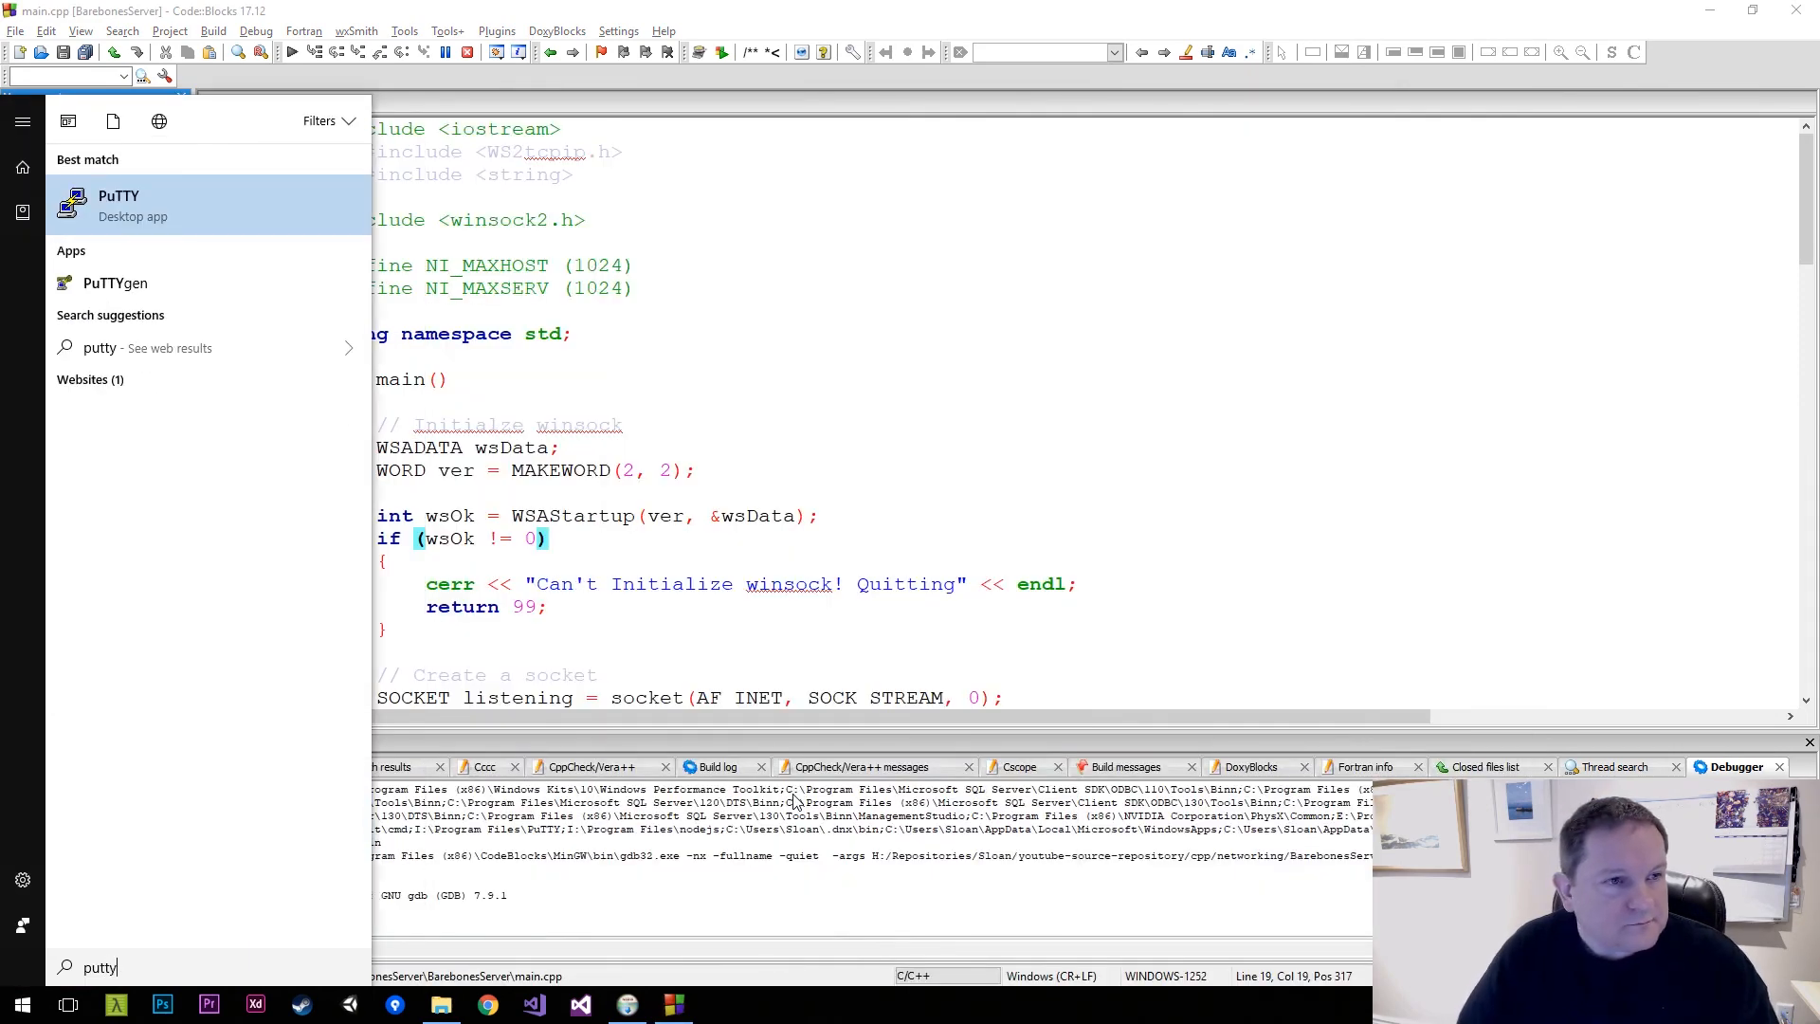
# Open PuTTY's 127.0.0.1 session and send 'Hello' and 'This is from Codeblocks!'
pyautogui.click(119, 203)
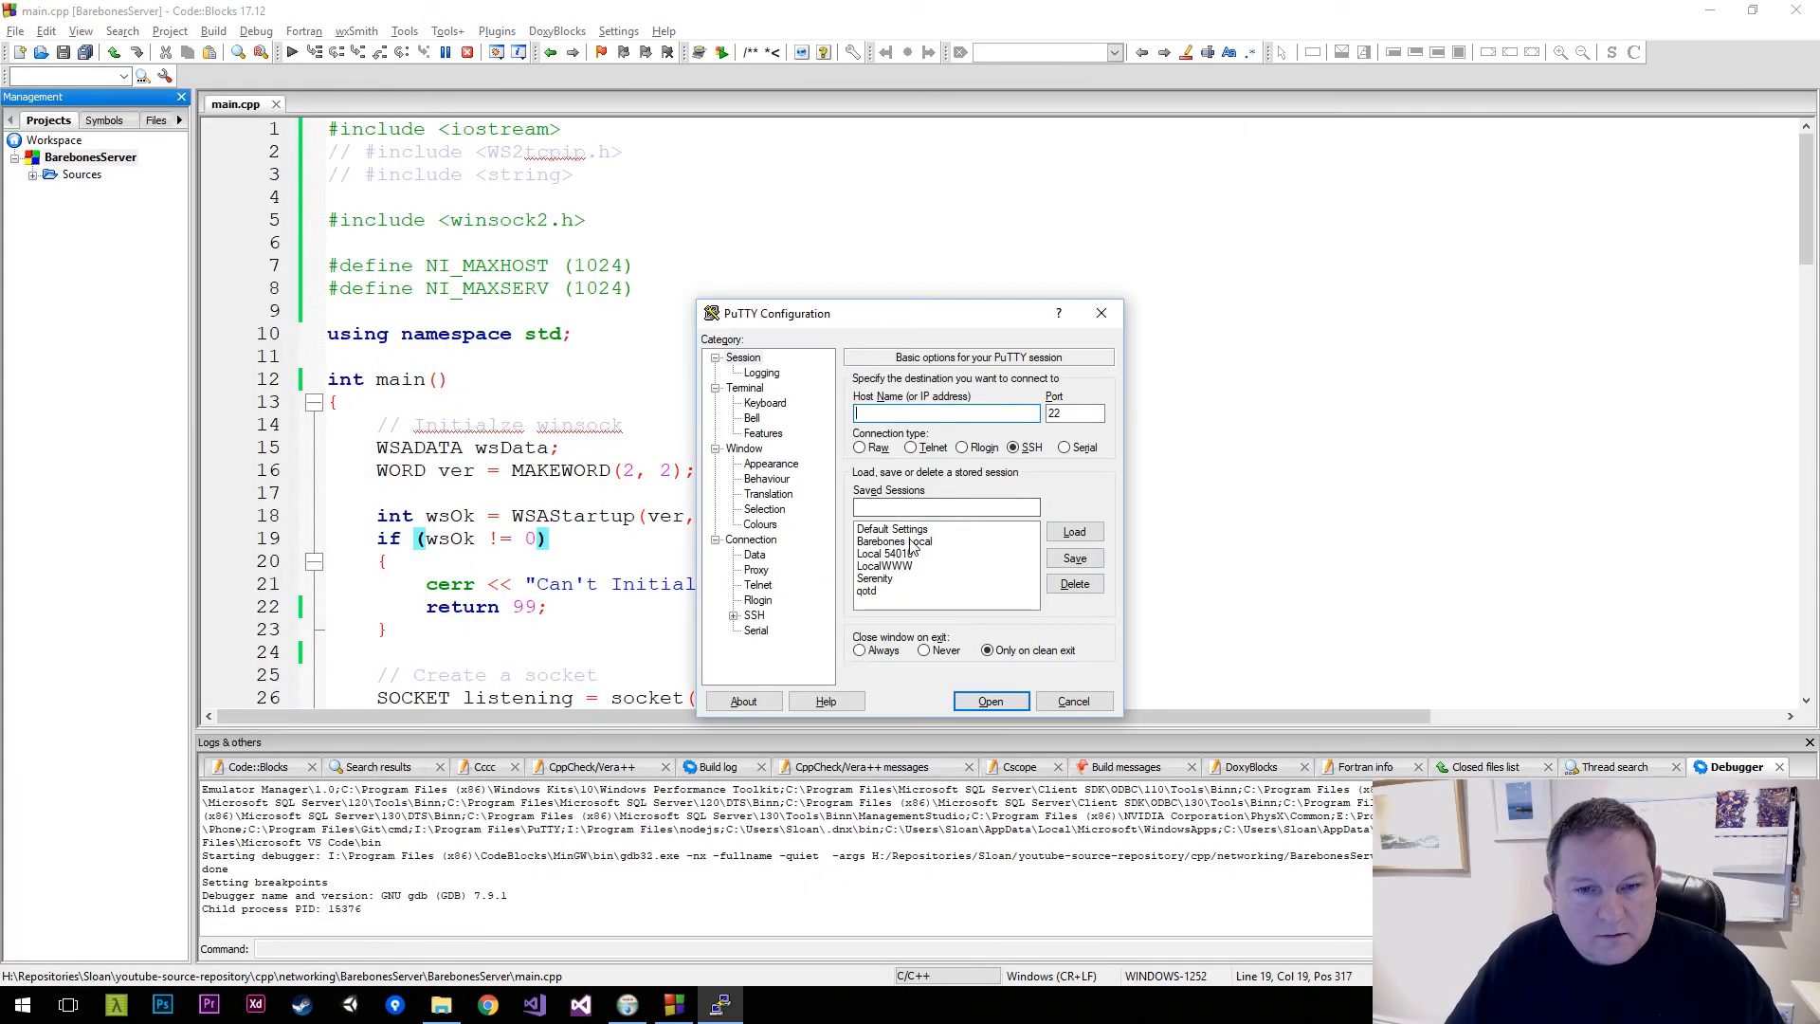
pyautogui.click(991, 701)
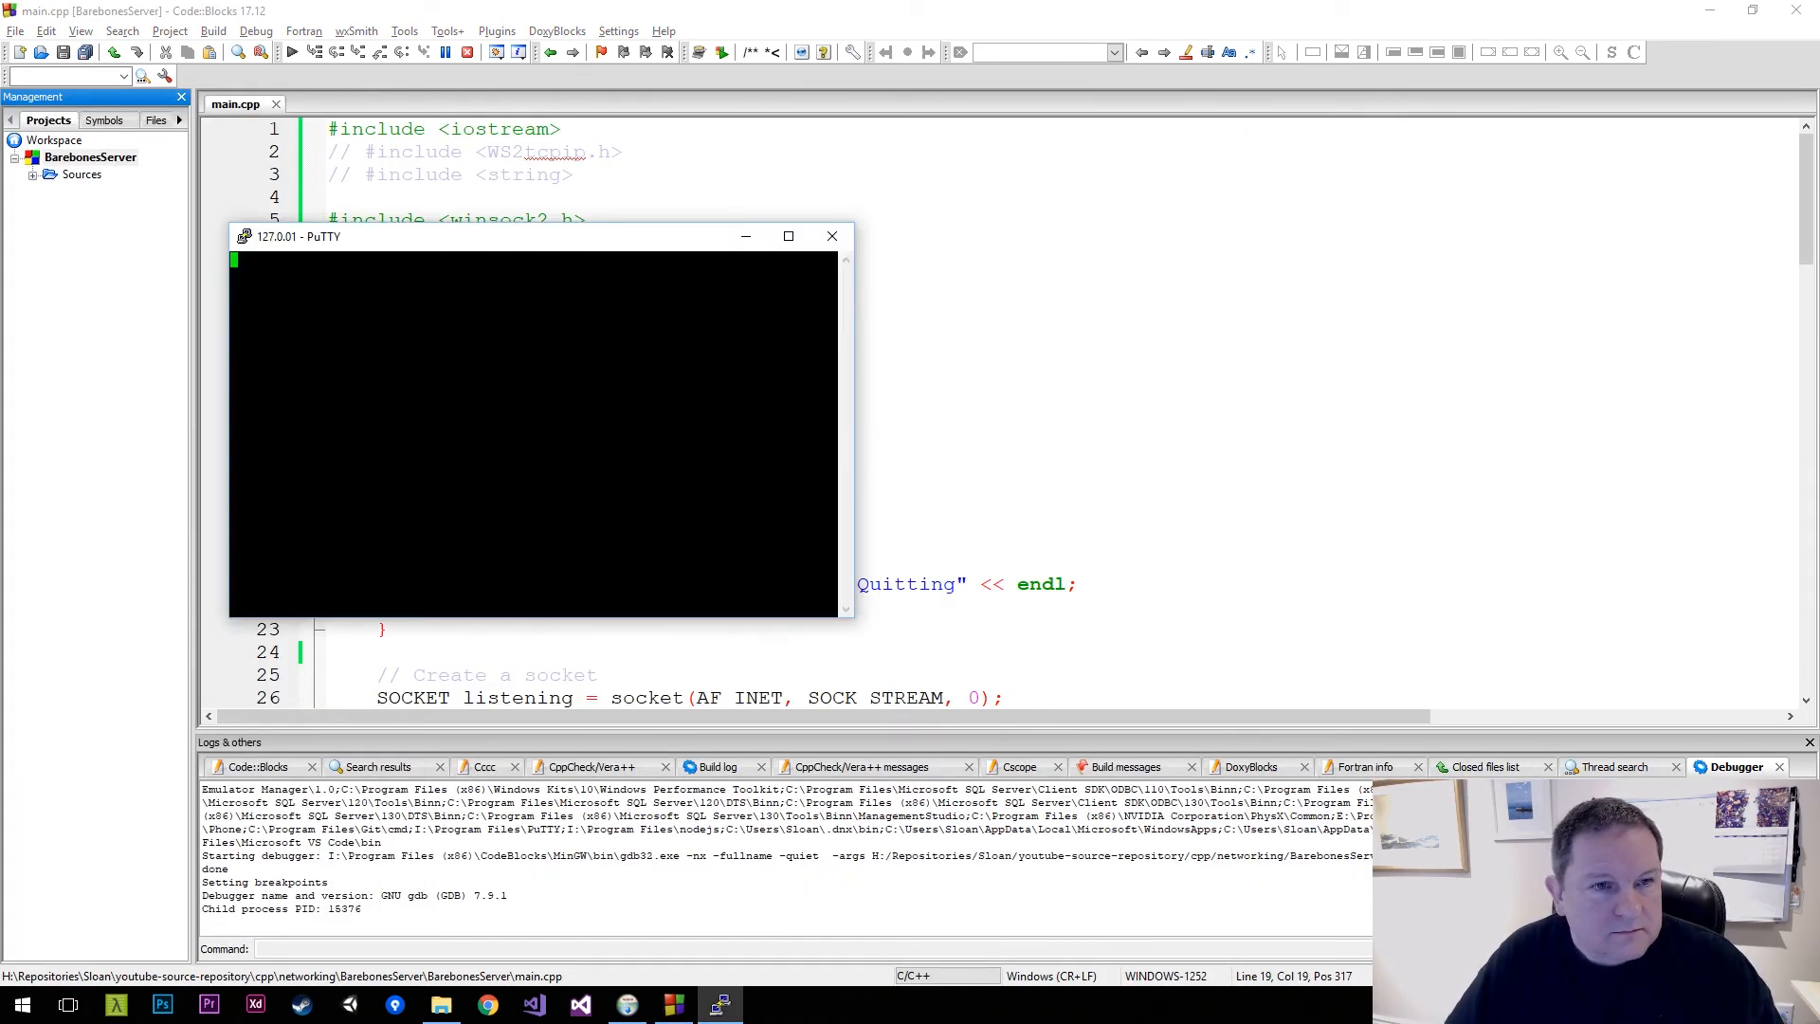
pyautogui.moveTo(307, 236); pyautogui.dragTo(470, 240)
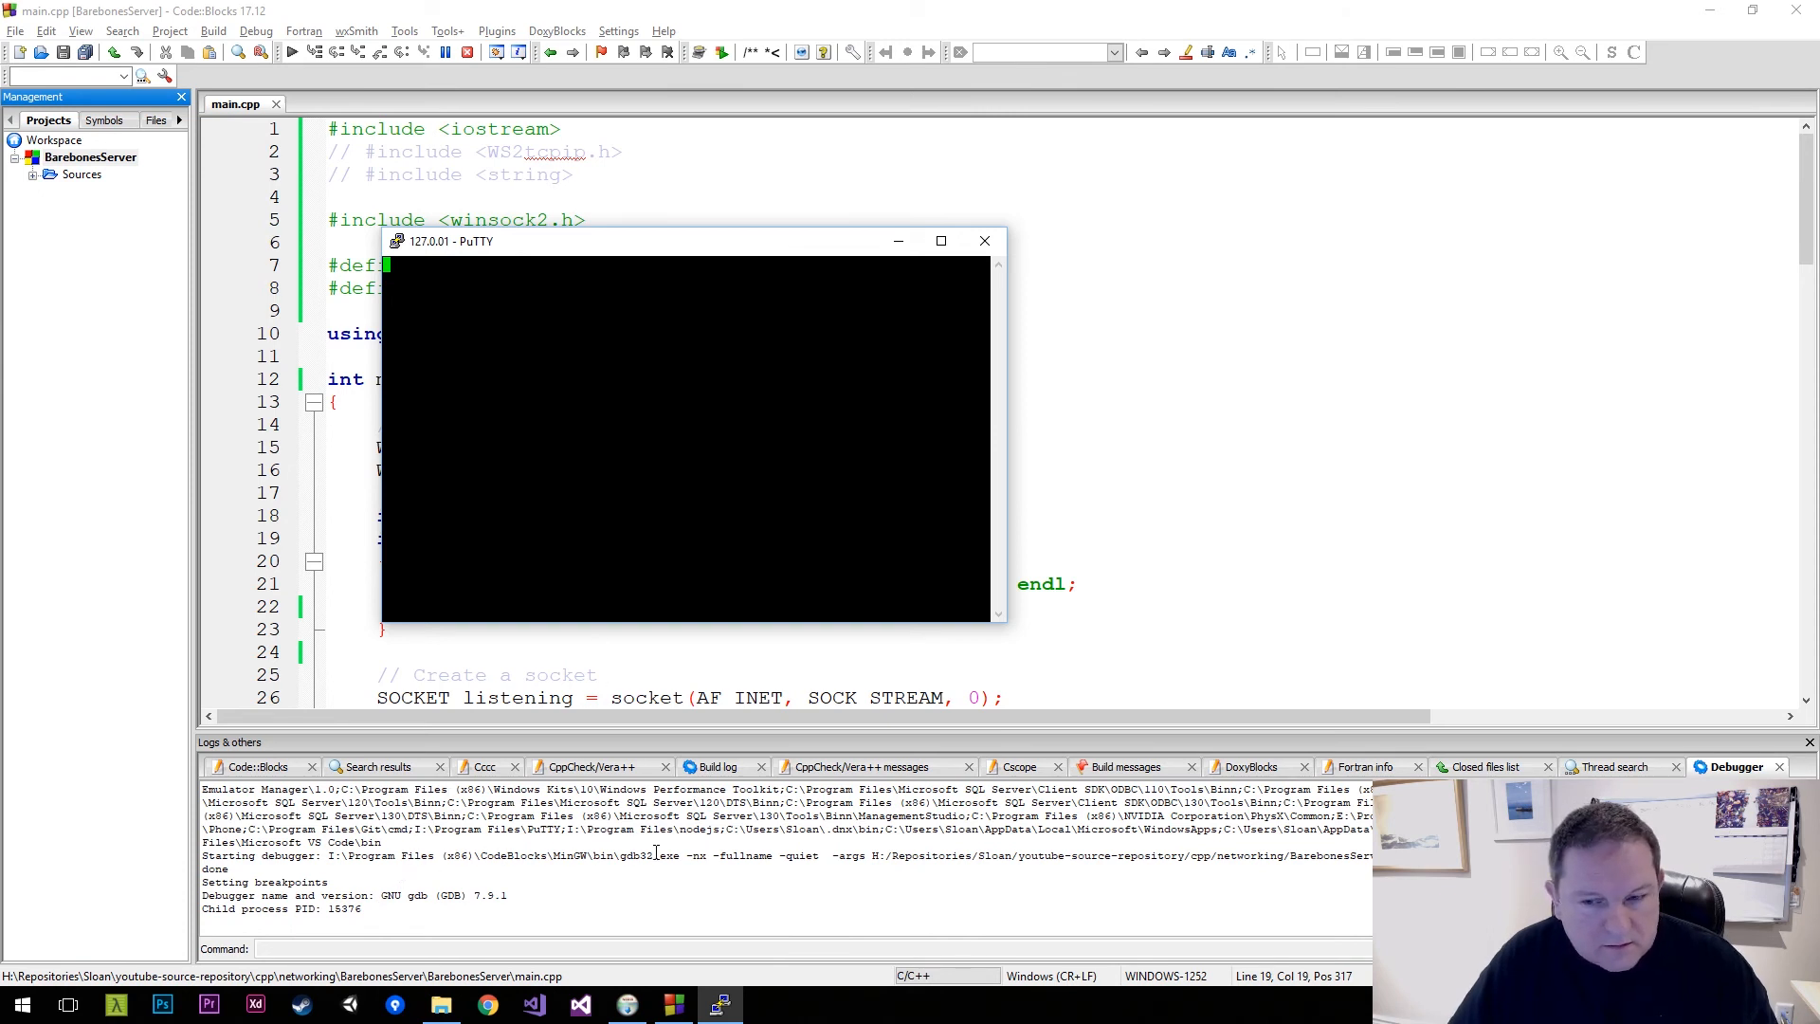
pyautogui.write('Hello')
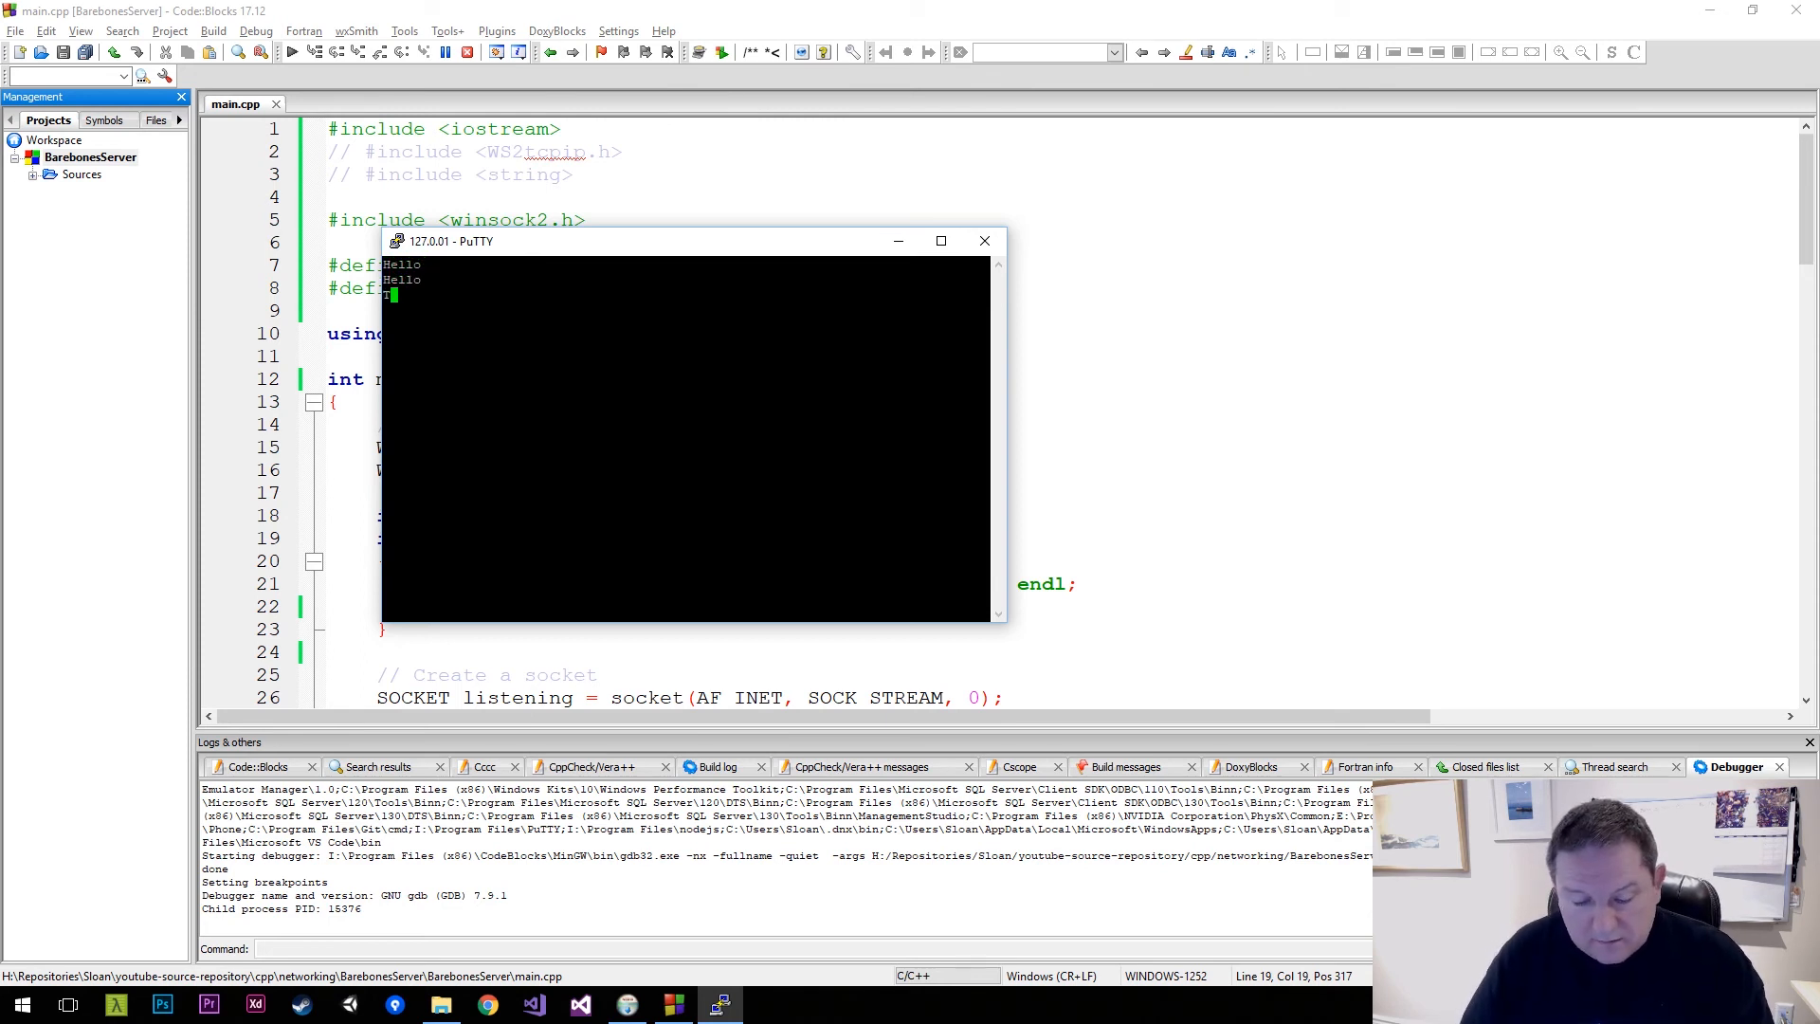
pyautogui.write('This is from Codeblocks!')
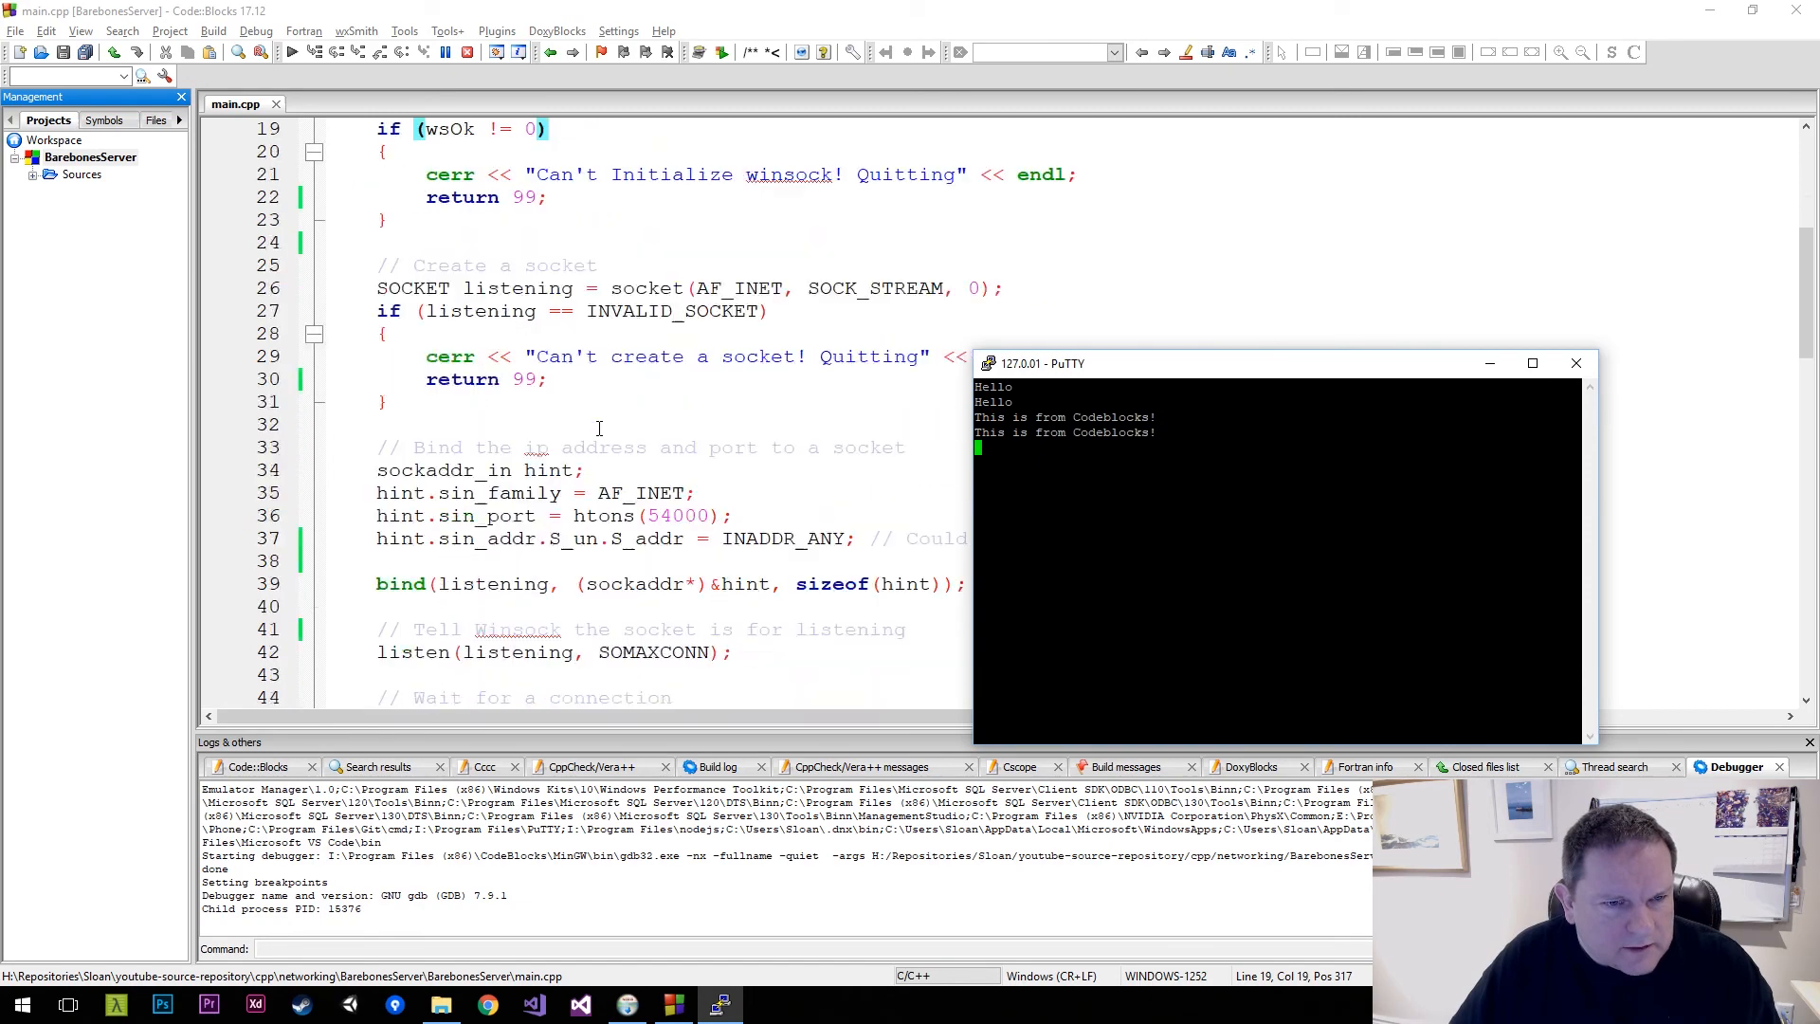
pyautogui.scroll(-3)
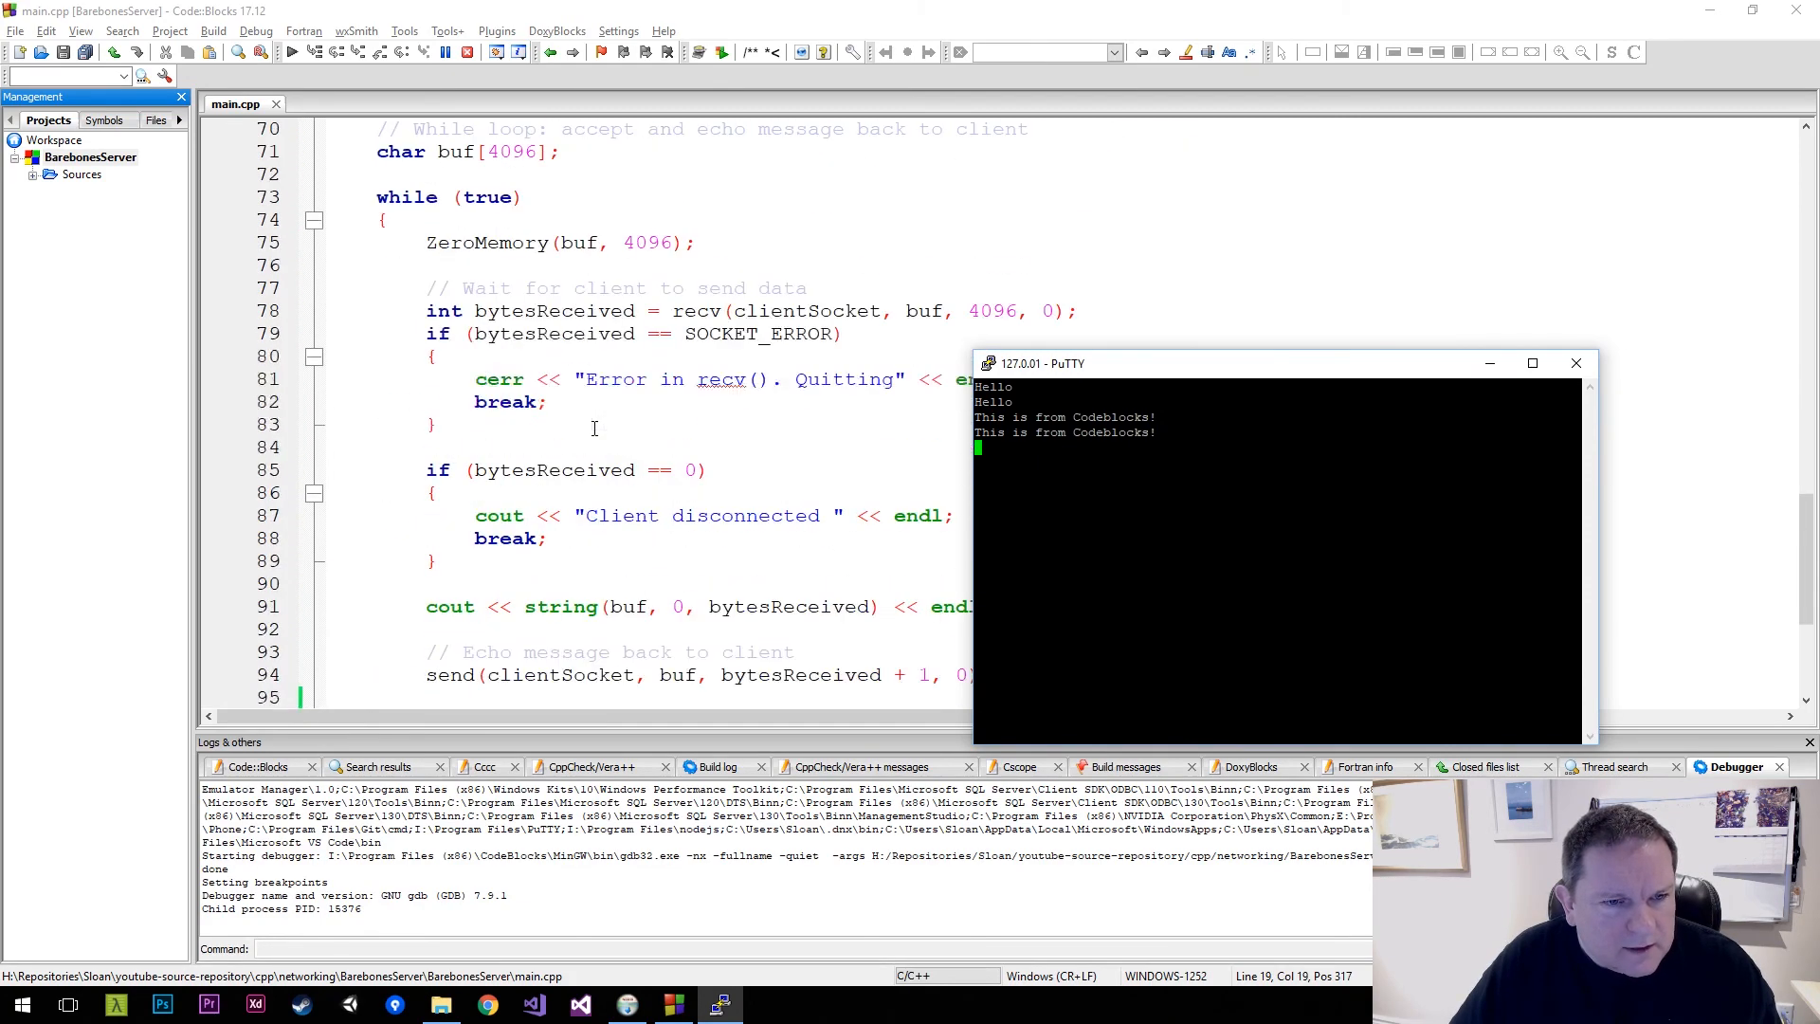
pyautogui.scroll(-3)
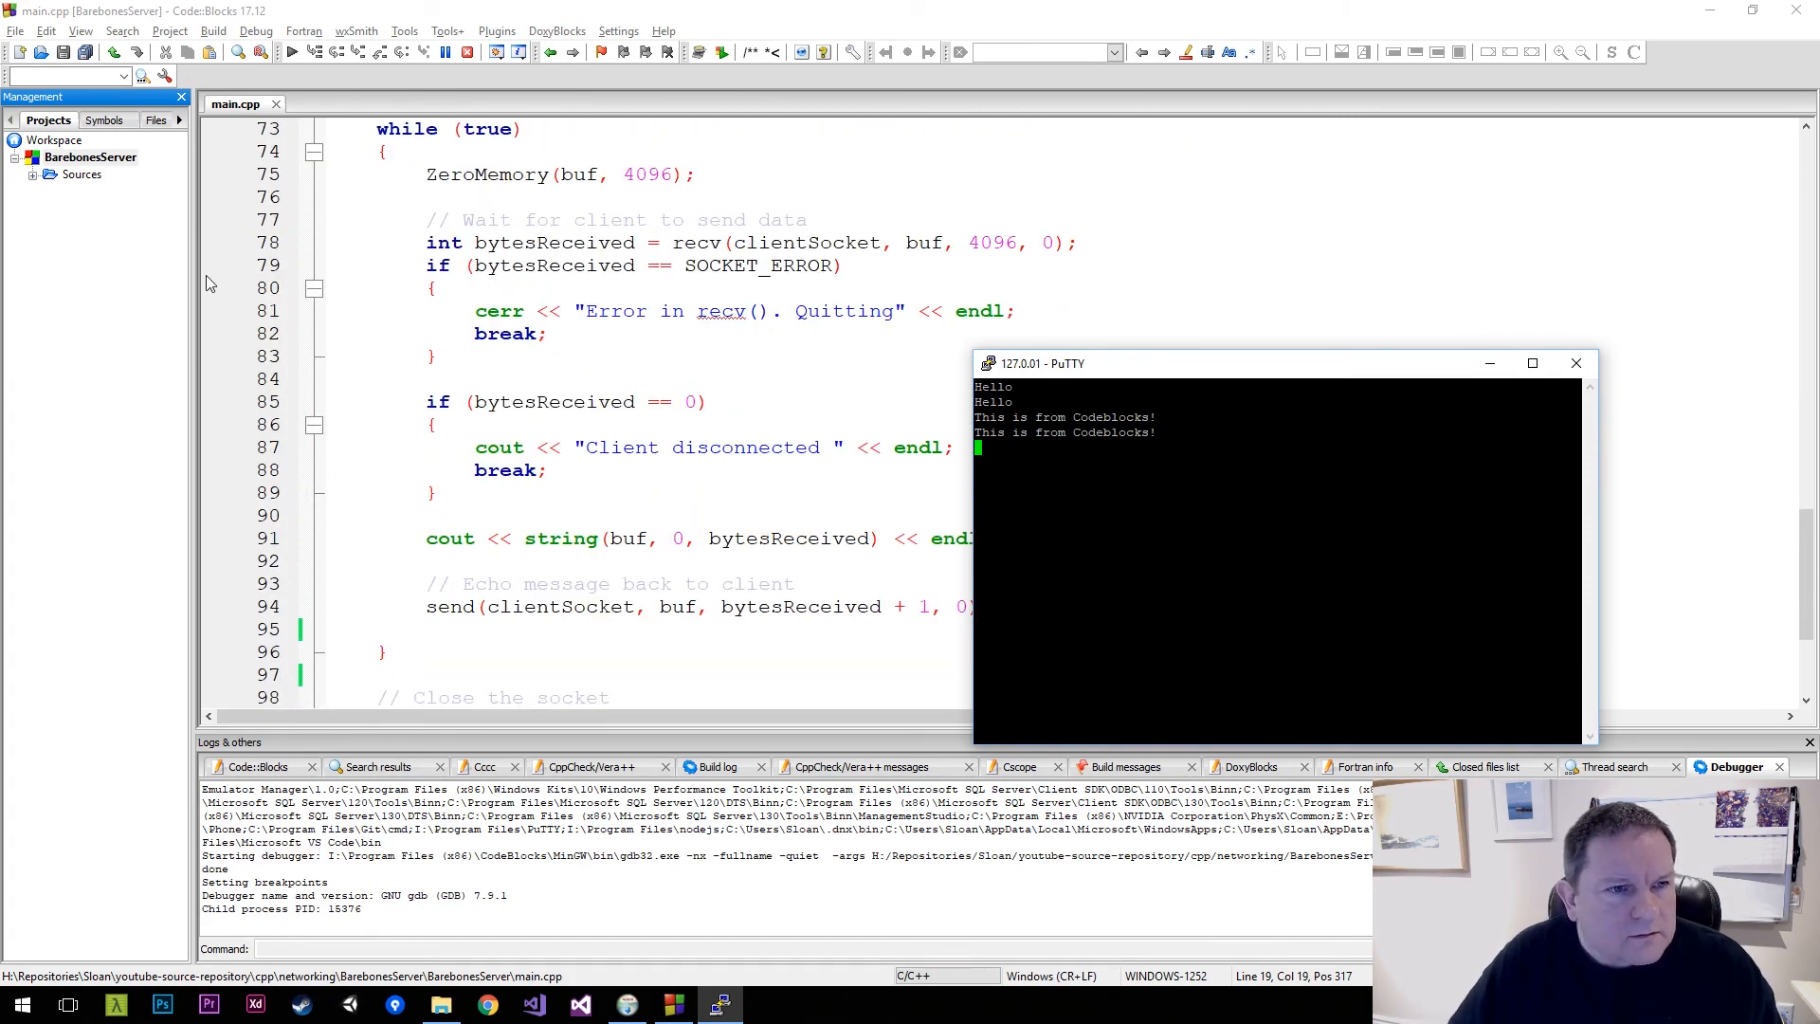
# Set a breakpoint on line 79 and send 'This is a message' from PuTTY
pyautogui.click(456, 265)
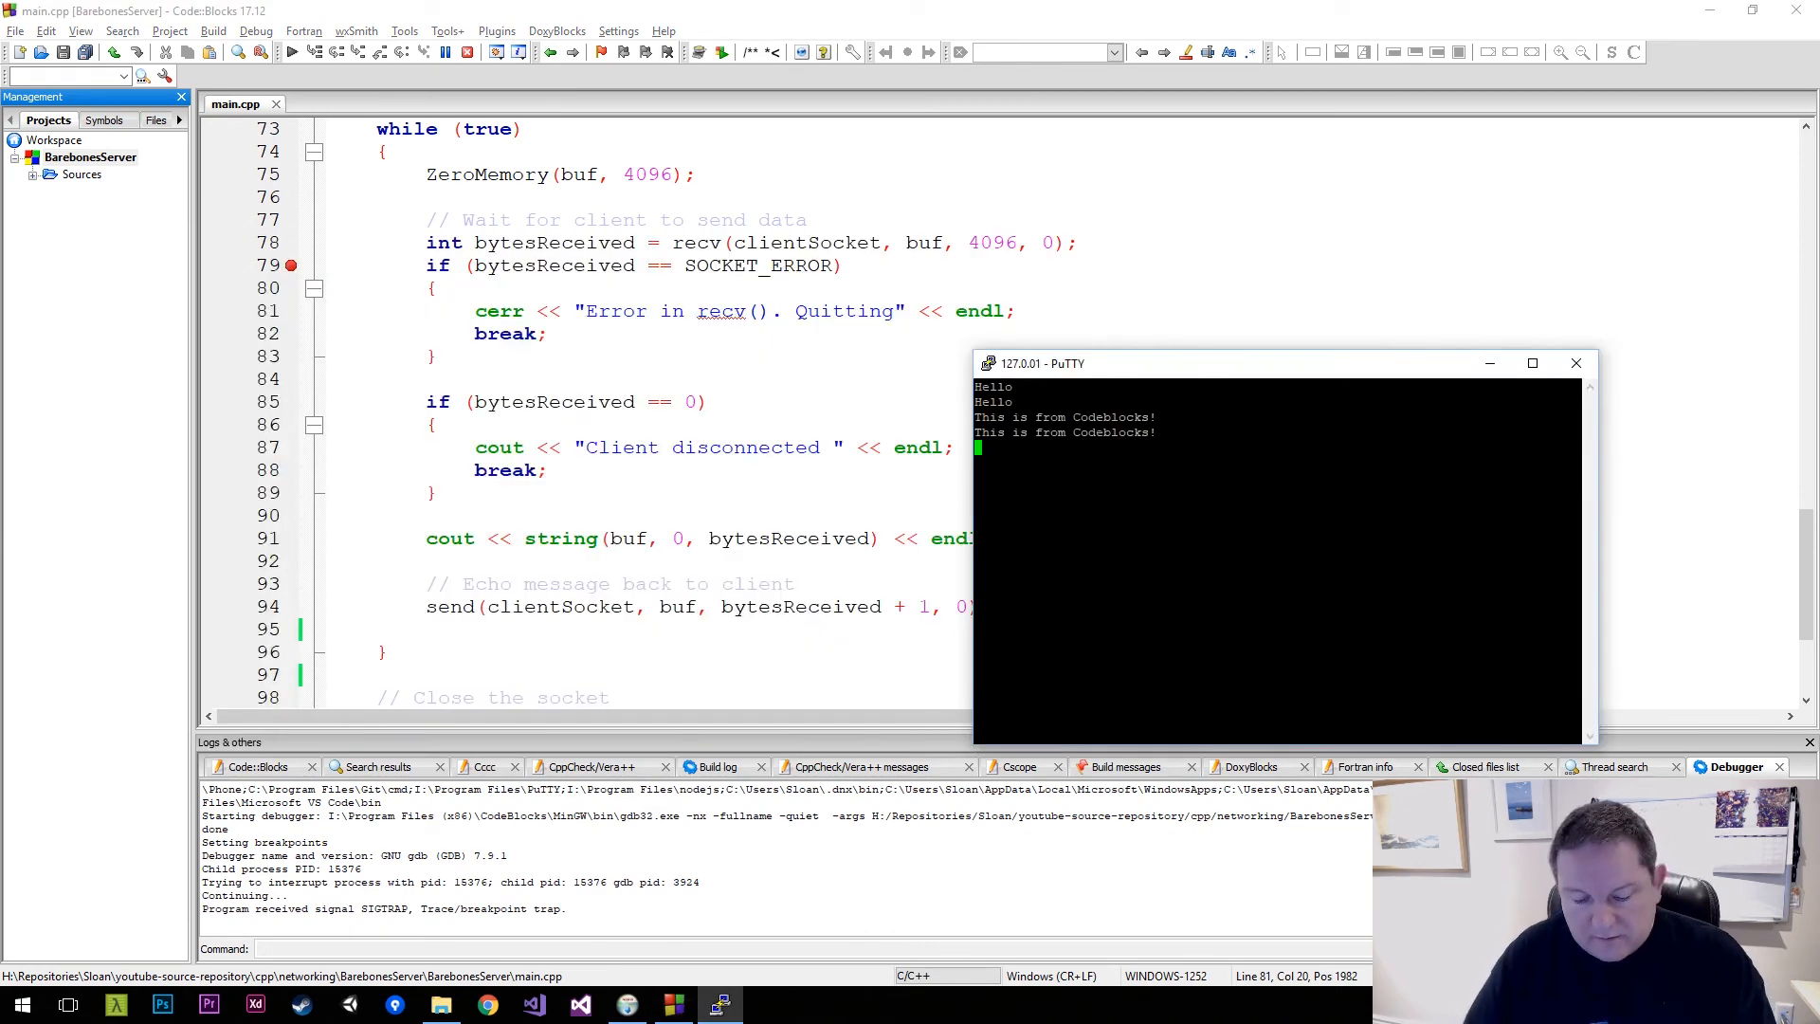
pyautogui.write('This is a')
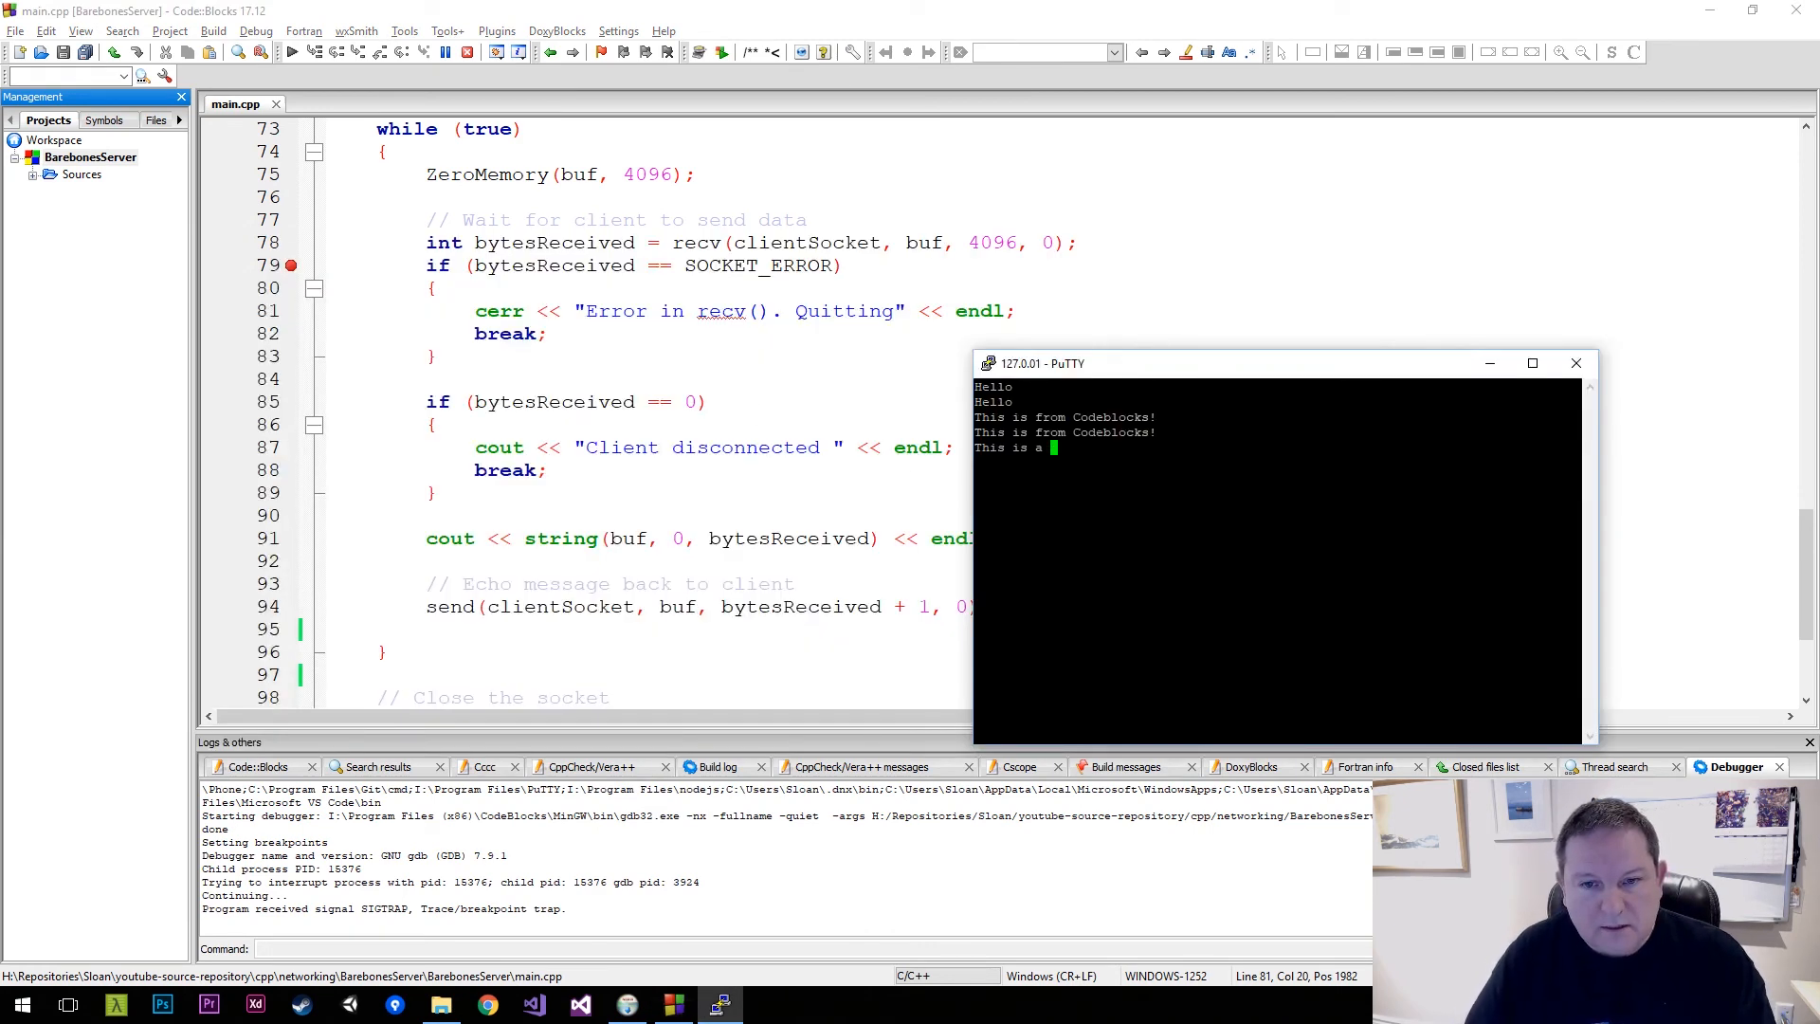
pyautogui.write('message')
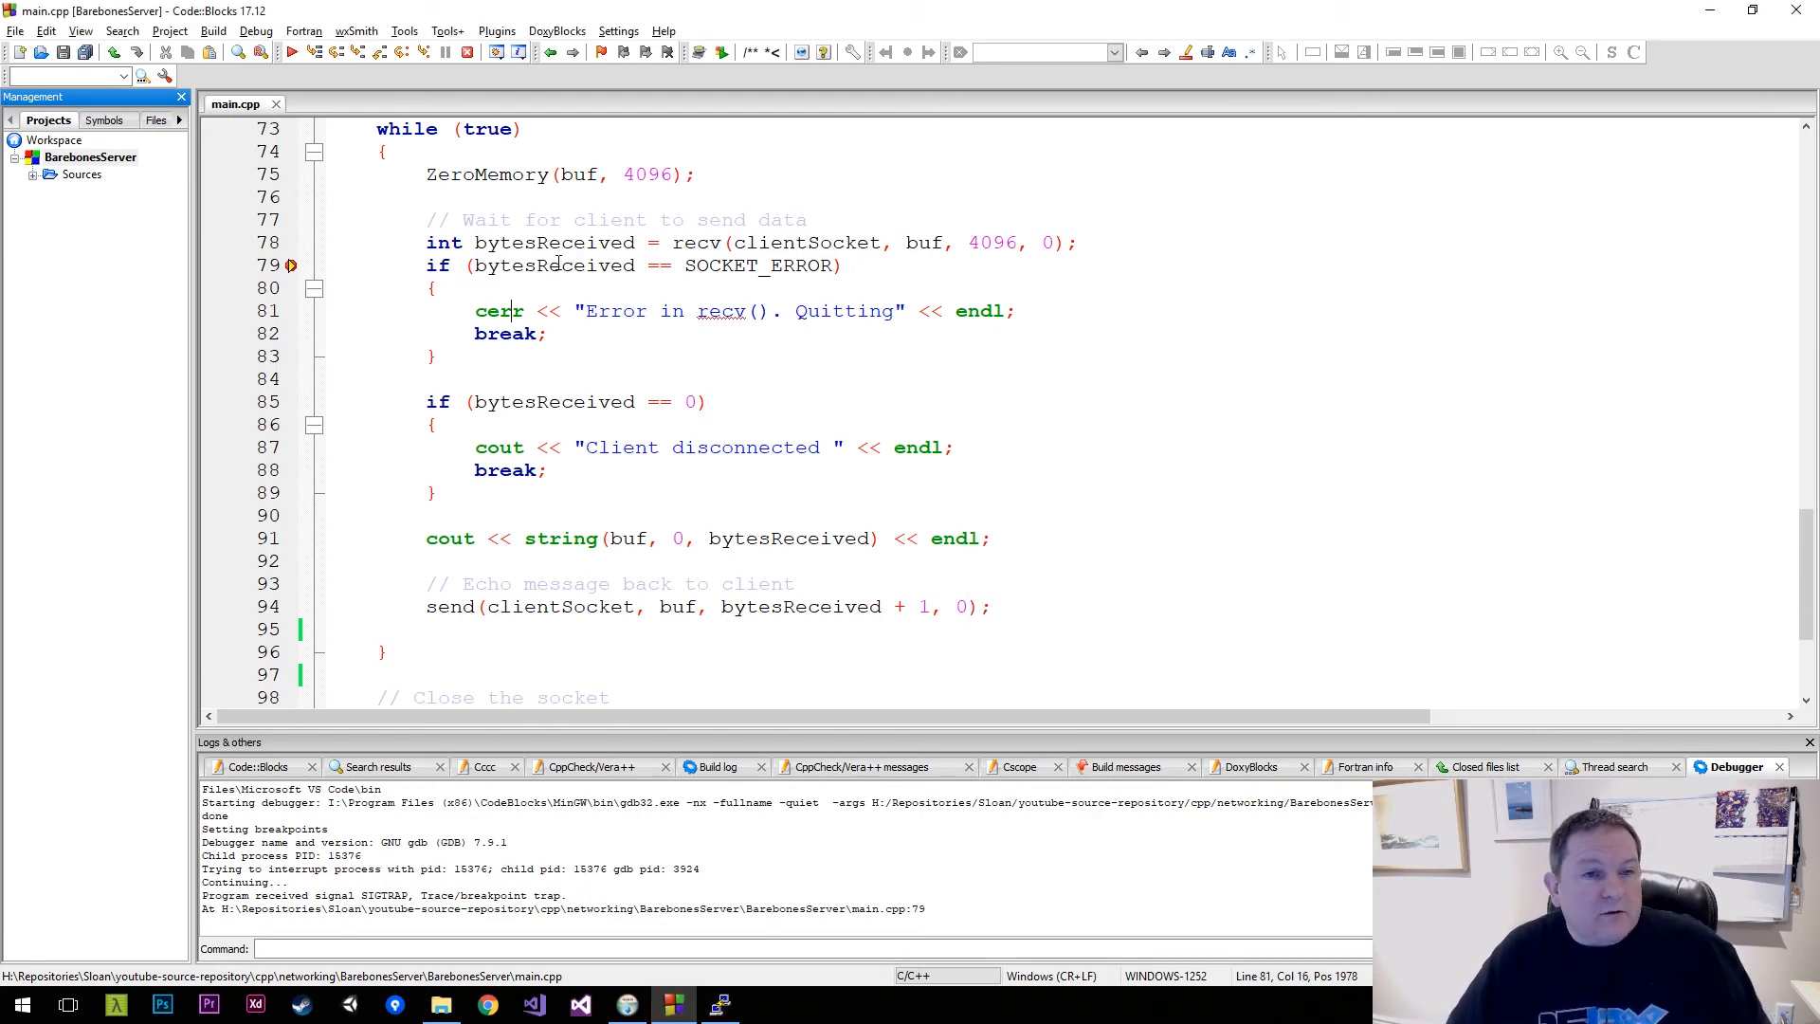
pyautogui.doubleClick(554, 266)
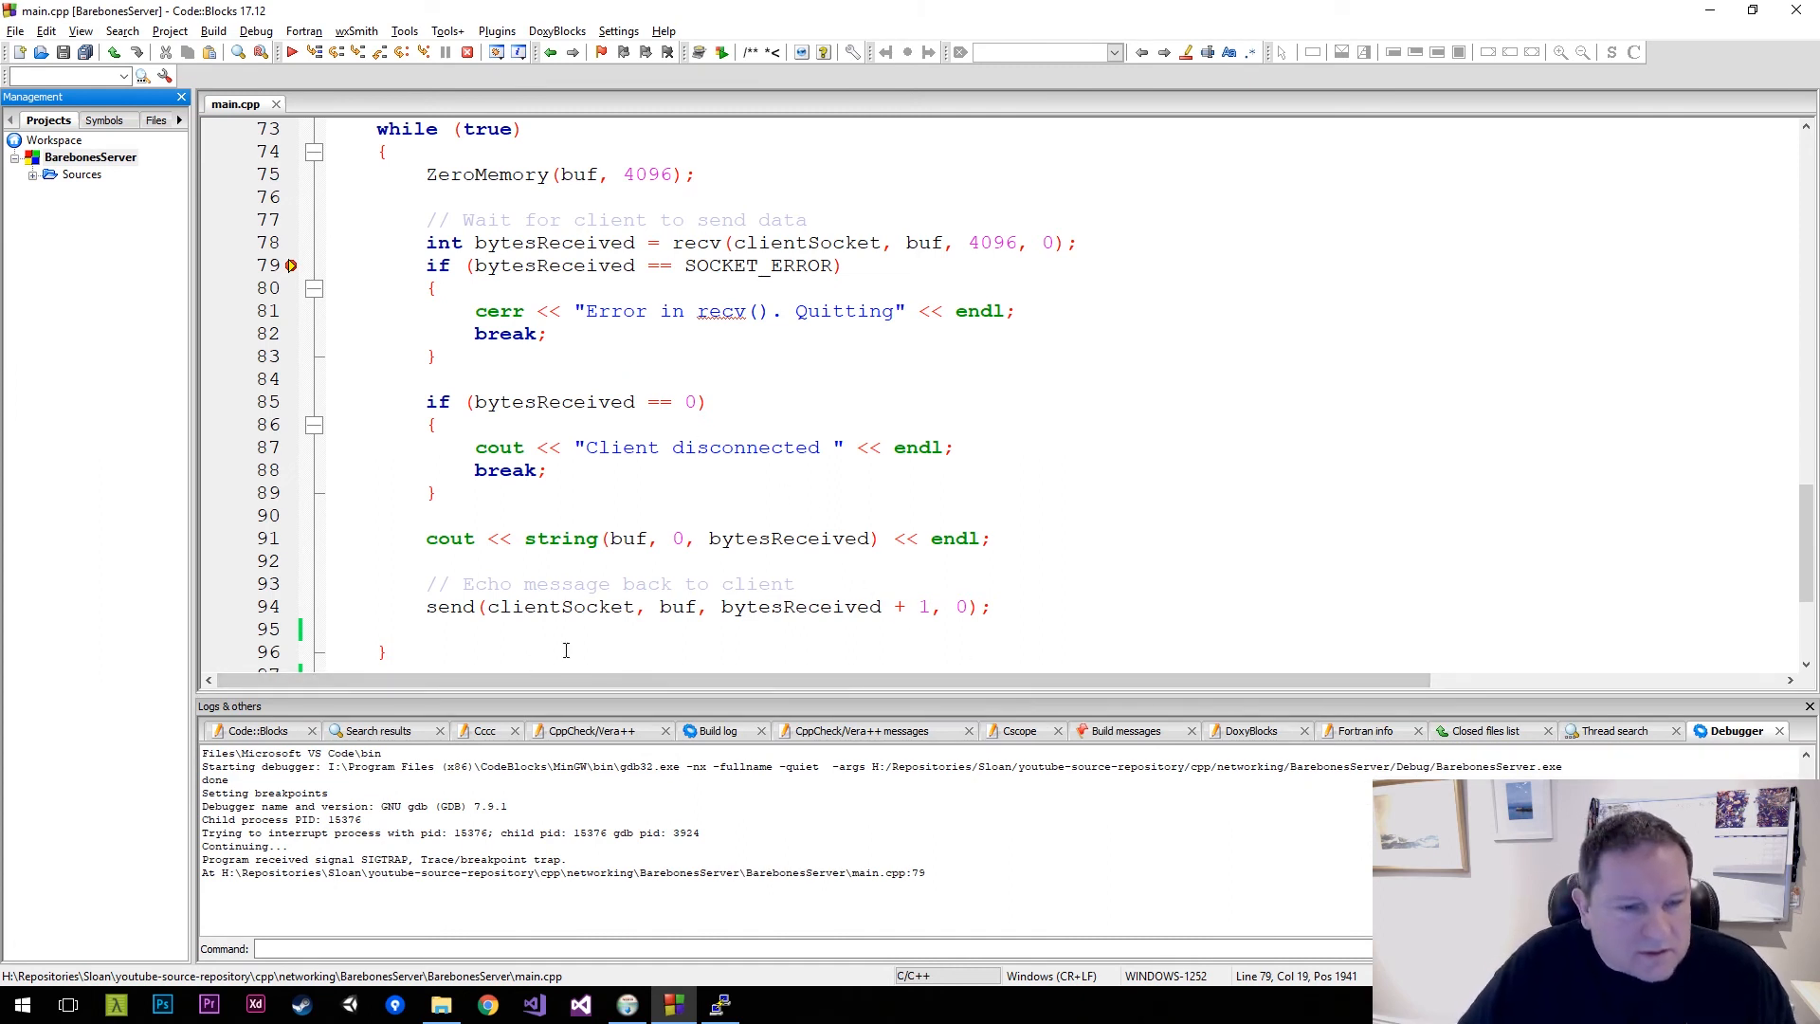
# Add bytesReceived to the Watches, showing 17
pyautogui.click(378, 731)
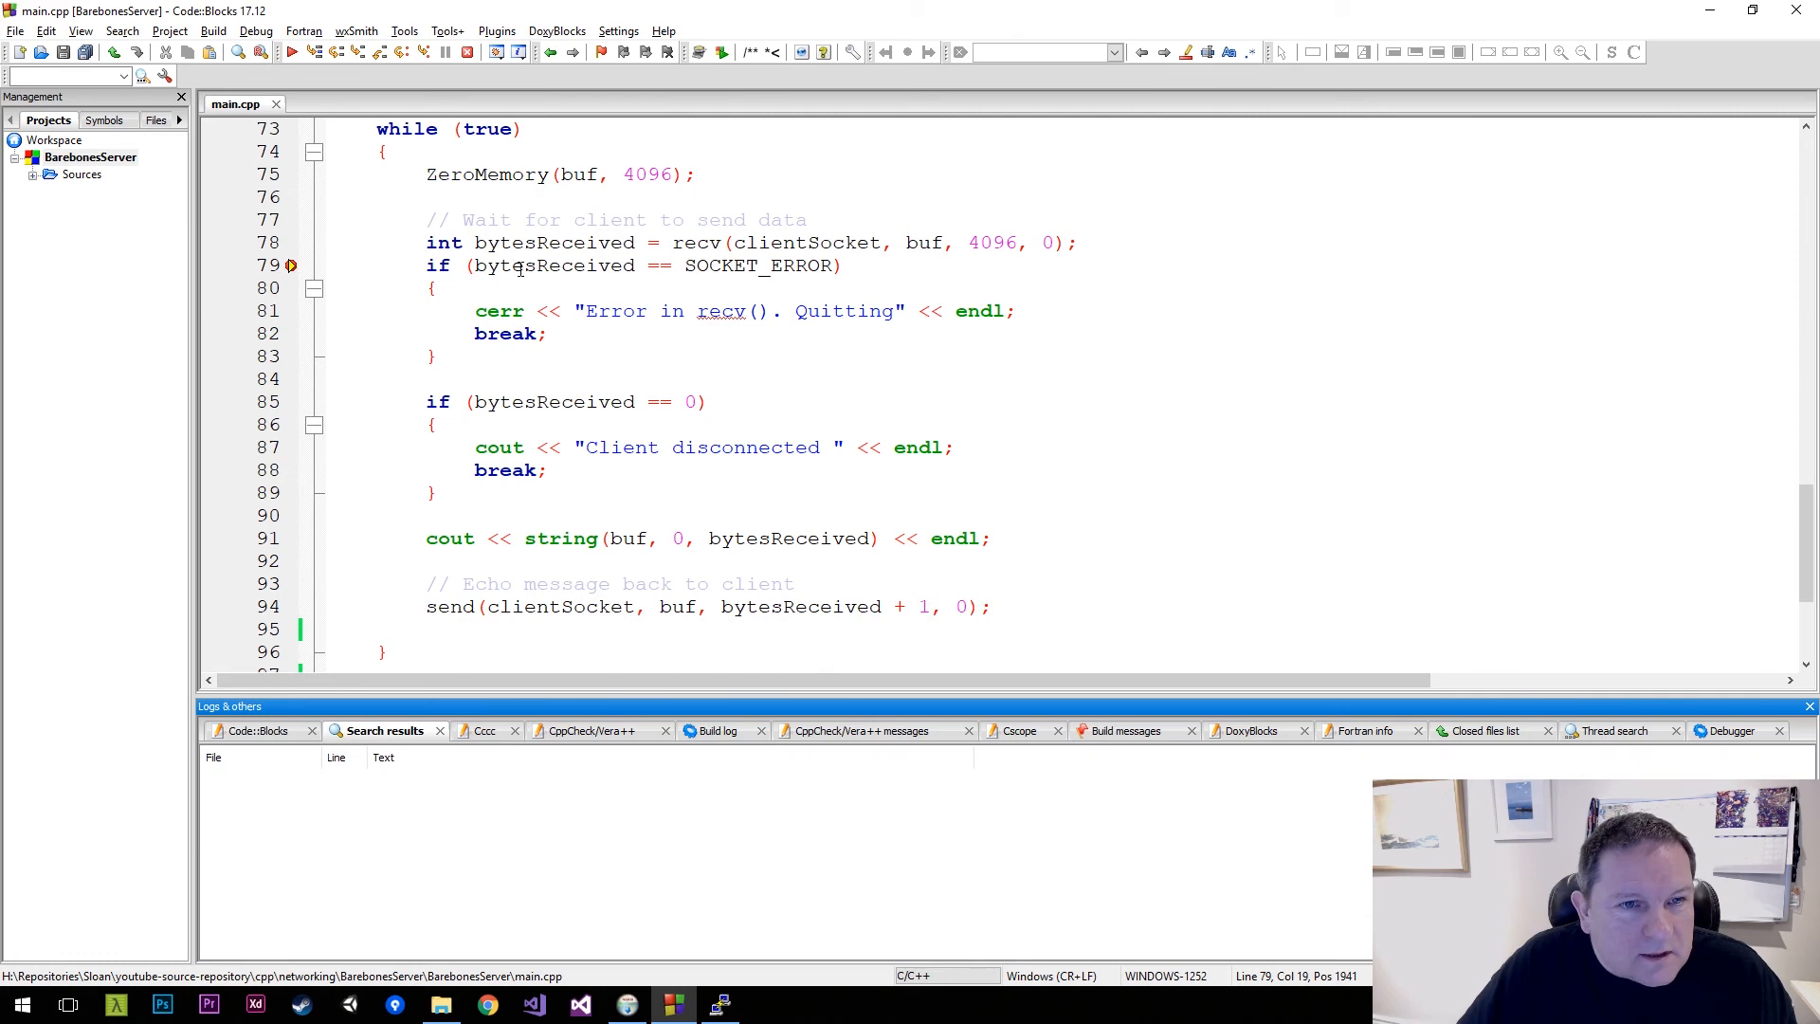
pyautogui.rightClick(522, 266)
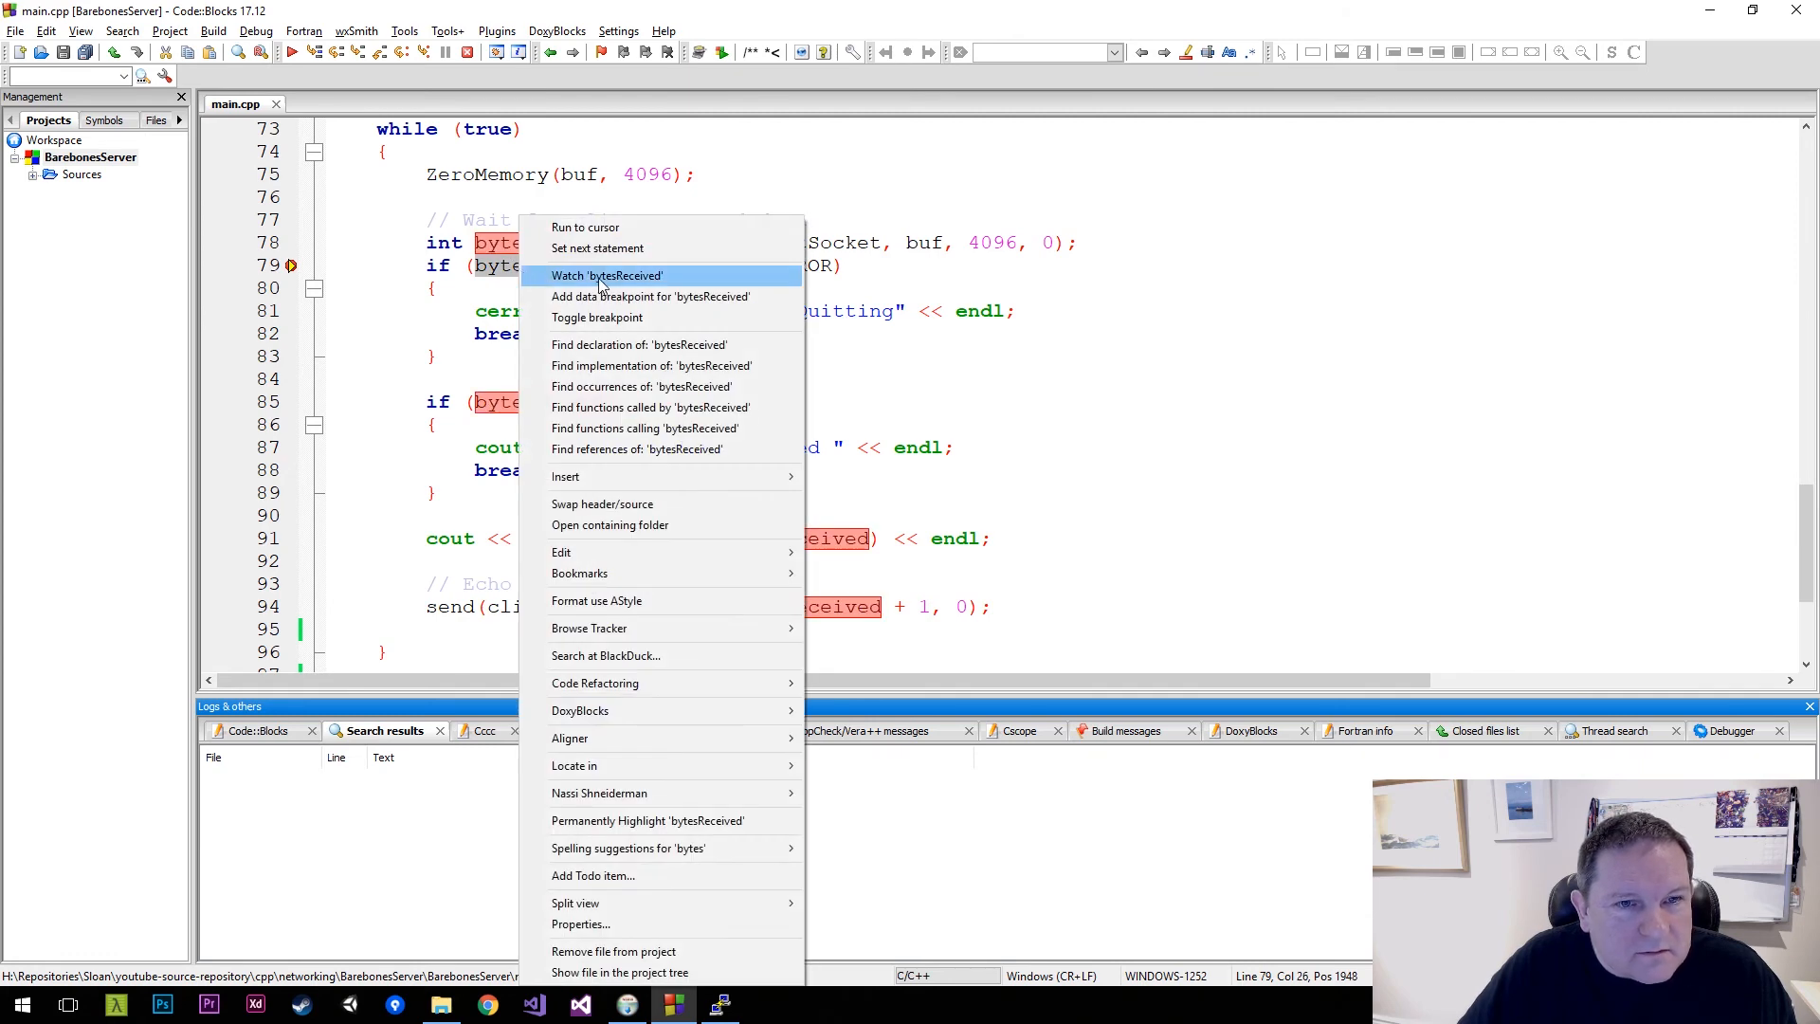
pyautogui.click(606, 275)
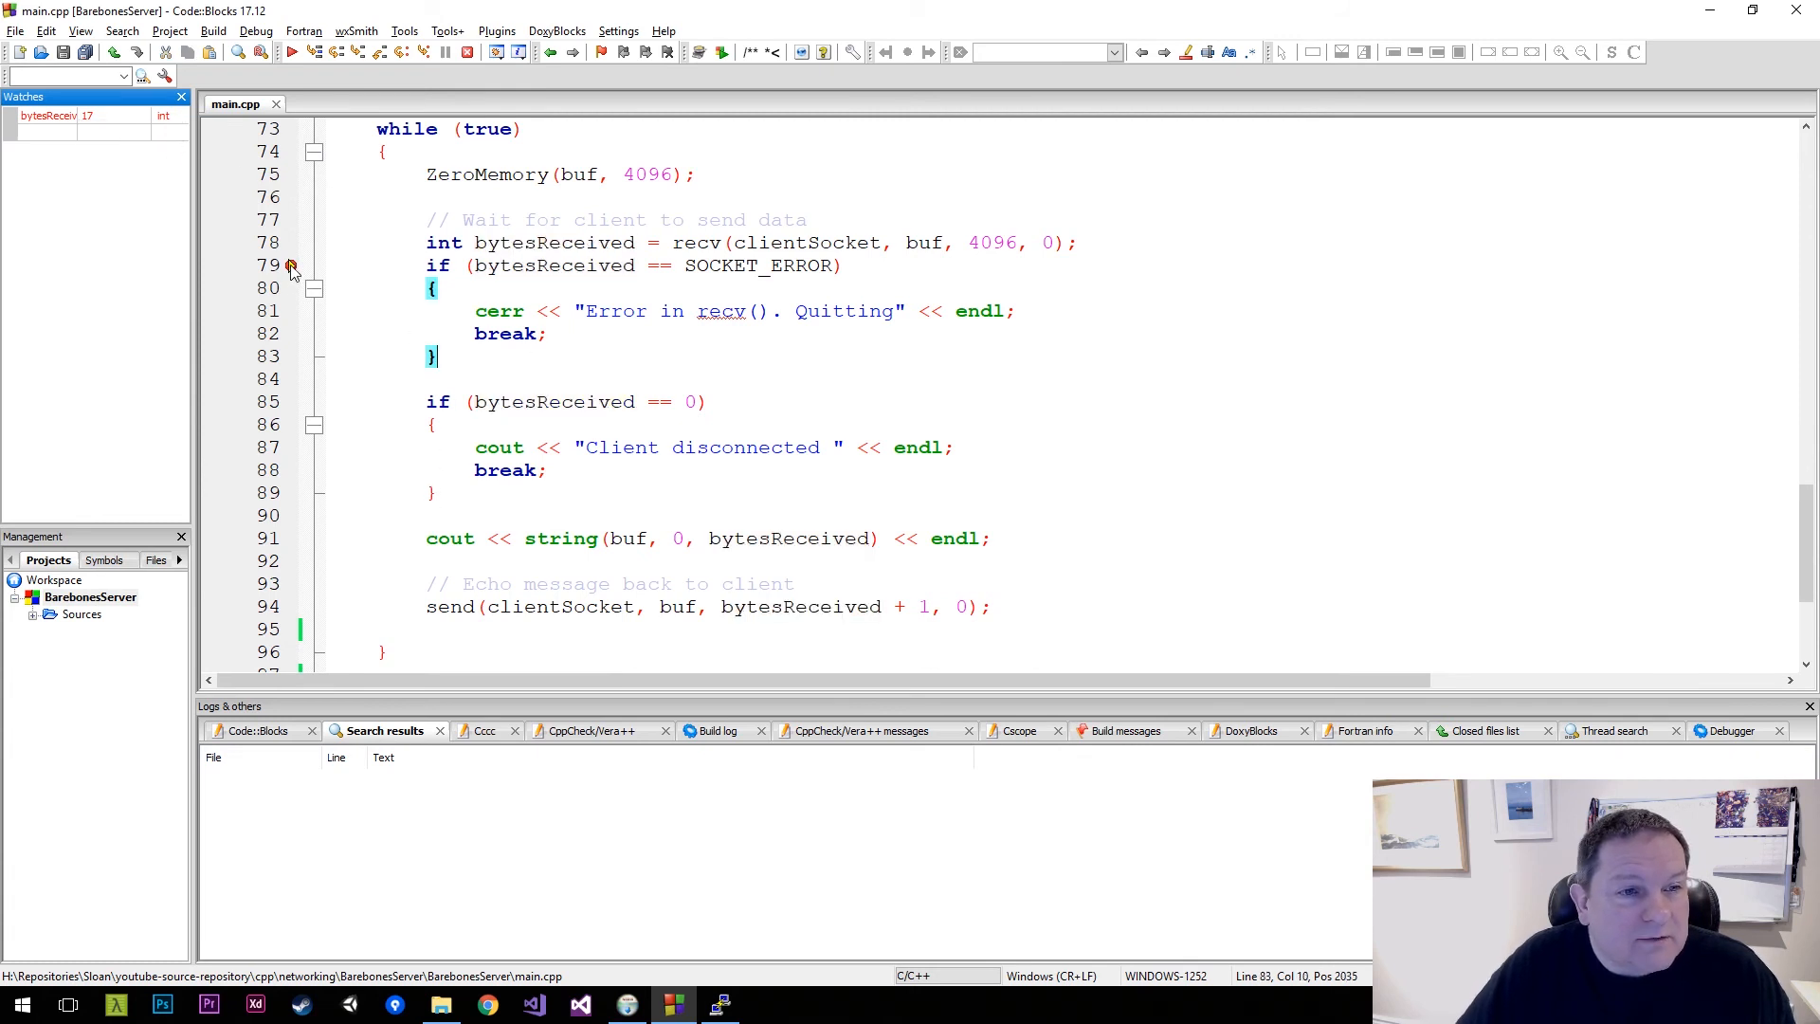
# Remove the line 79 breakpoint and send 'dfgkdfg' from PuTTY to confirm echoing
pyautogui.rightClick(551, 266)
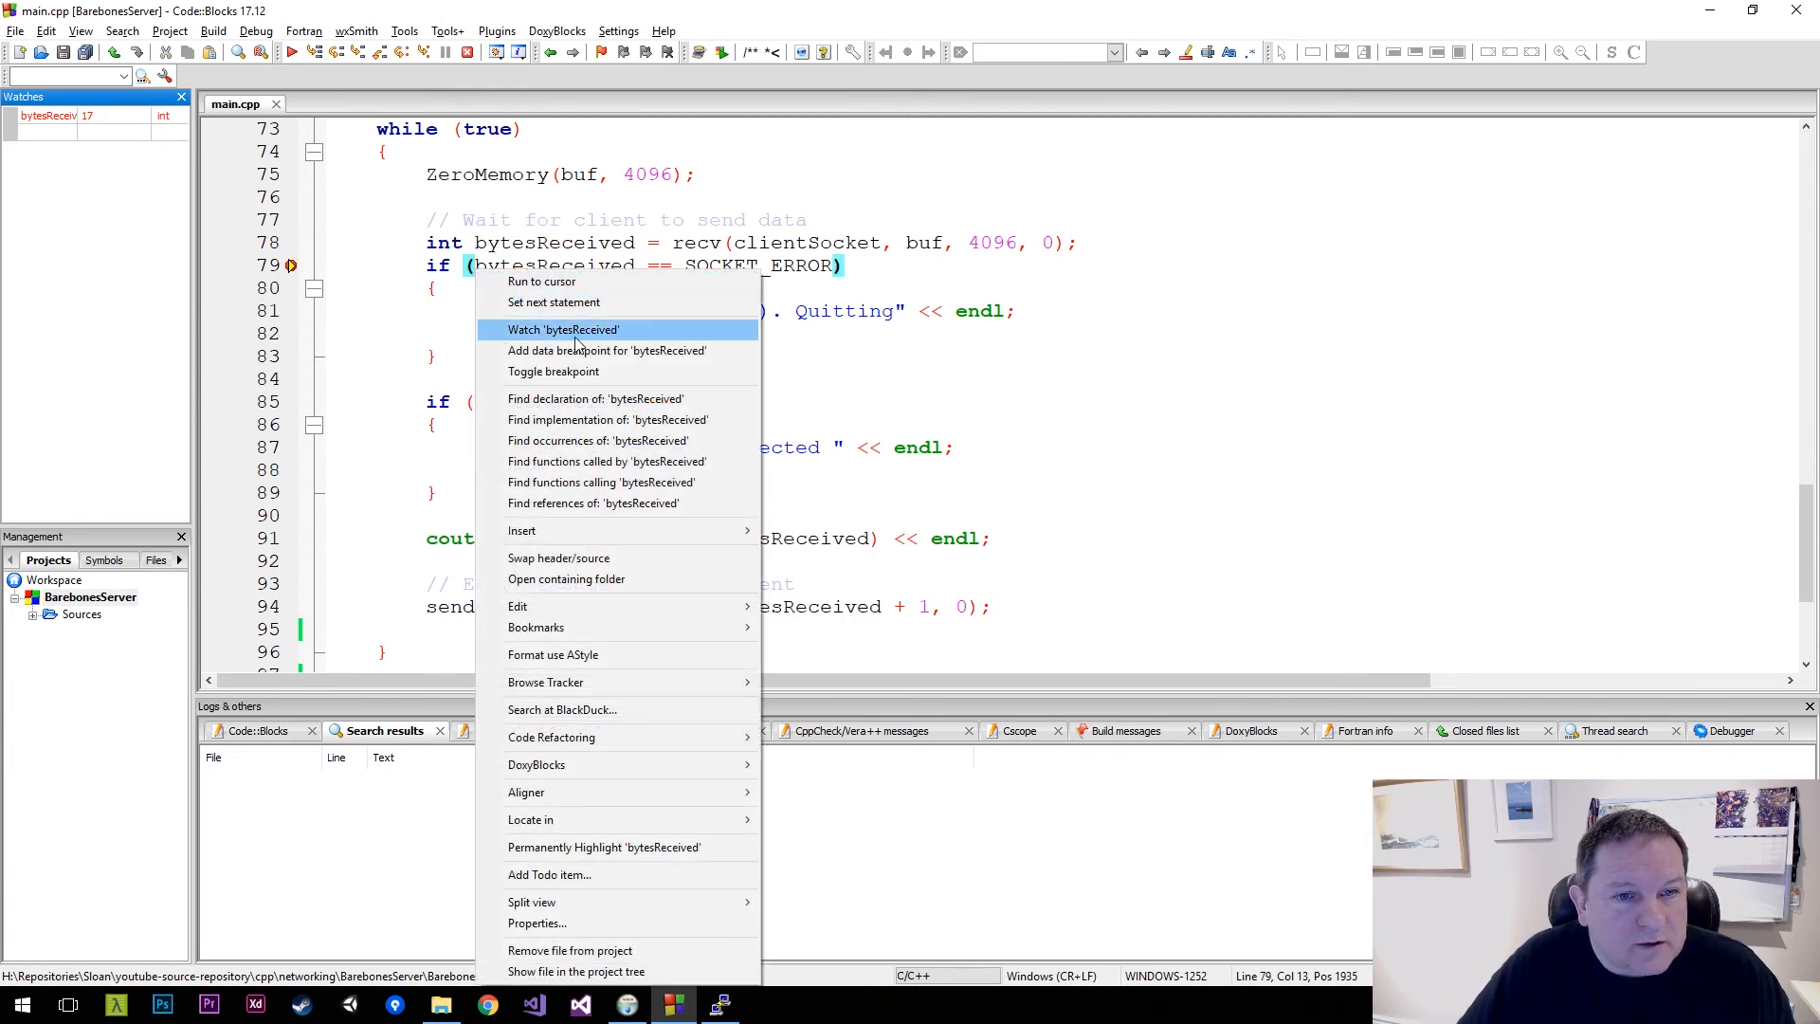
pyautogui.click(554, 371)
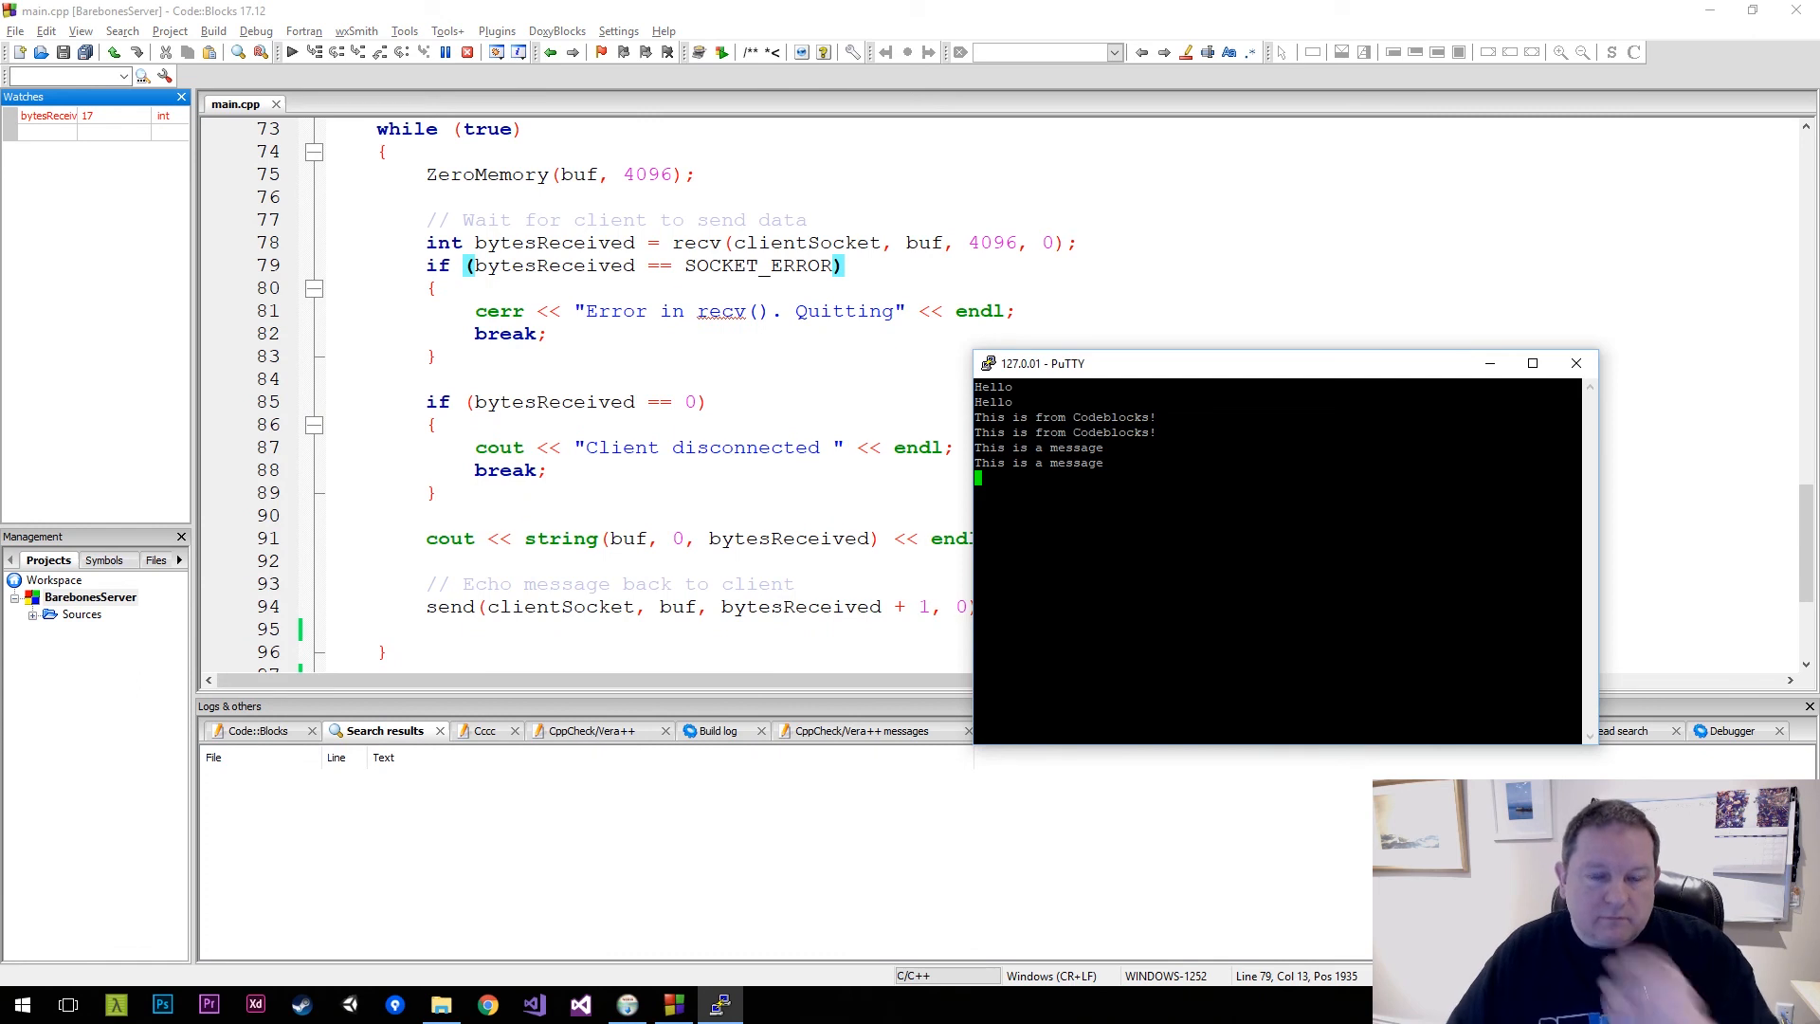
pyautogui.write('dfgkdfg')
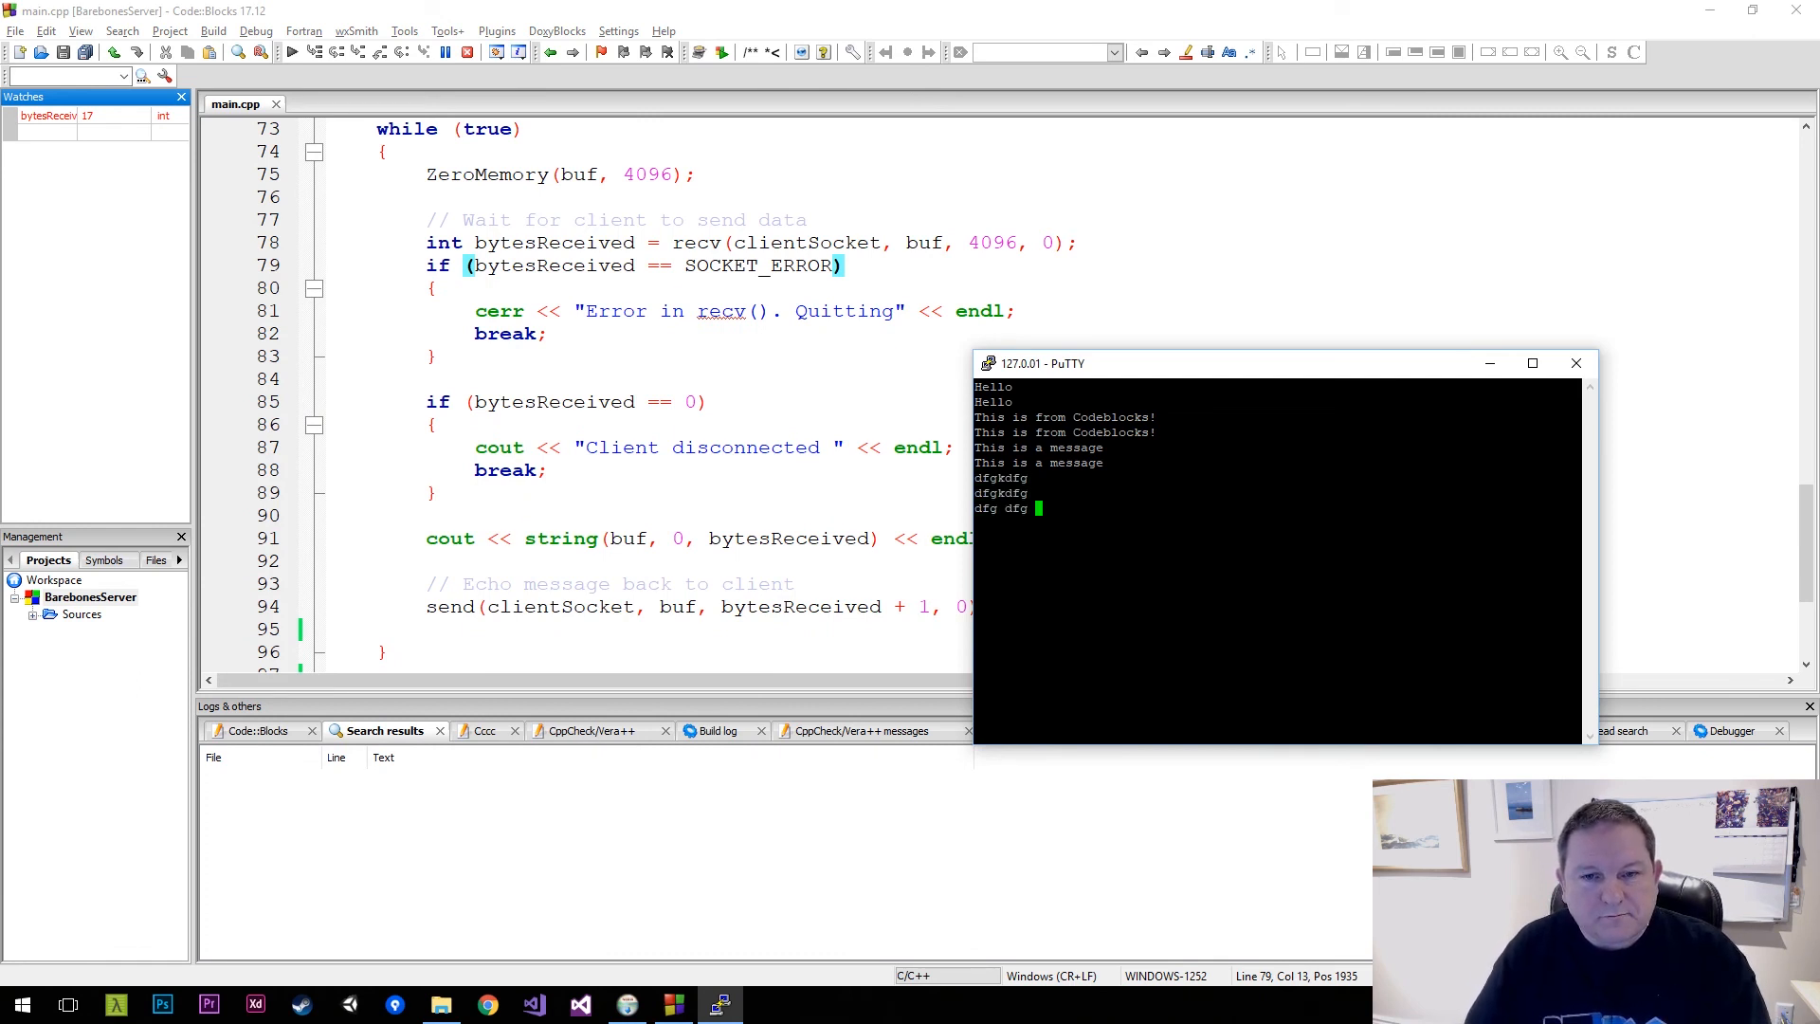